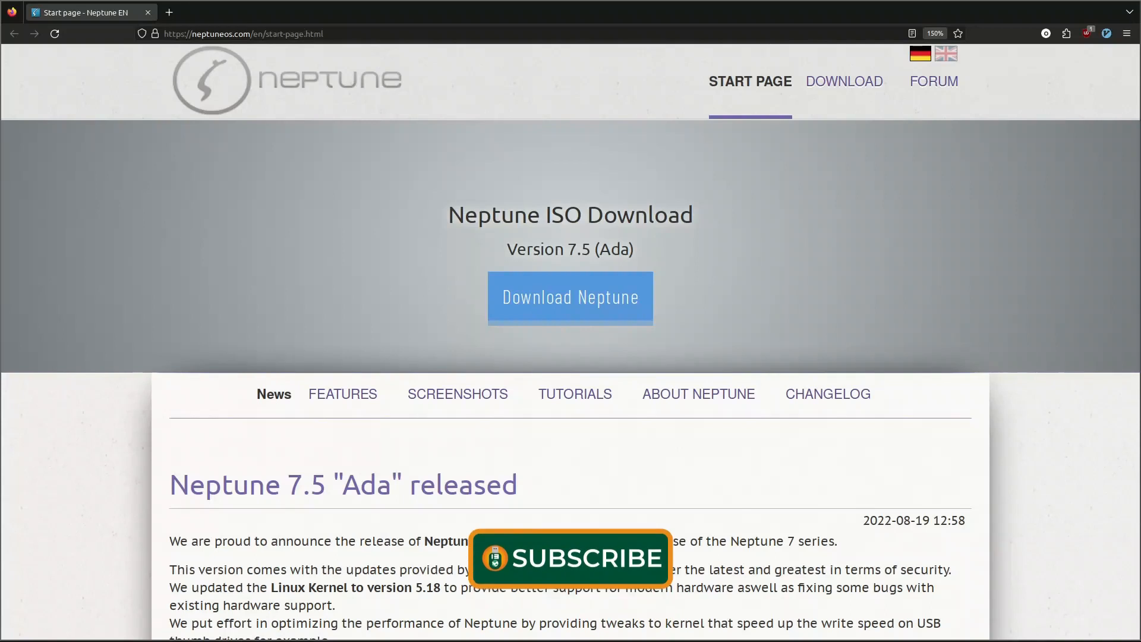
mouse_move(829, 278)
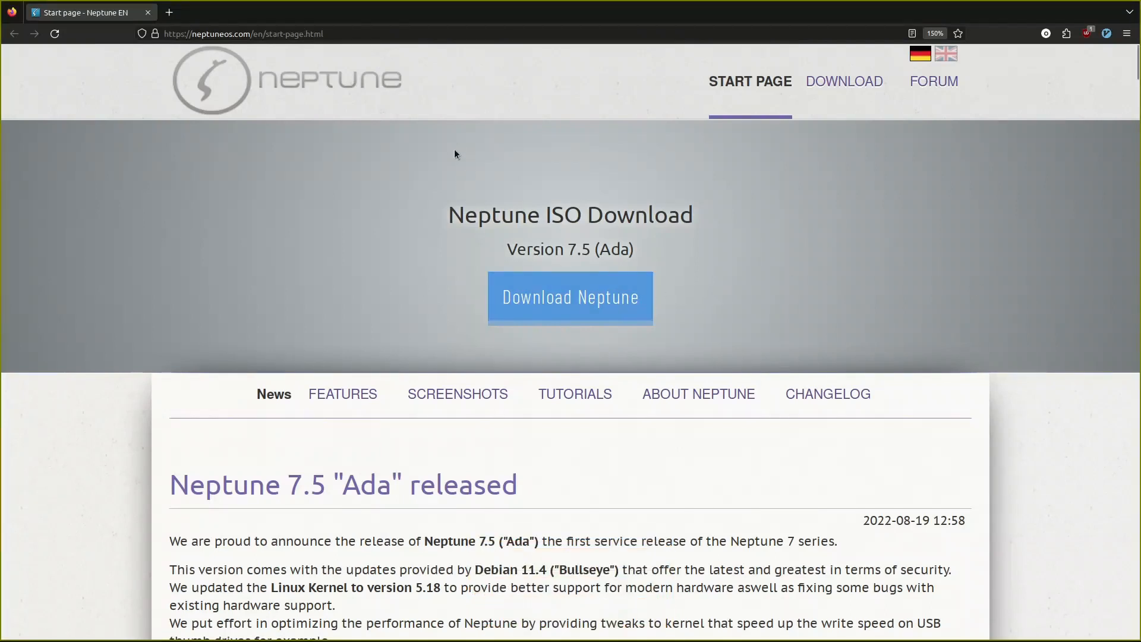
mouse_move(412, 274)
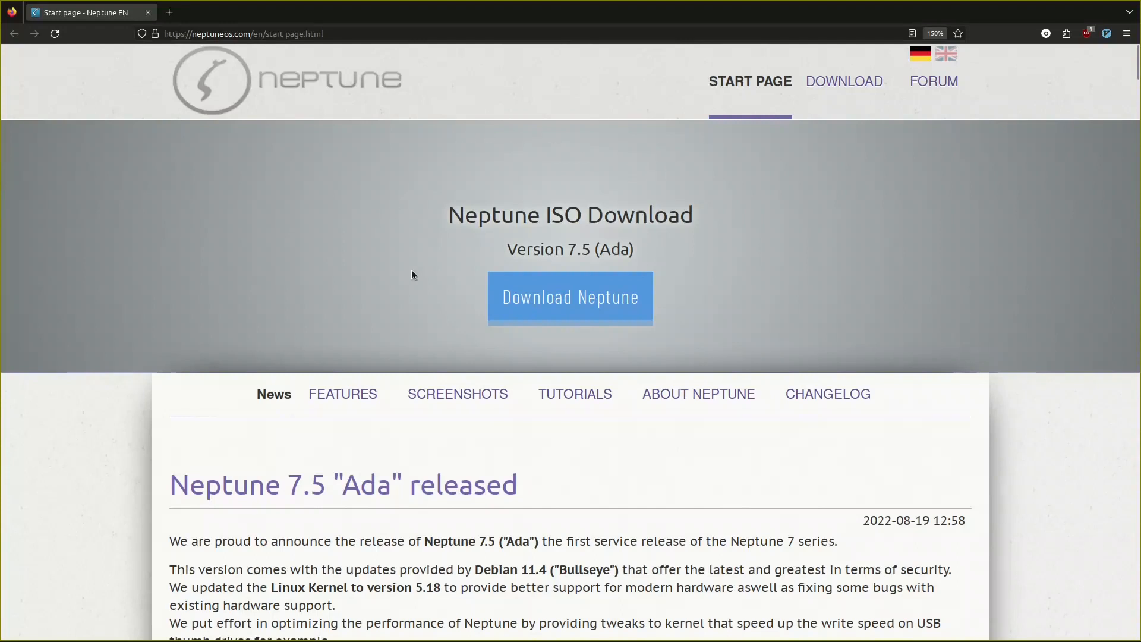
mouse_move(444, 203)
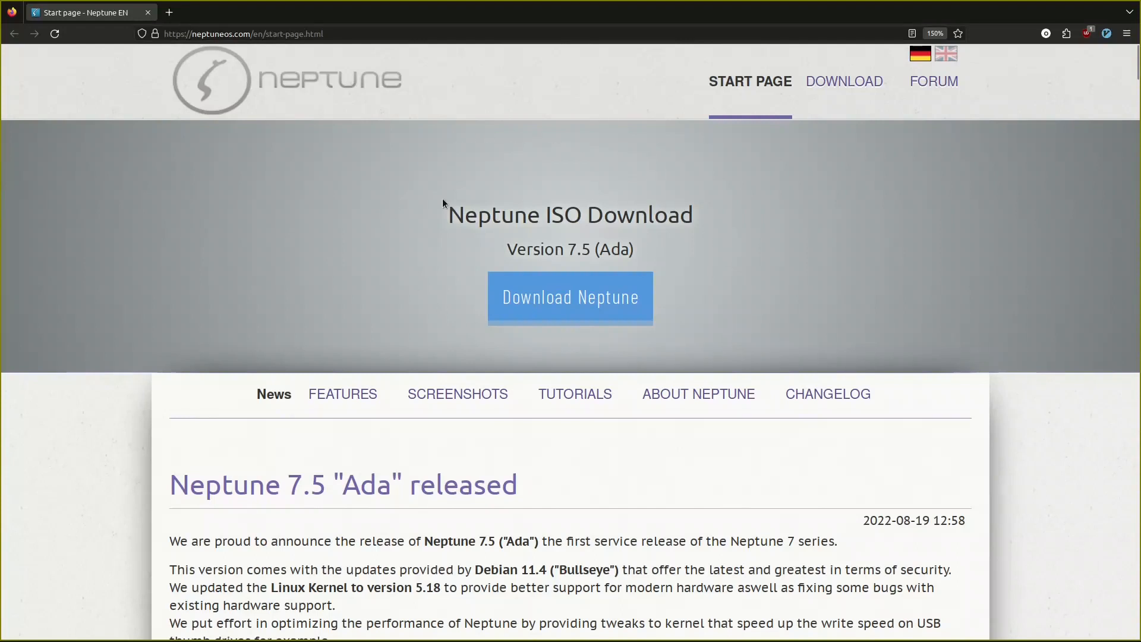
mouse_move(920, 52)
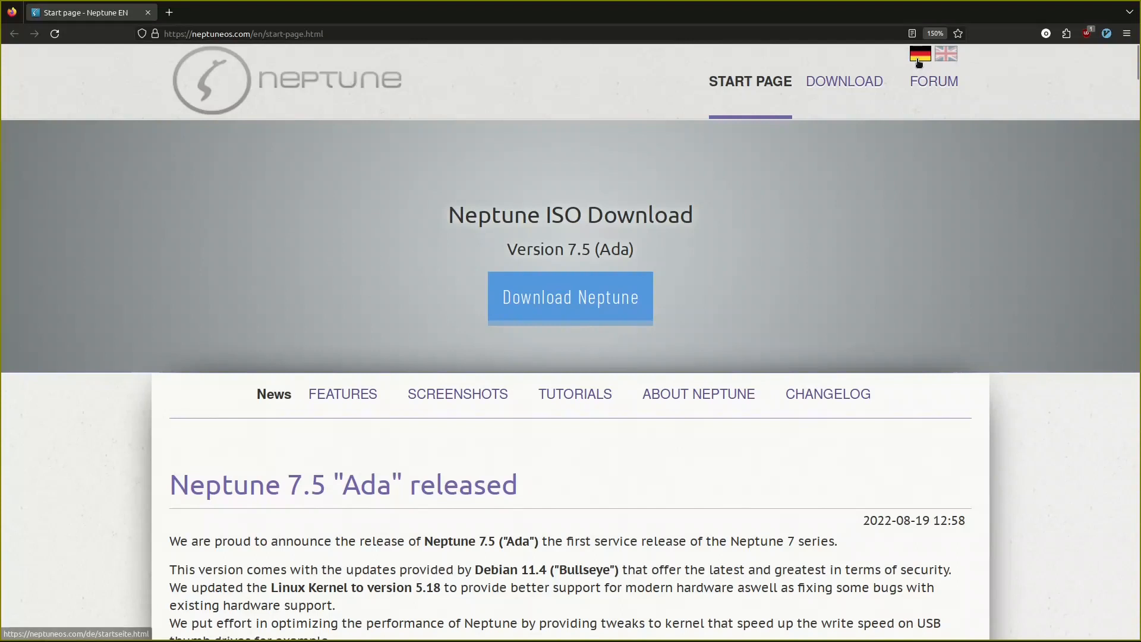
mouse_move(946, 66)
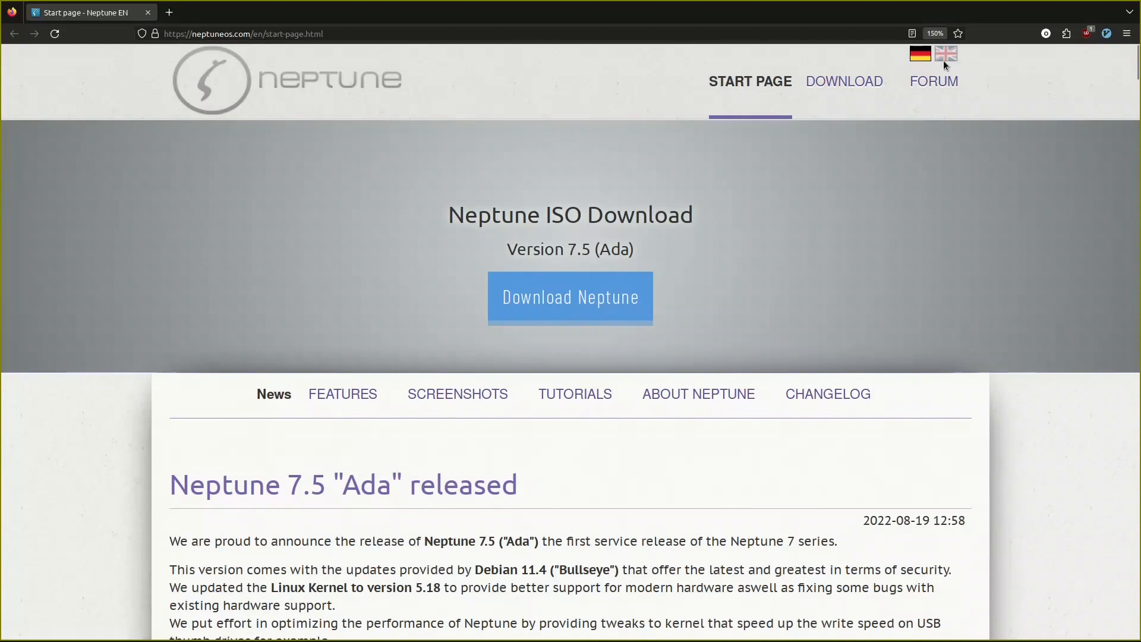
Step: Scroll through the Neptune OS announcement, marking the Thunderbird 91.12 version
scroll(down, 3)
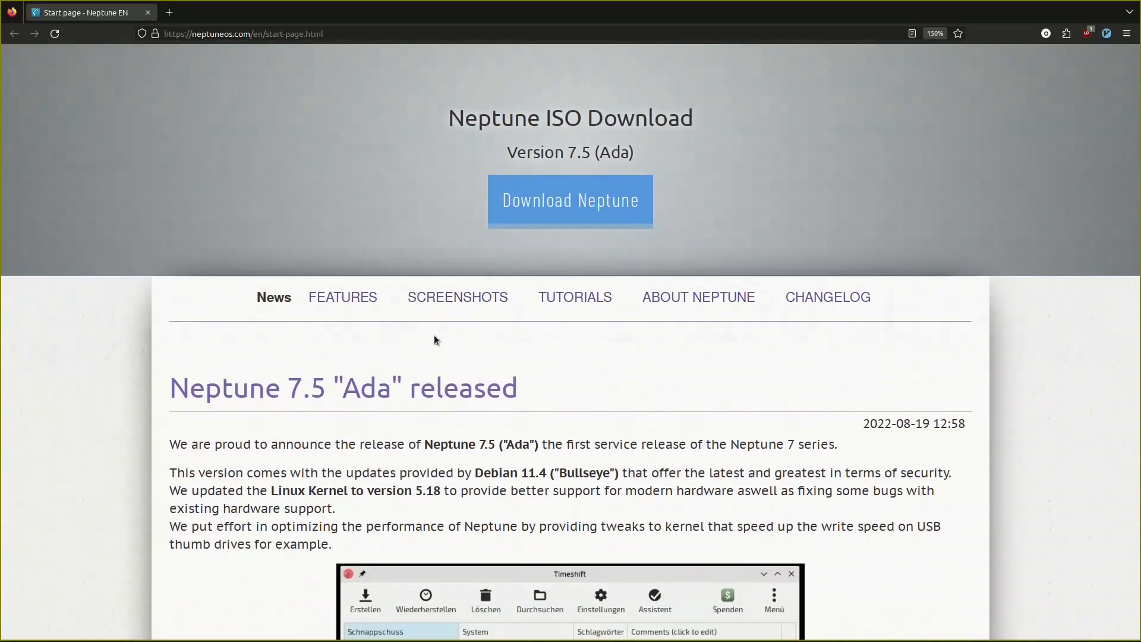
scroll(down, 3)
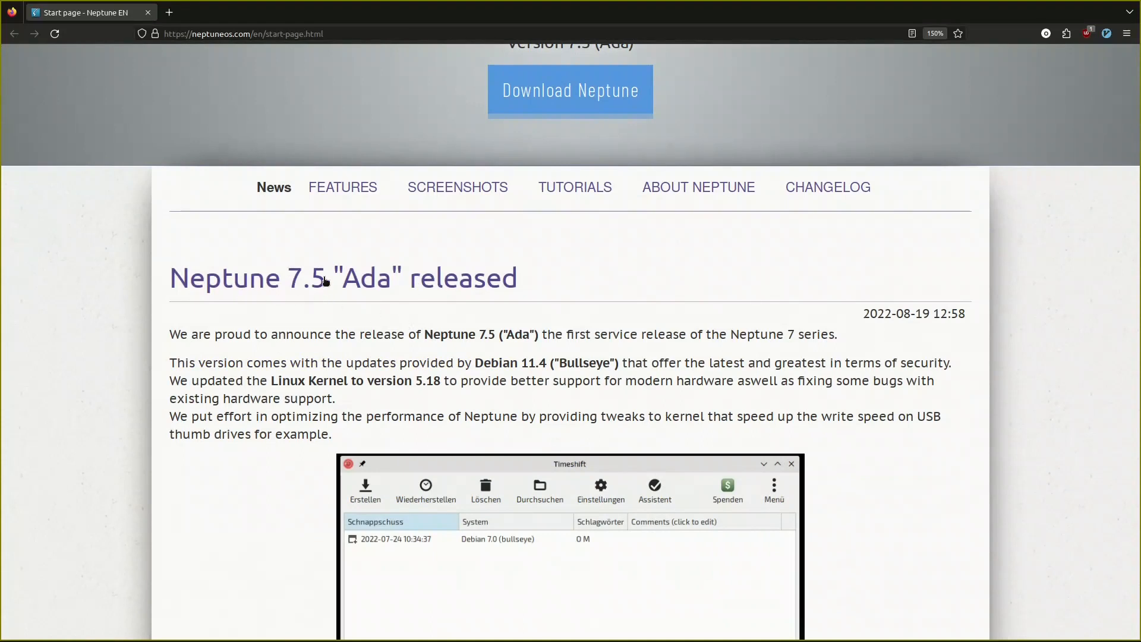
scroll(up, 3)
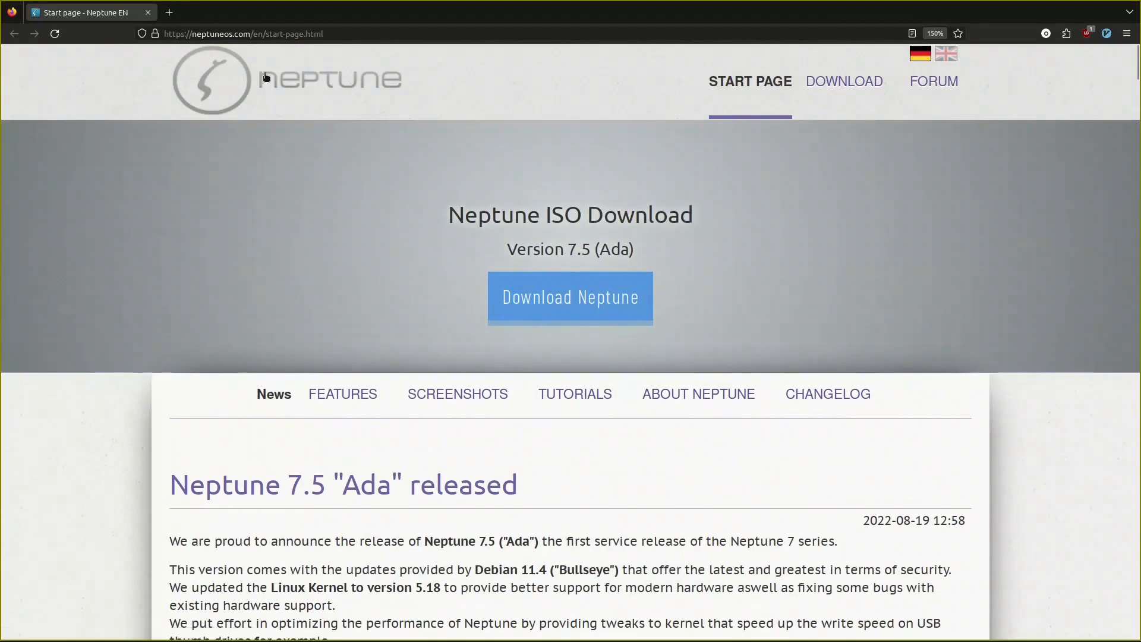
mouse_move(204, 80)
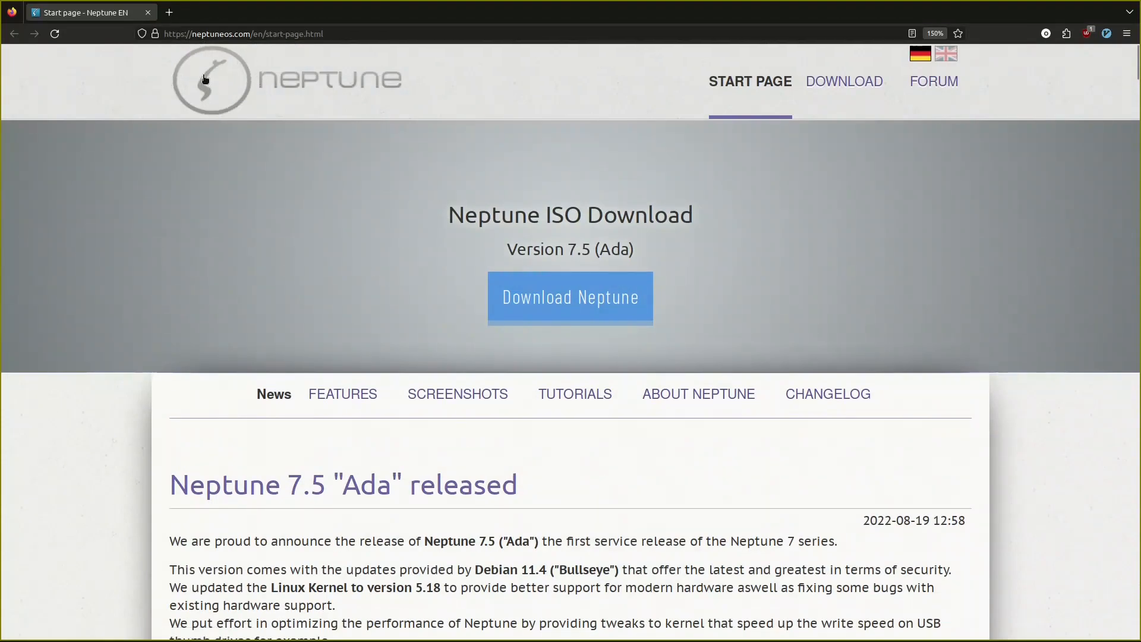
mouse_move(391, 102)
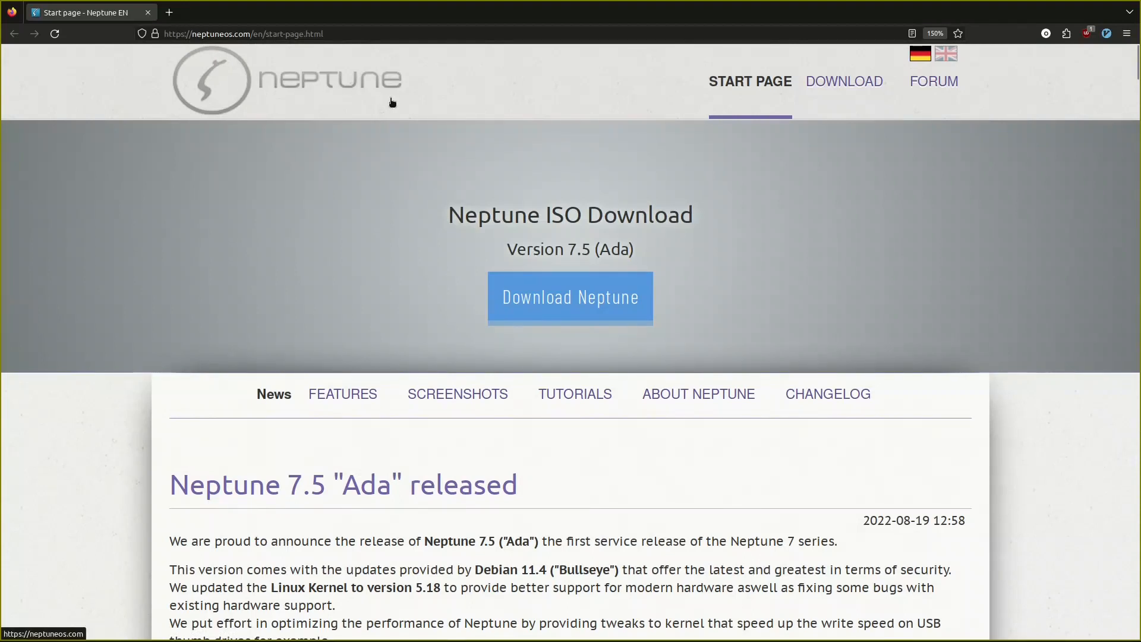
mouse_move(392, 101)
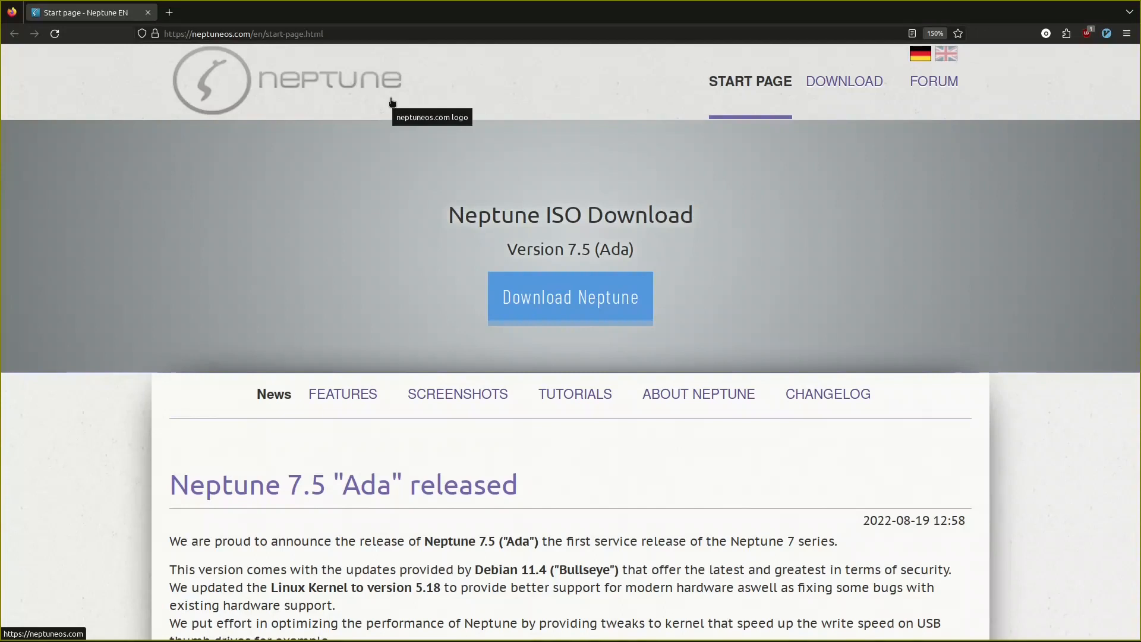
mouse_move(266, 114)
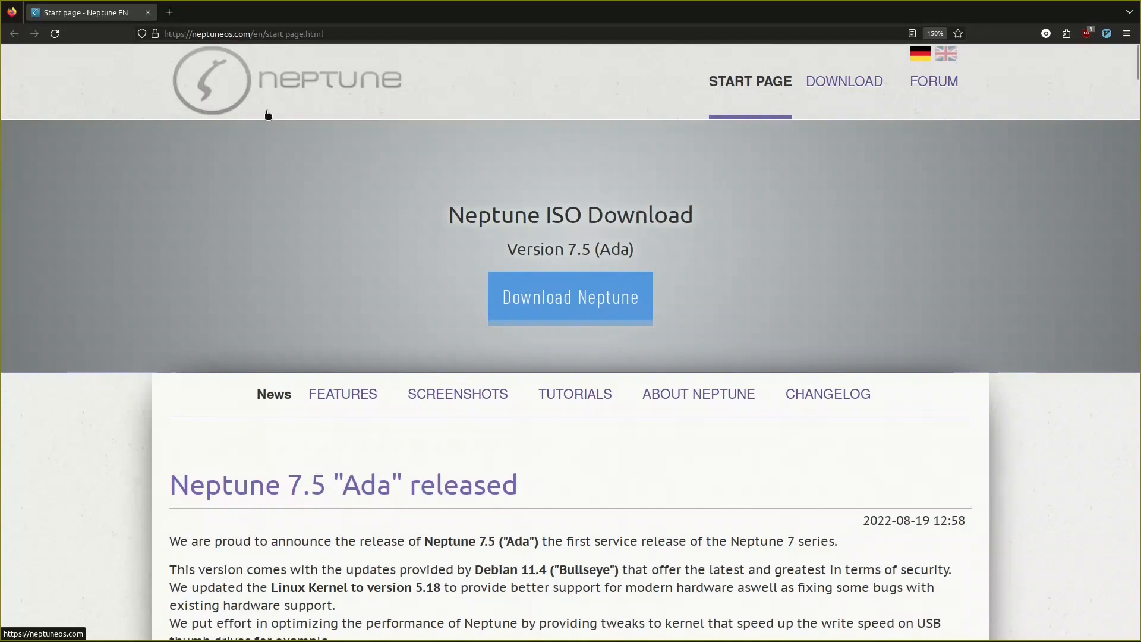
scroll(down, 3)
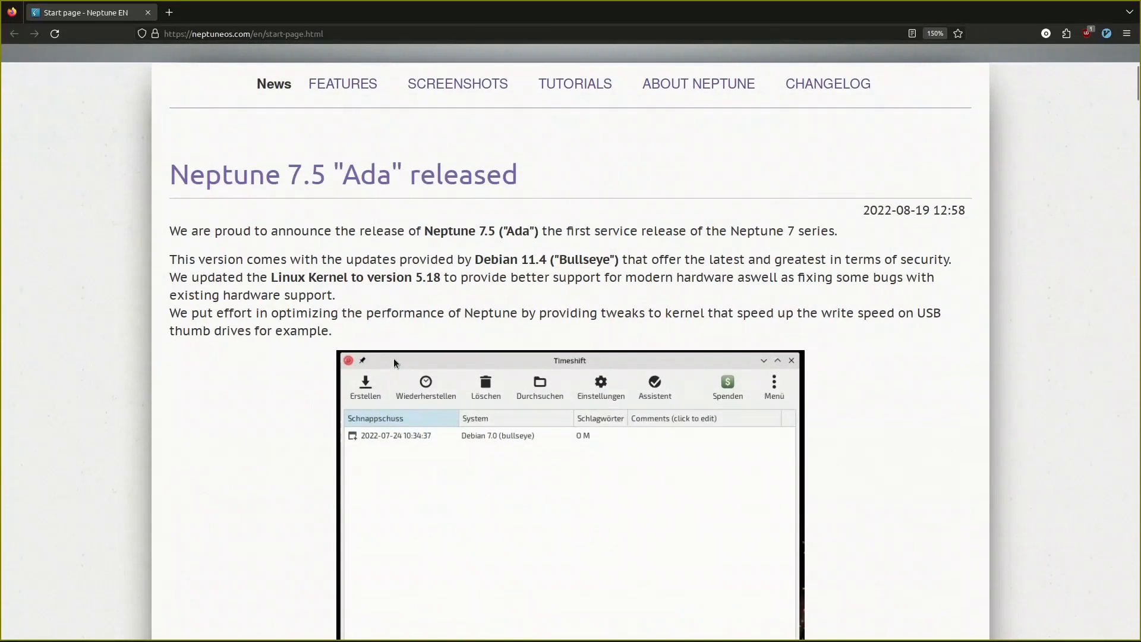
mouse_move(405, 251)
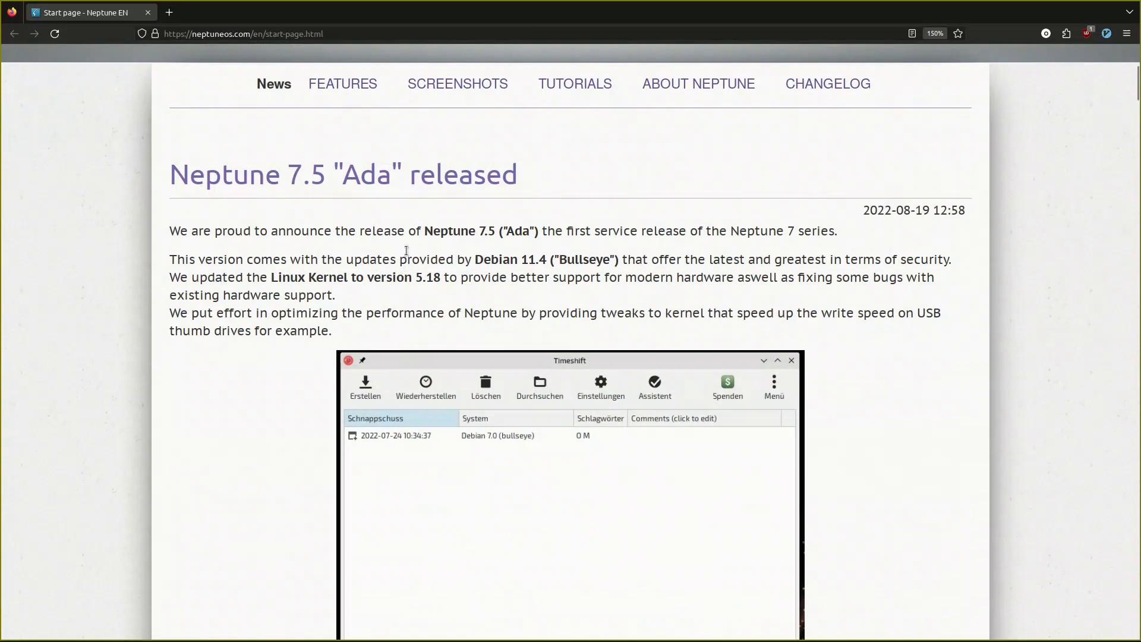
mouse_move(509, 250)
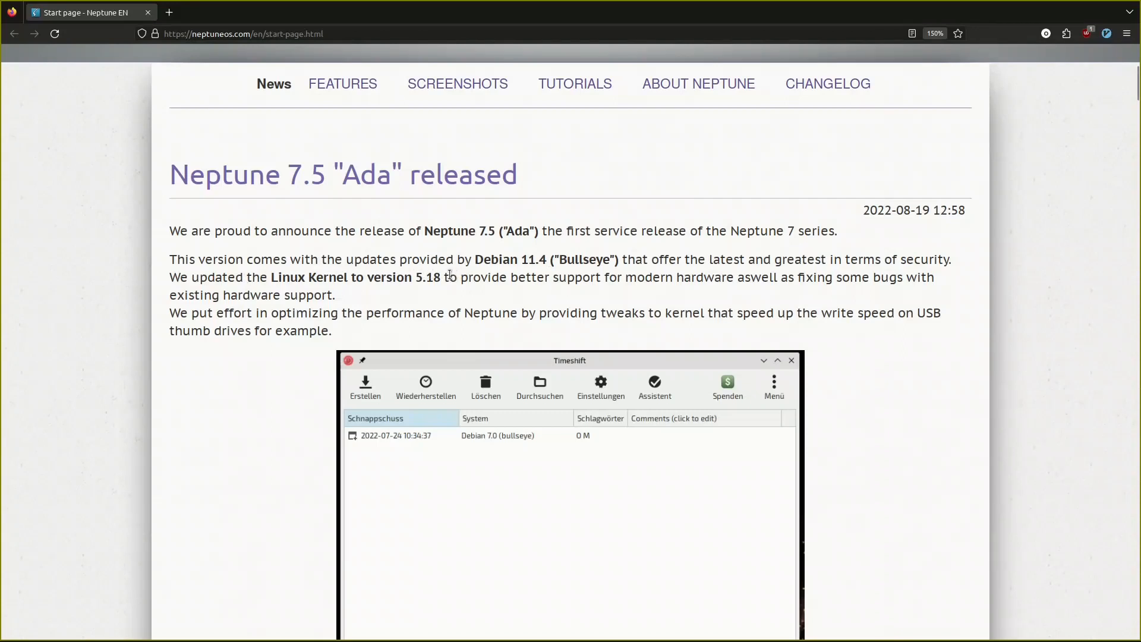
double_click(428, 276)
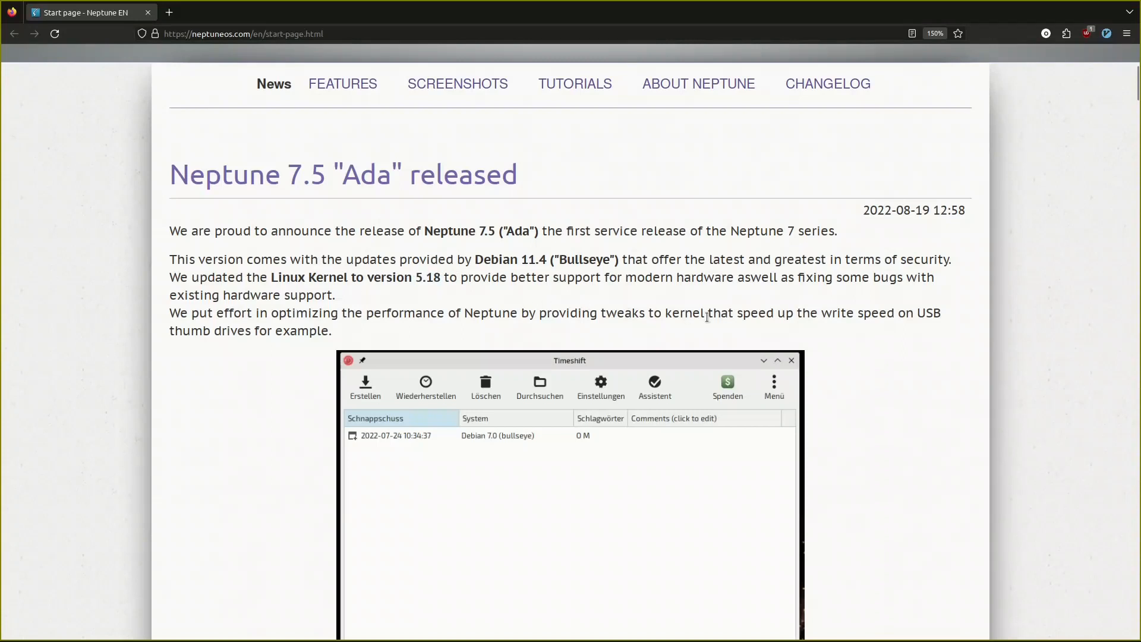
mouse_move(405, 305)
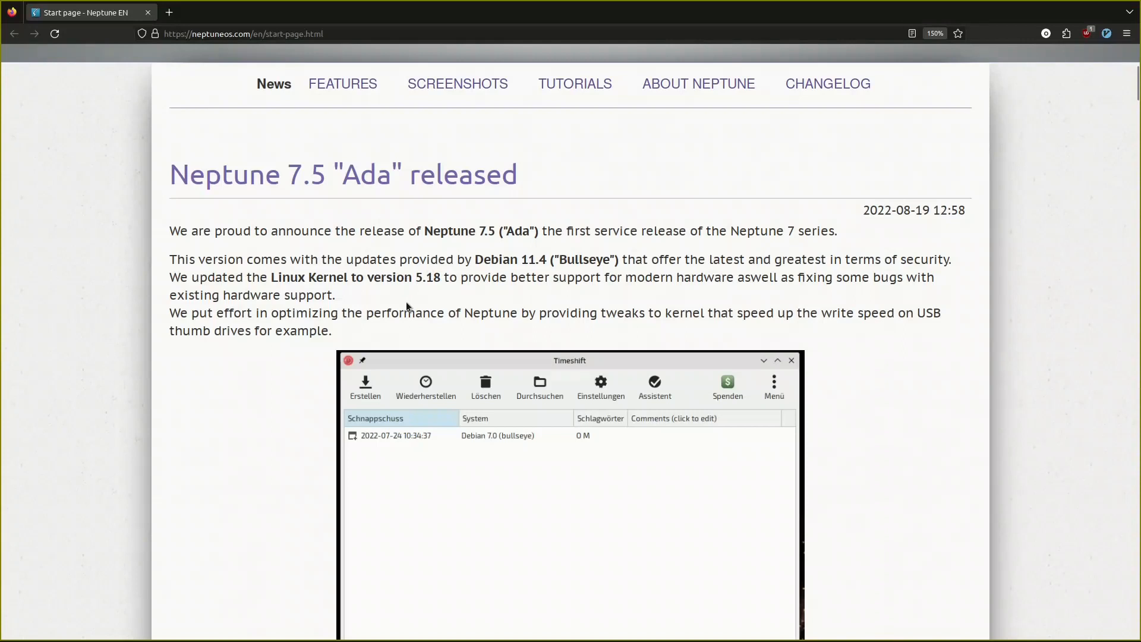
scroll(down, 3)
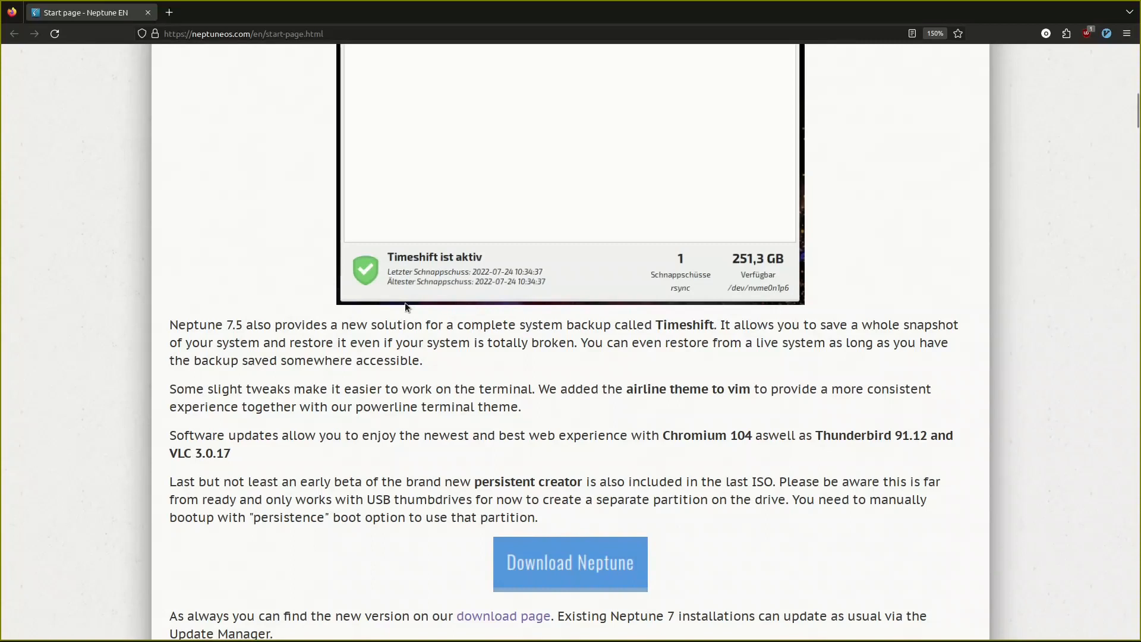
mouse_move(260, 314)
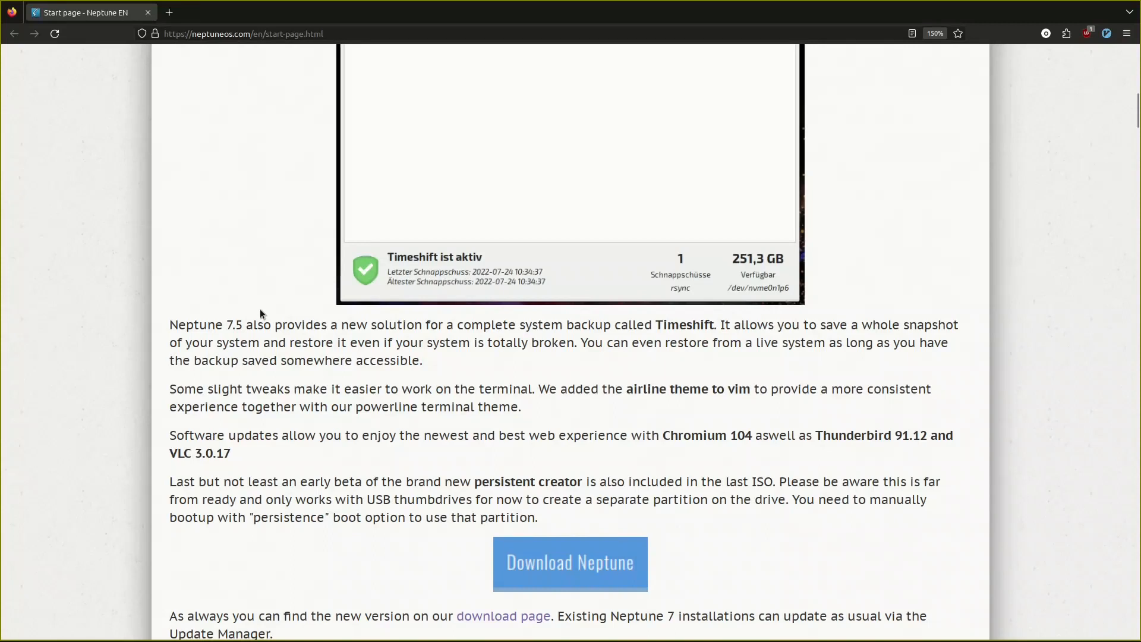
mouse_move(615, 336)
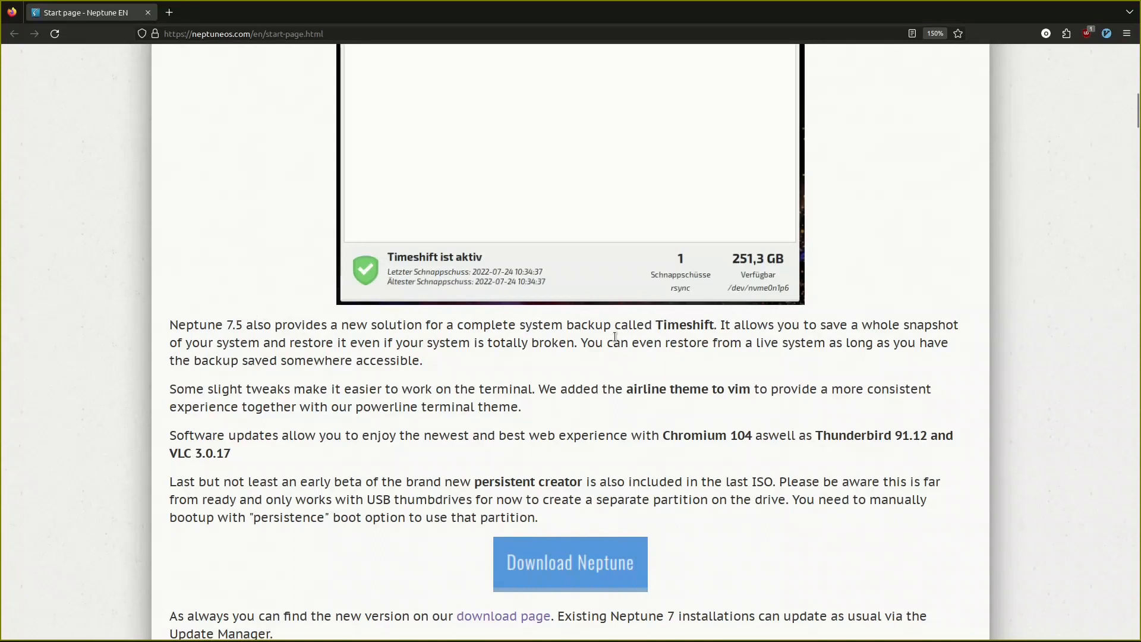
mouse_move(630, 429)
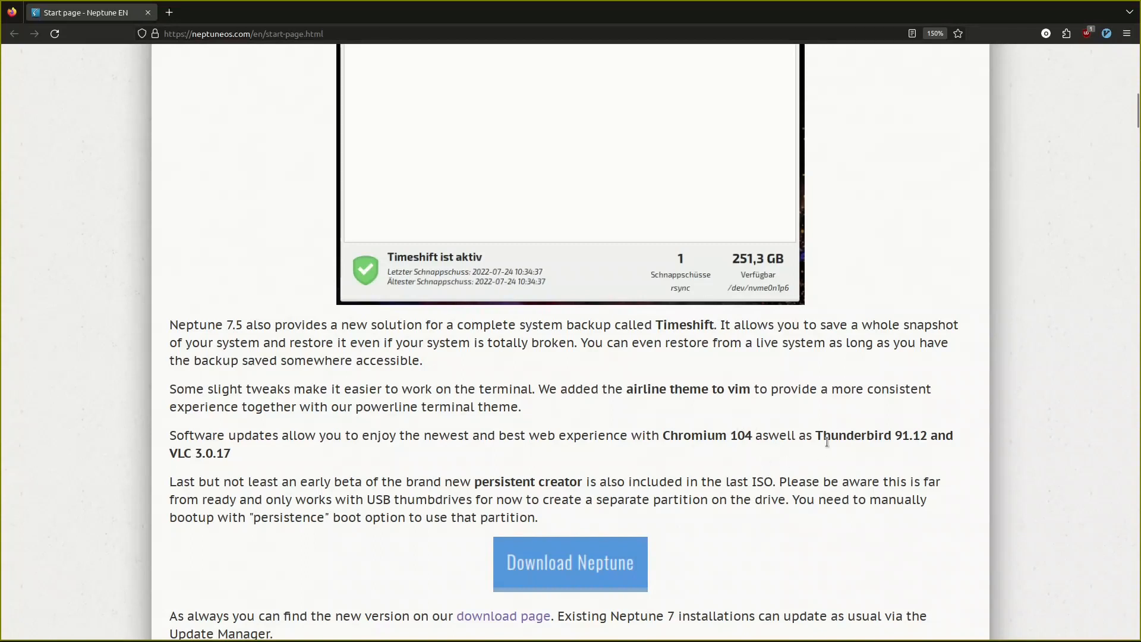
mouse_move(929, 427)
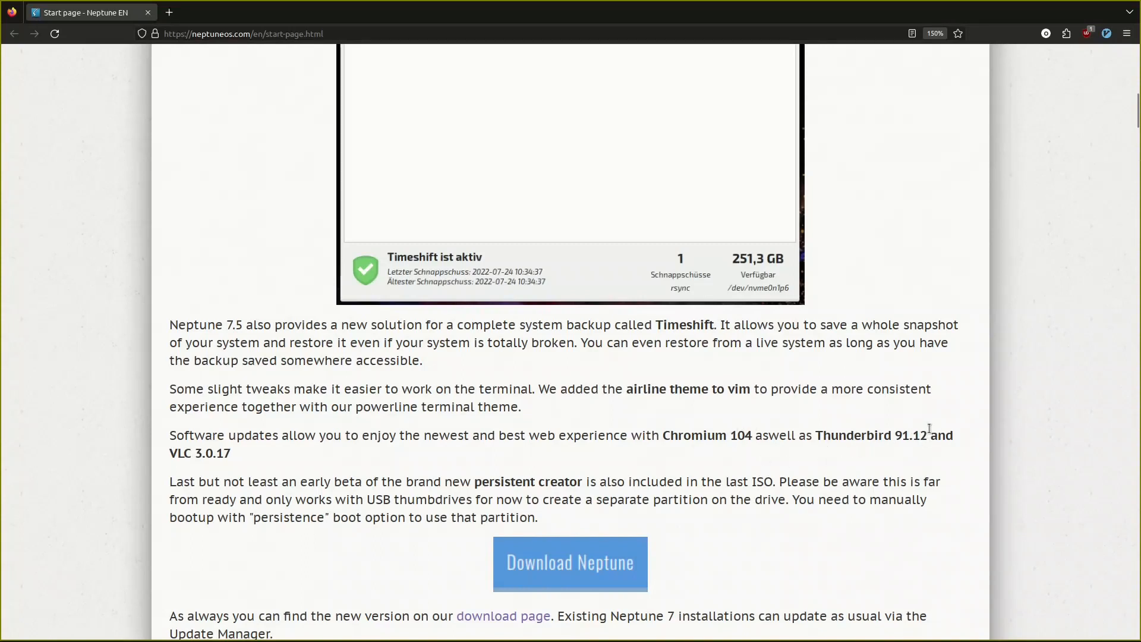
double_click(871, 435)
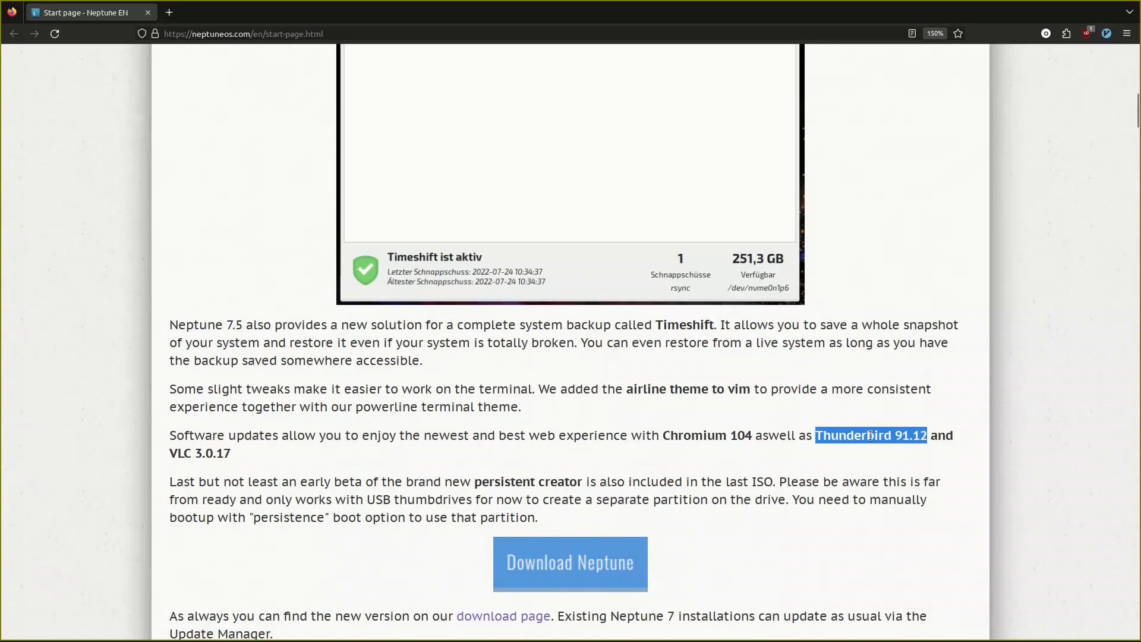
mouse_move(889, 435)
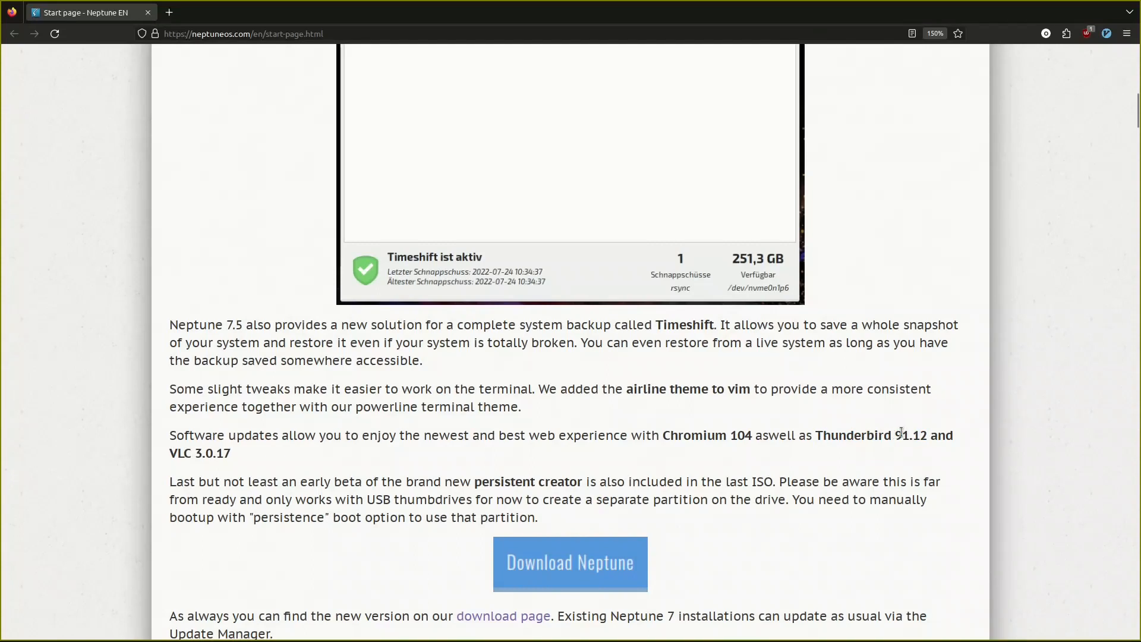
mouse_move(290, 457)
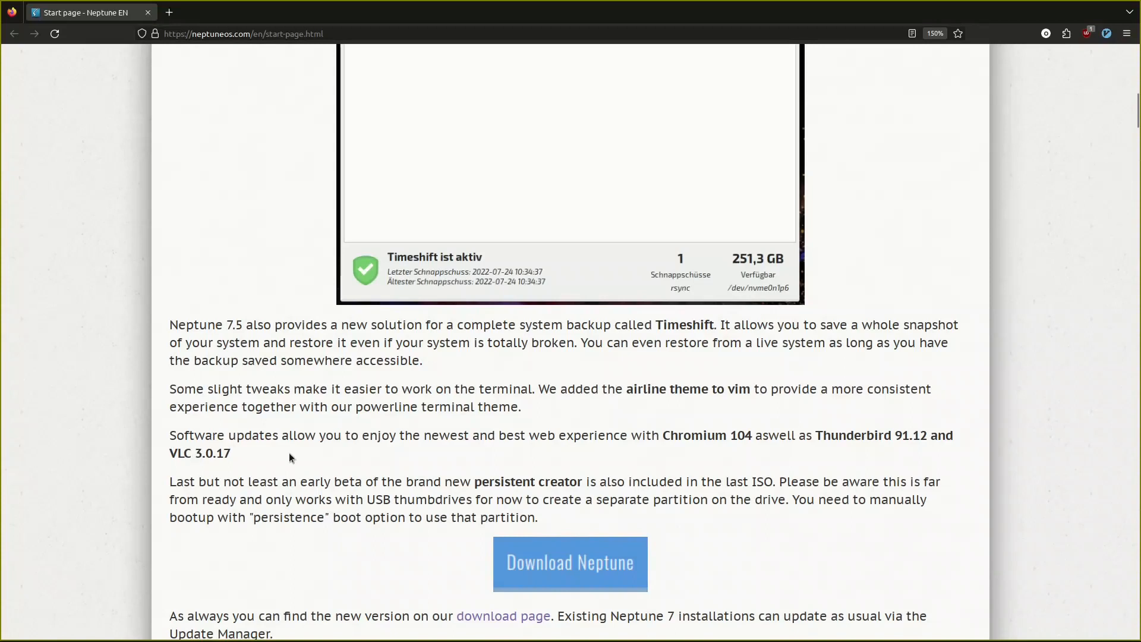
scroll(down, 3)
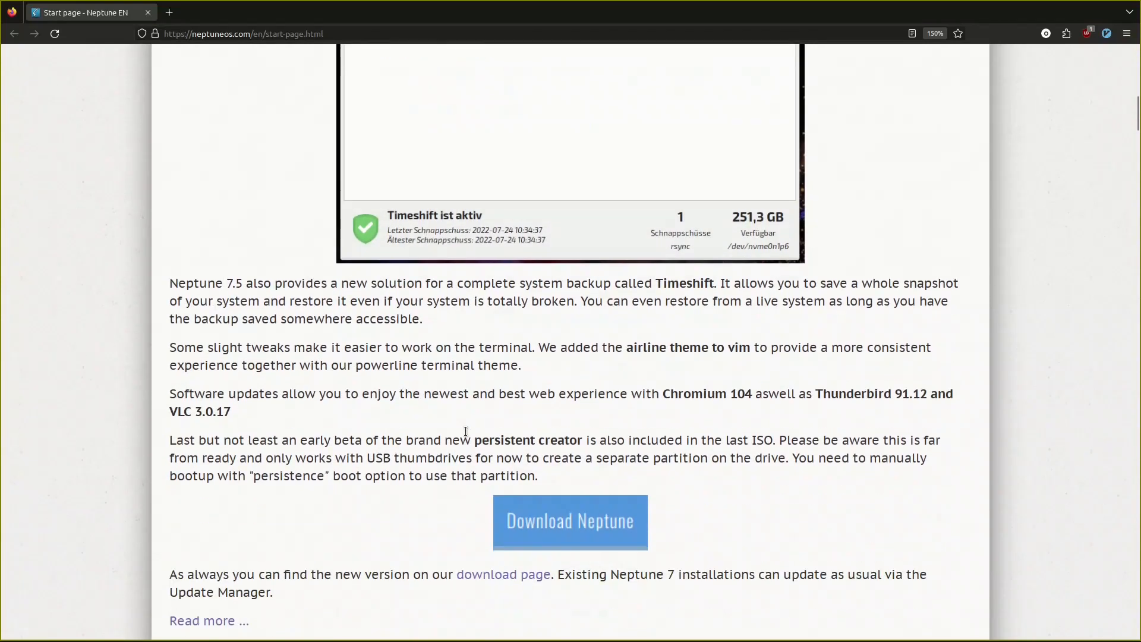
scroll(down, 3)
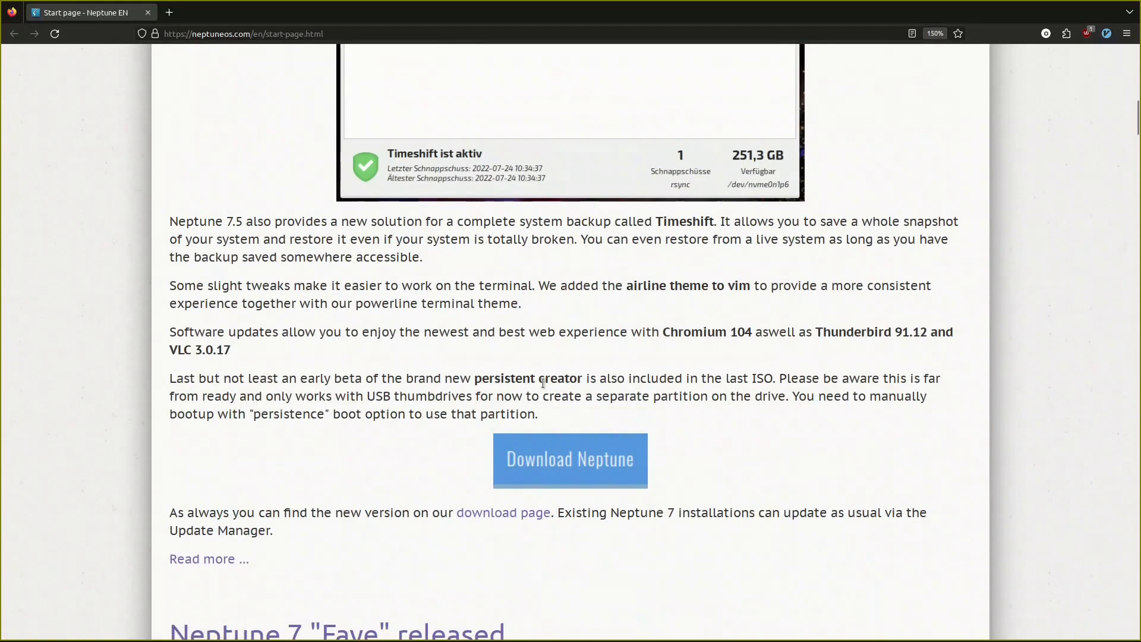
mouse_move(522, 371)
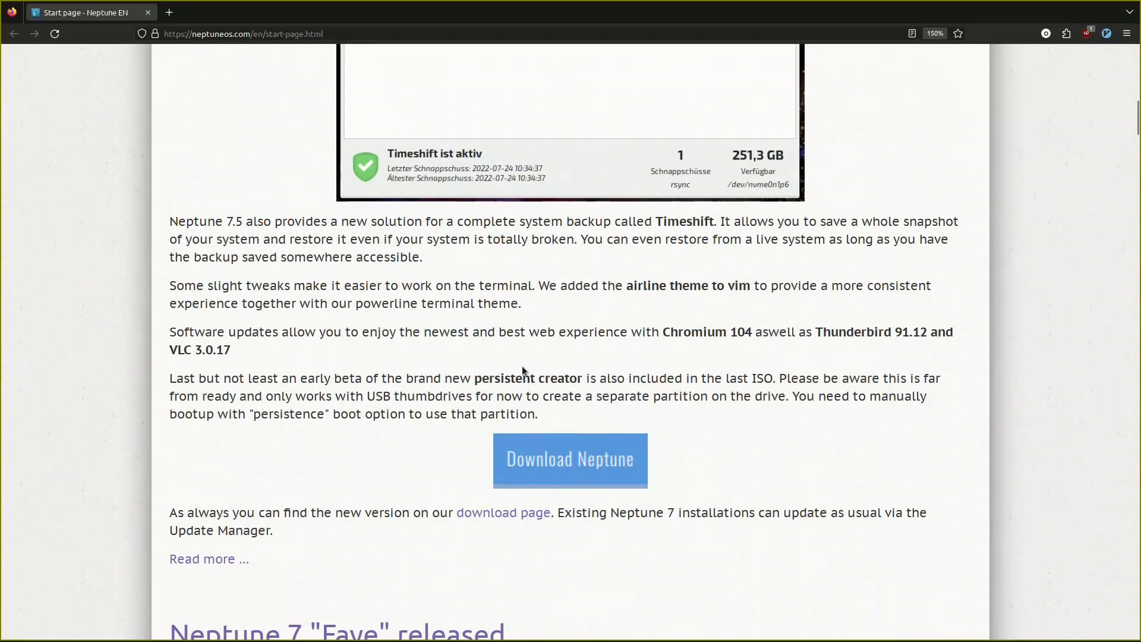
mouse_move(511, 370)
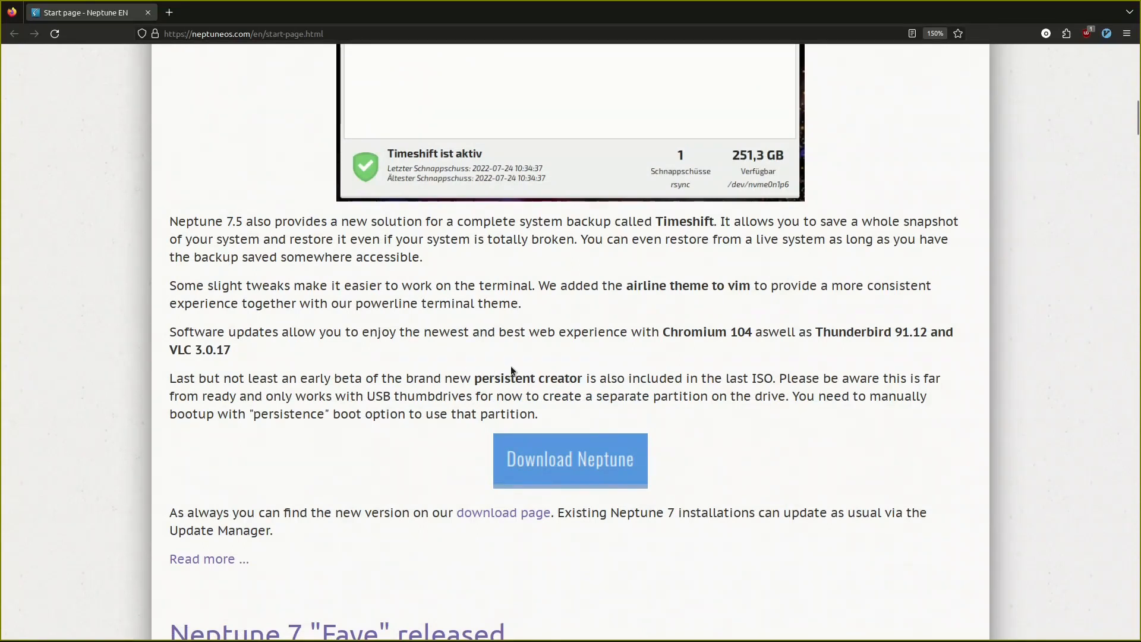
mouse_move(437, 468)
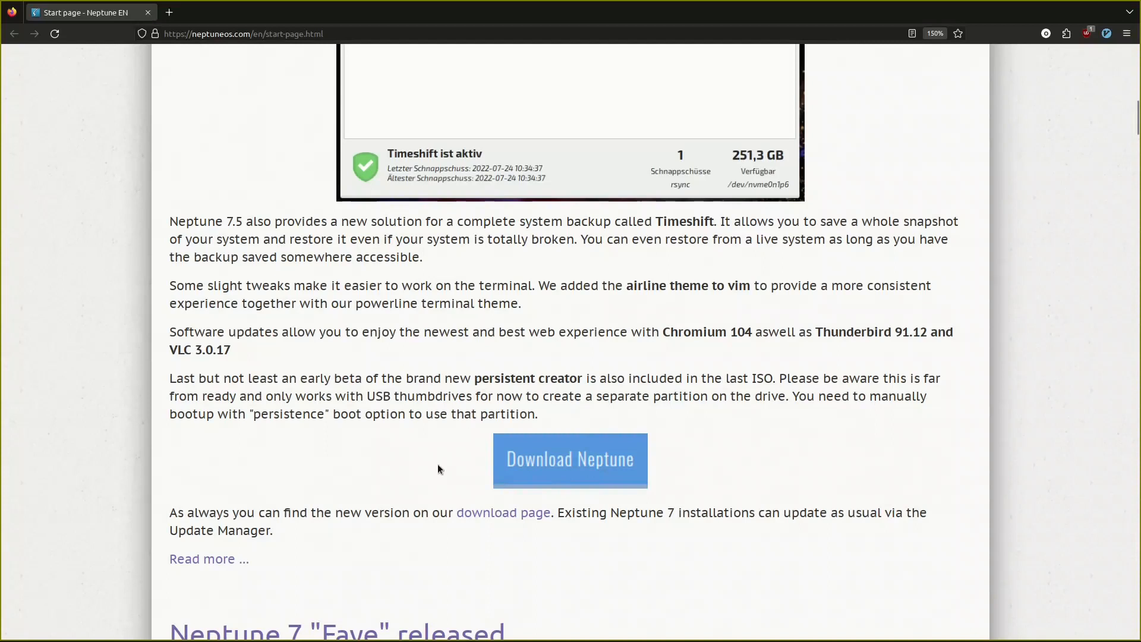
mouse_move(465, 467)
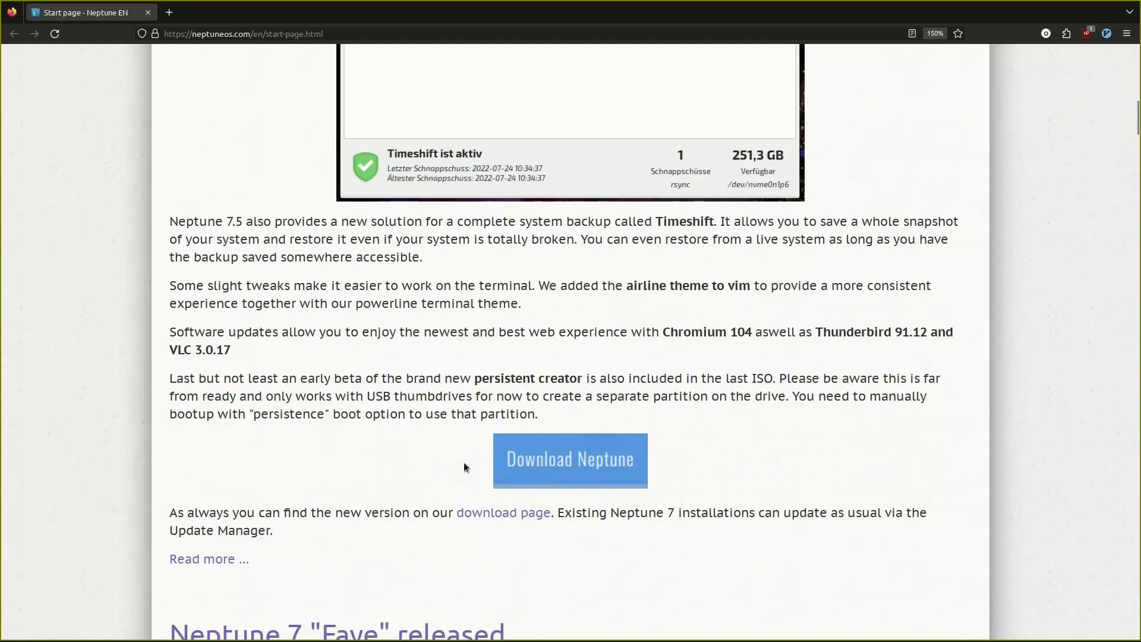
scroll(down, 3)
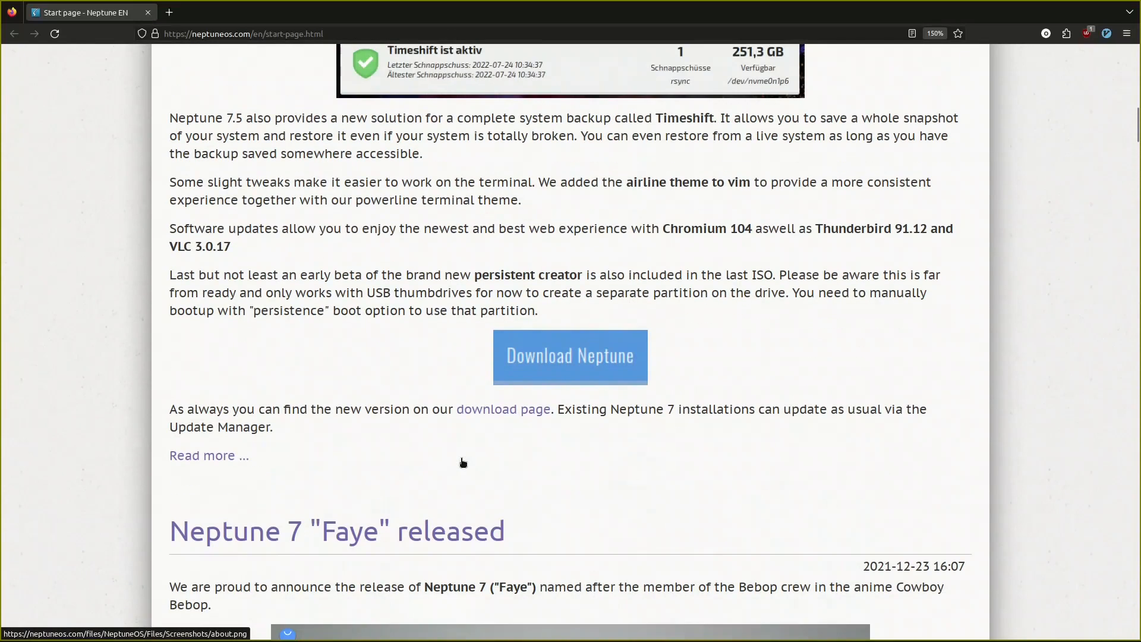
scroll(up, 3)
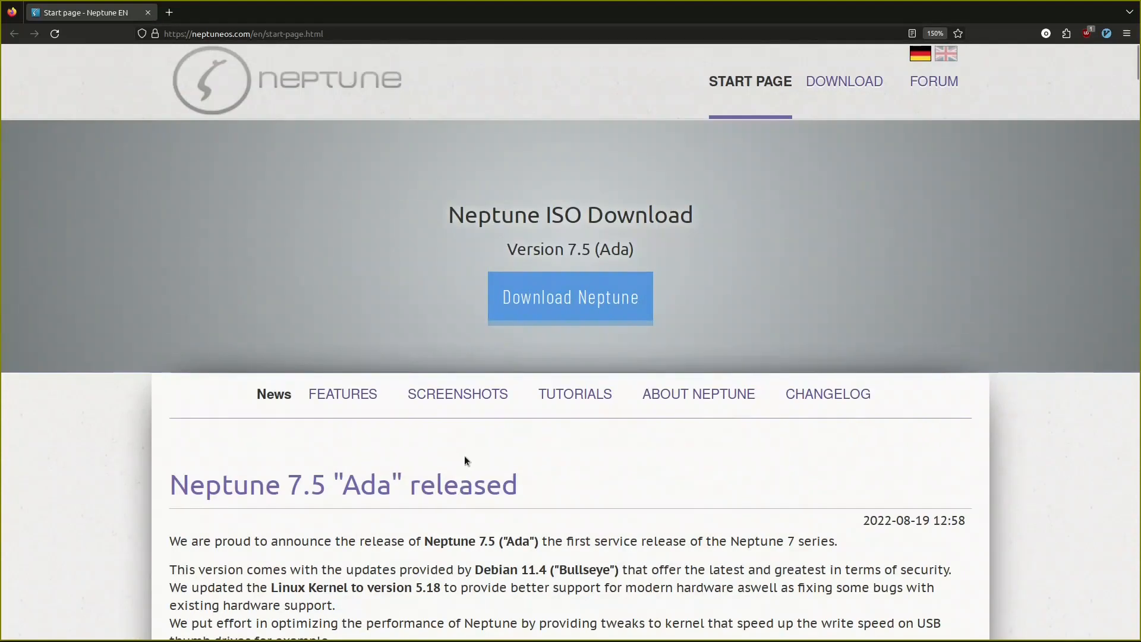
Step: Browse the Features page down to Neptune Specialities, then return to the top
click(342, 394)
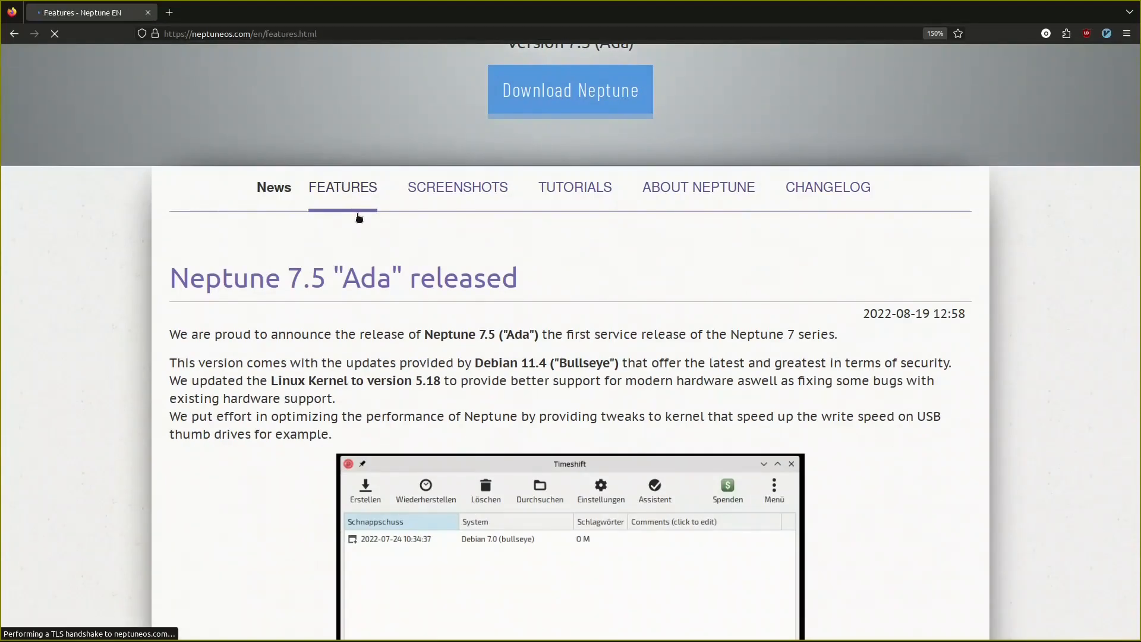
scroll(down, 3)
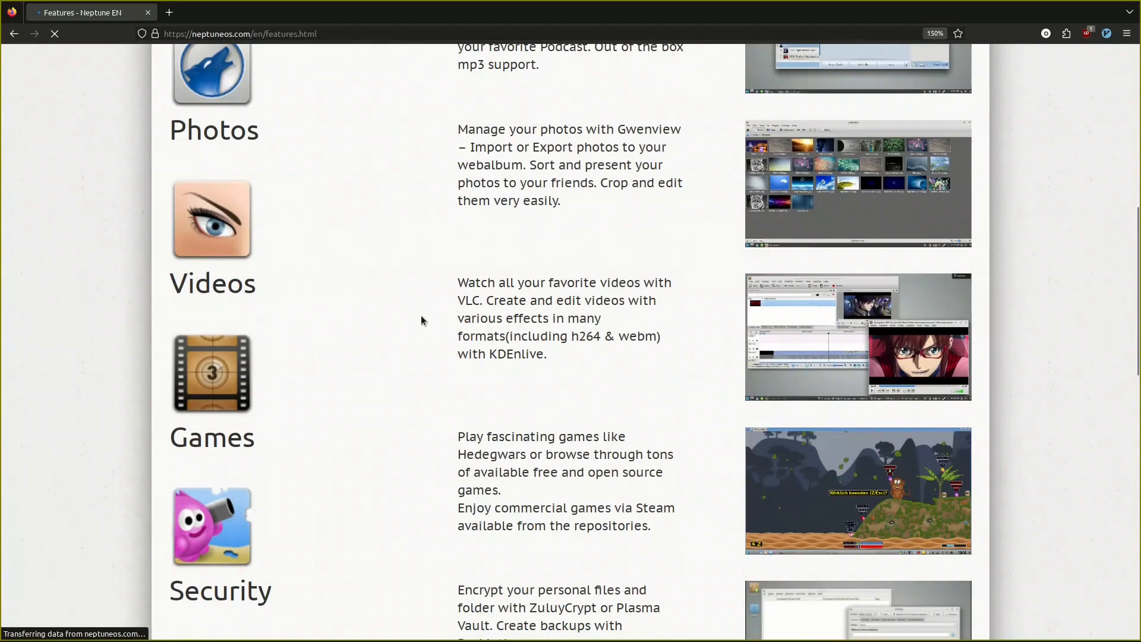
scroll(down, 3)
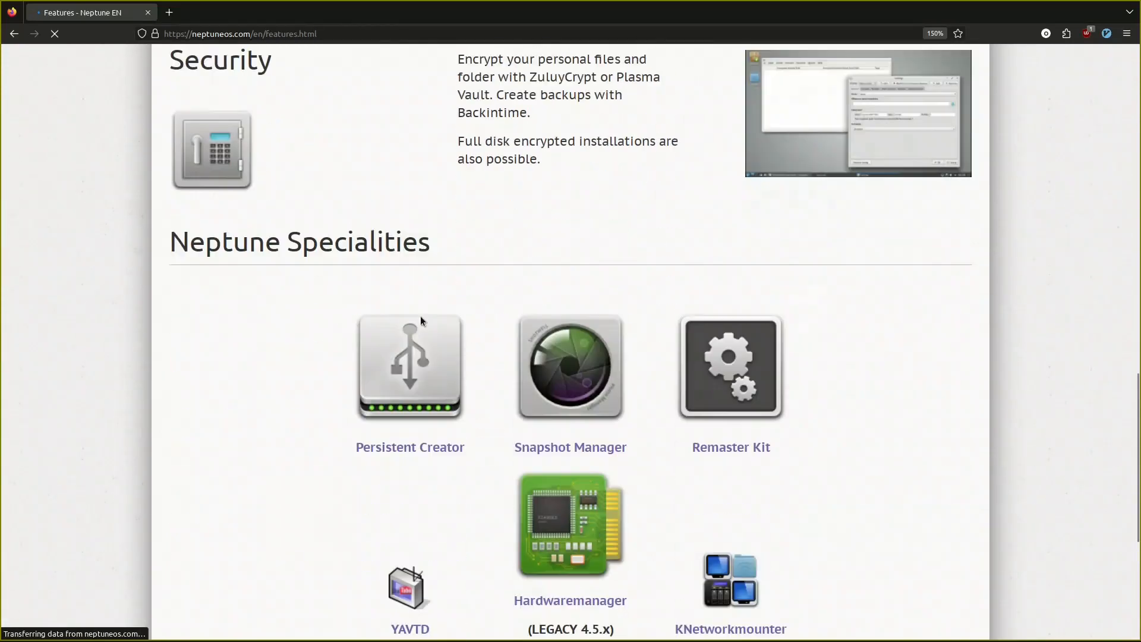
scroll(down, 3)
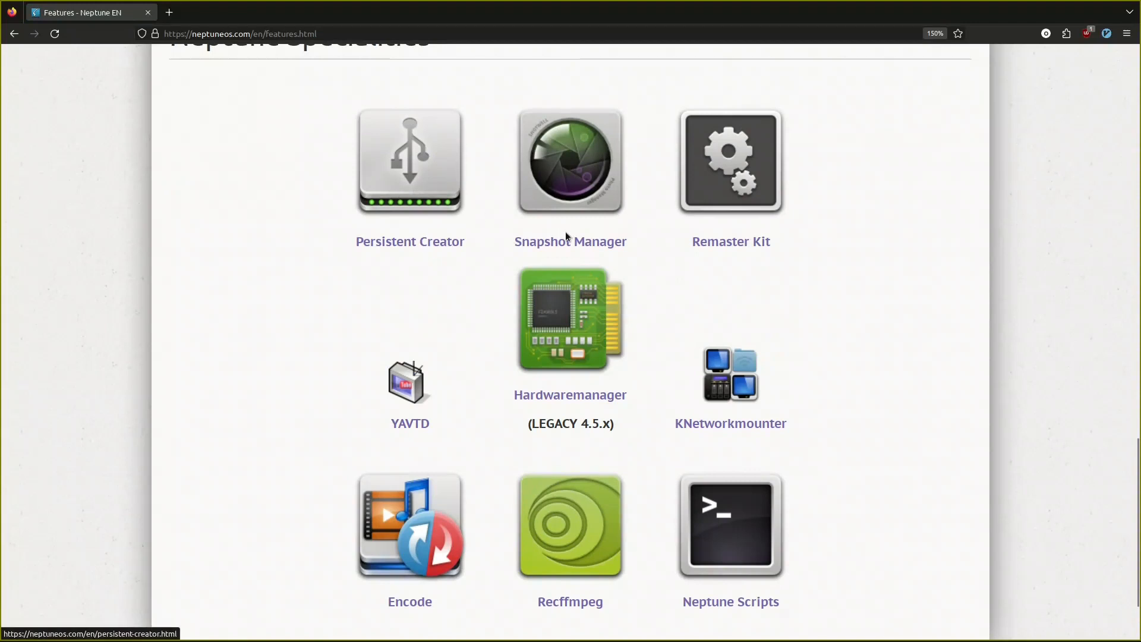
mouse_move(570, 240)
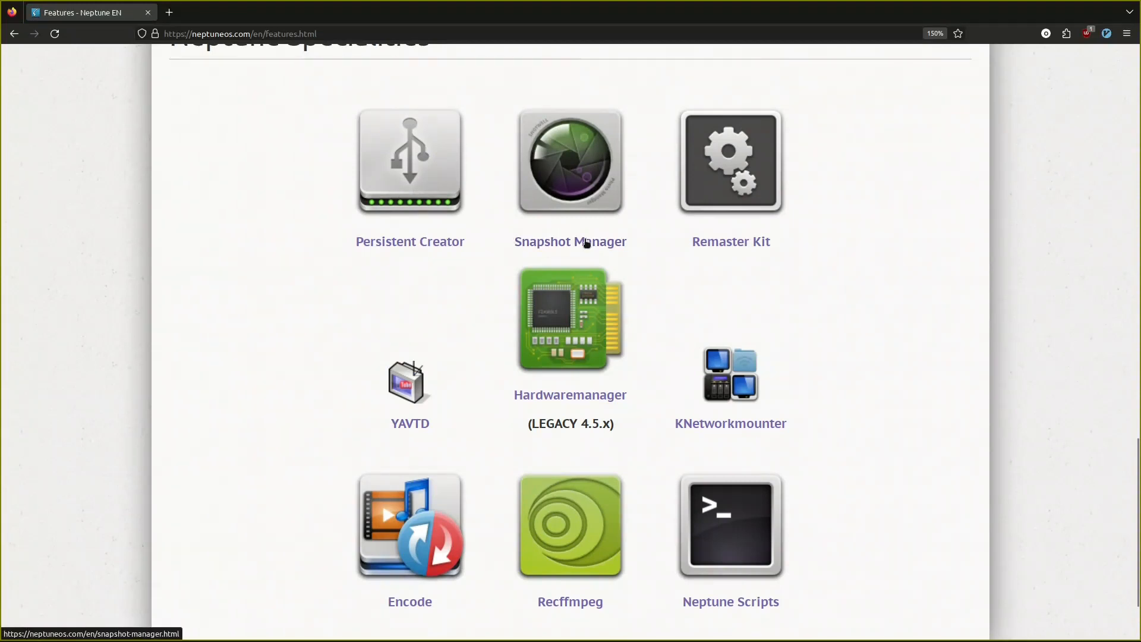
mouse_move(736, 242)
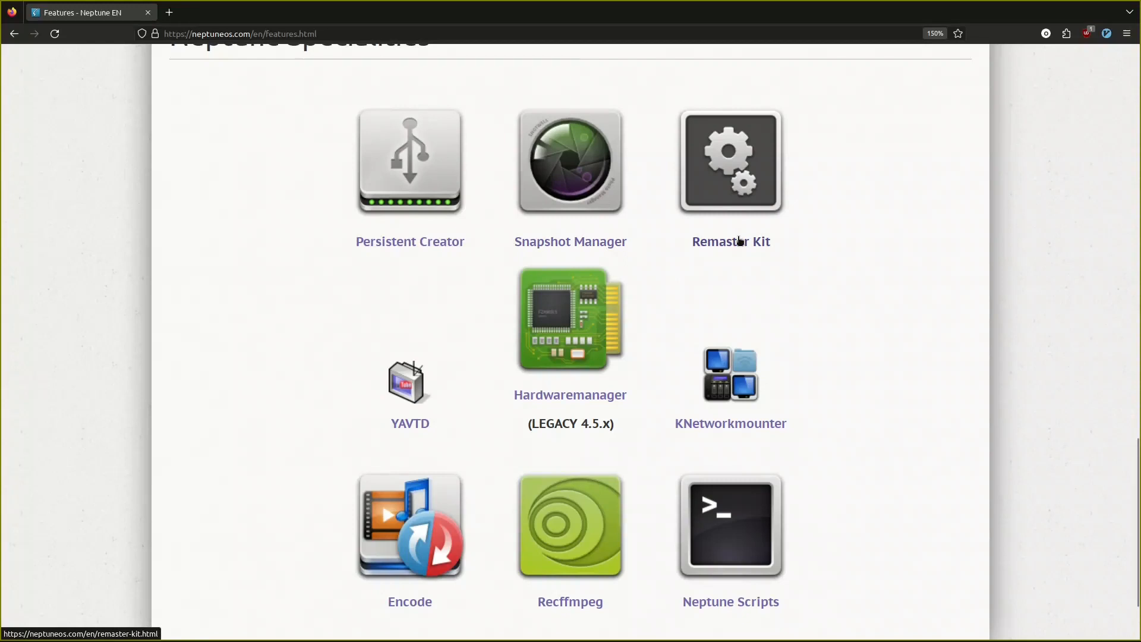
mouse_move(541, 363)
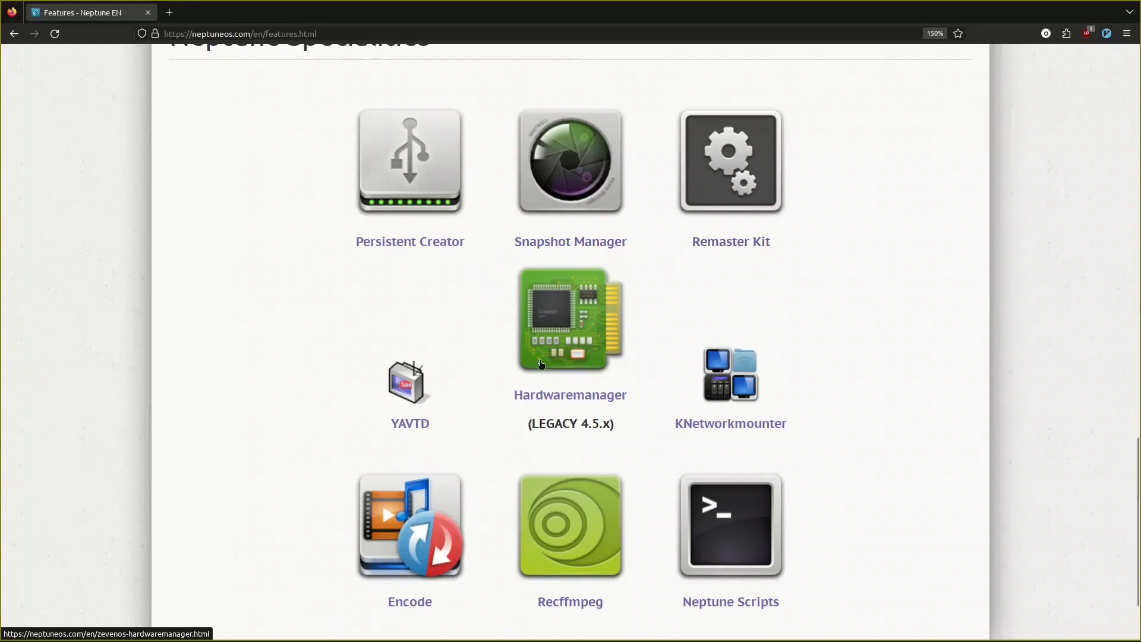
mouse_move(409, 434)
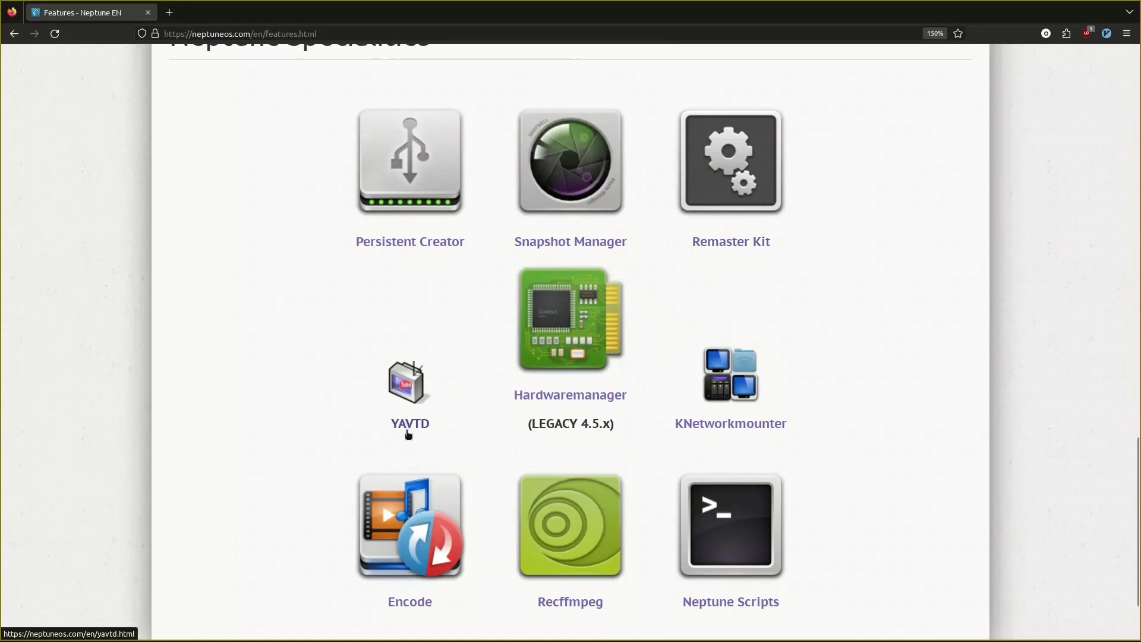
mouse_move(391, 399)
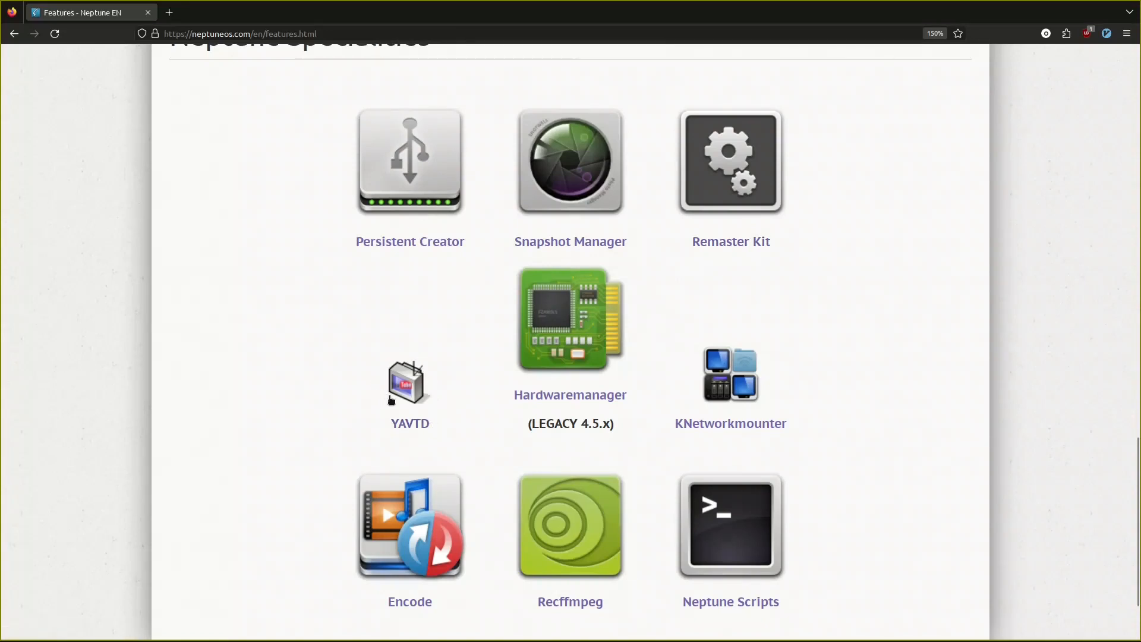
mouse_move(418, 393)
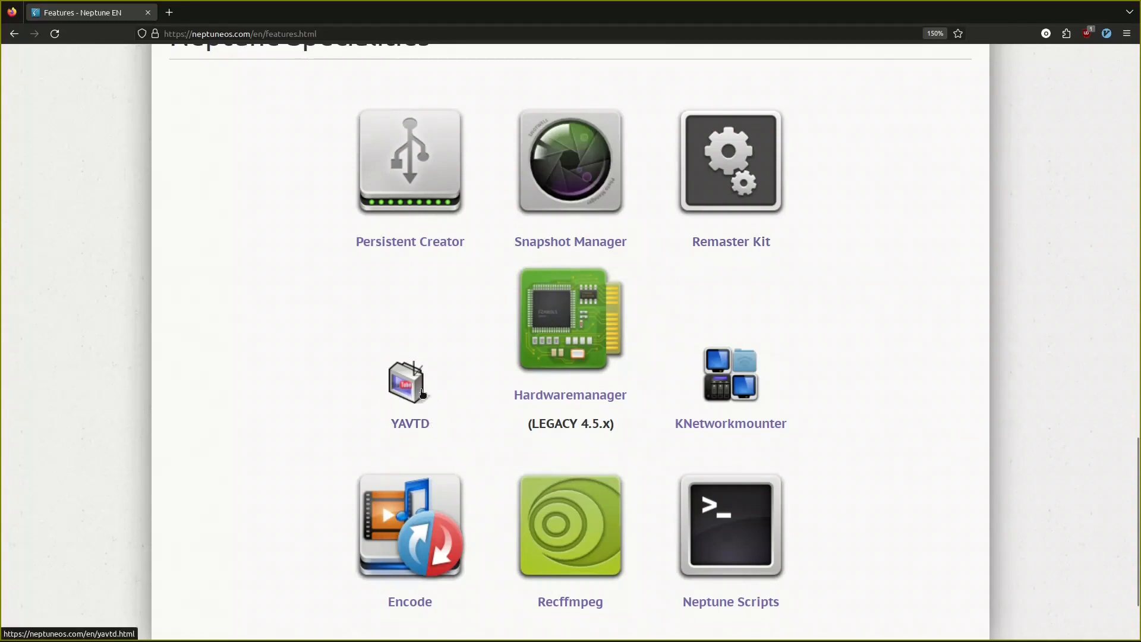
mouse_move(438, 390)
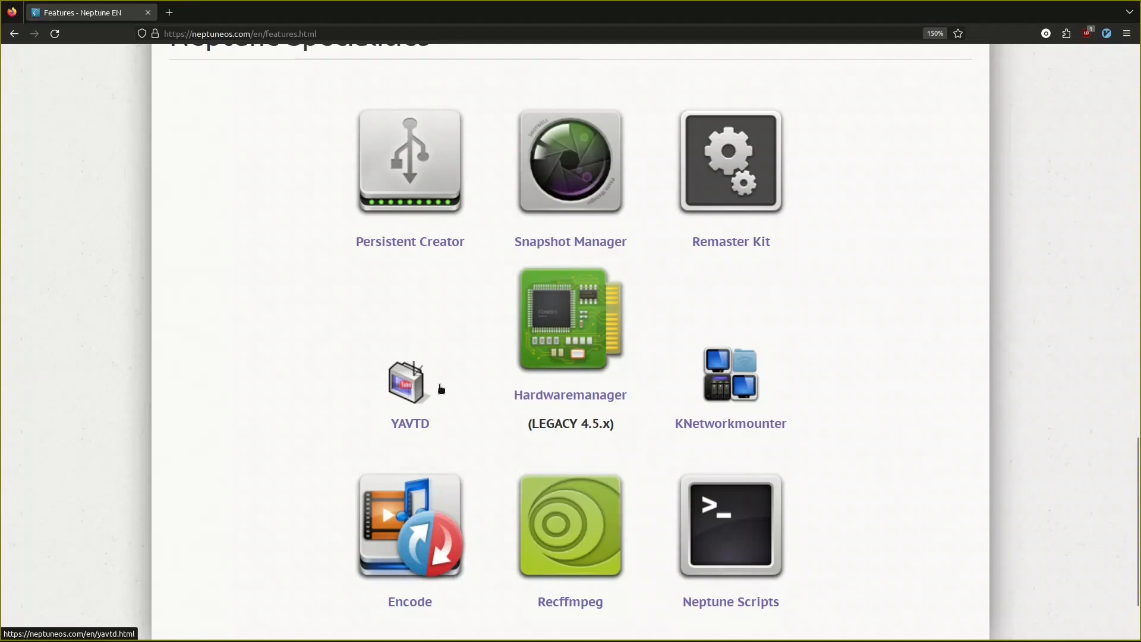
mouse_move(671, 364)
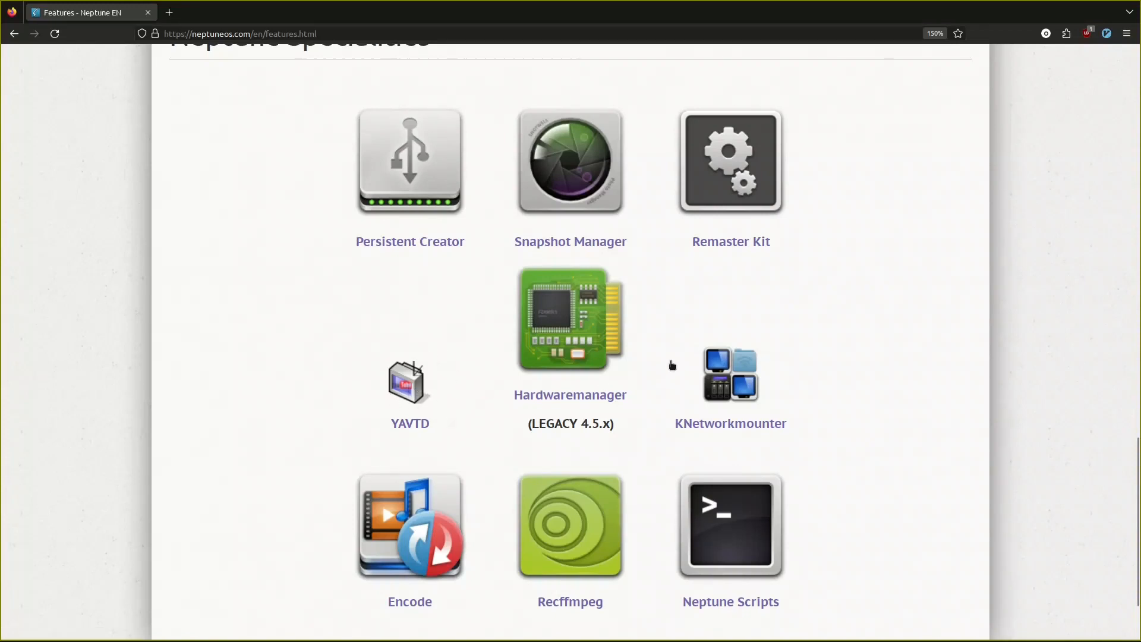
mouse_move(611, 366)
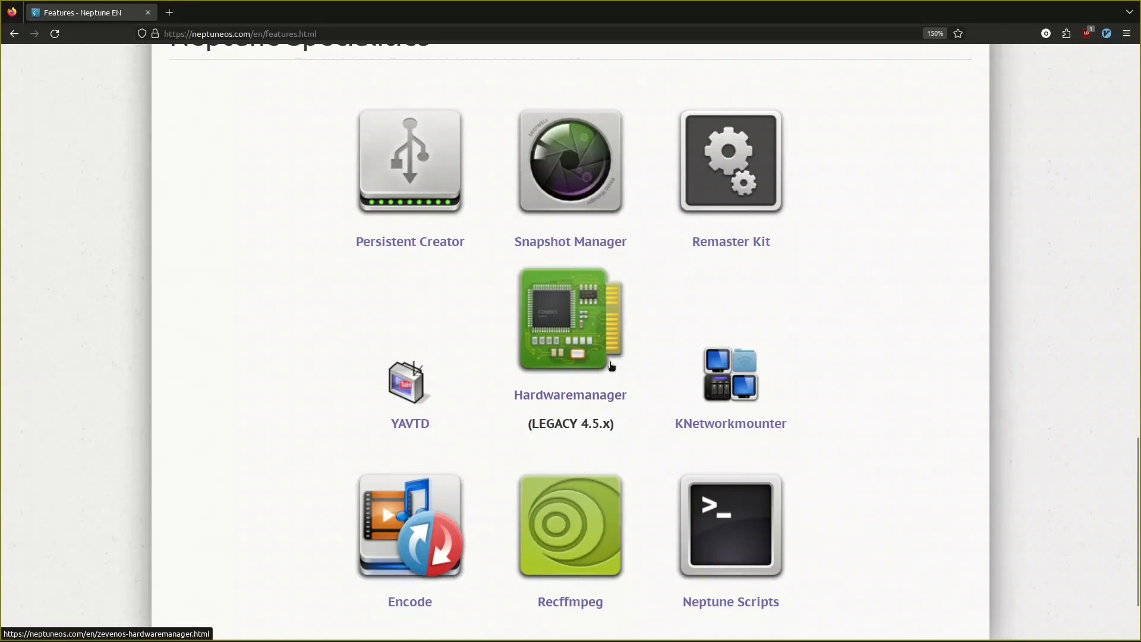
mouse_move(573, 395)
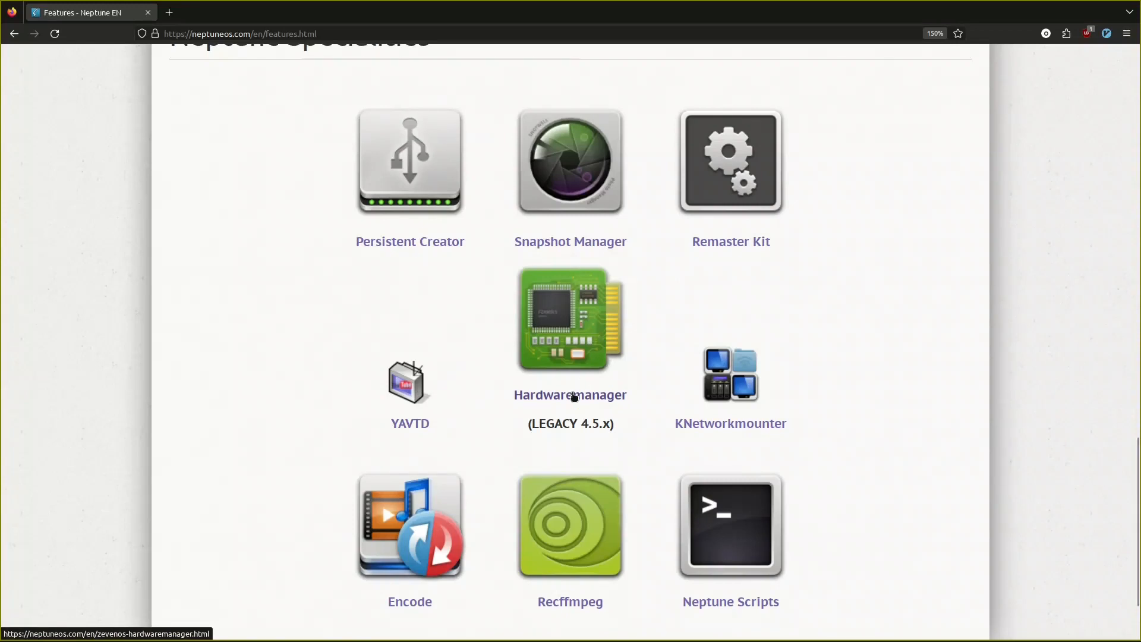
mouse_move(749, 422)
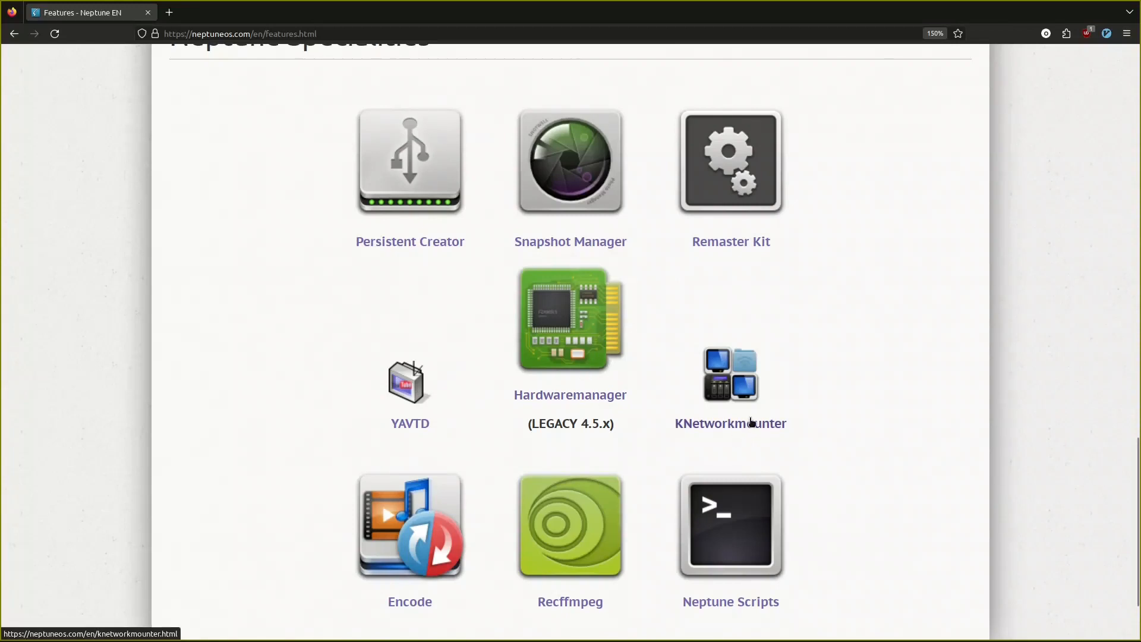
scroll(down, 3)
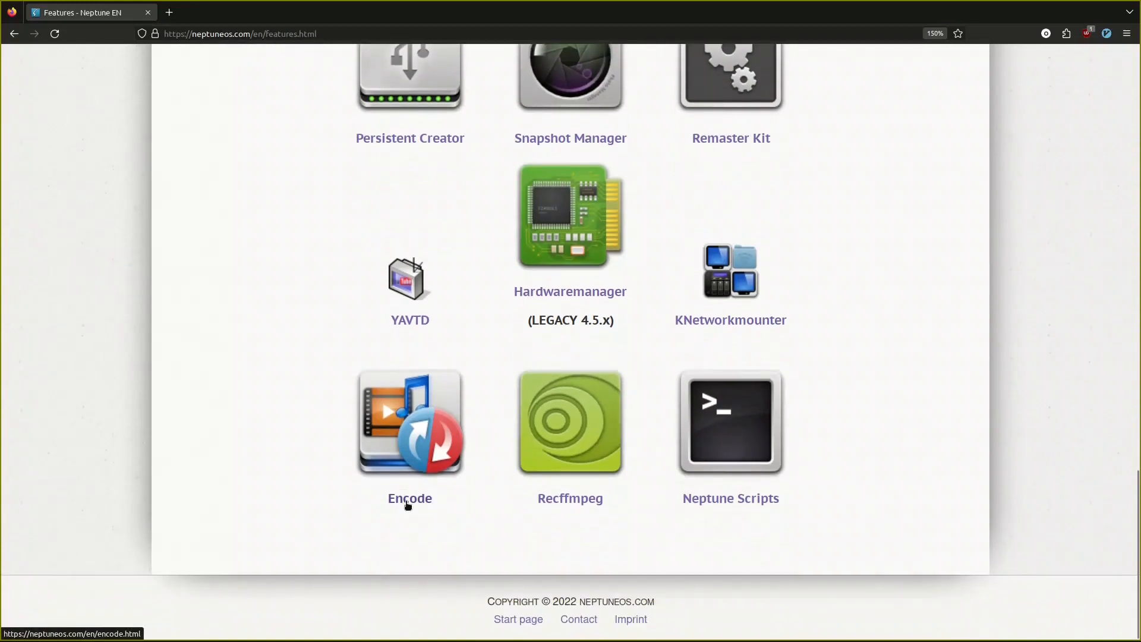
mouse_move(453, 421)
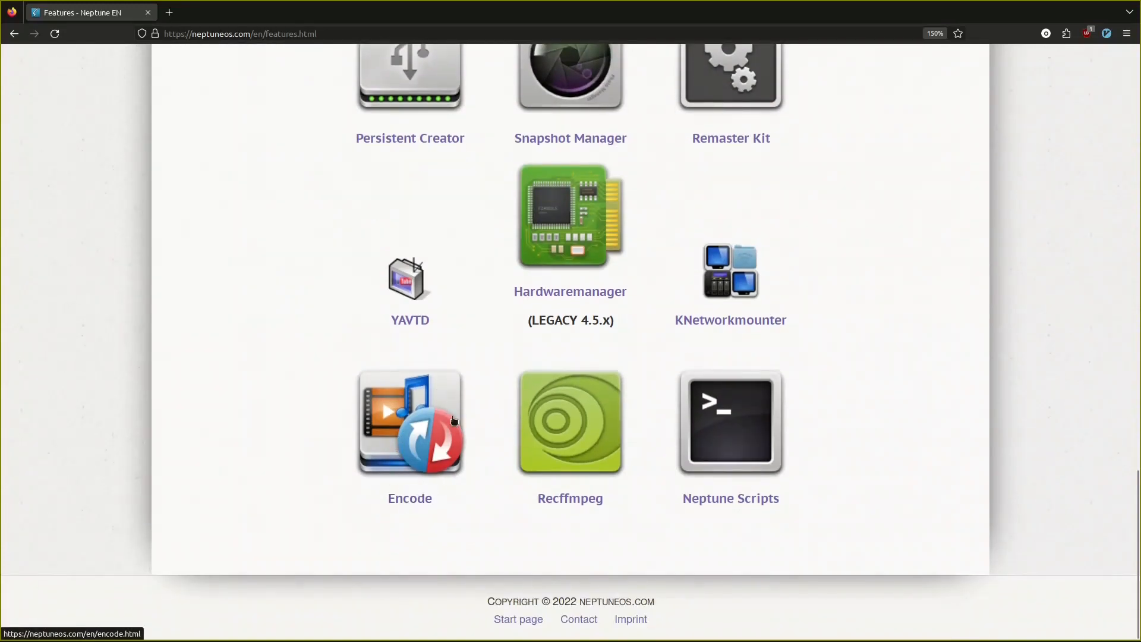
mouse_move(599, 417)
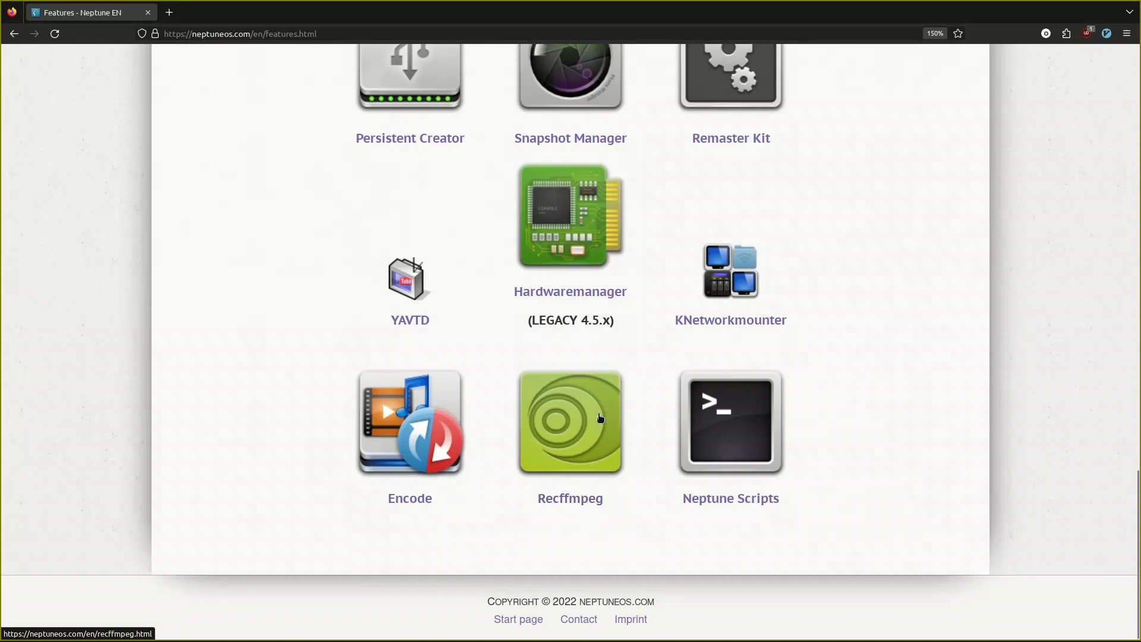
mouse_move(730, 498)
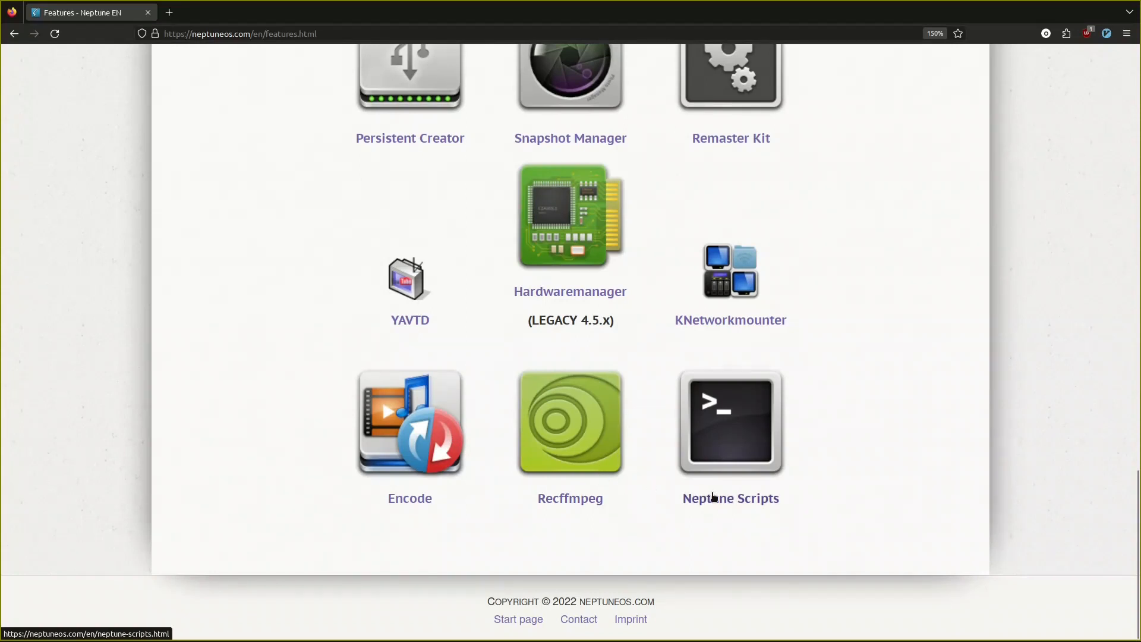
scroll(up, 3)
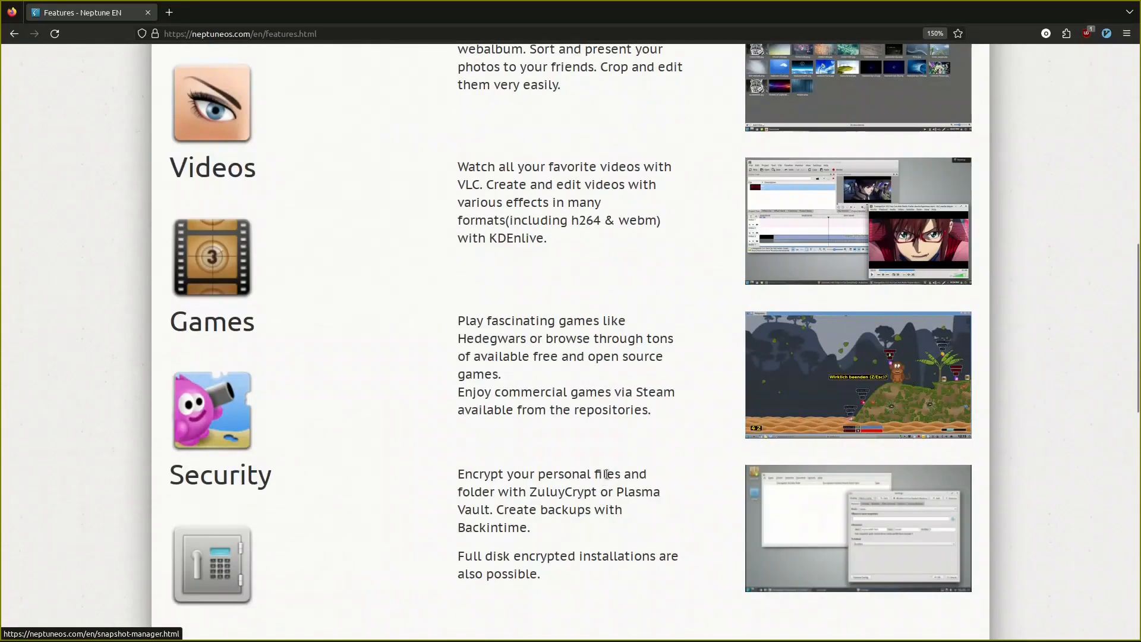
scroll(up, 3)
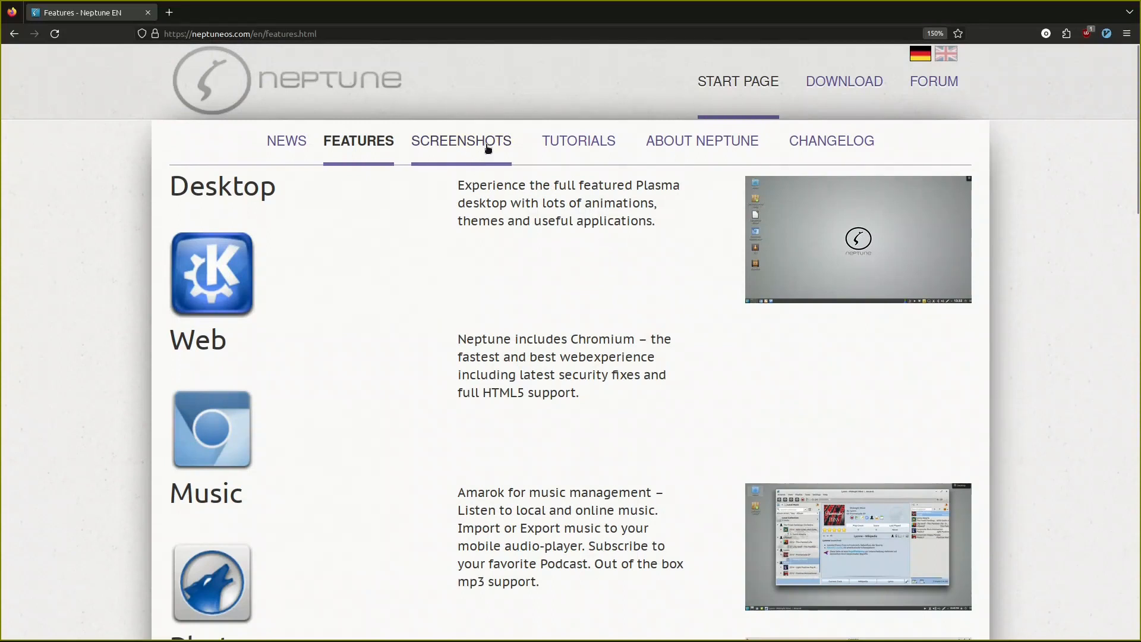
mouse_move(476, 315)
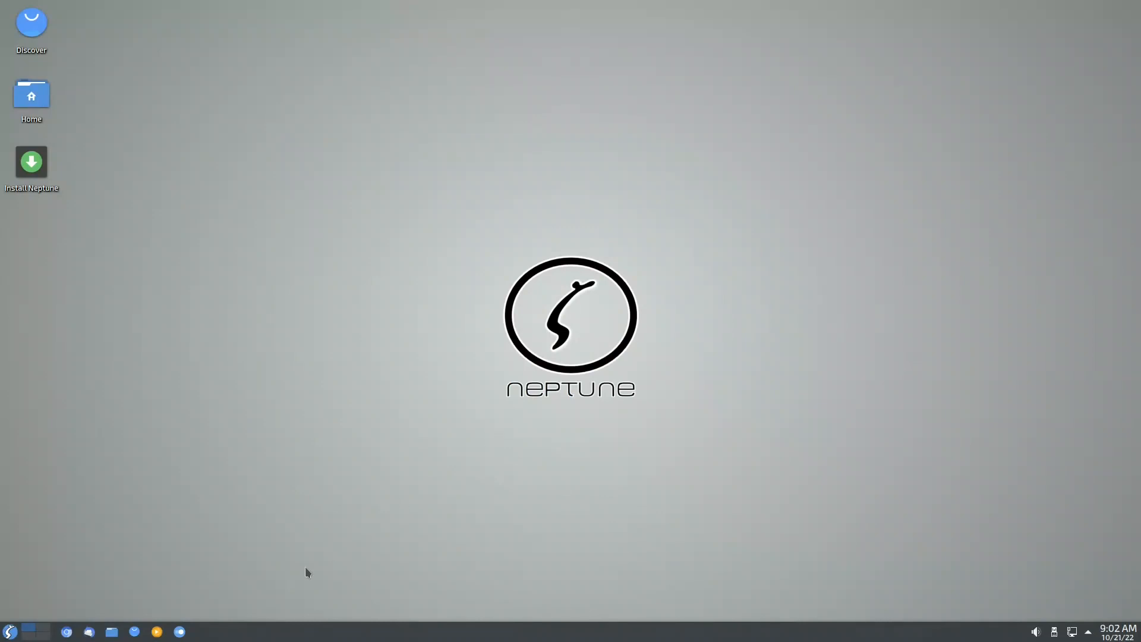
mouse_move(279, 579)
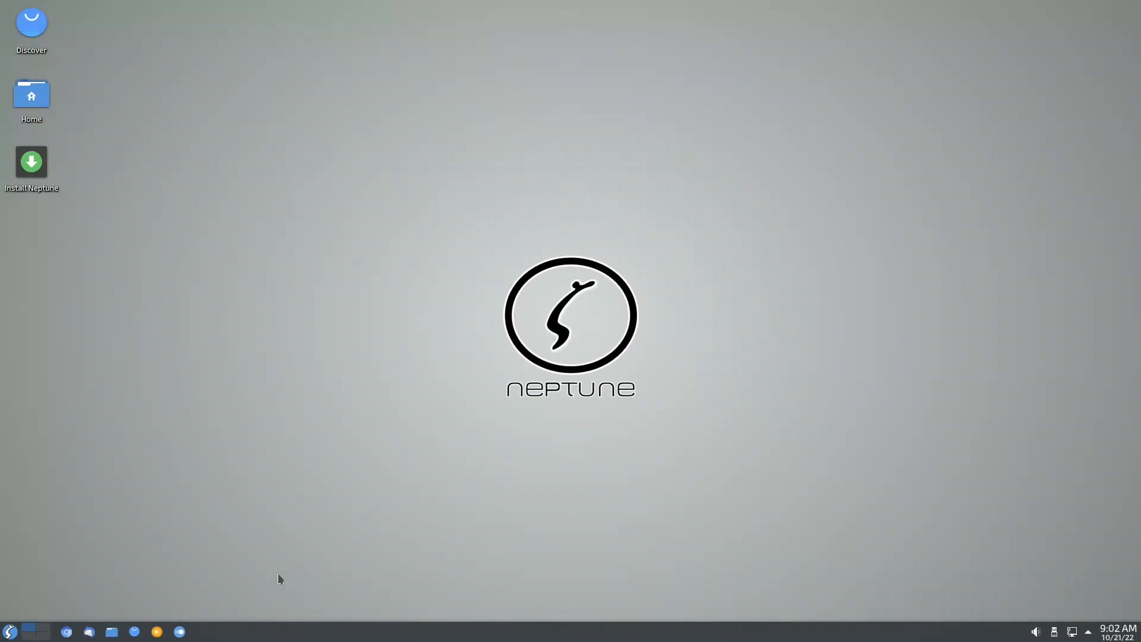
mouse_move(277, 226)
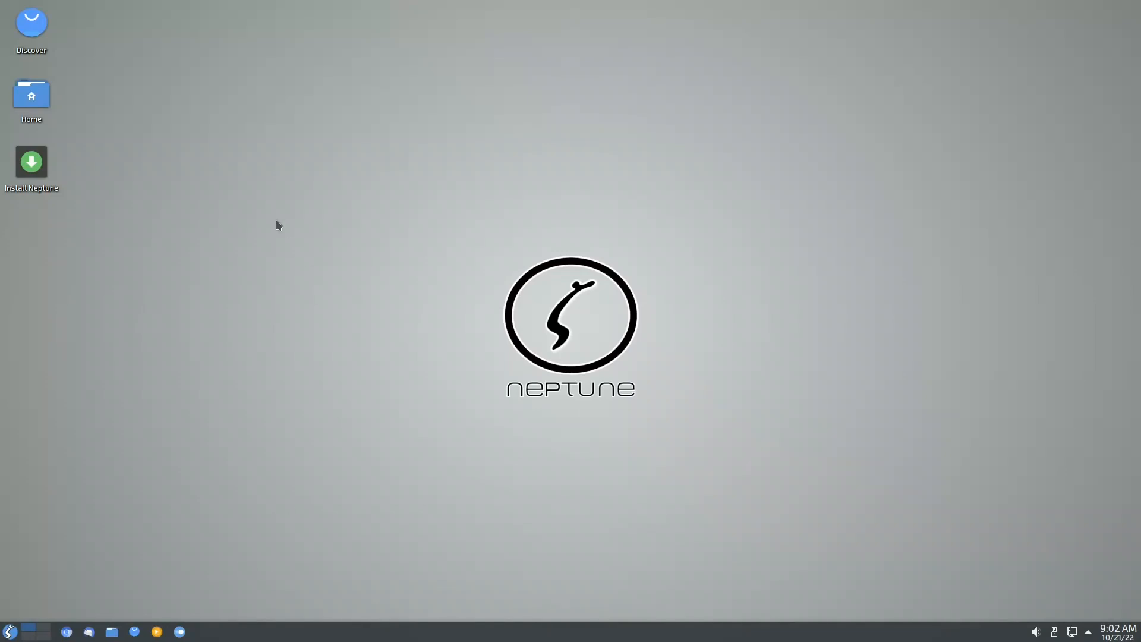
mouse_move(25, 7)
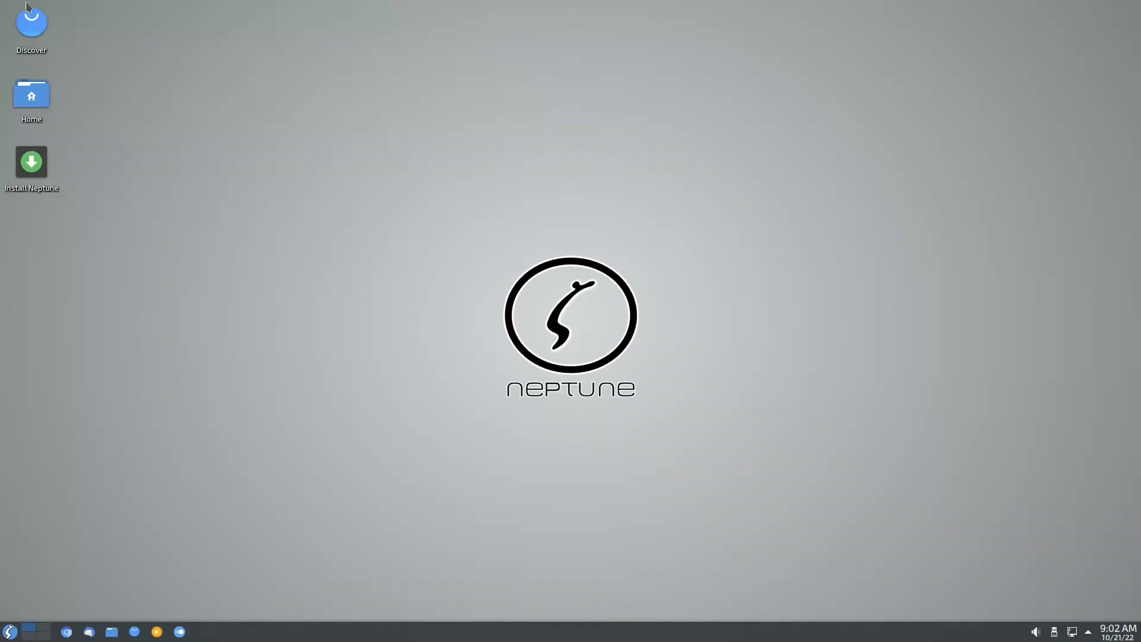
mouse_move(55, 620)
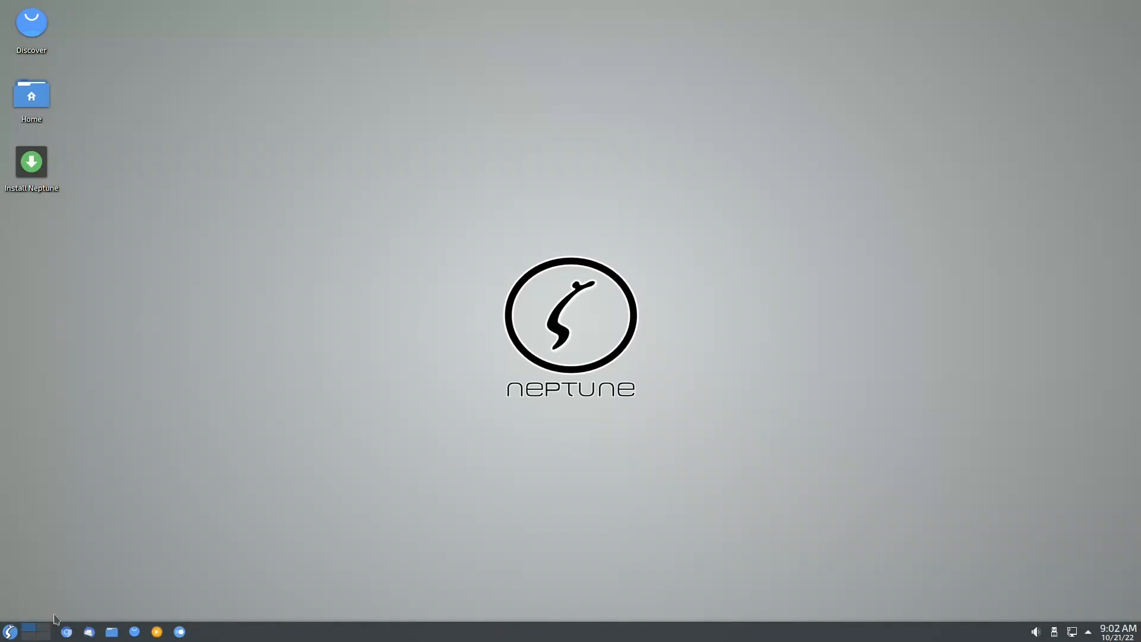
mouse_move(31, 110)
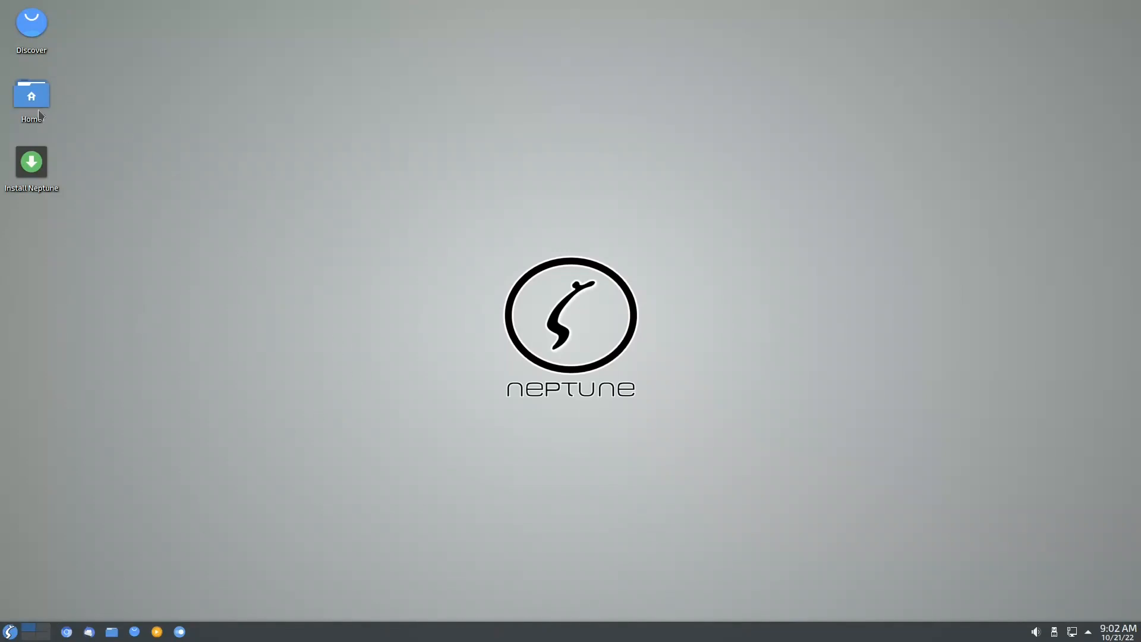
Step: Launch the Install Neptune icon on the live desktop
click(32, 161)
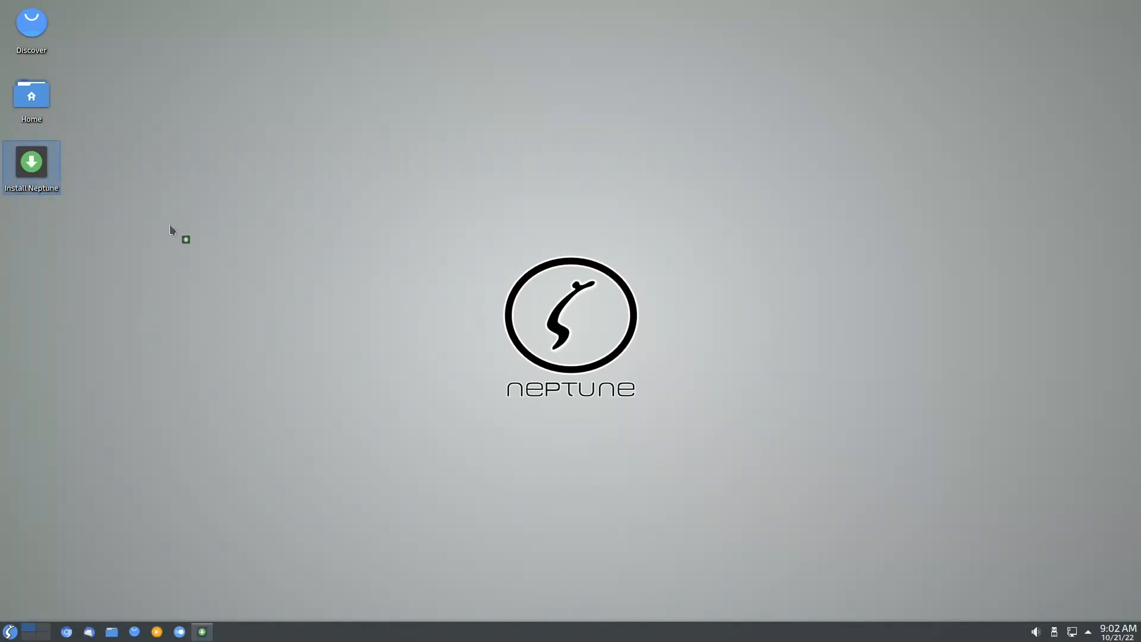
Step: Pass the installer welcome, accepting New York location and English (US) keyboard
double_click(31, 162)
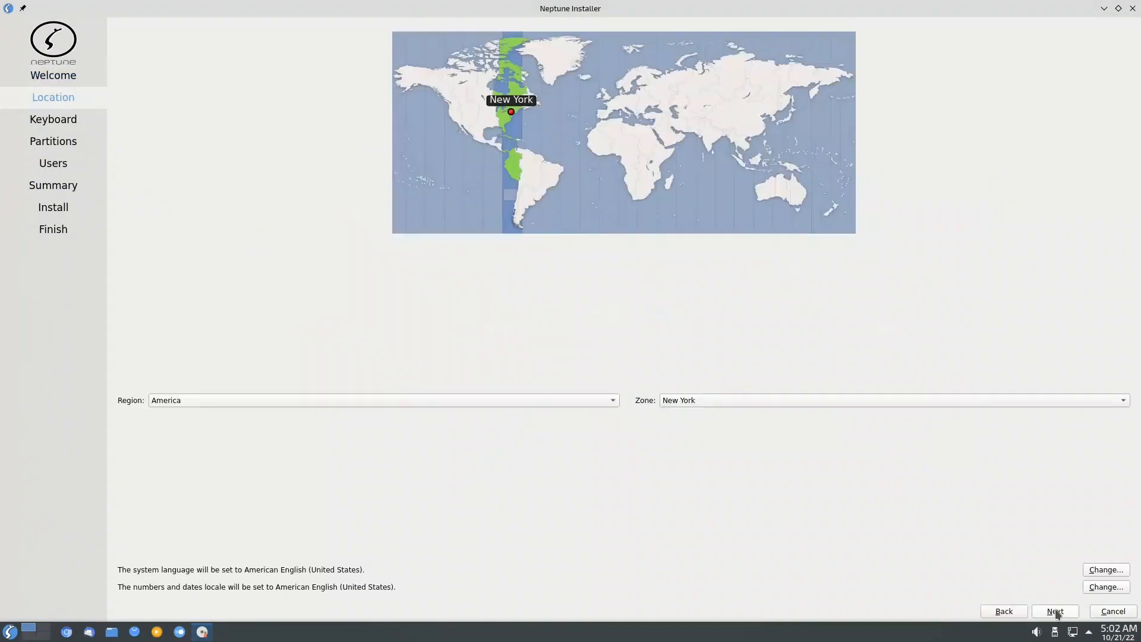
click(1054, 610)
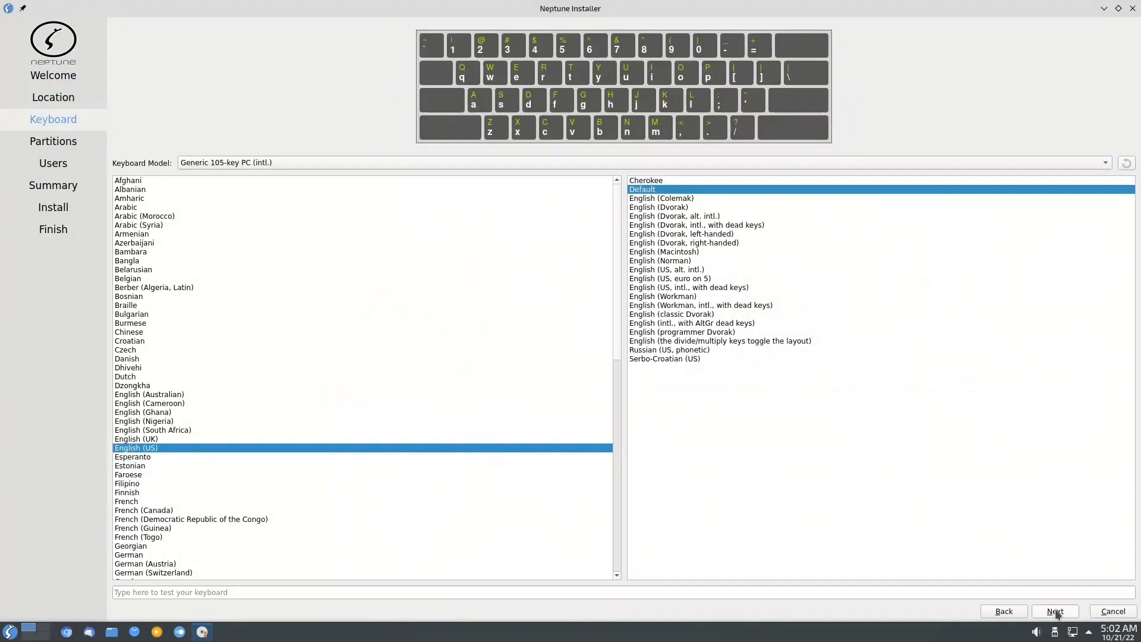
click(1053, 610)
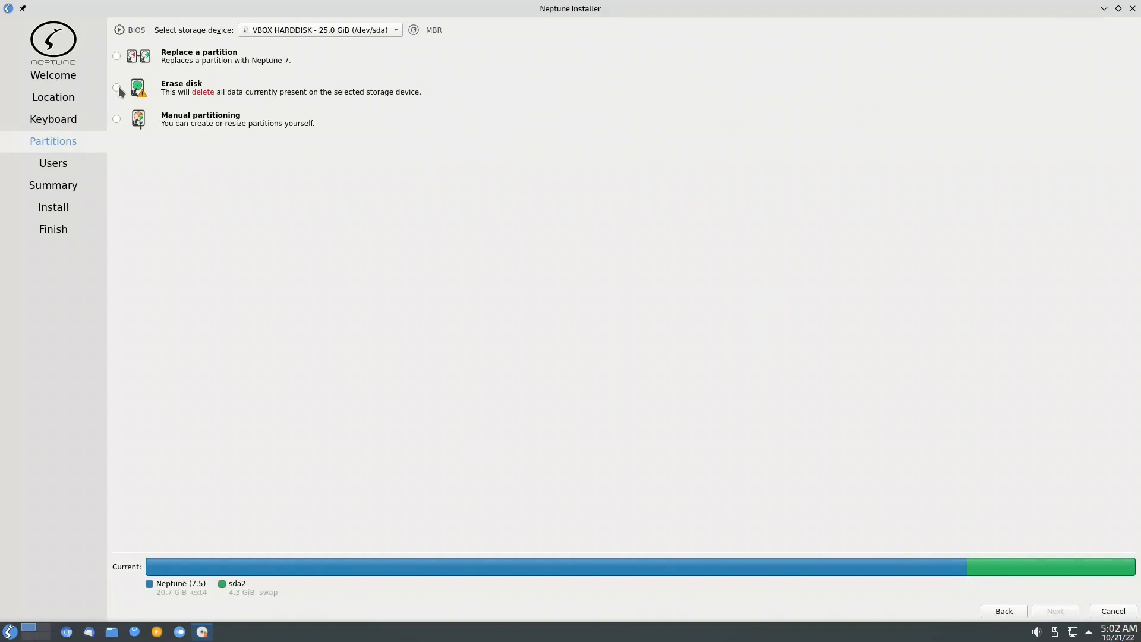
Step: Choose Erase disk for the 25 GiB drive after briefly trying Manual partitioning
click(116, 87)
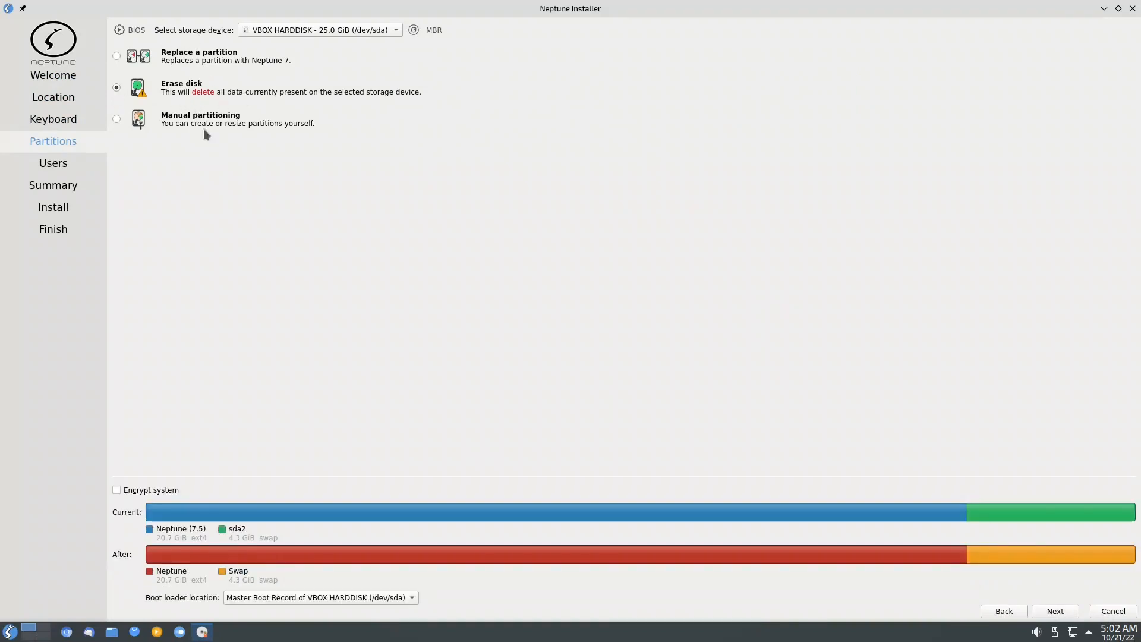
mouse_move(542, 384)
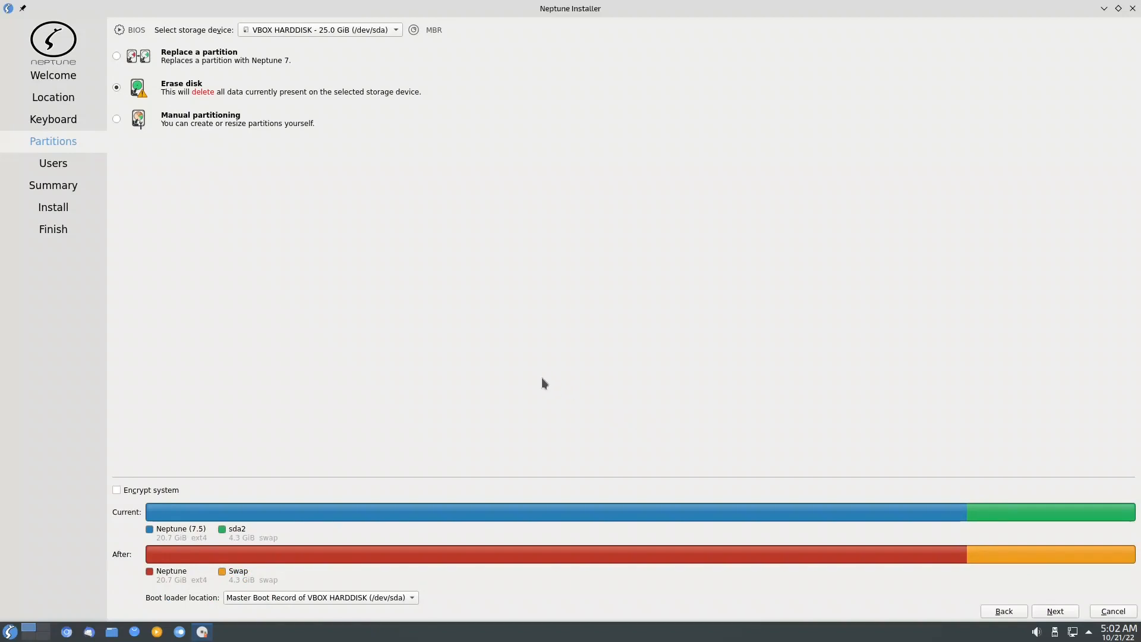
mouse_move(367, 360)
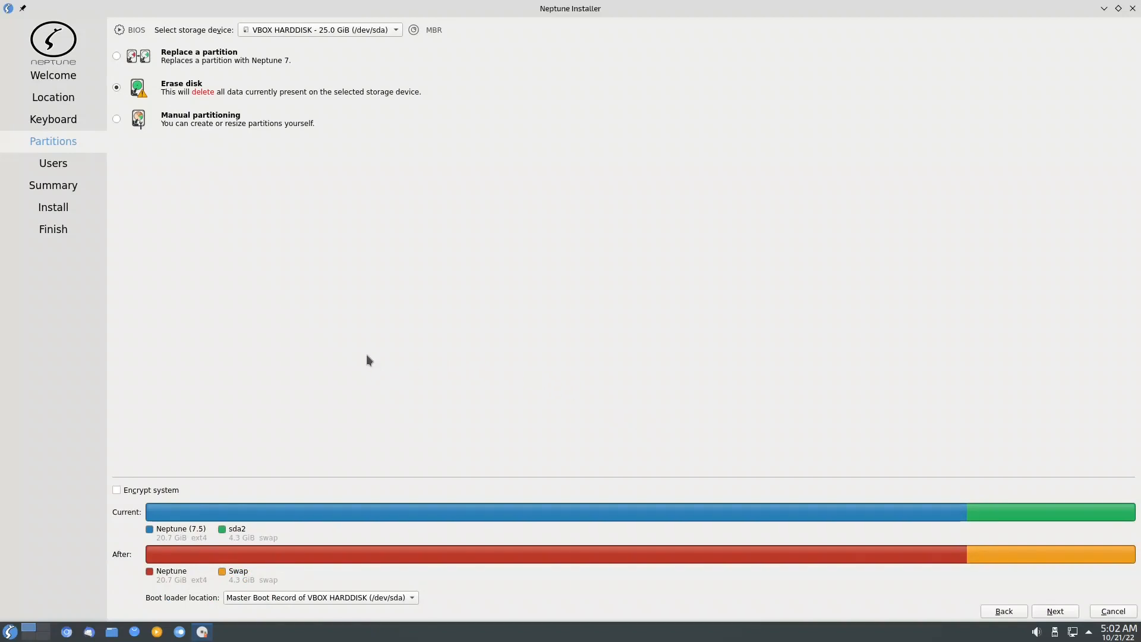
click(117, 118)
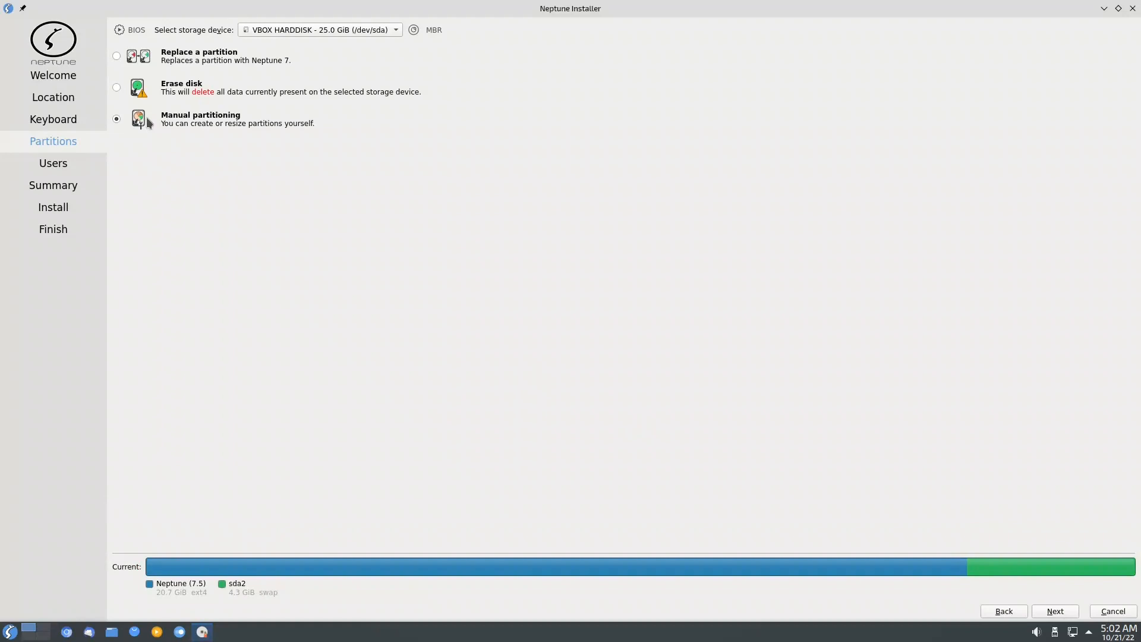
click(116, 88)
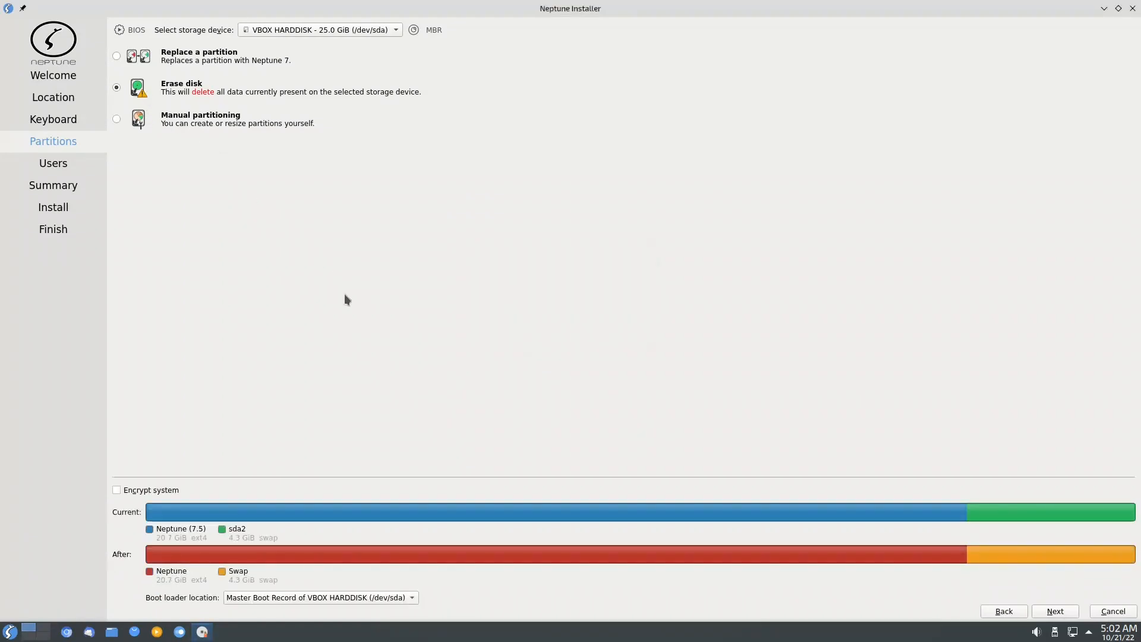
mouse_move(568, 388)
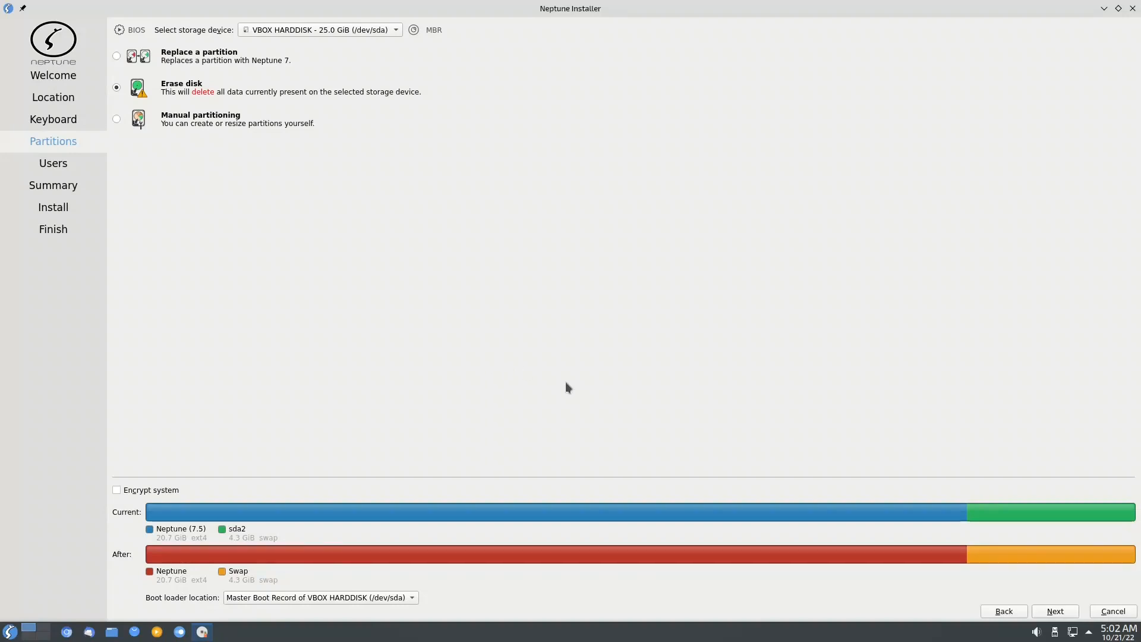
mouse_move(1018, 601)
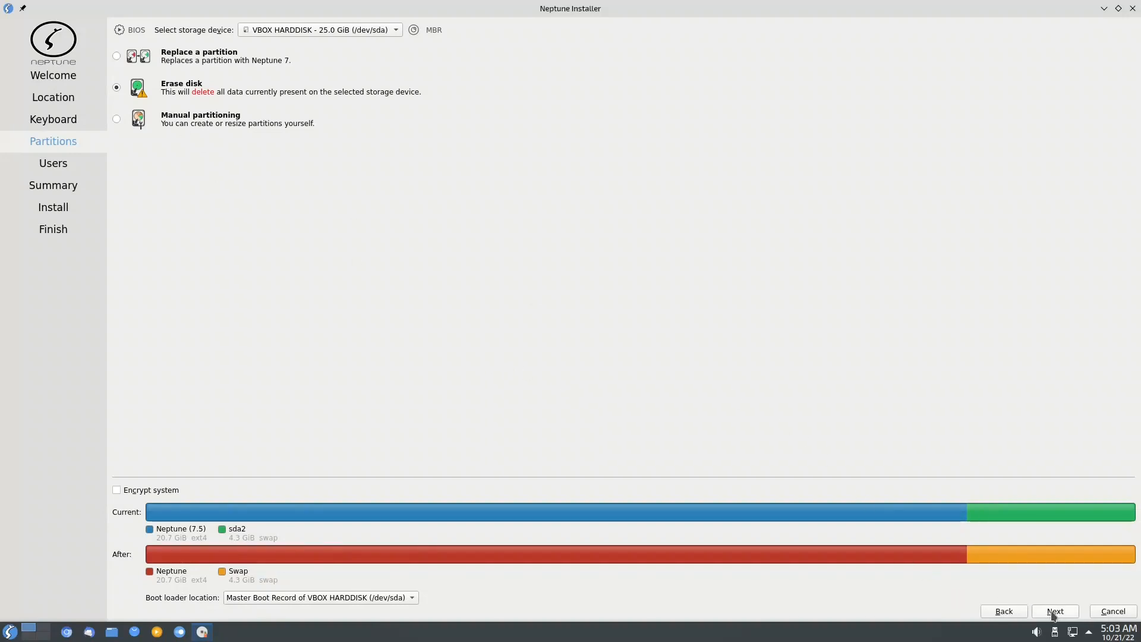
Step: Enter user 'neptune' with a password and reuse it for the administrator
click(1054, 610)
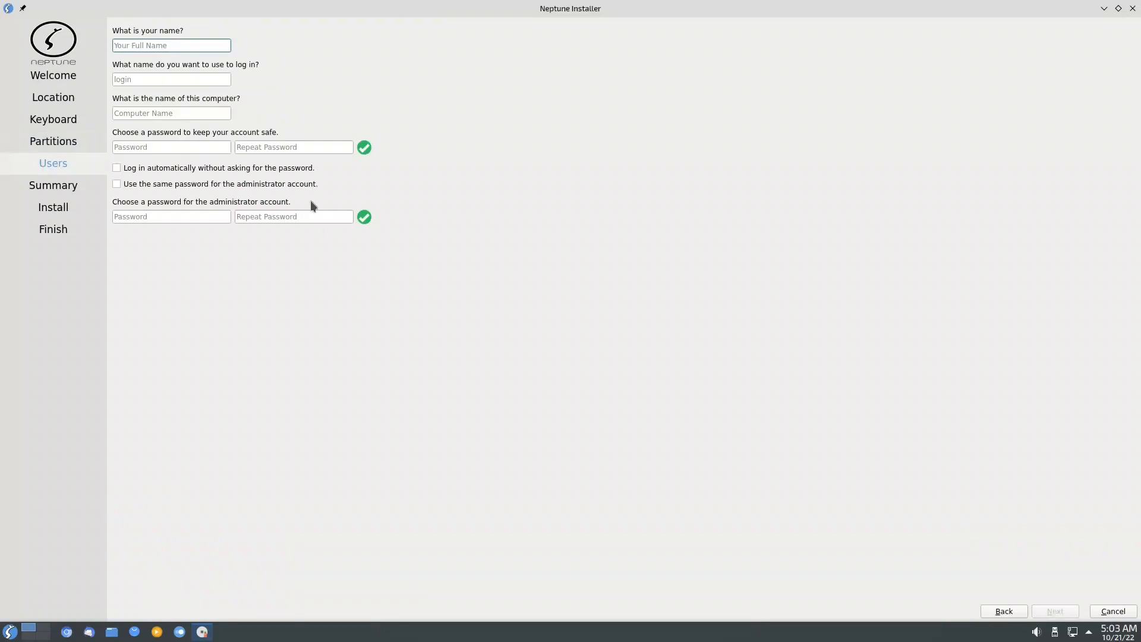
text(nept)
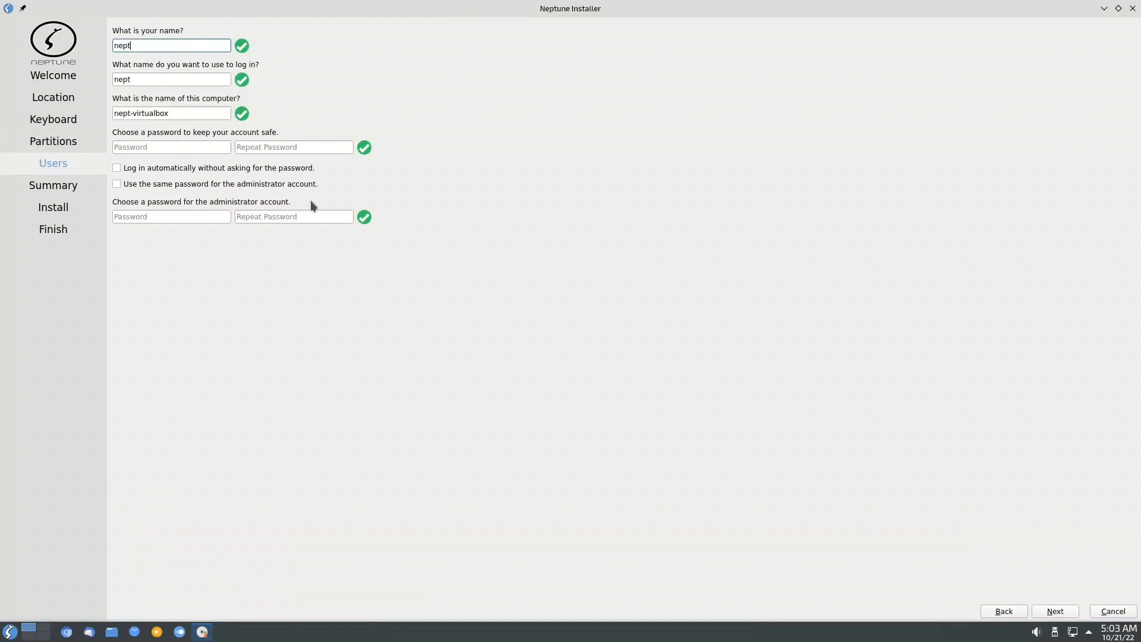
text(une)
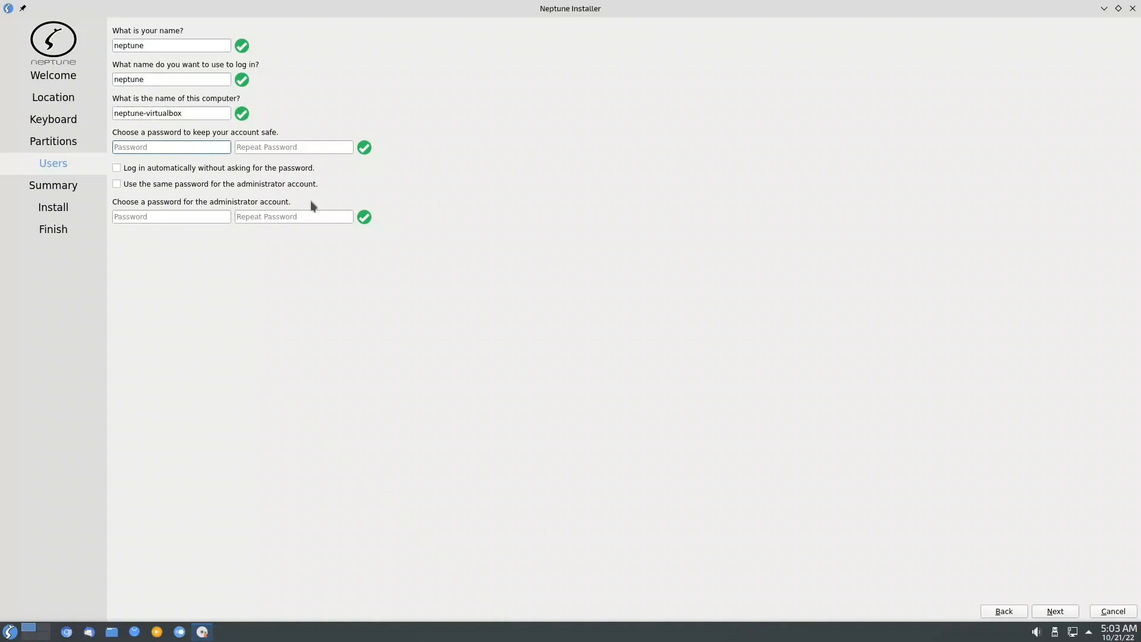
text(•)
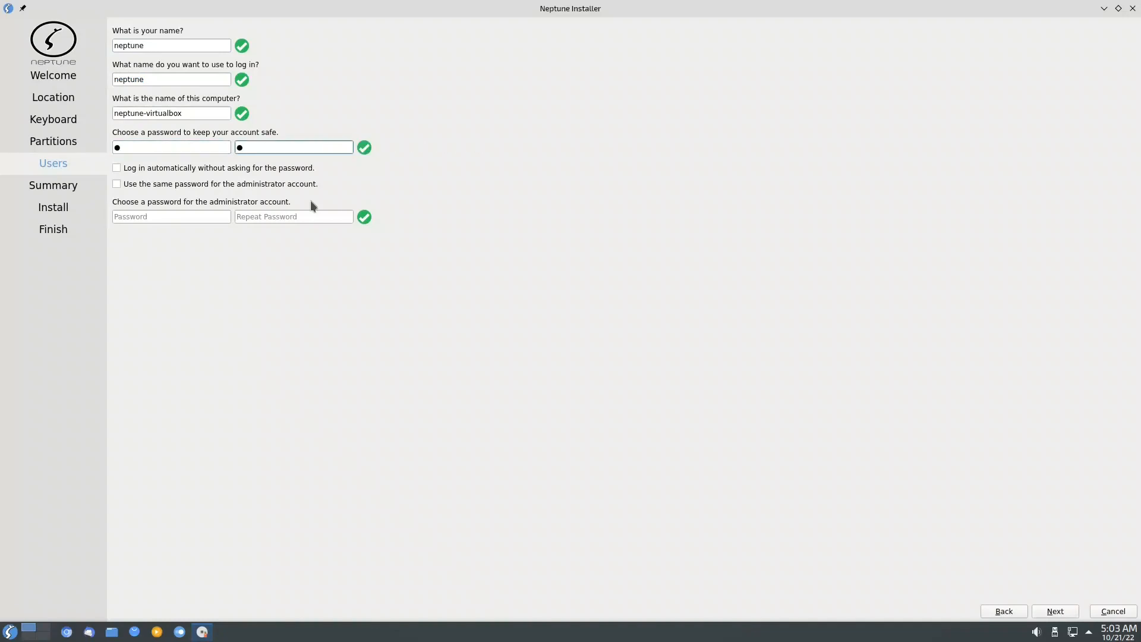
click(116, 183)
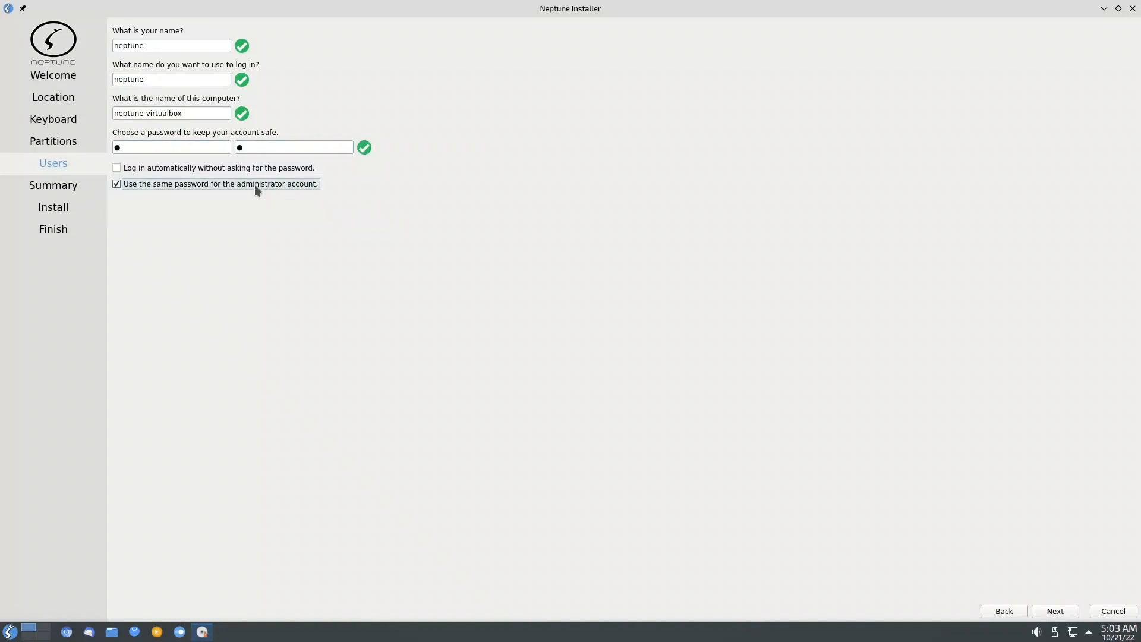
click(1054, 611)
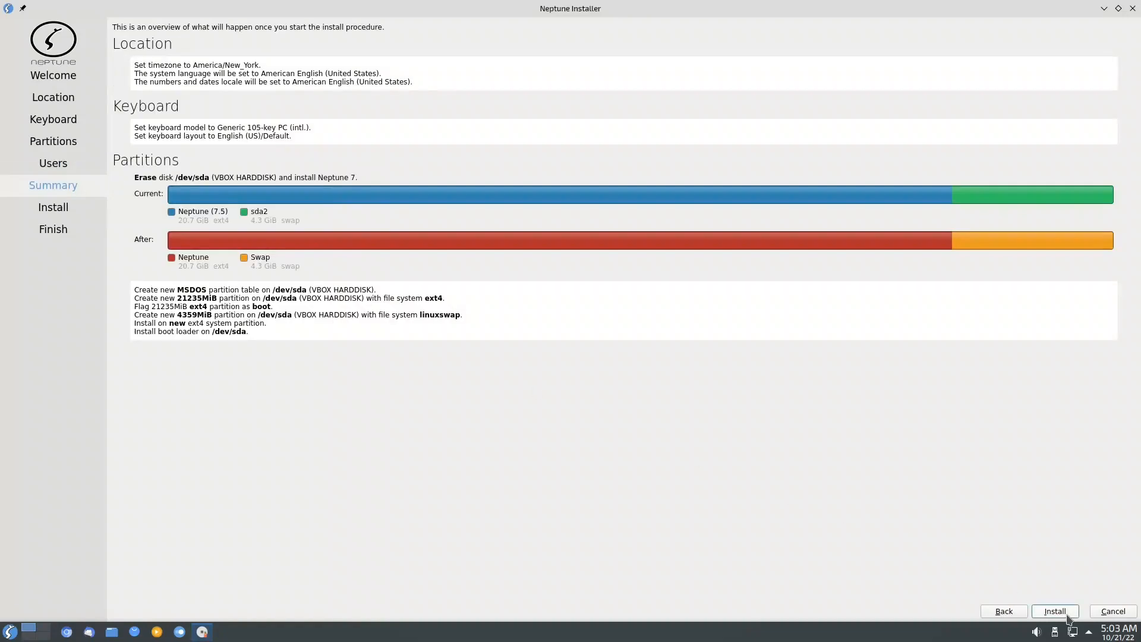
mouse_move(182, 224)
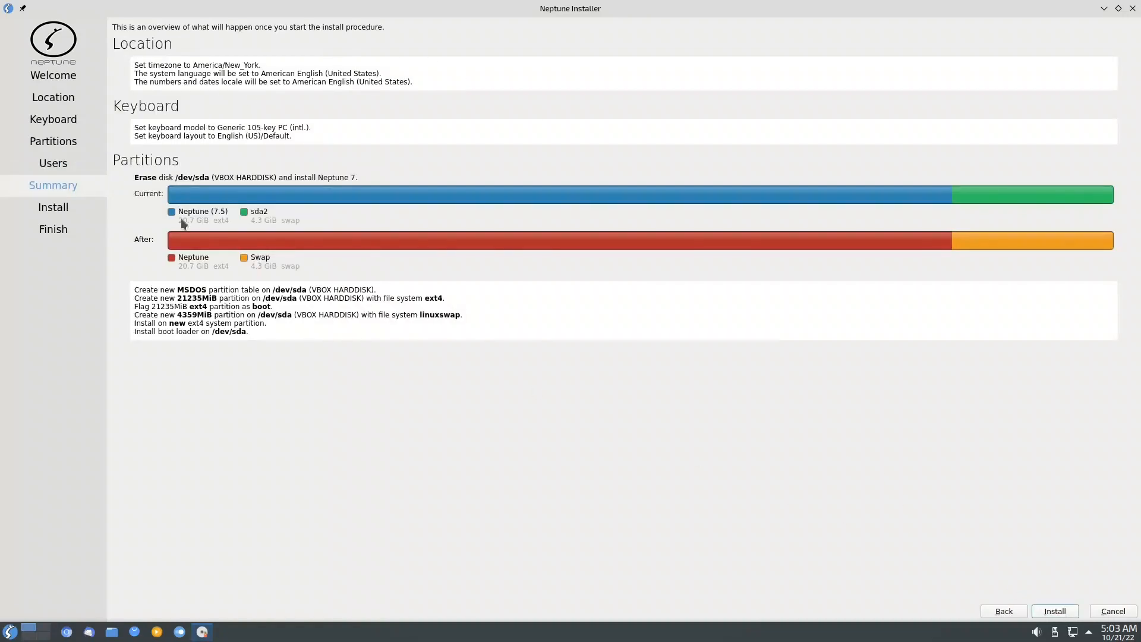
mouse_move(331, 249)
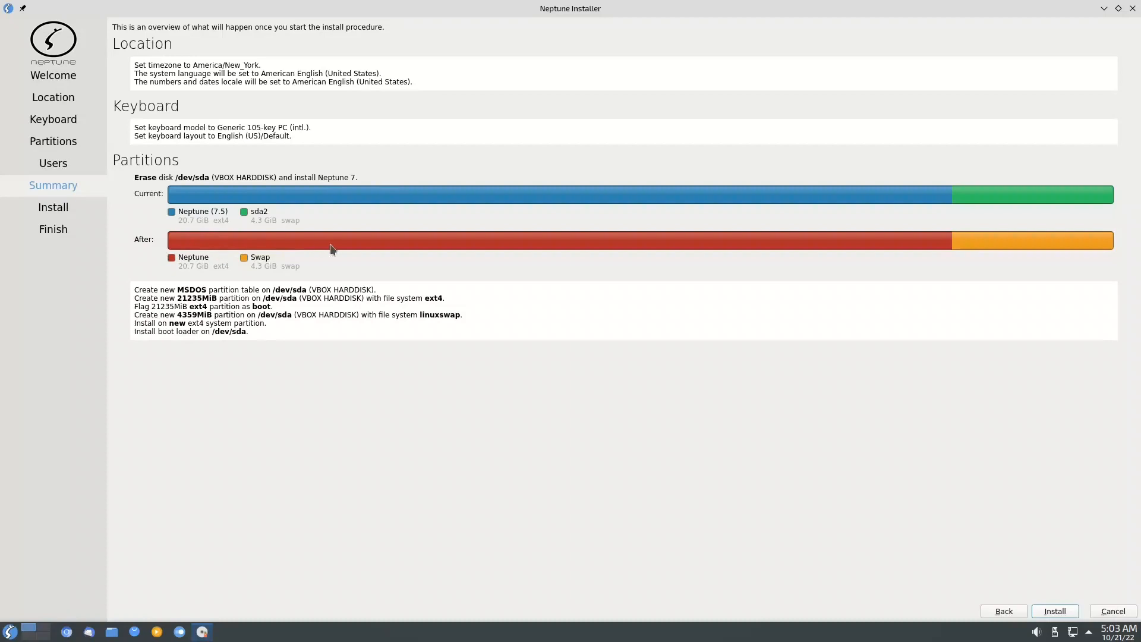
mouse_move(435, 304)
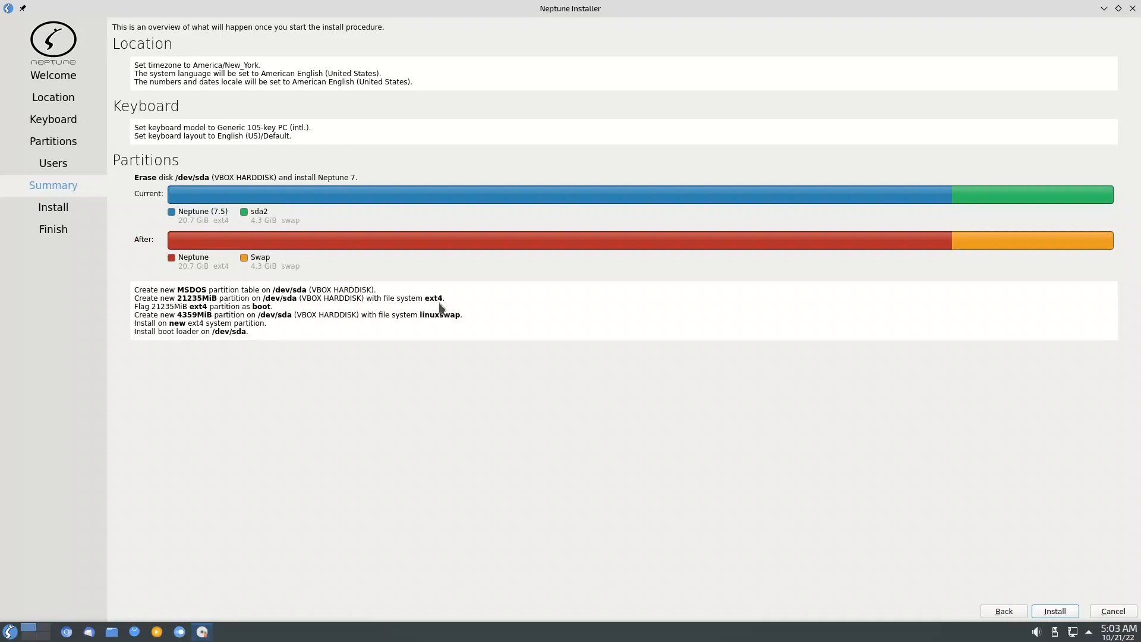
mouse_move(196, 6)
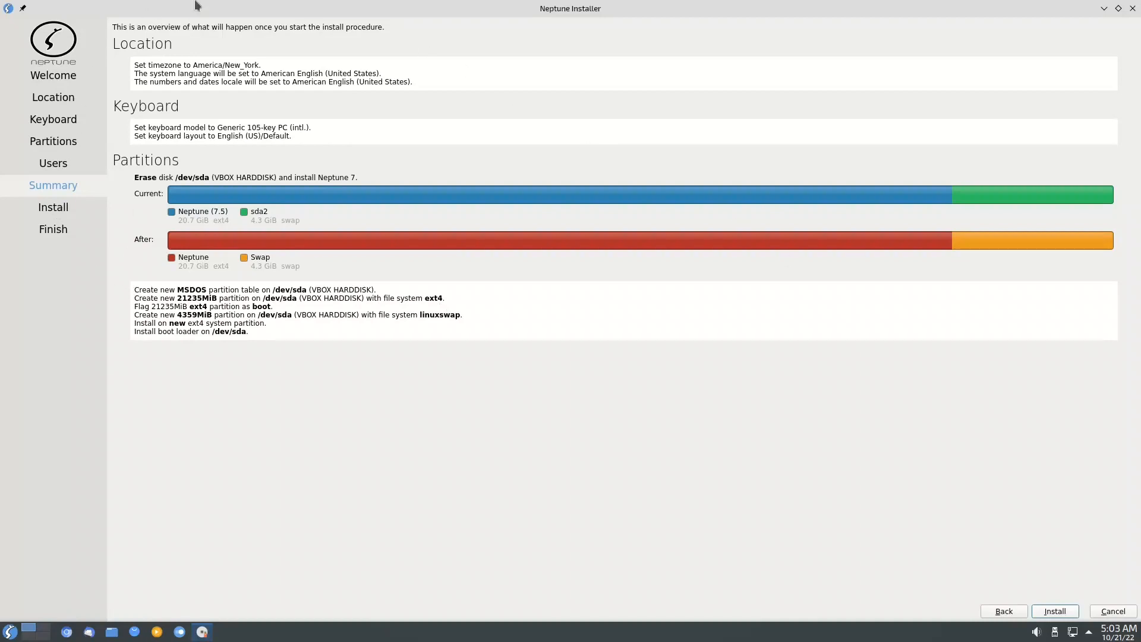
mouse_move(943, 449)
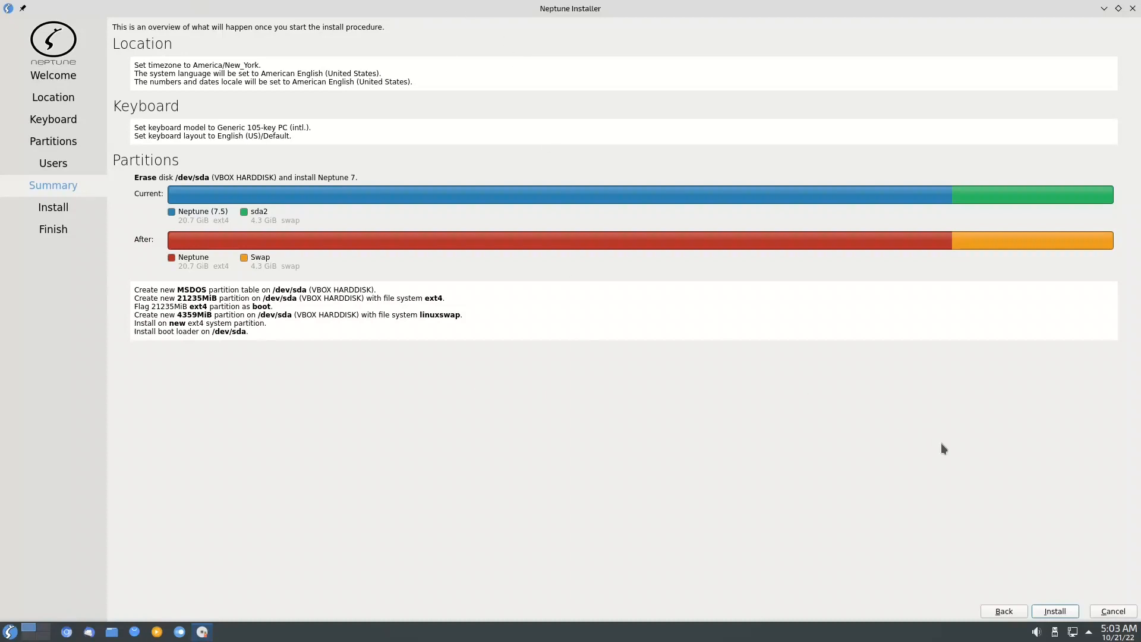
mouse_move(533, 339)
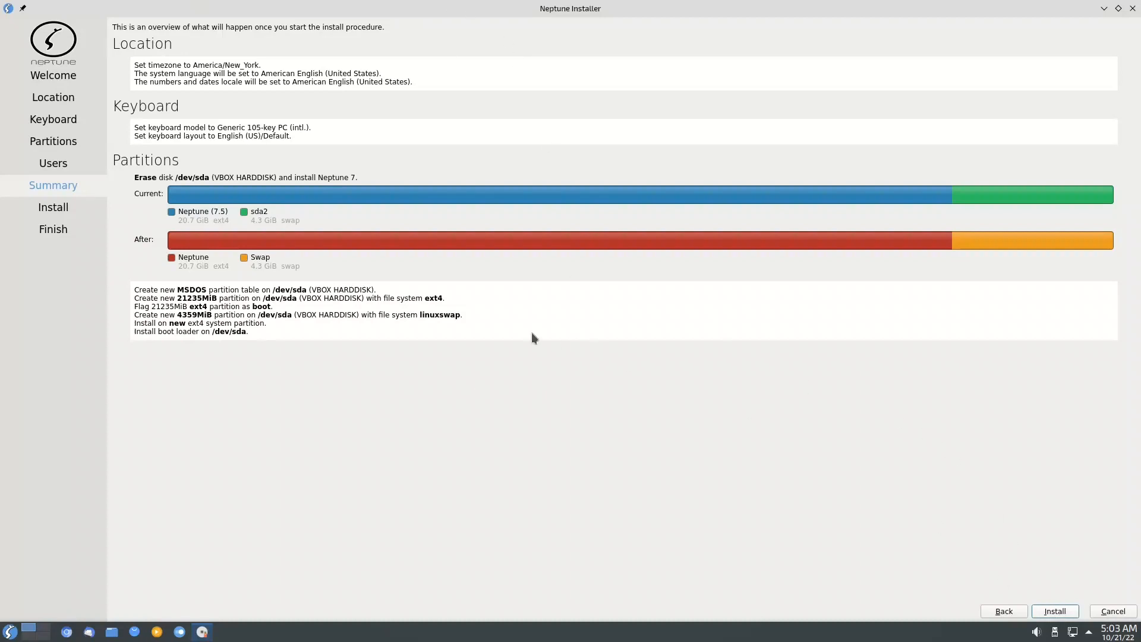
mouse_move(511, 335)
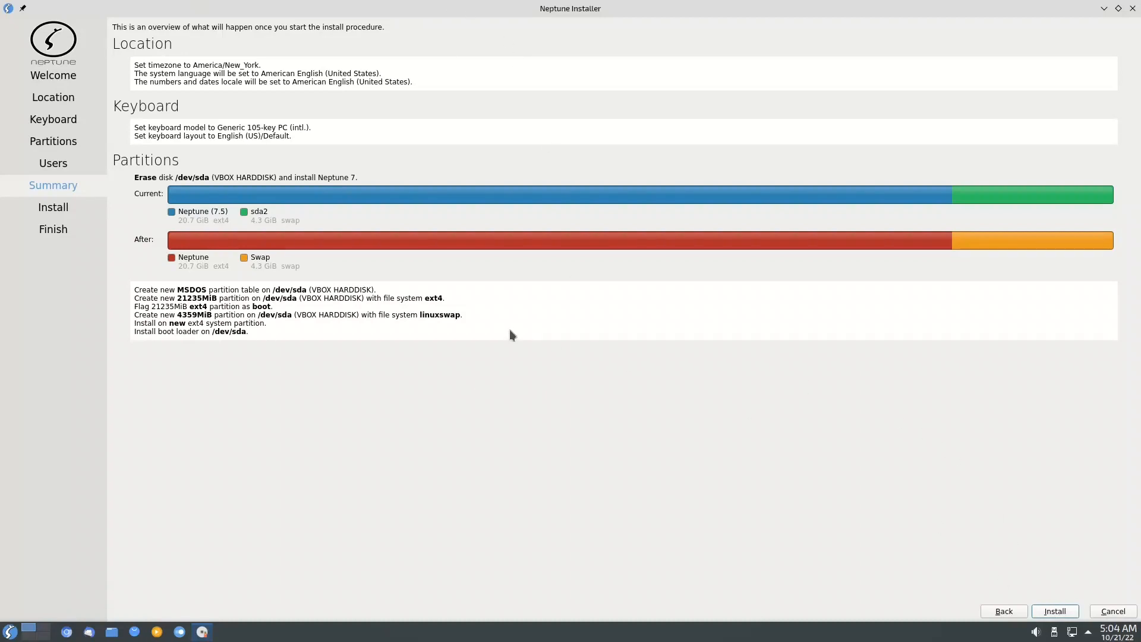
mouse_move(503, 344)
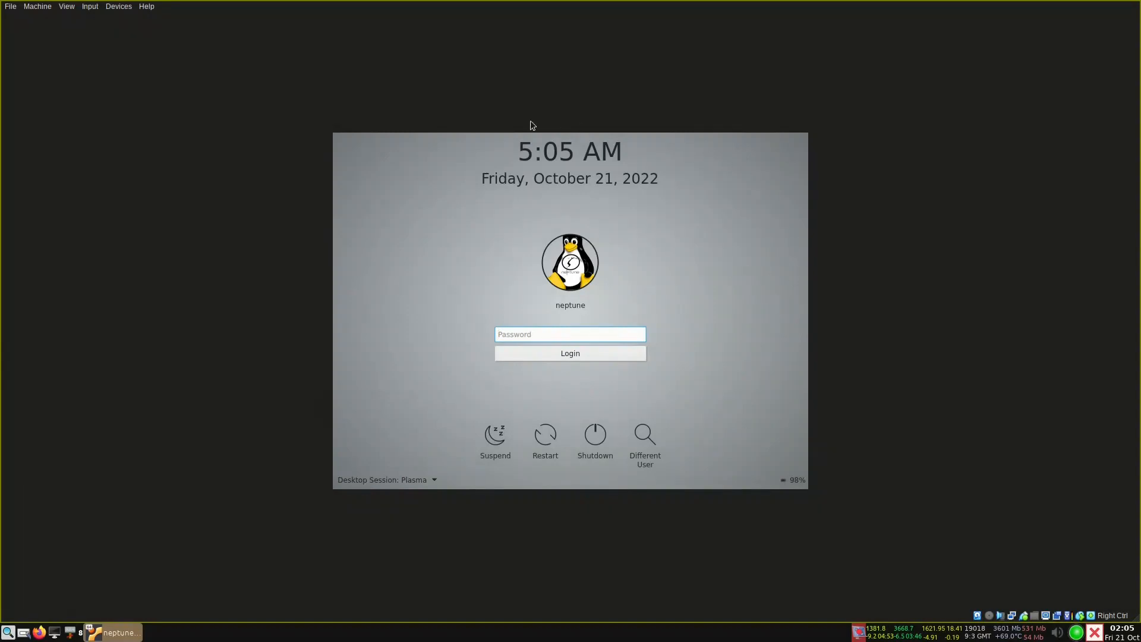
mouse_move(429, 487)
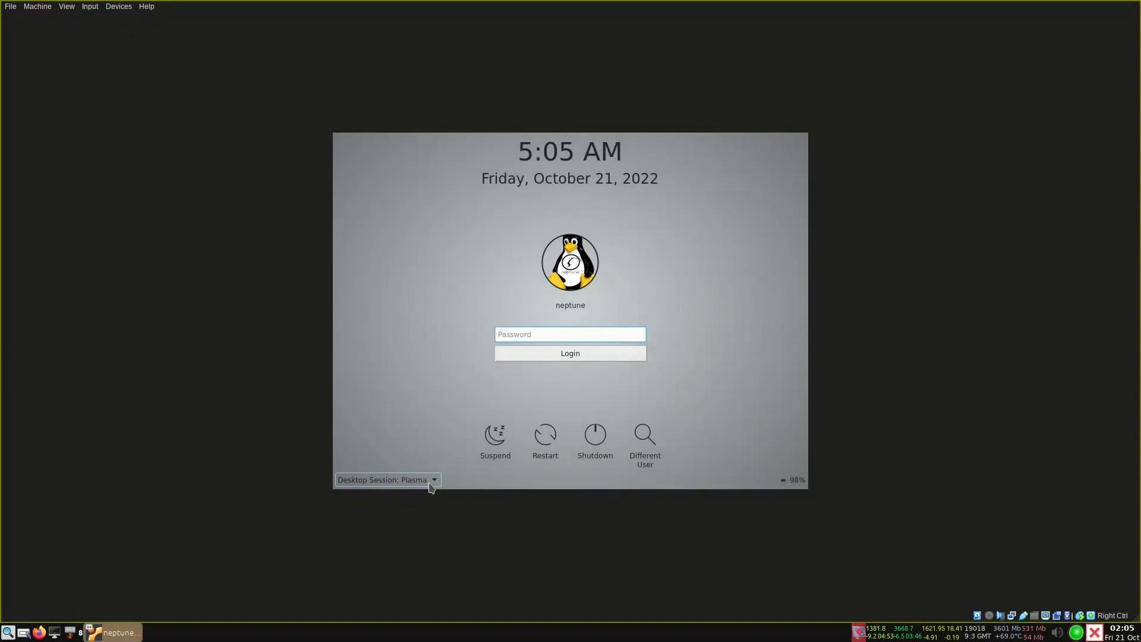
Step: Choose the E16 desktop session, enter the password, and log in
click(434, 480)
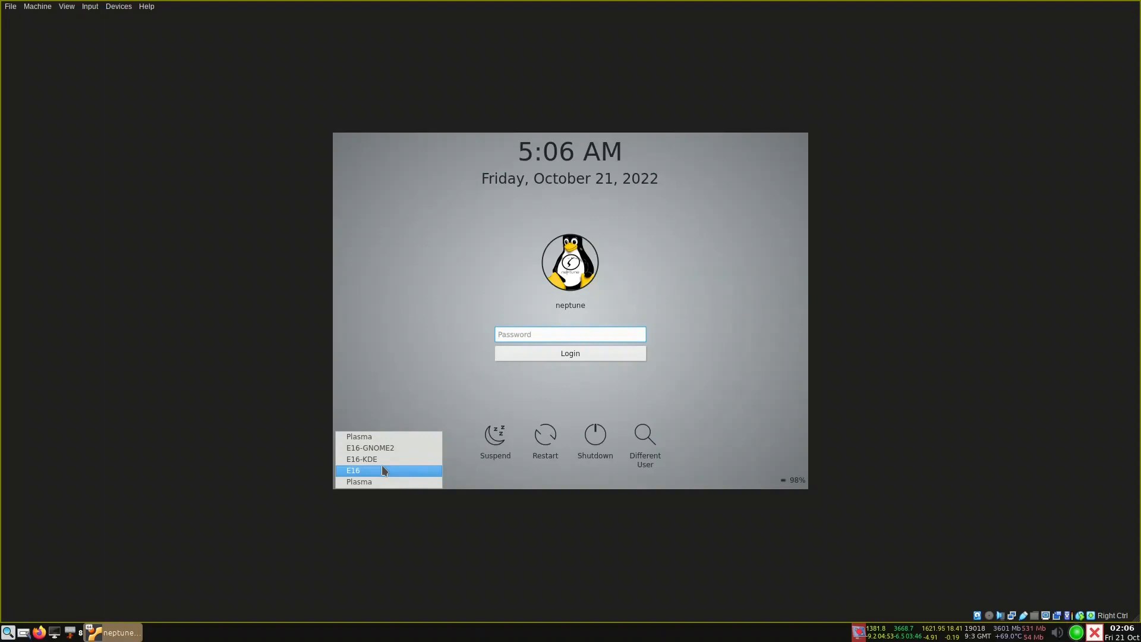
mouse_move(390, 448)
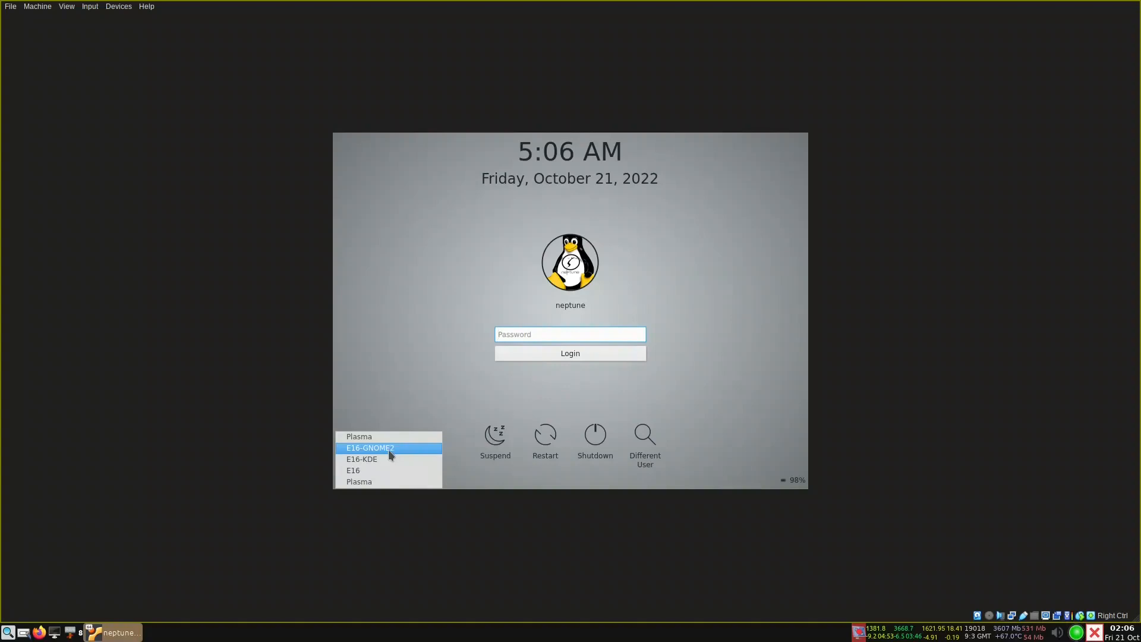
mouse_move(382, 451)
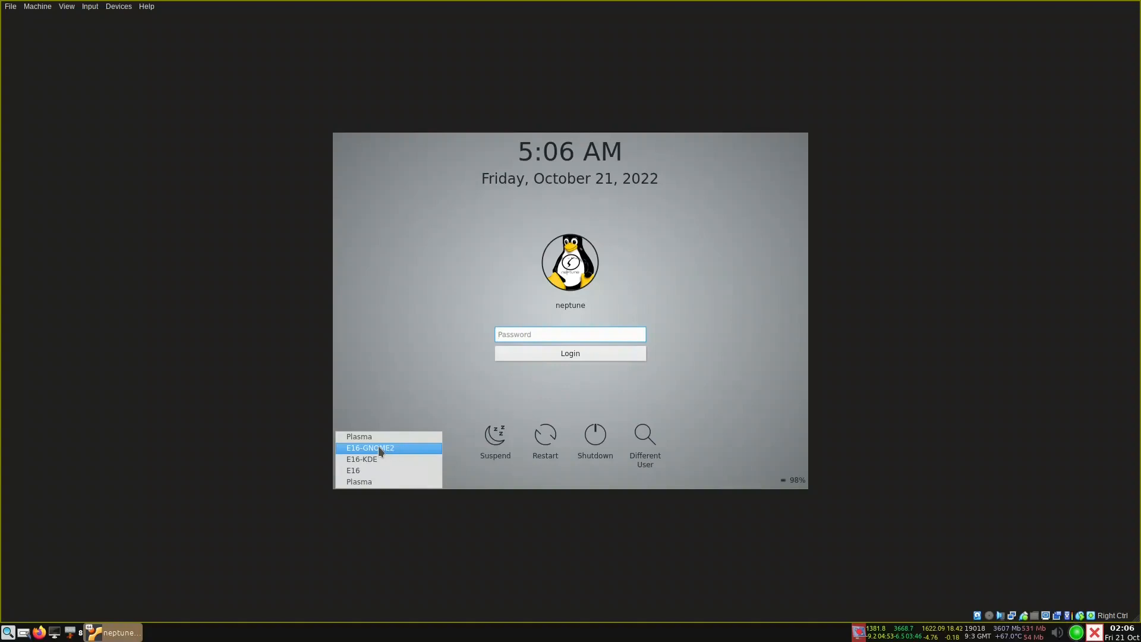
mouse_move(386, 459)
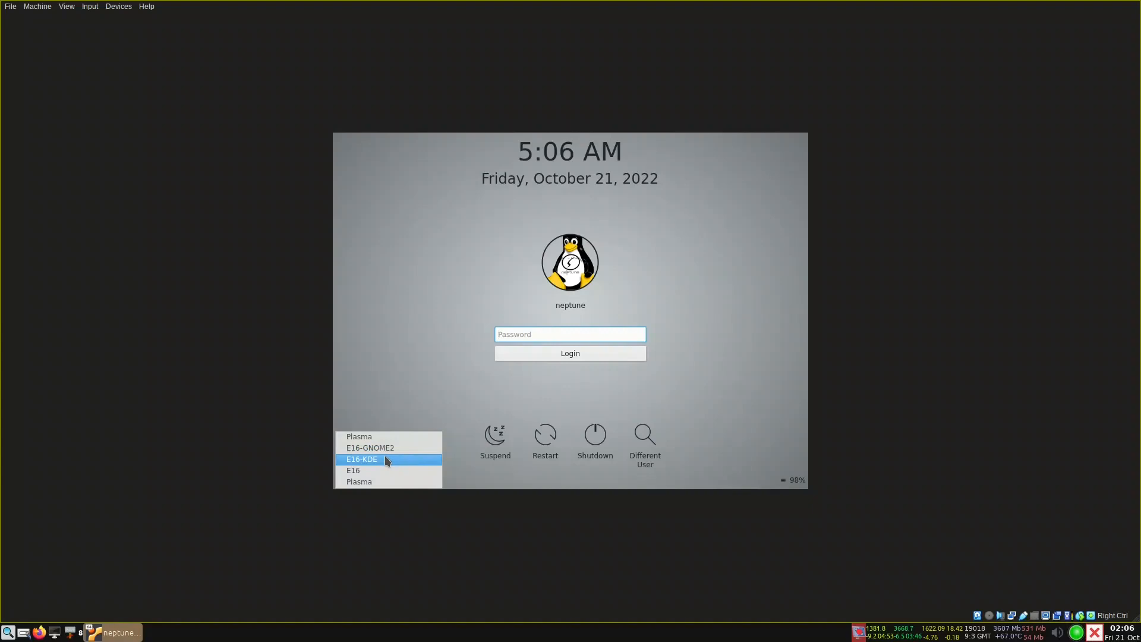
mouse_move(393, 448)
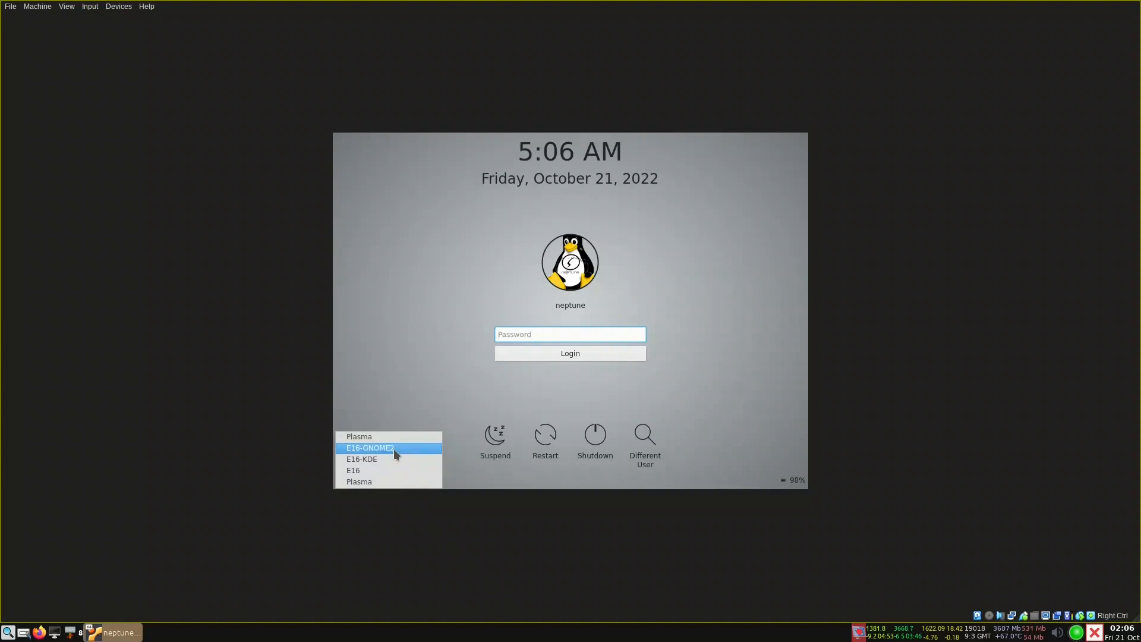
click(353, 470)
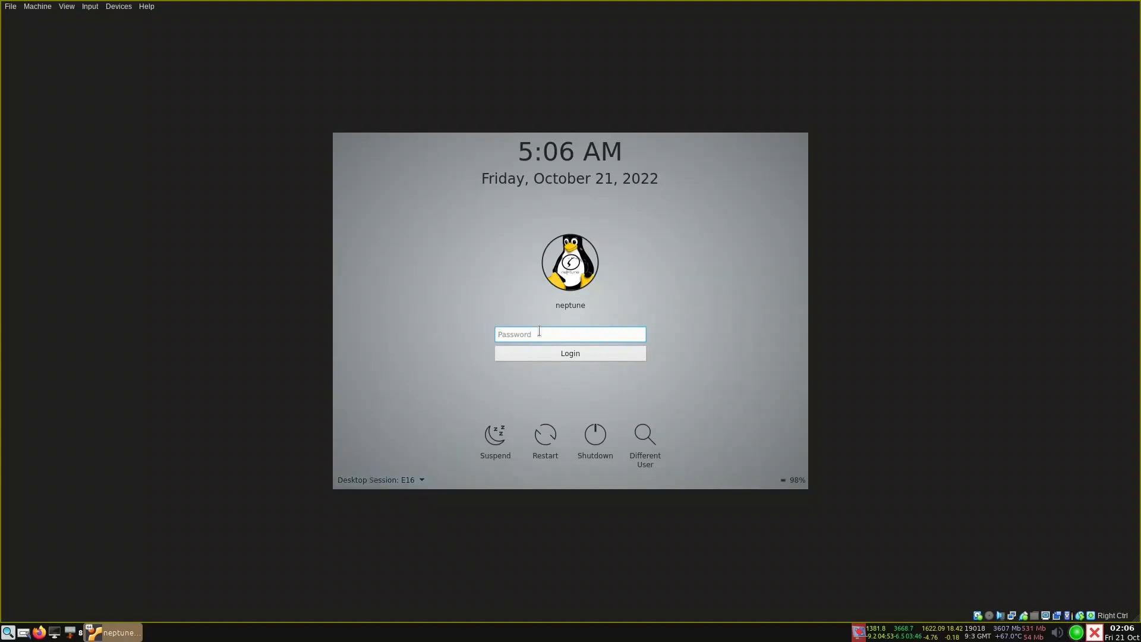
text(*)
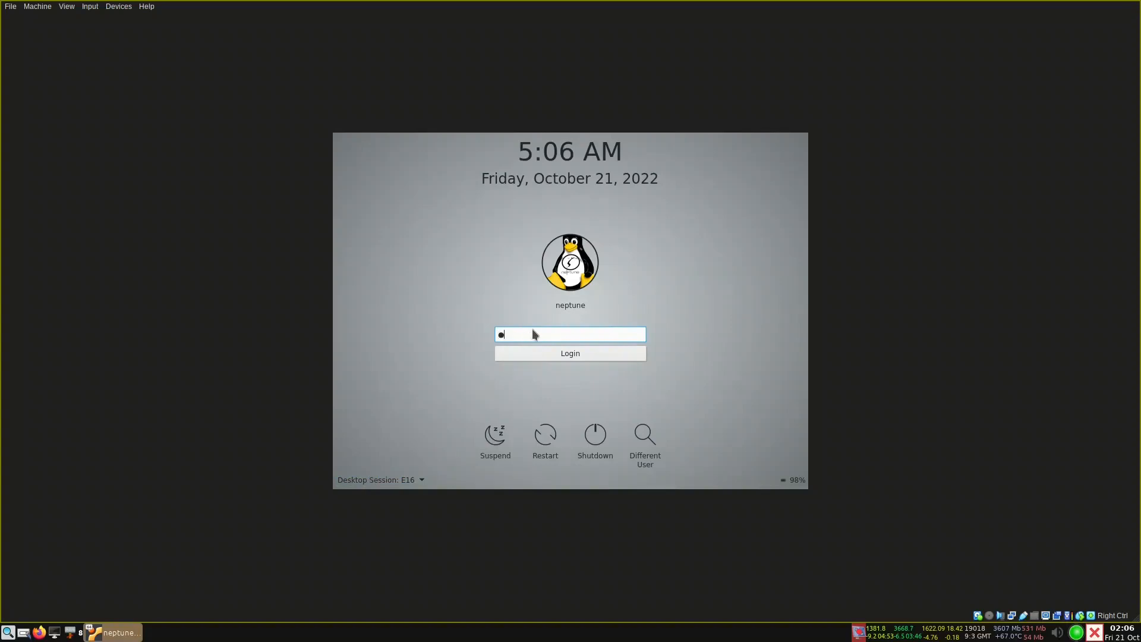
click(570, 353)
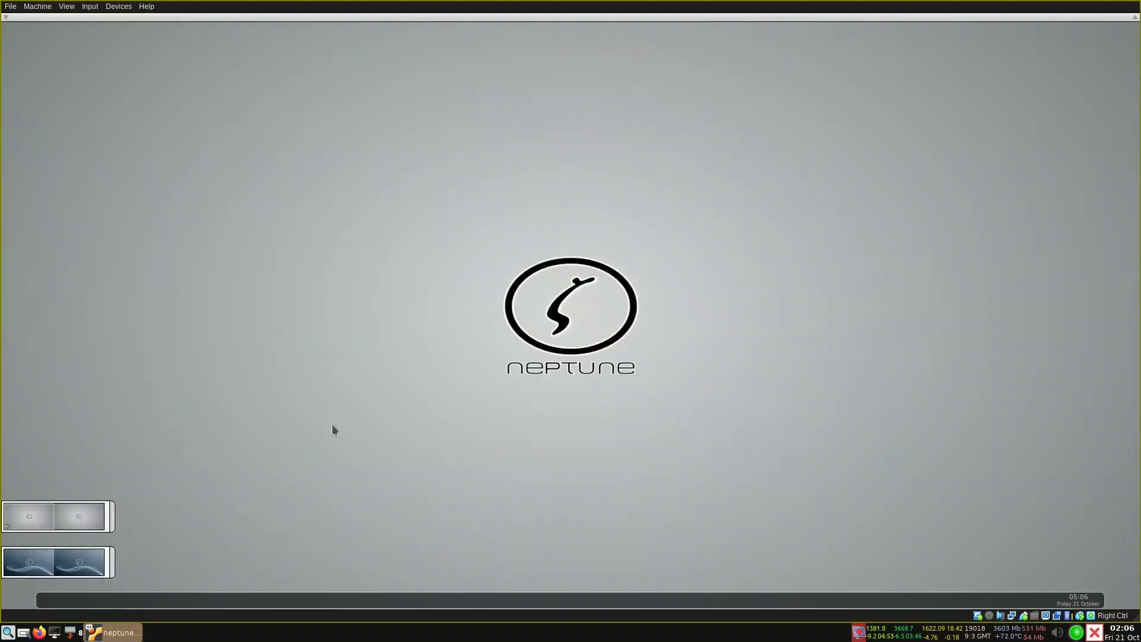
mouse_move(427, 425)
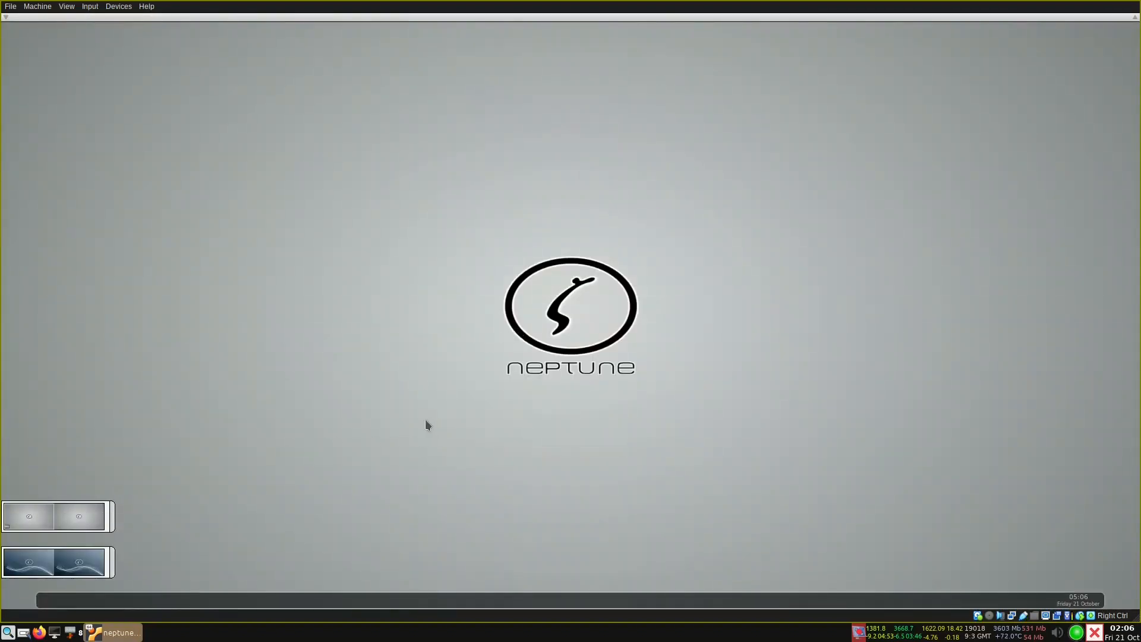
mouse_move(240, 607)
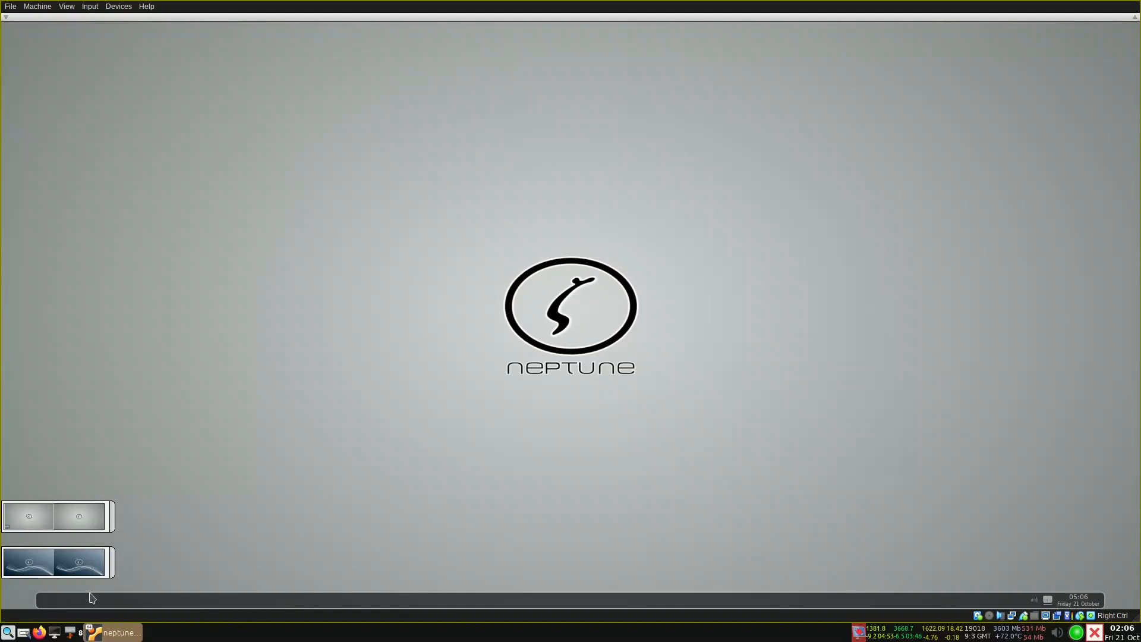
mouse_move(129, 613)
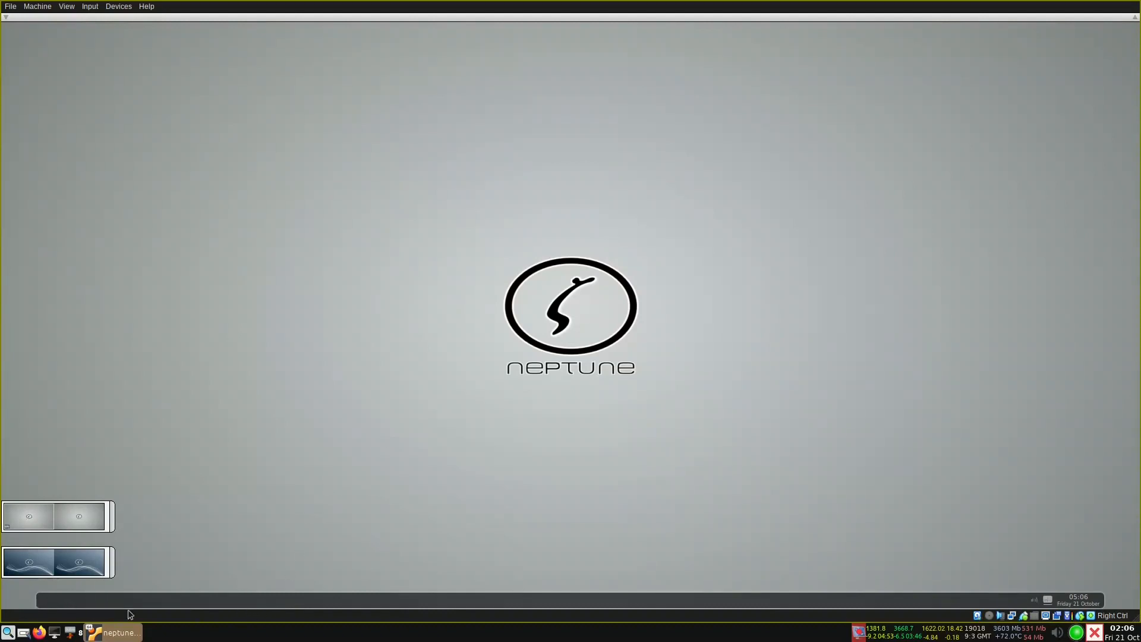
mouse_move(1044, 602)
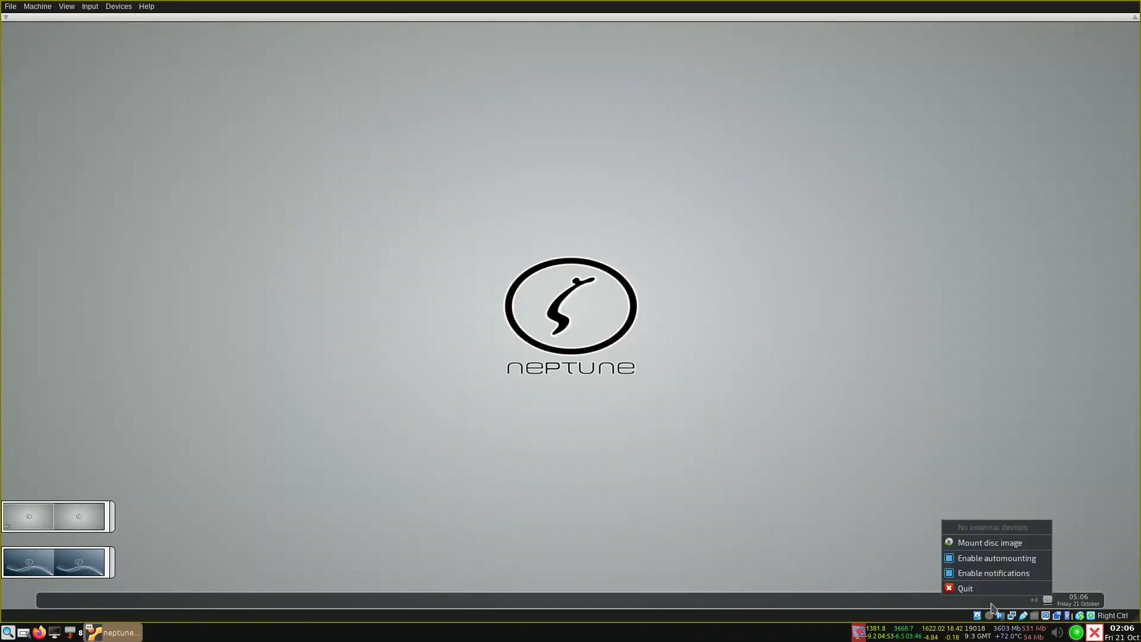
mouse_move(963, 587)
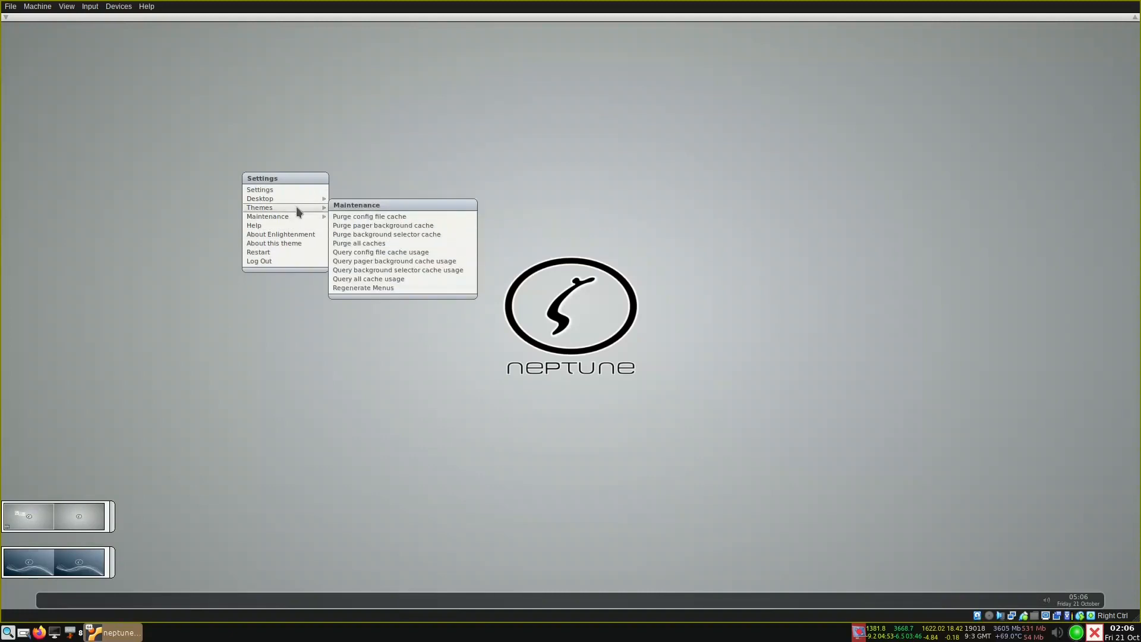
mouse_move(377, 279)
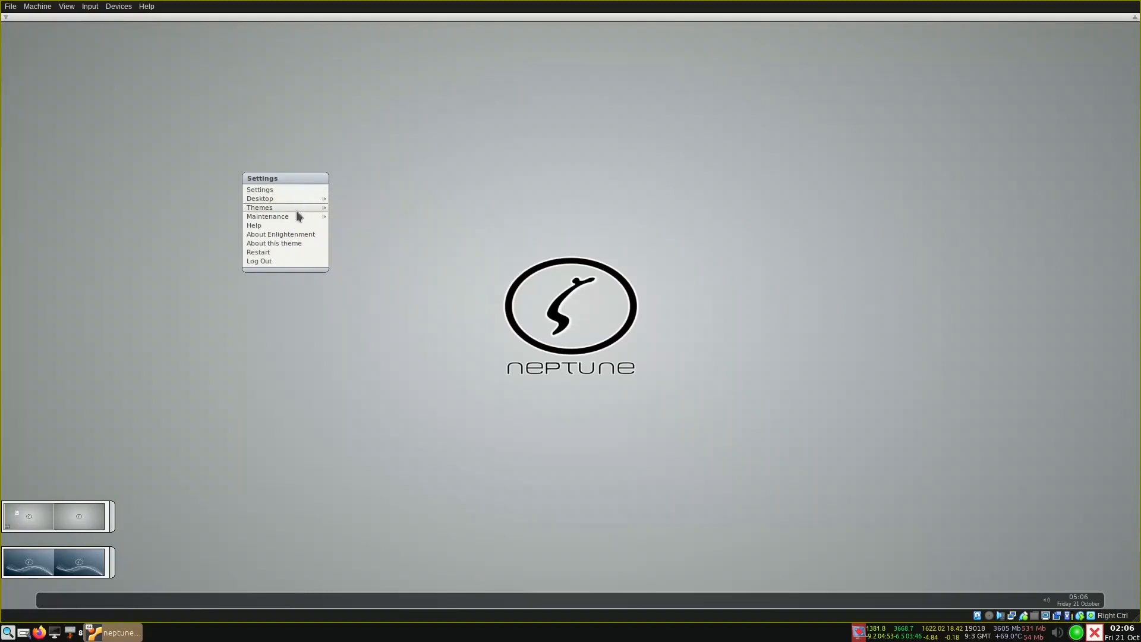
mouse_move(298, 266)
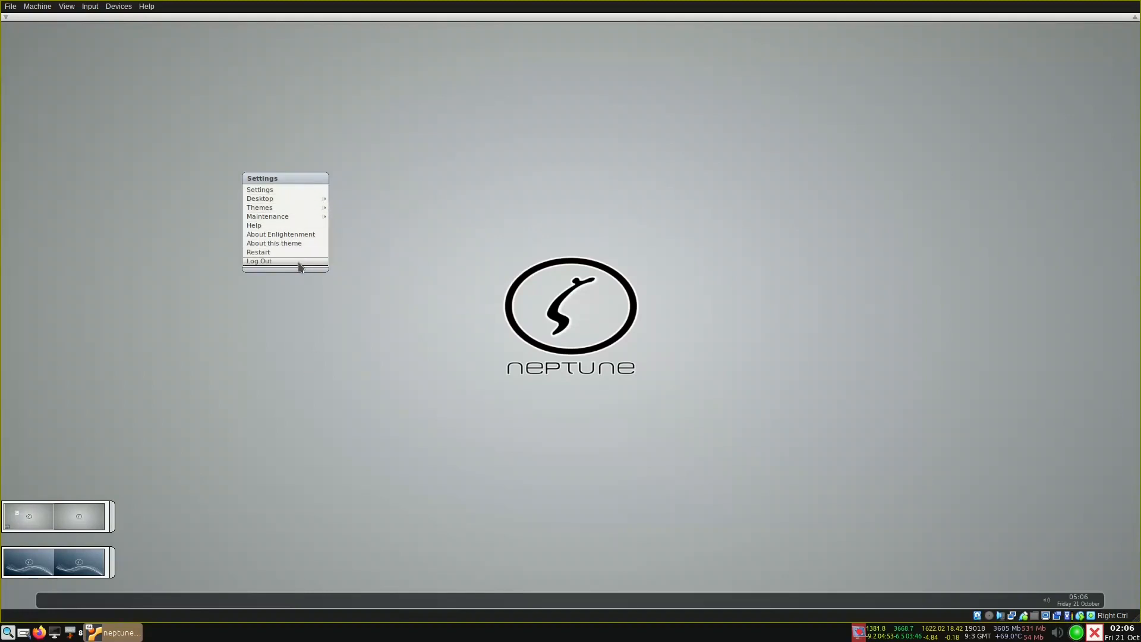
Step: Log out of E16 from the desktop settings menu and confirm
click(237, 363)
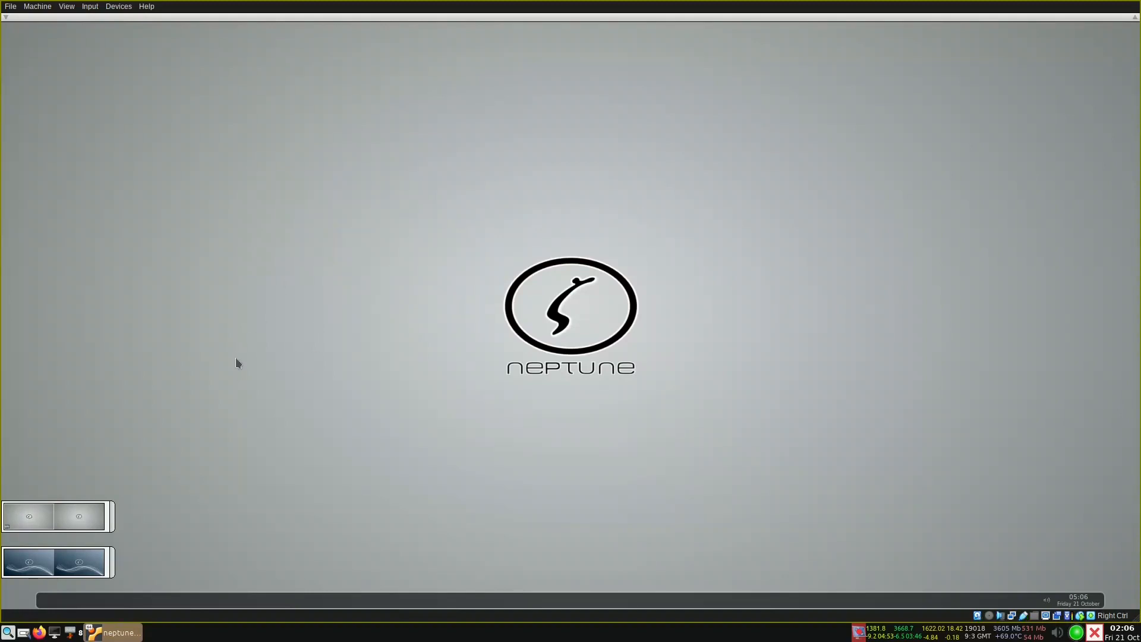
mouse_move(185, 466)
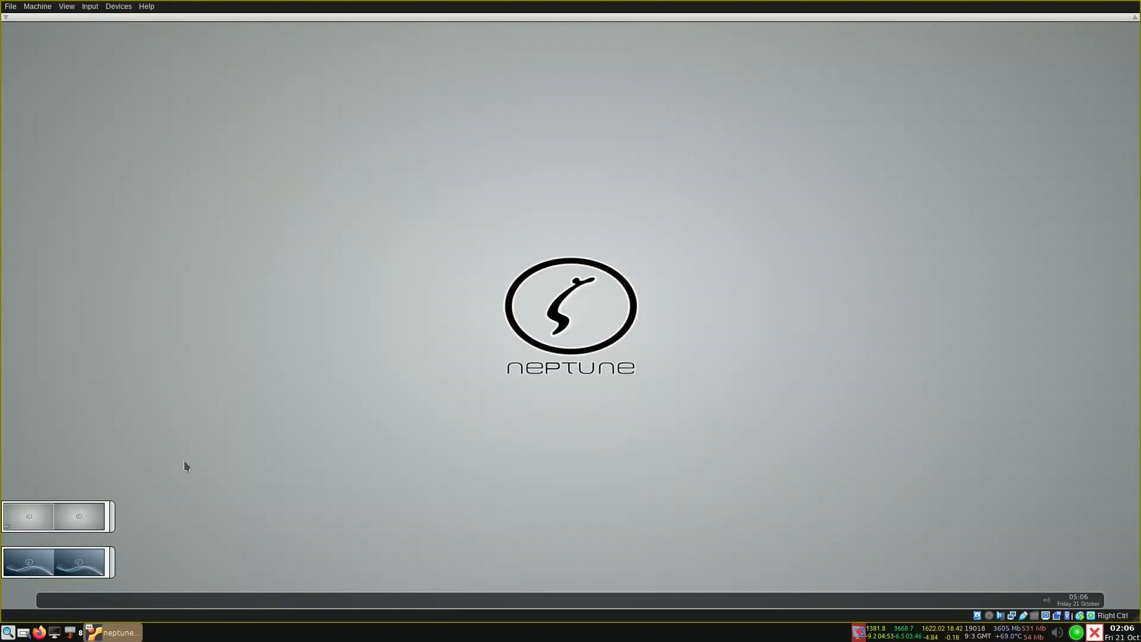
right_click(271, 273)
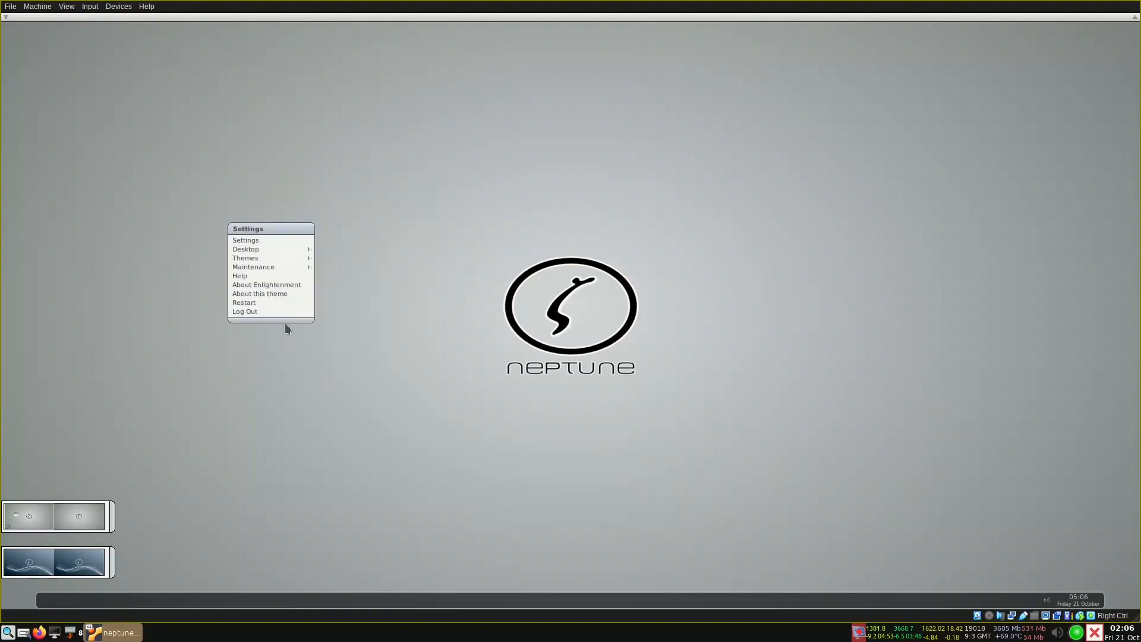
click(244, 310)
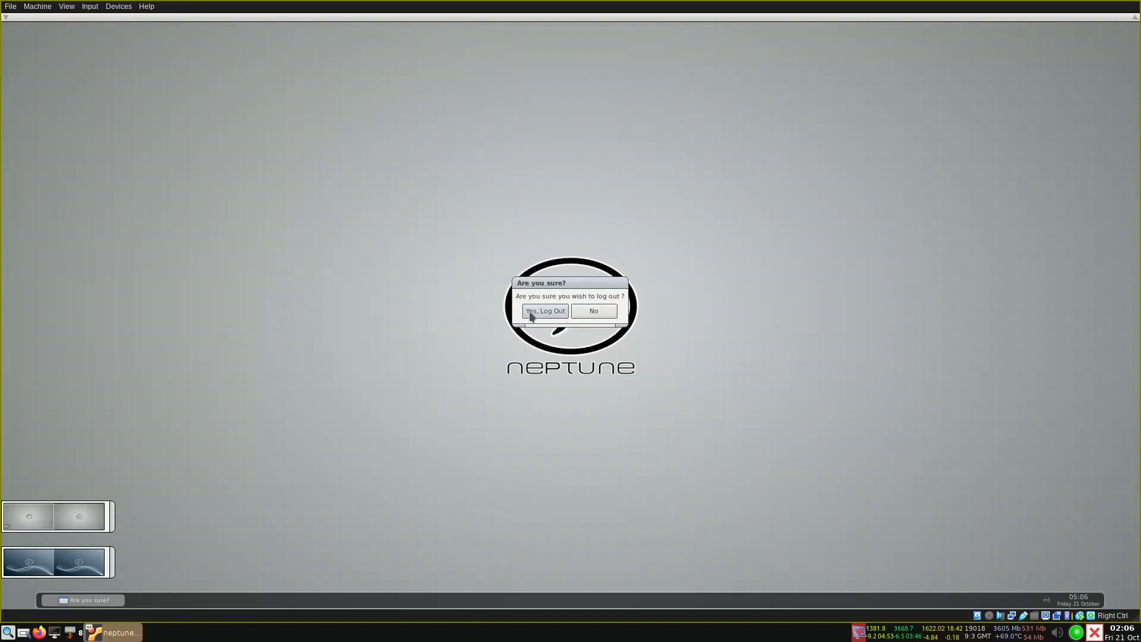
click(544, 311)
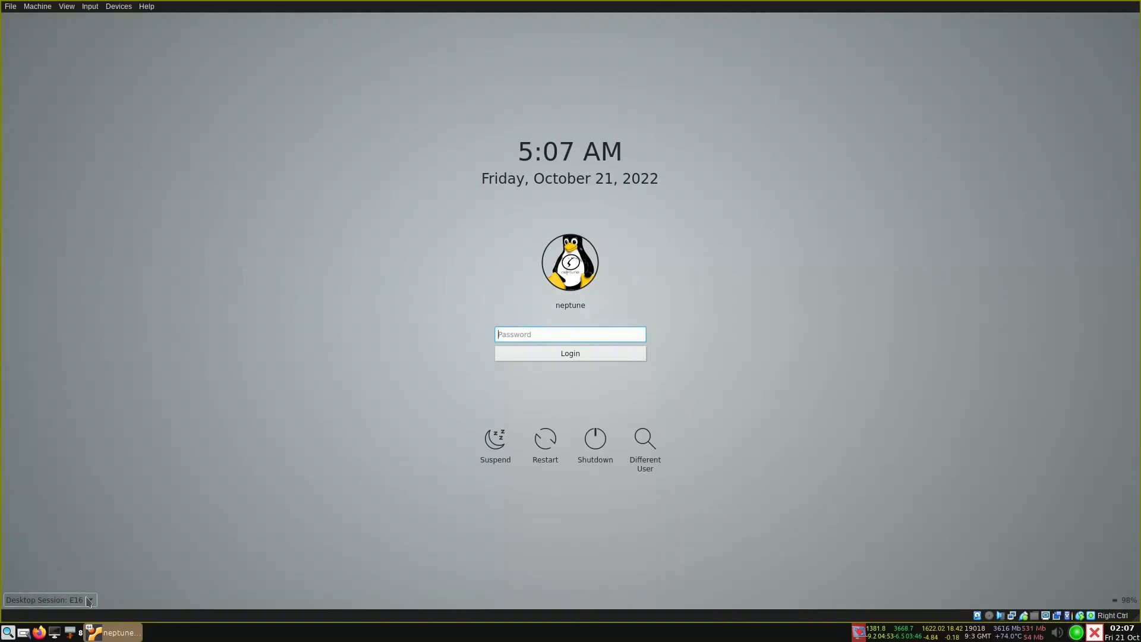
Step: Switch the login session to Plasma and log in with the password
click(90, 599)
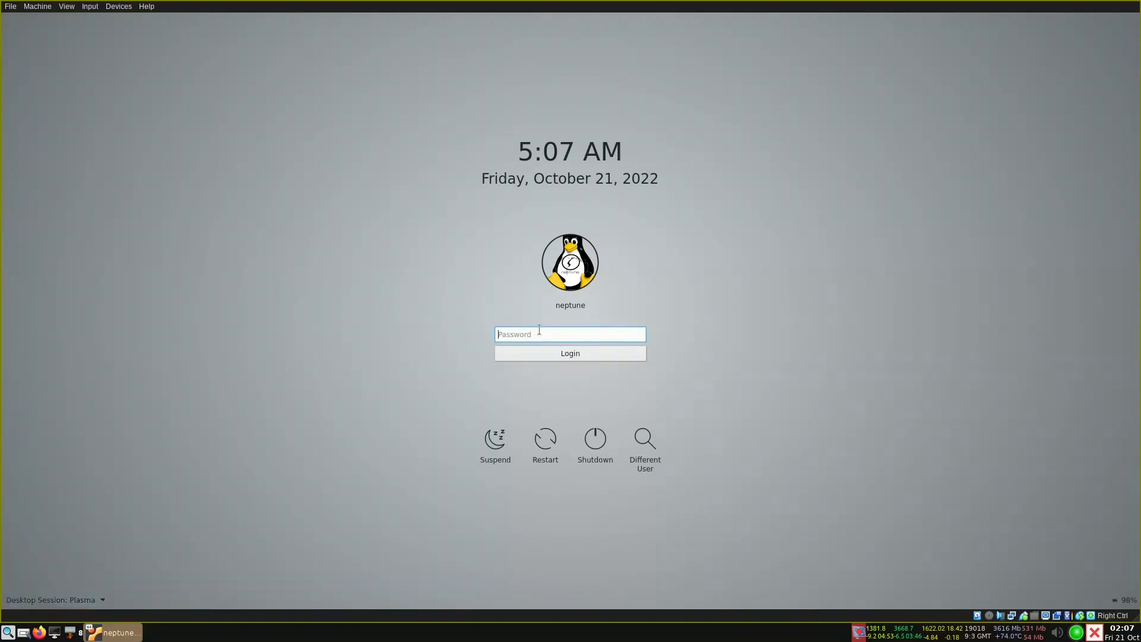
click(569, 353)
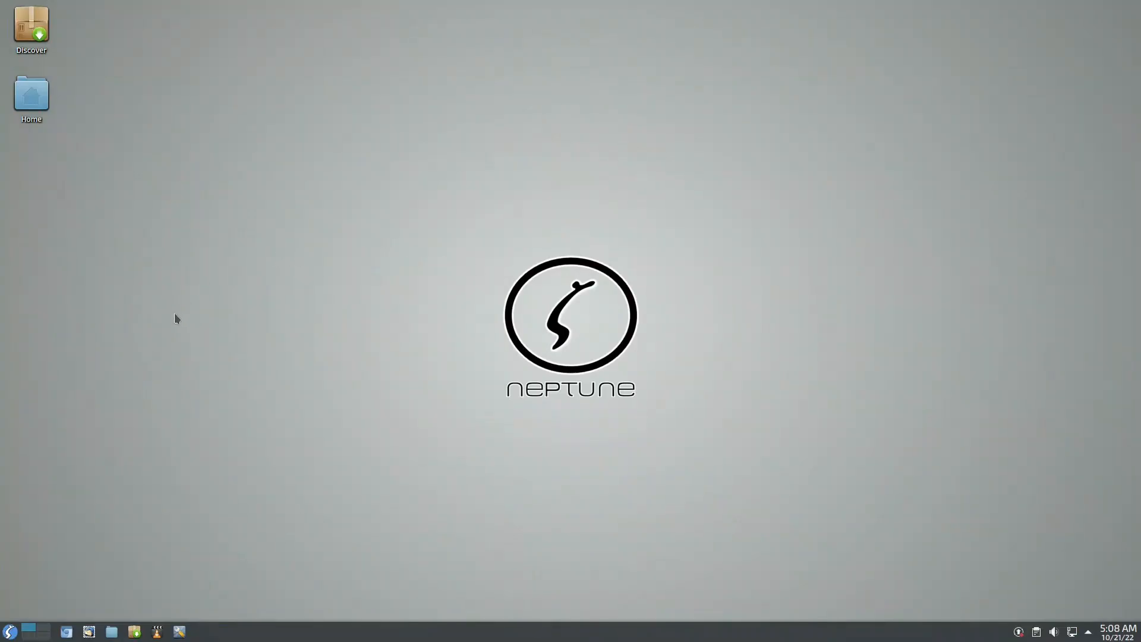
mouse_move(11, 636)
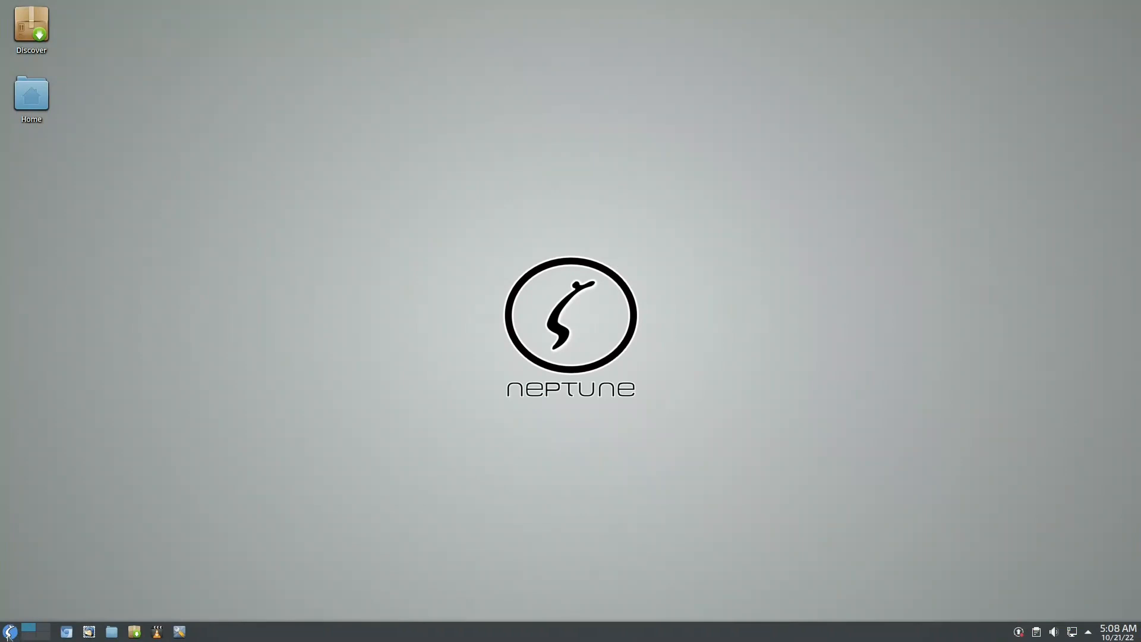
mouse_move(222, 373)
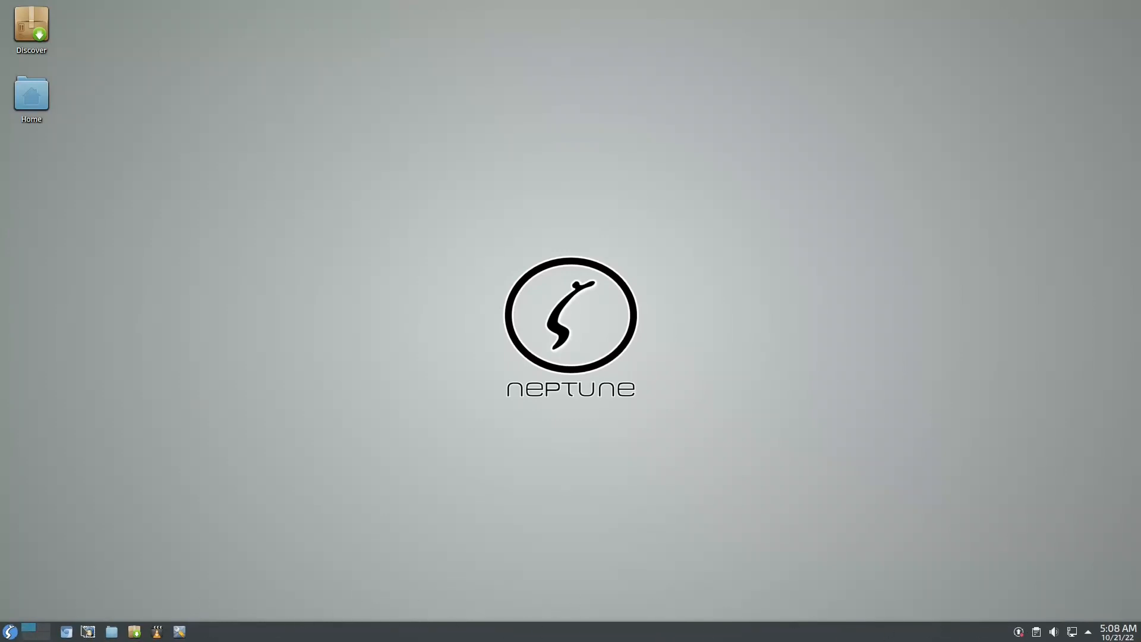
Step: Search the launcher for 'konsole' and start the Konsole terminal
click(10, 631)
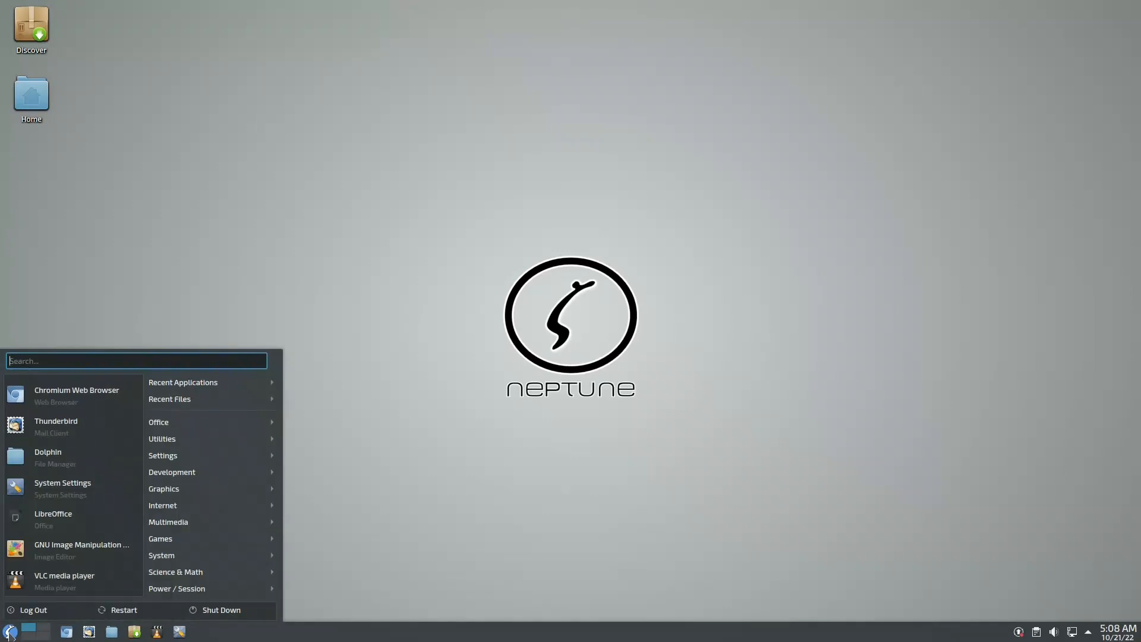
text(kon)
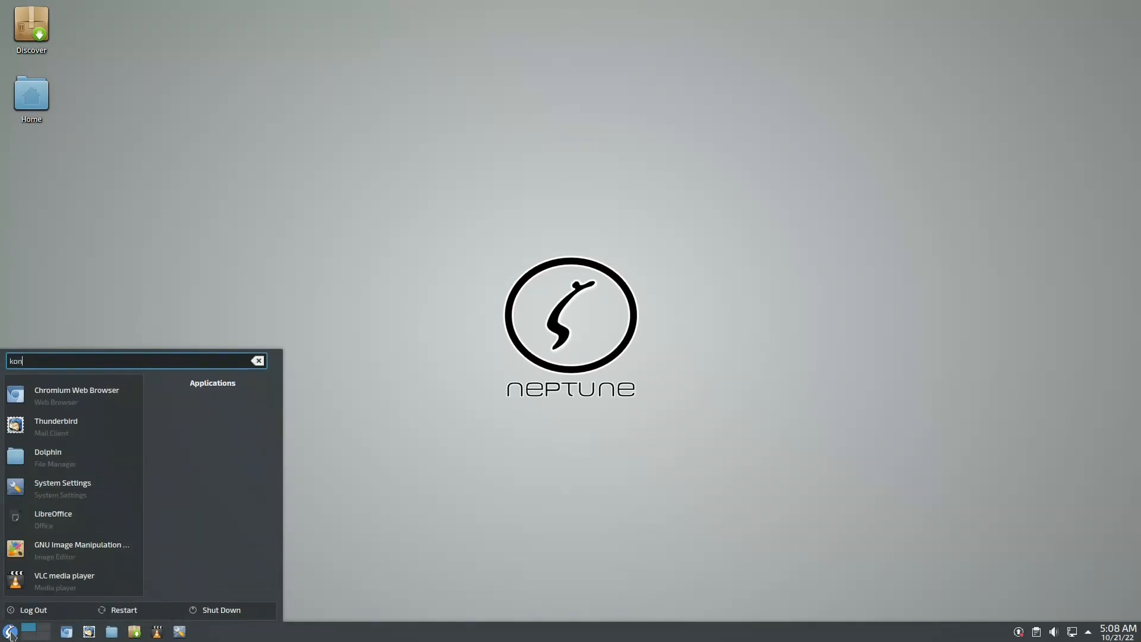
text(sol)
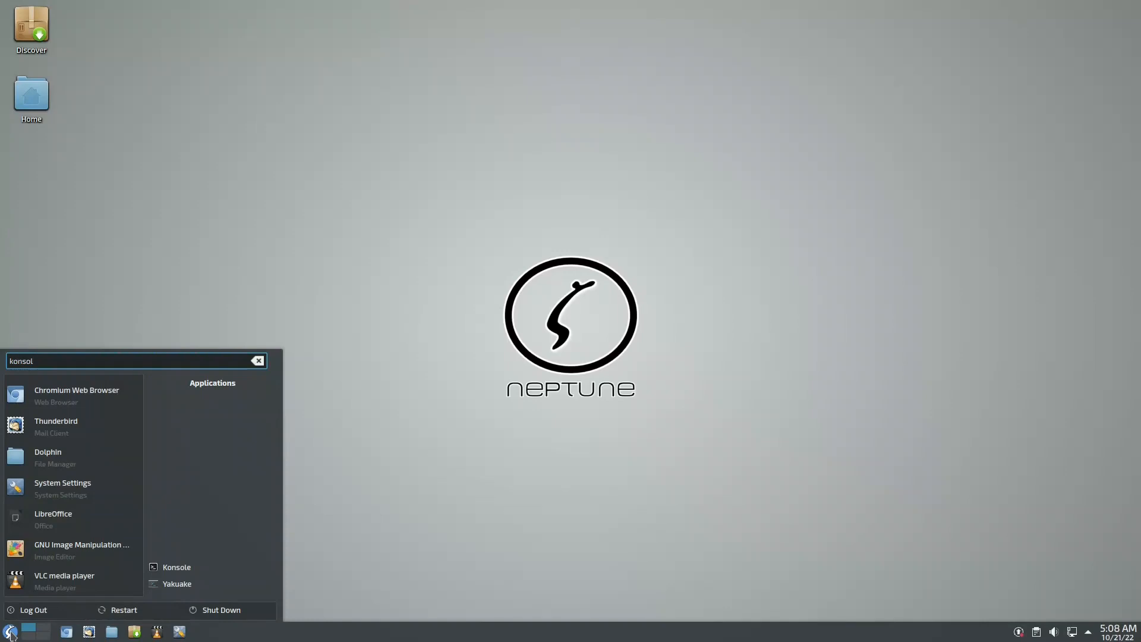
click(176, 567)
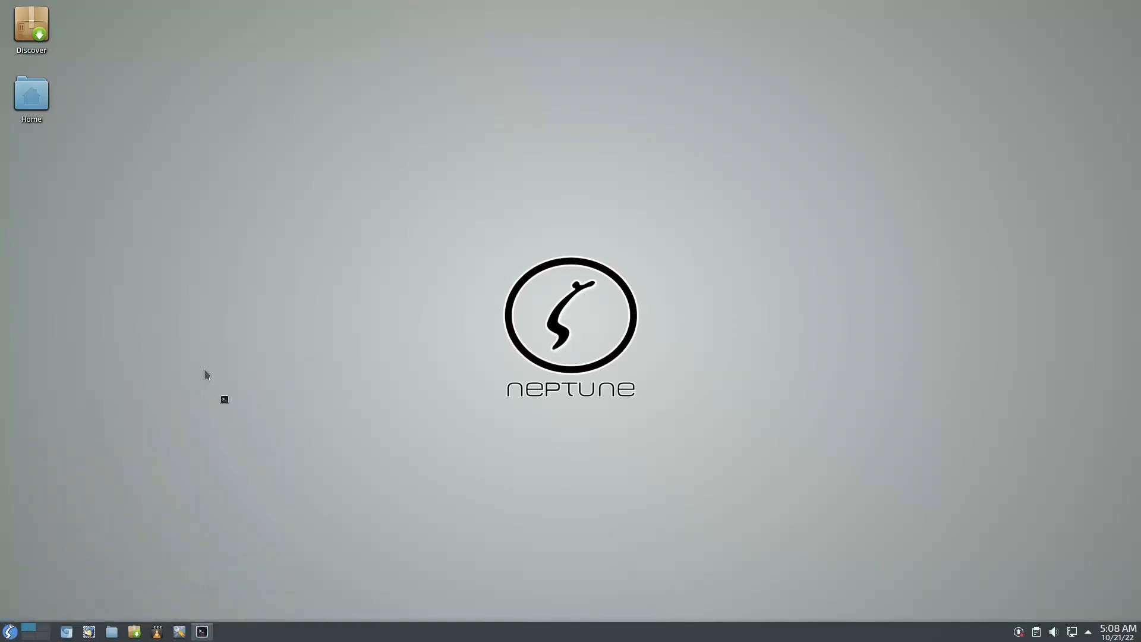
mouse_move(224, 385)
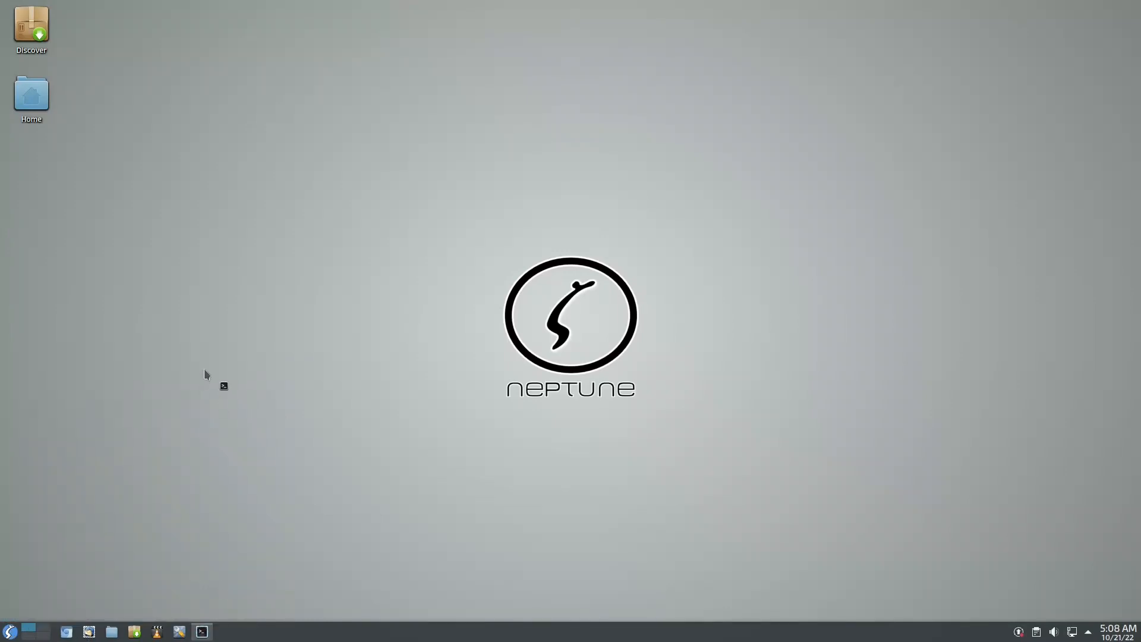
click(202, 631)
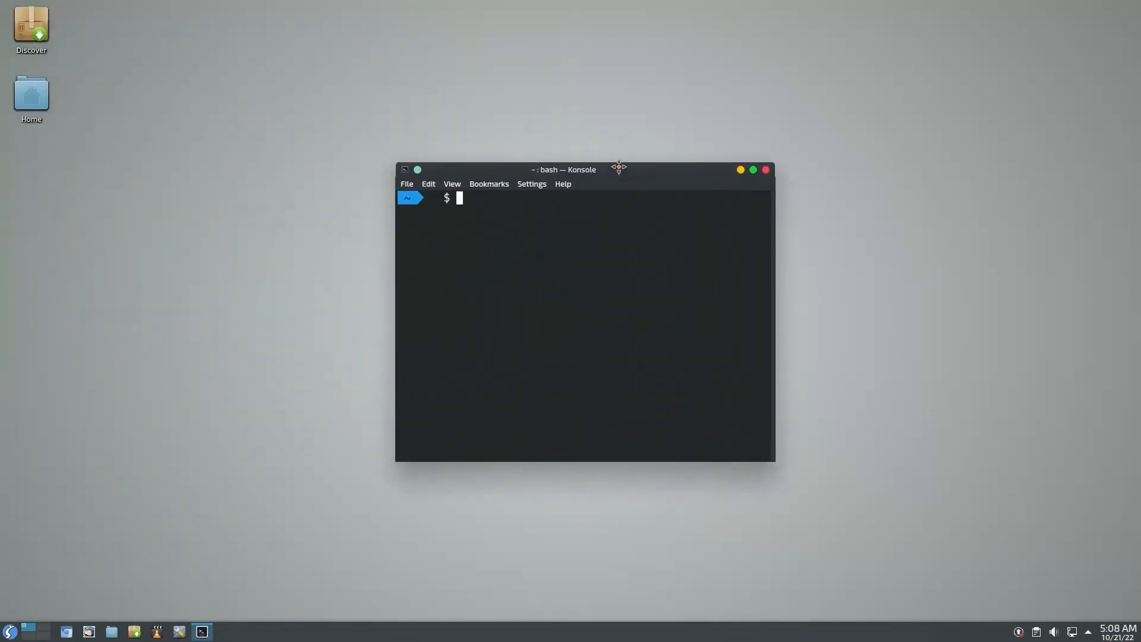
mouse_move(512, 259)
text(df)
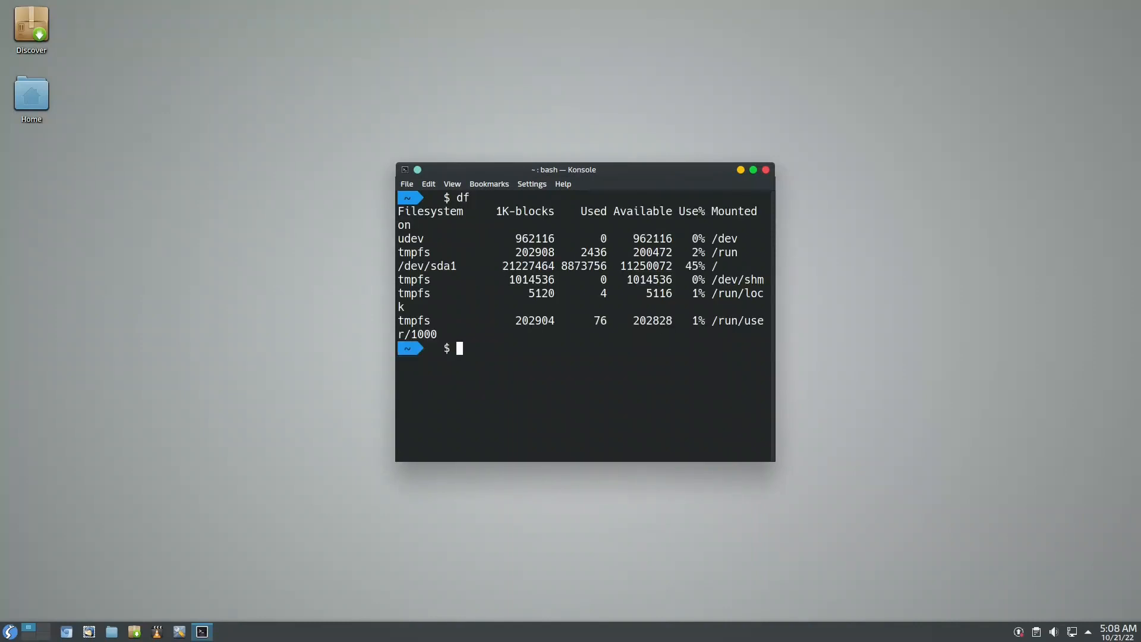
mouse_move(561, 263)
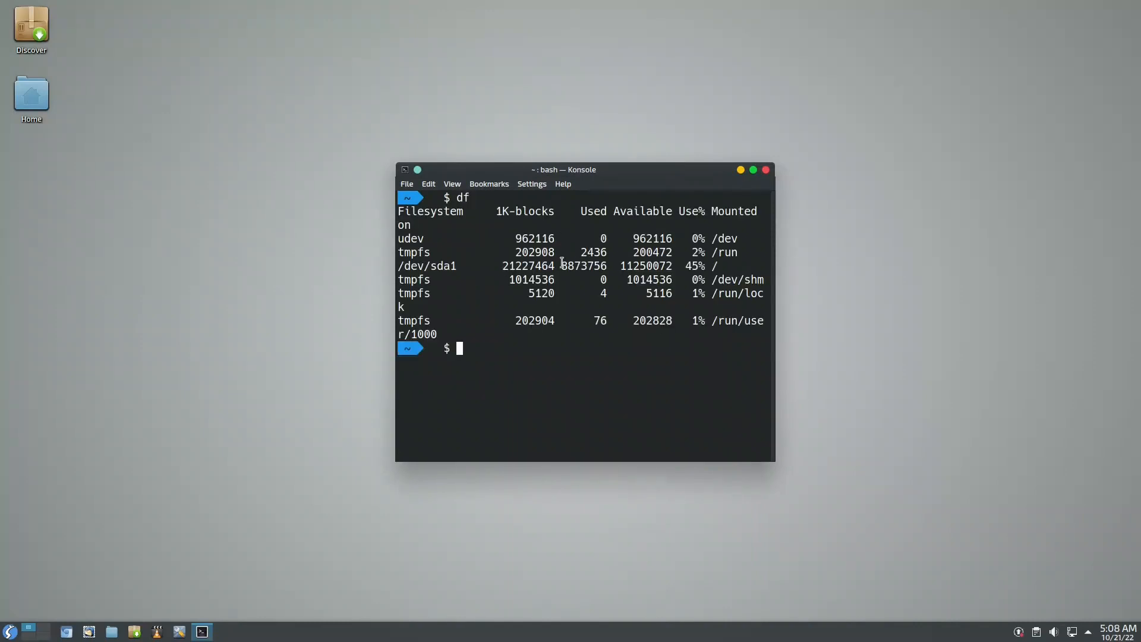
Step: Run df -Th, marking /dev/sda1's used space and ext4 type
double_click(582, 266)
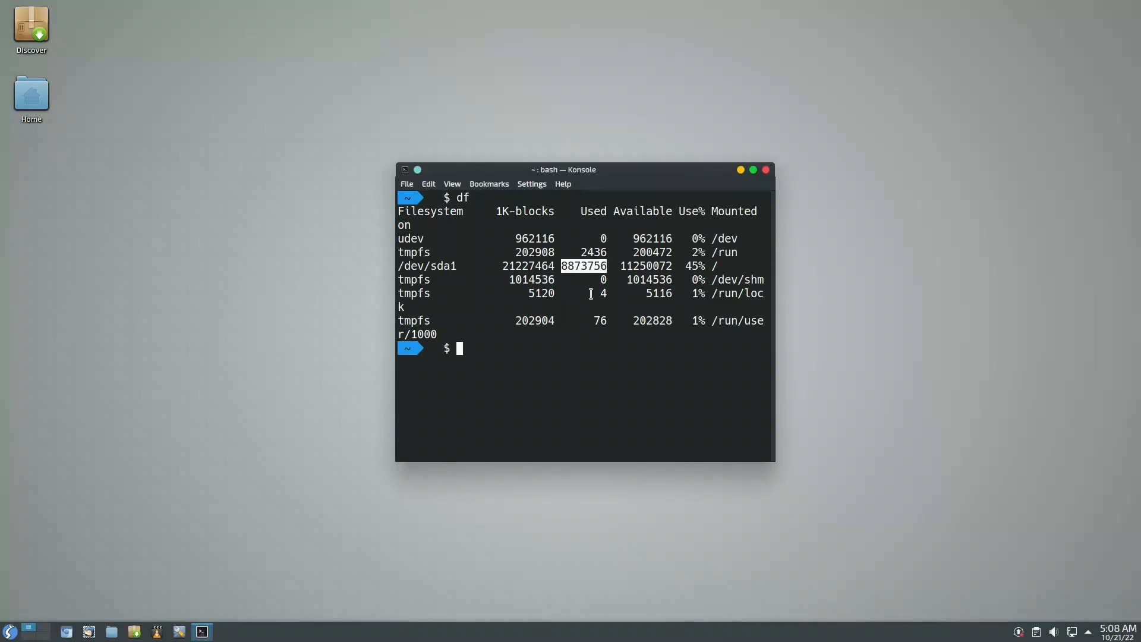
text(d)
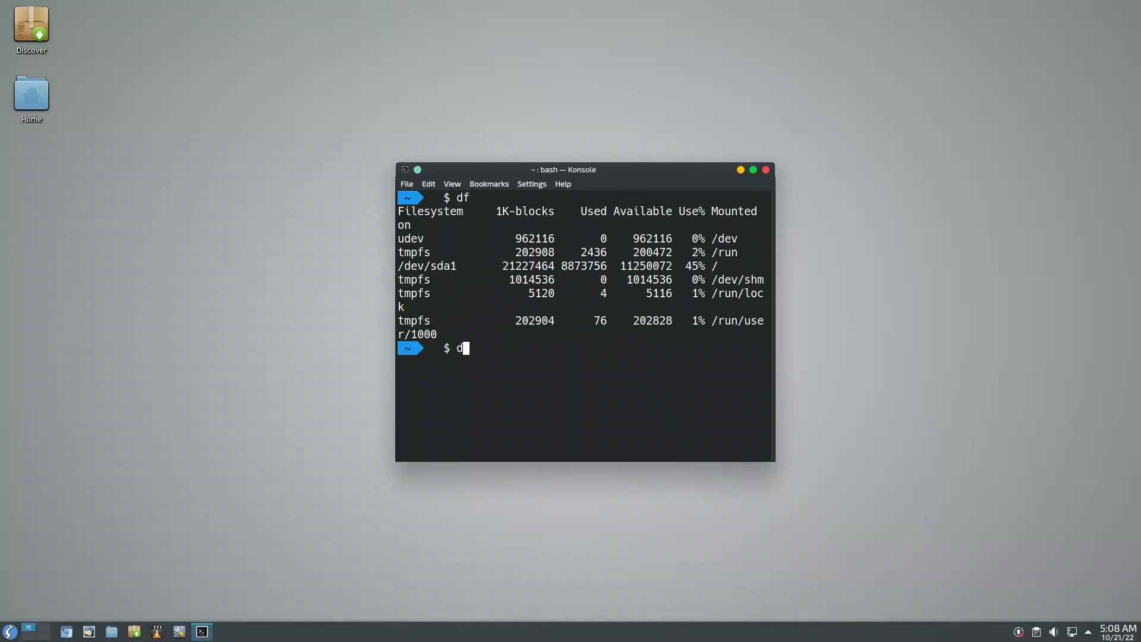
key(Return)
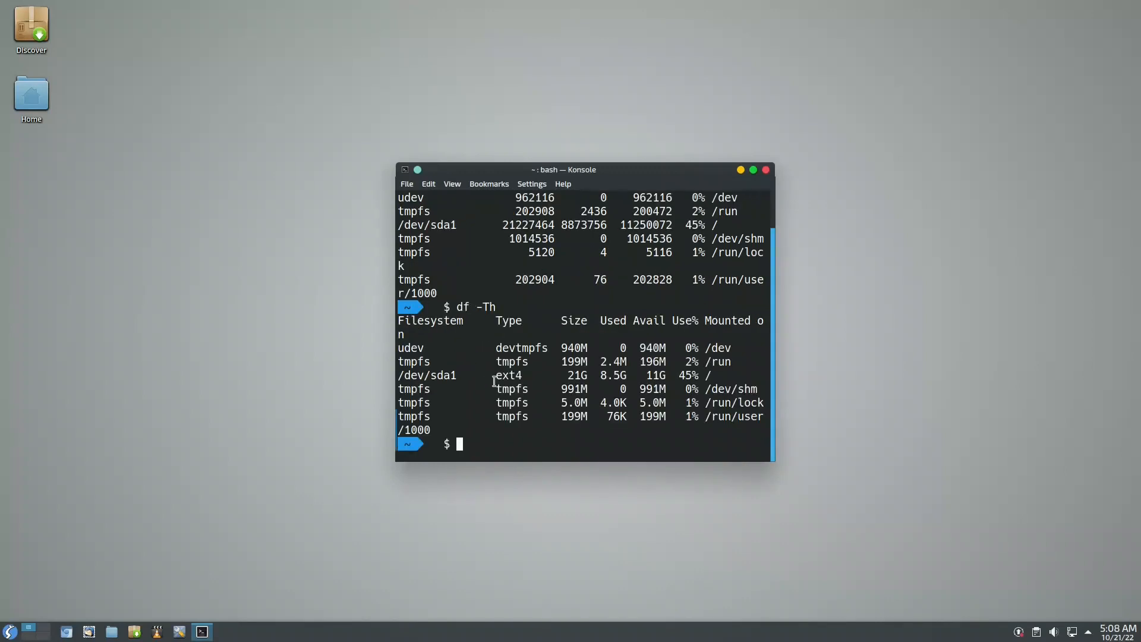
double_click(508, 375)
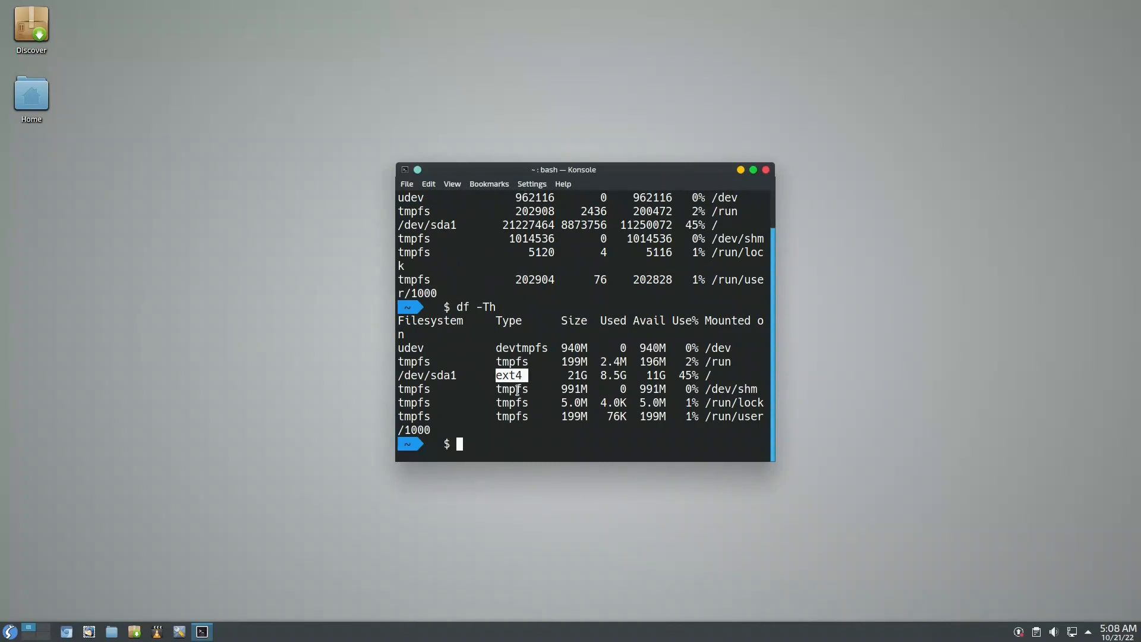
mouse_move(551, 395)
text(free)
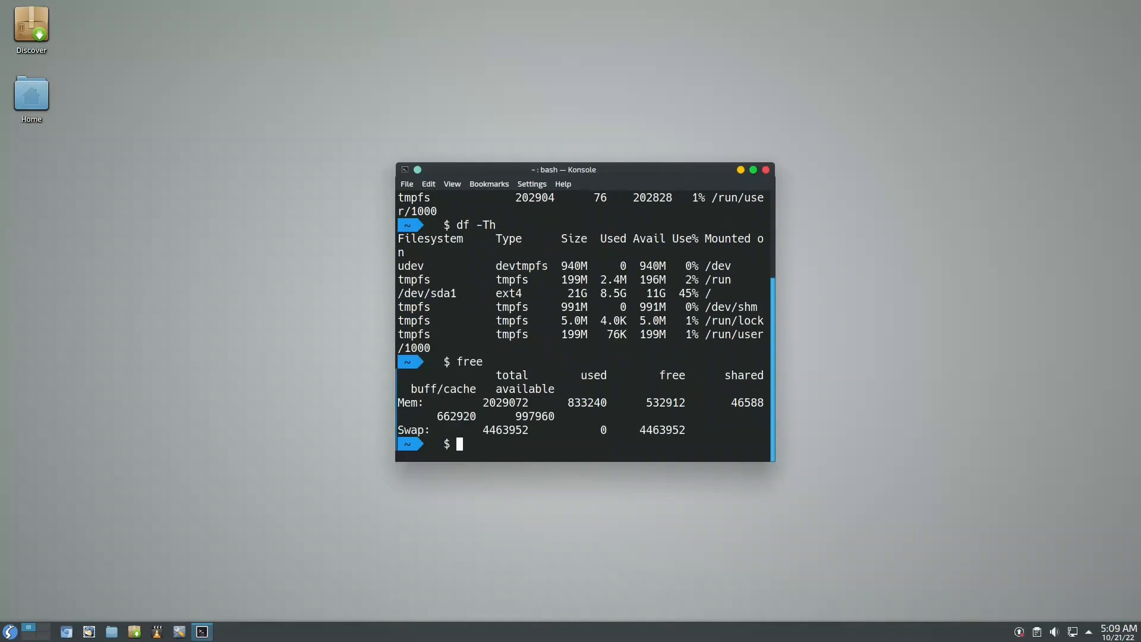
mouse_move(587, 426)
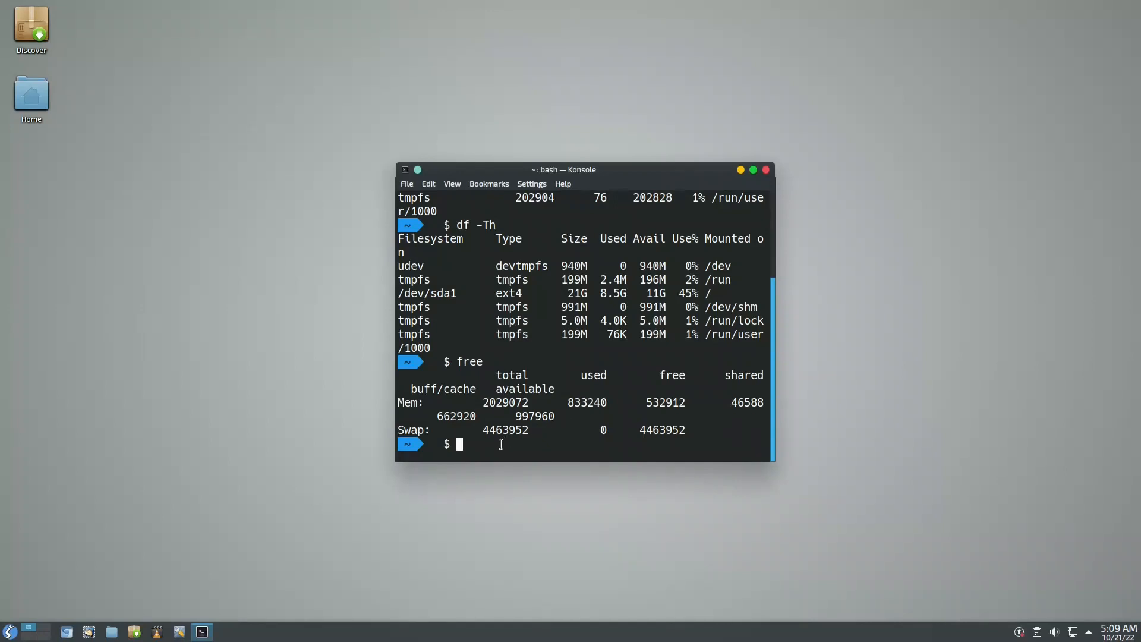
mouse_move(775, 452)
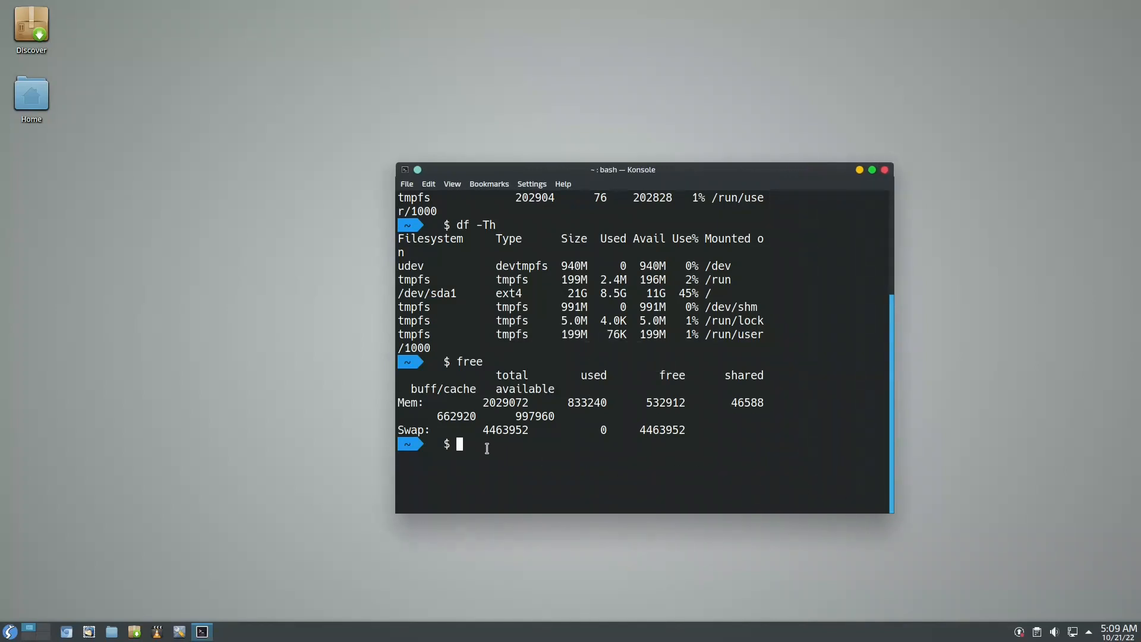
text(ncd)
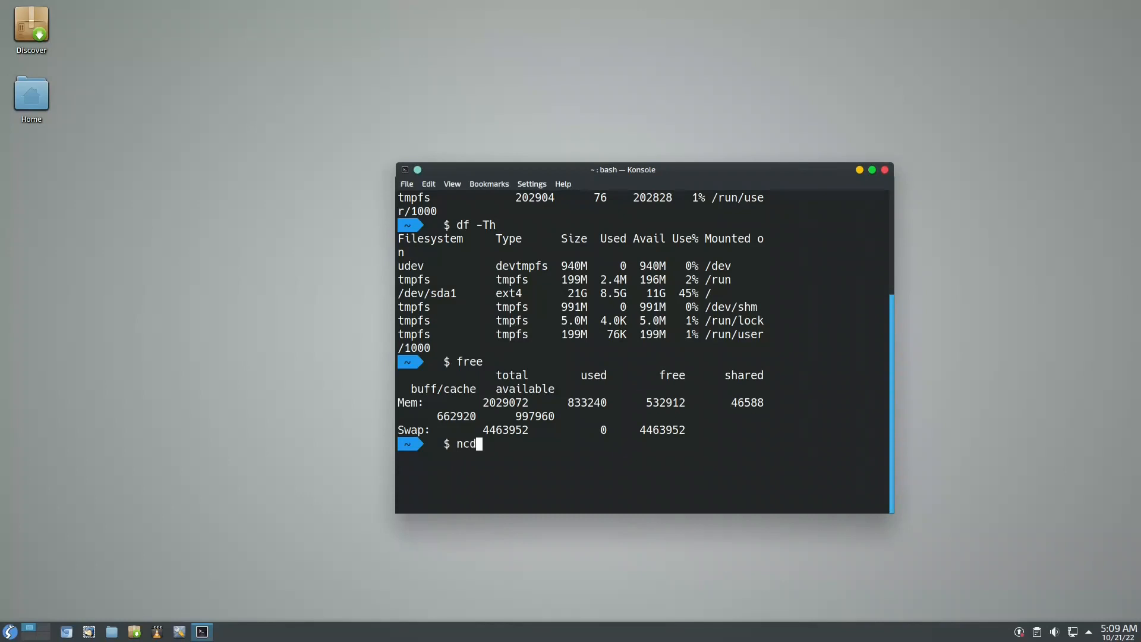
key(Return)
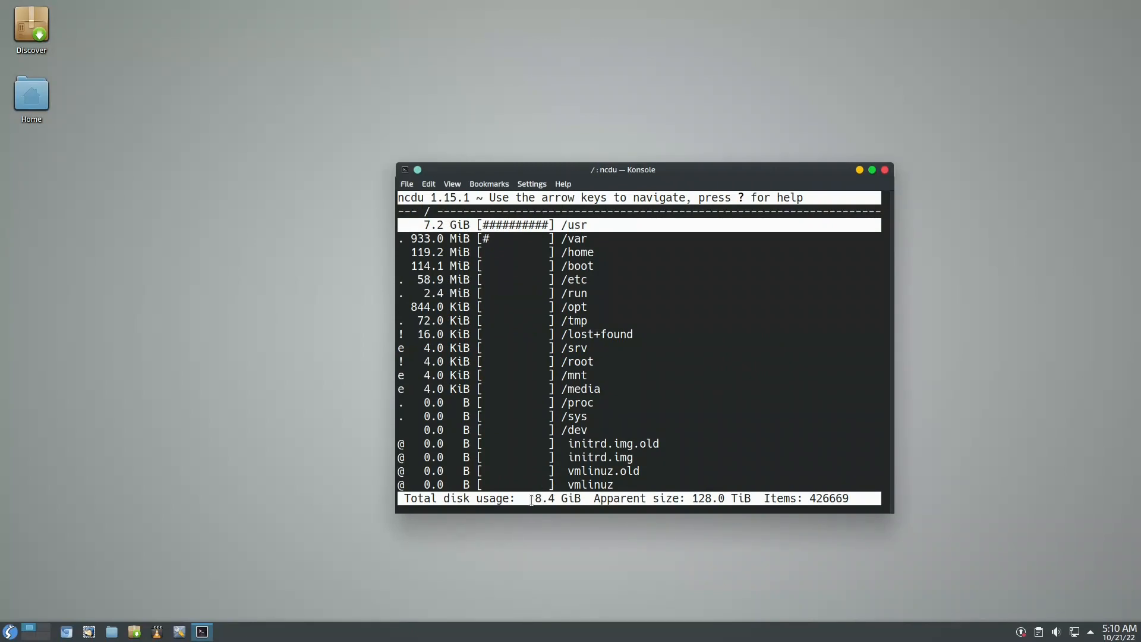
mouse_move(563, 307)
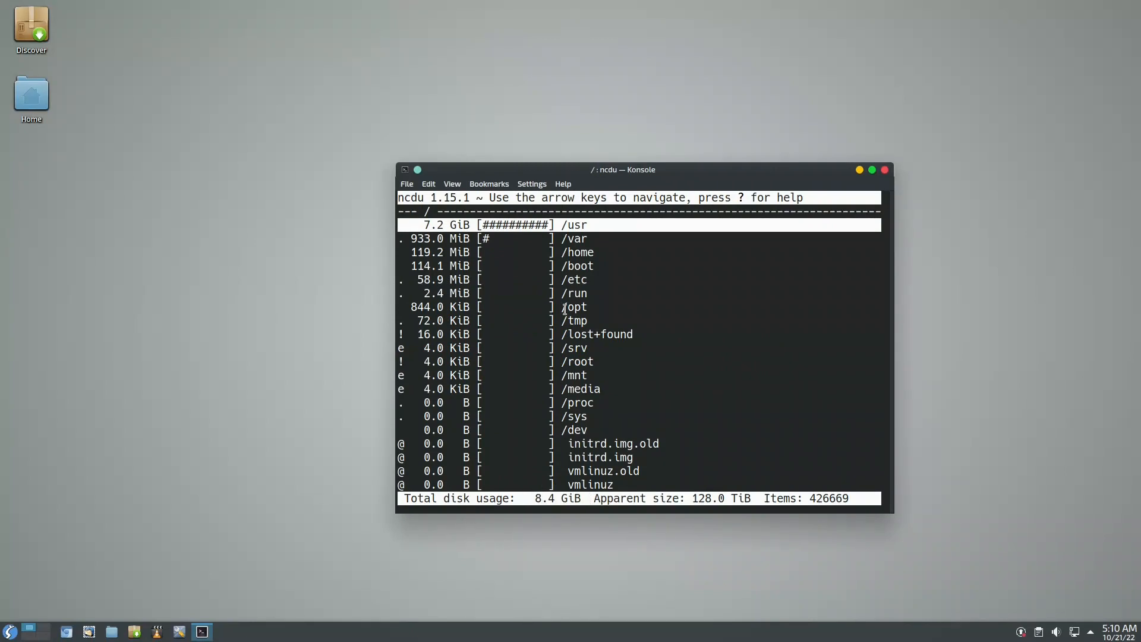
mouse_move(536, 250)
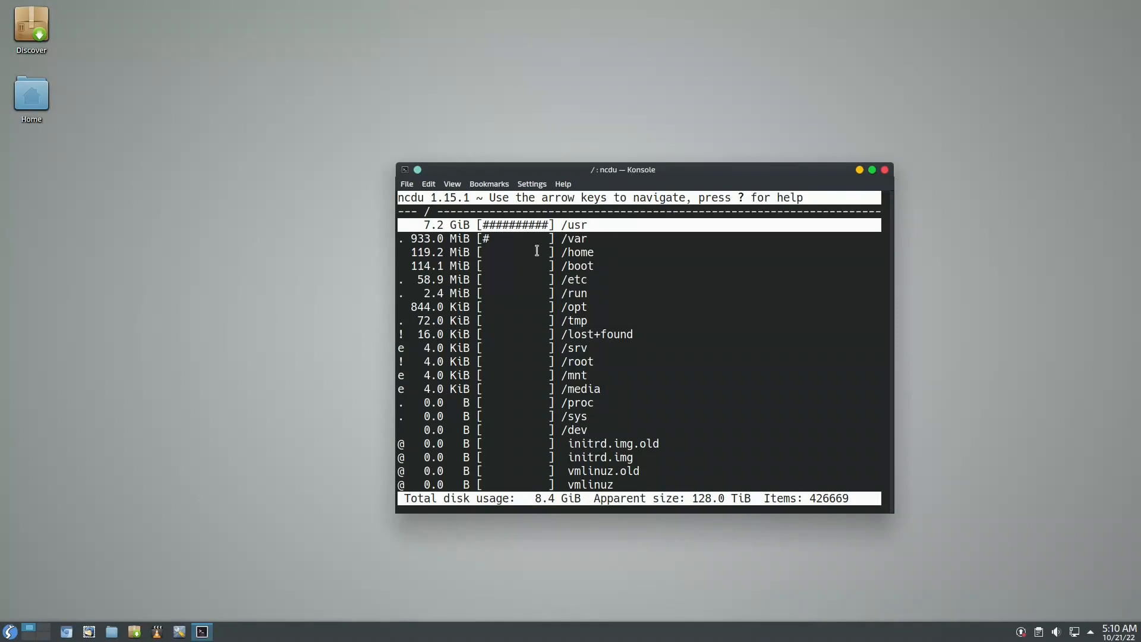
mouse_move(451, 228)
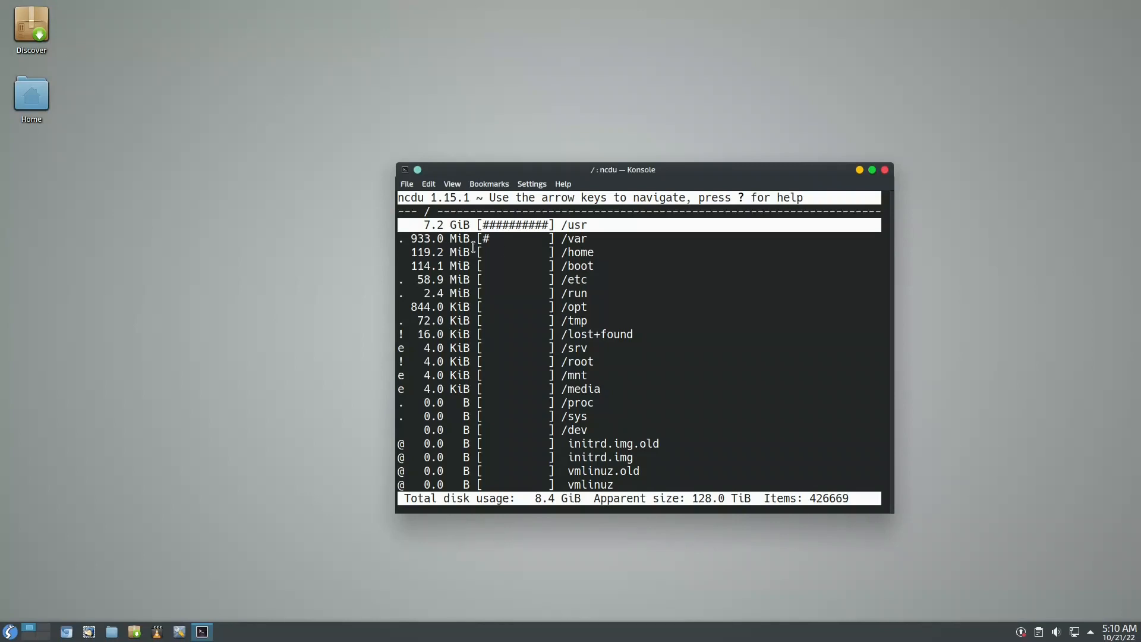
key(Return)
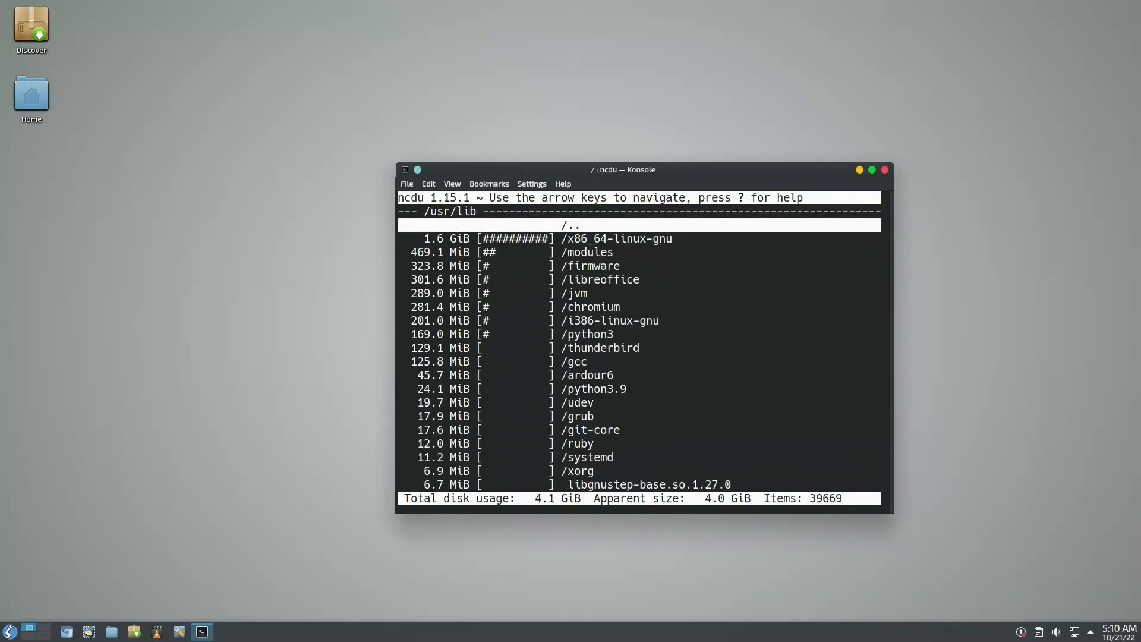
key(Down)
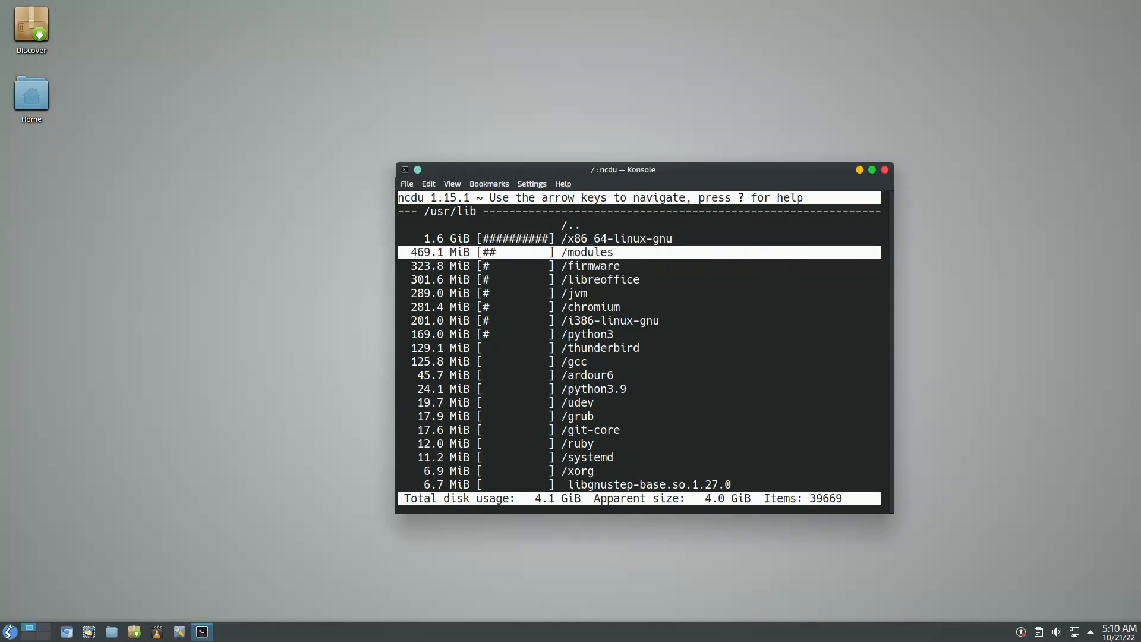
key(Down)
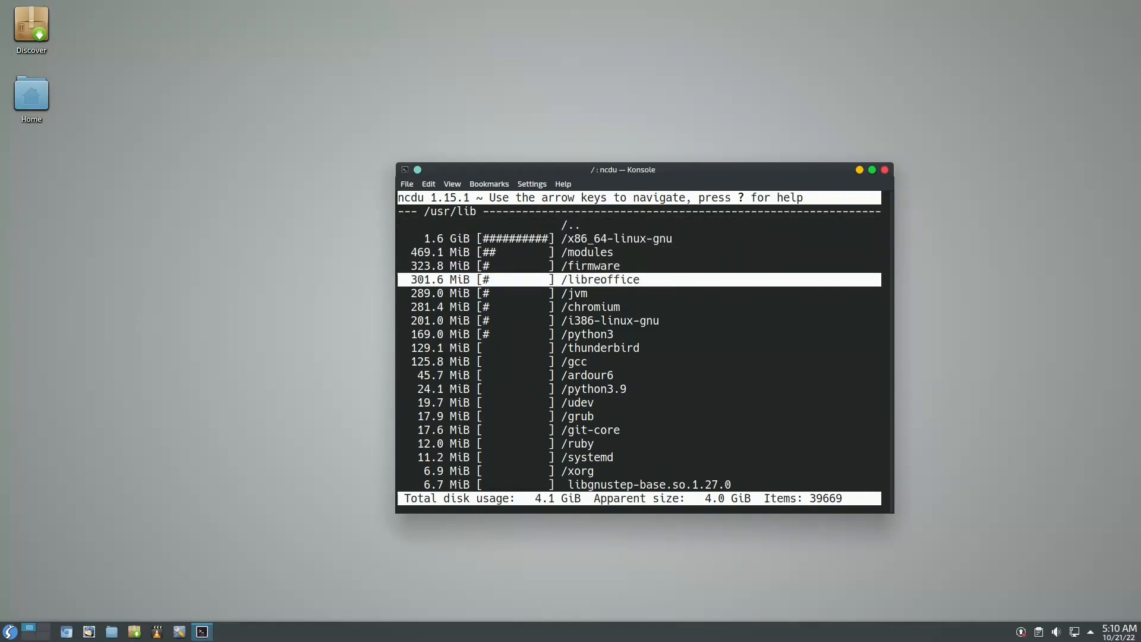
key(Down)
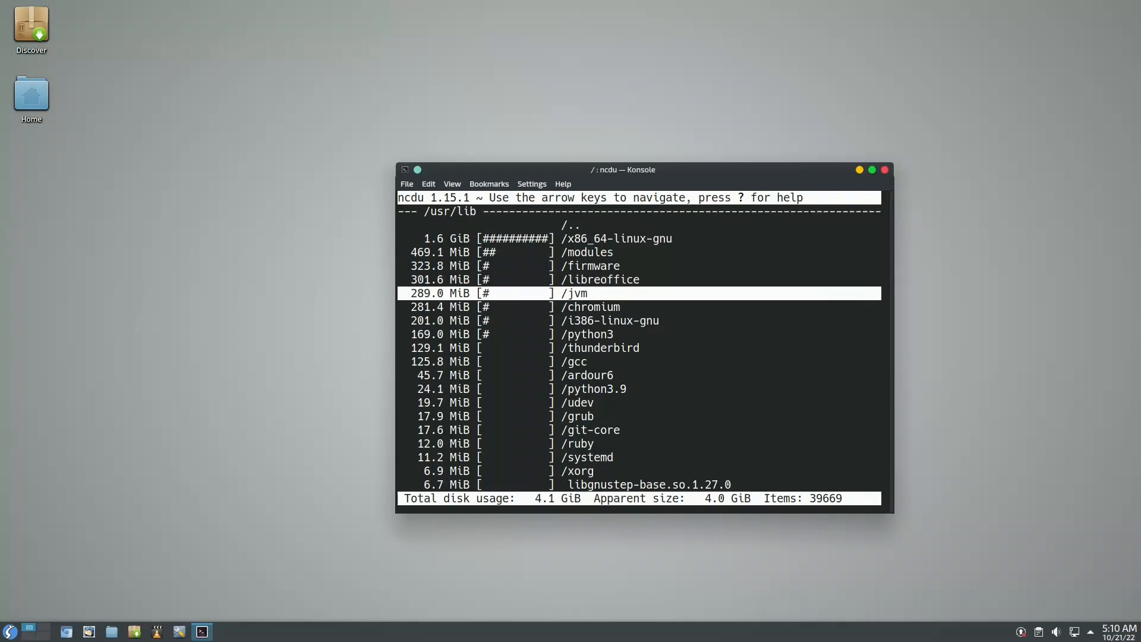
key(Down)
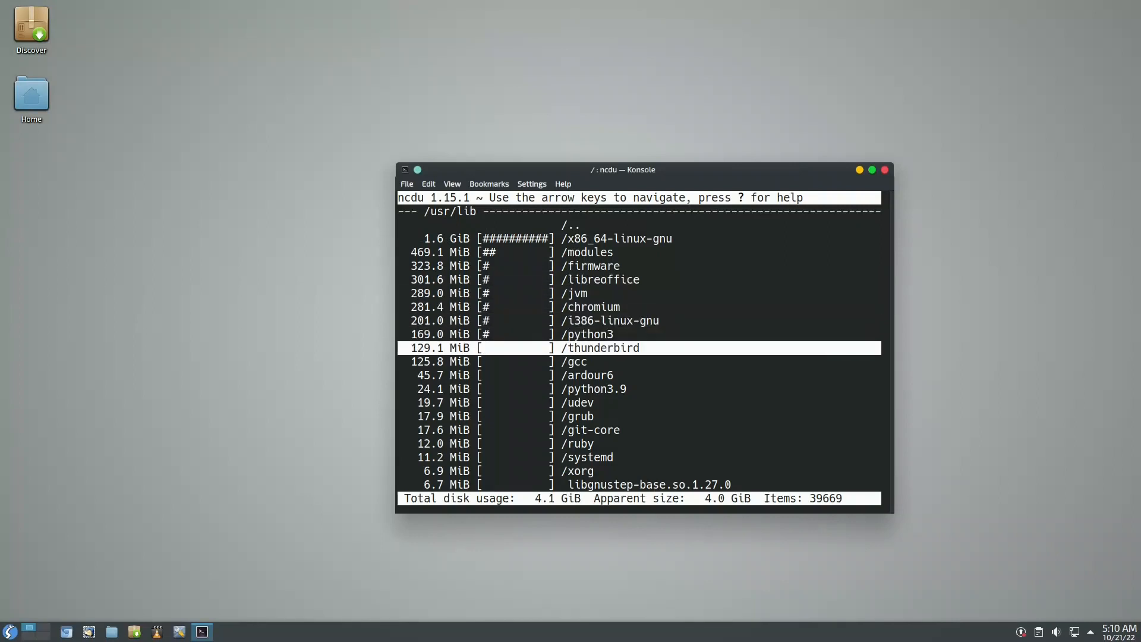
key(Up)
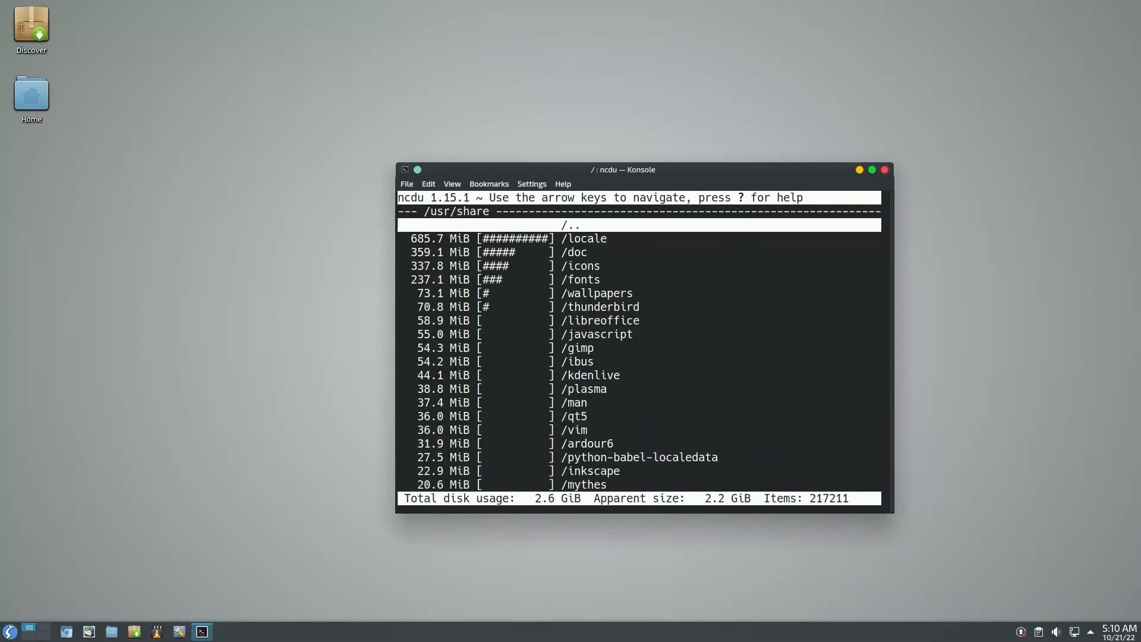
key(Down)
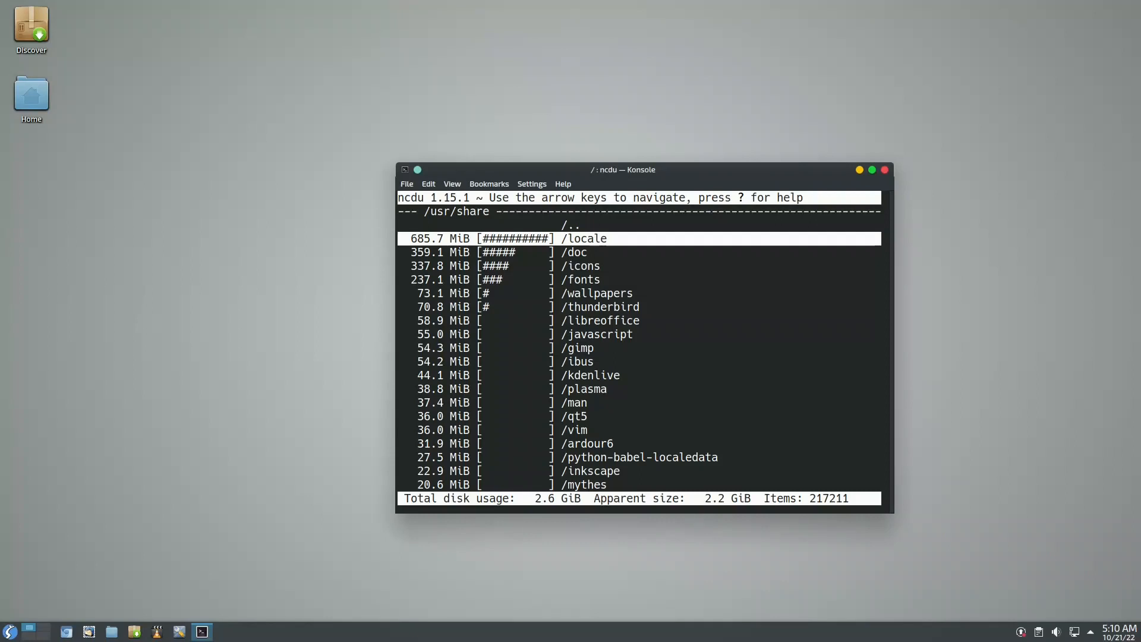
key(Down)
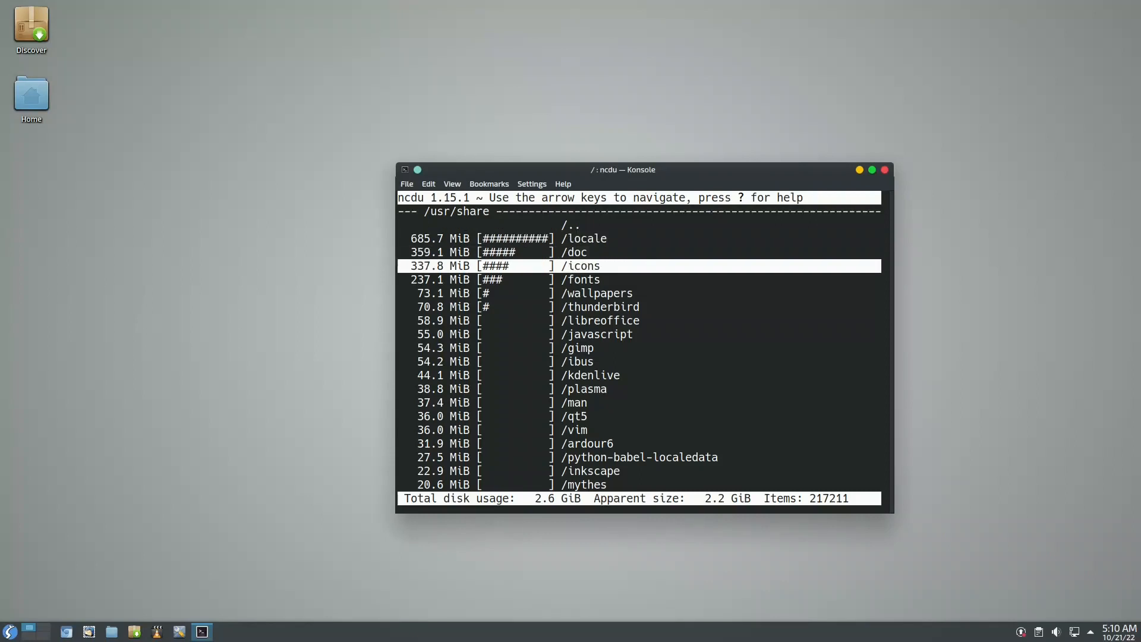
key(Down)
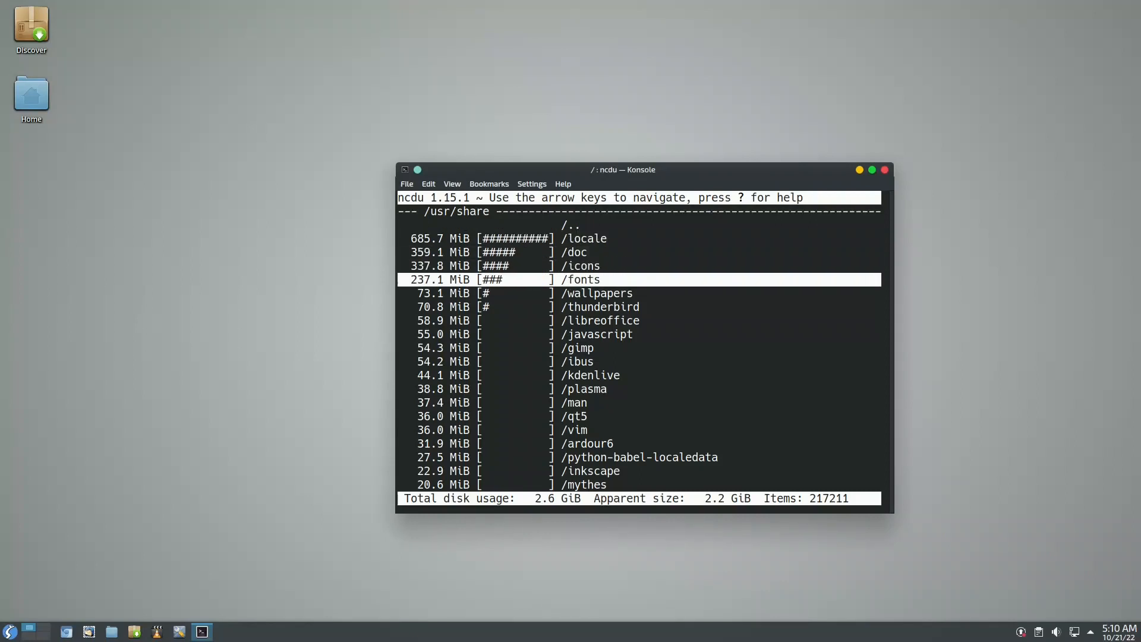
key(Down)
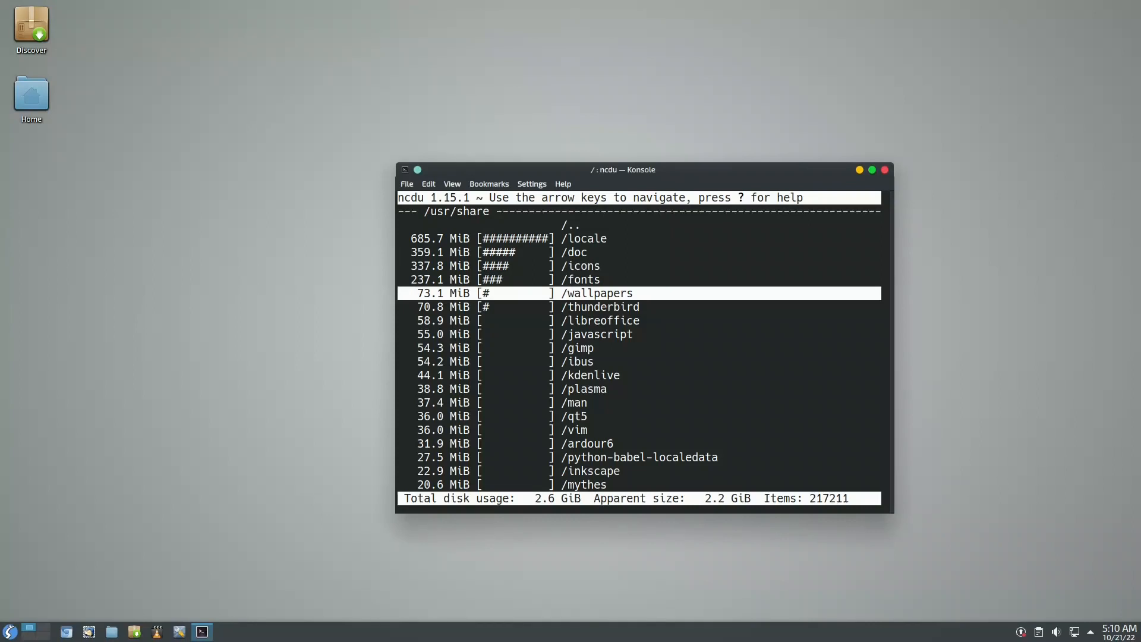
key(Down)
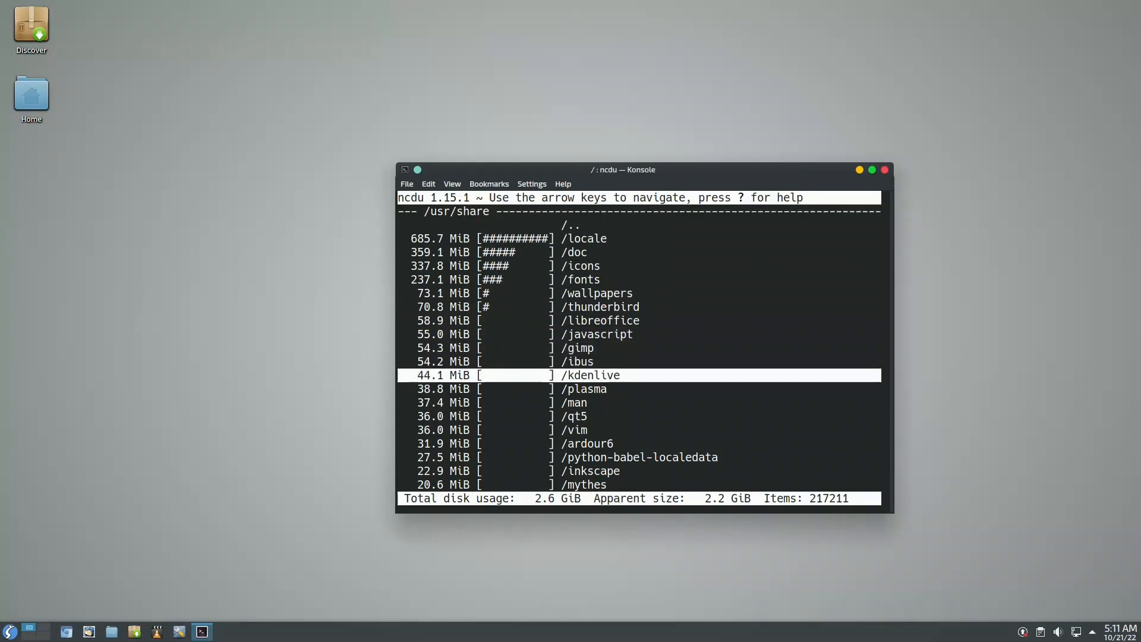
key(Up)
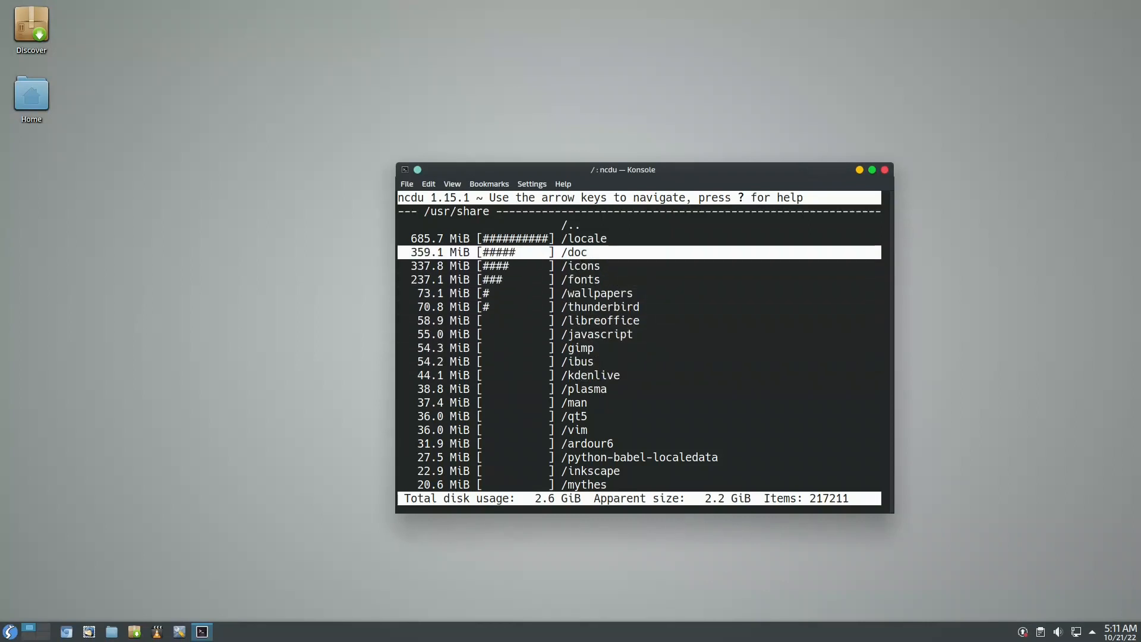
key(Left)
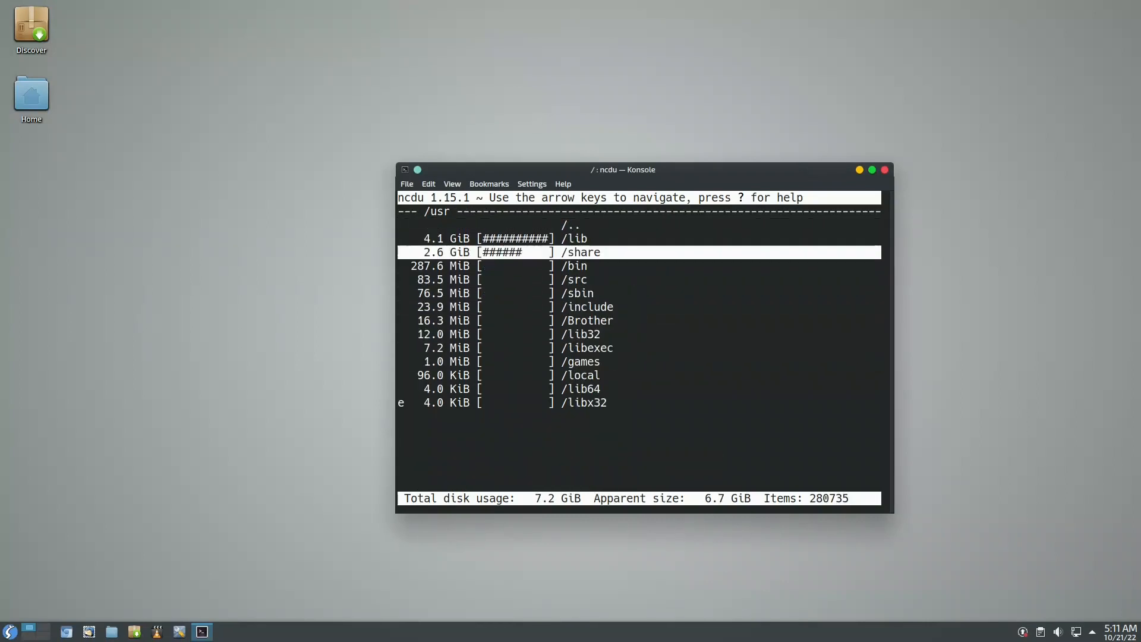
key(Up)
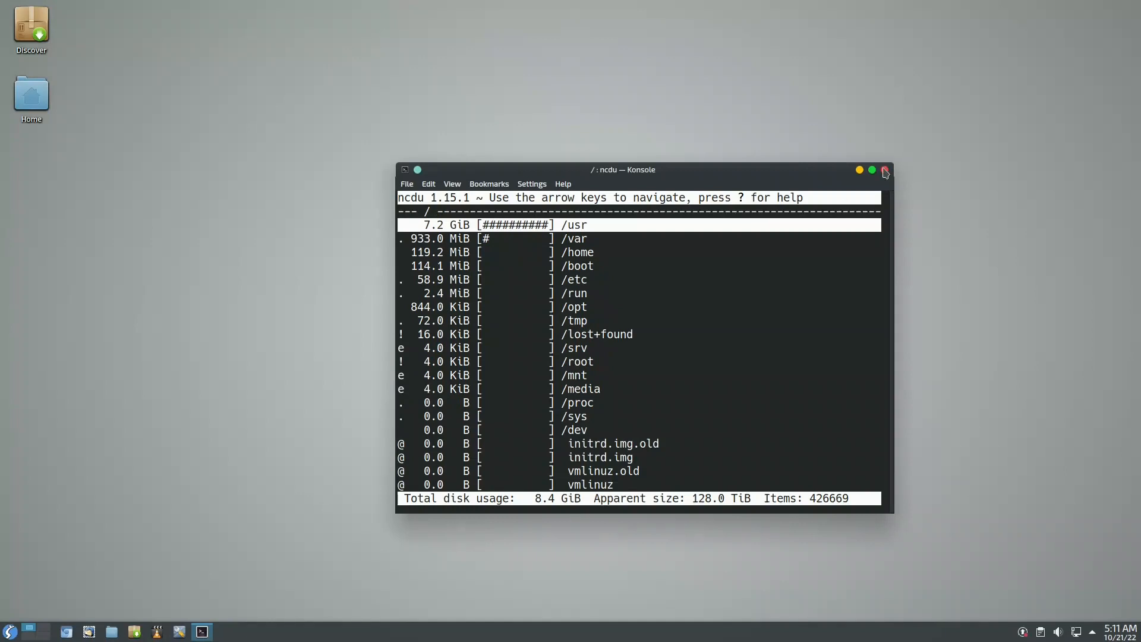
Step: Close Konsole despite running ncdu, then open the application launcher
click(884, 169)
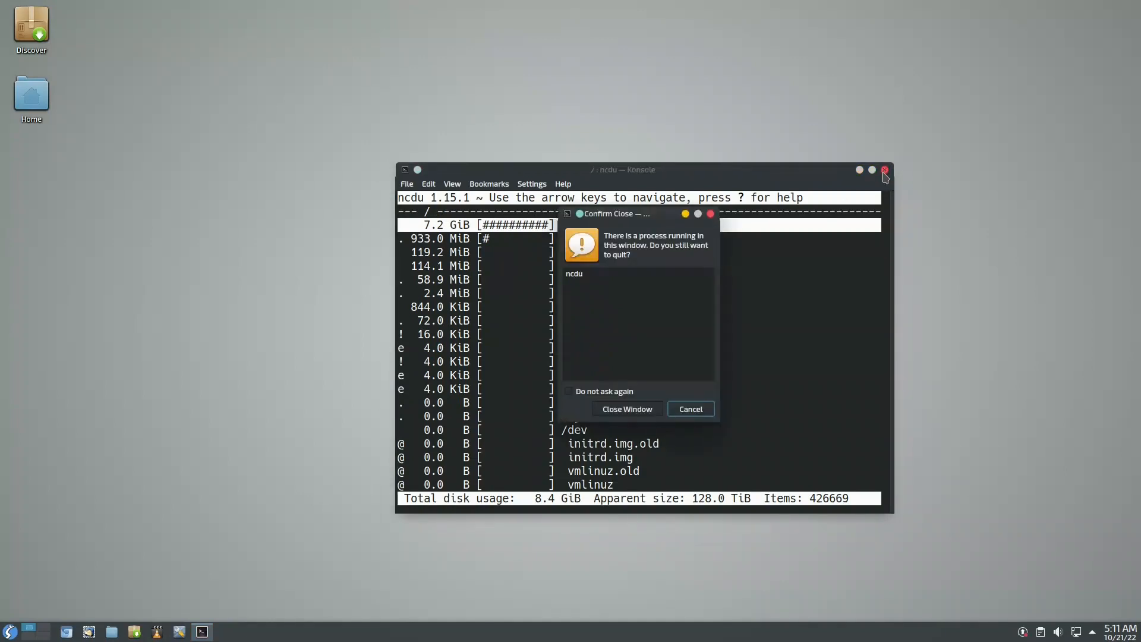
click(625, 408)
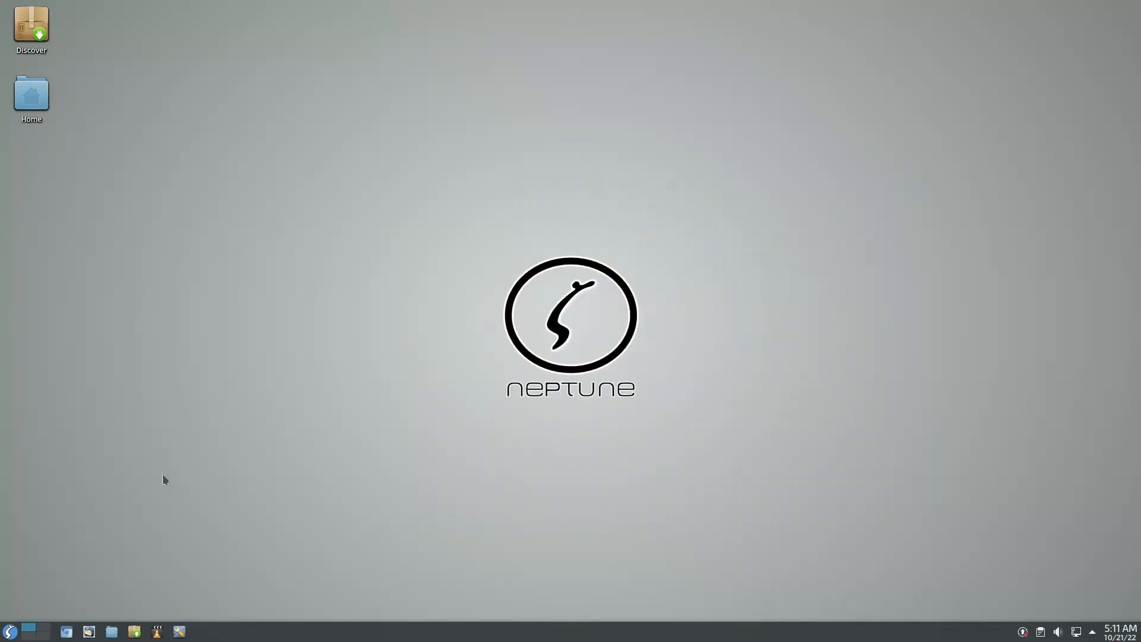
click(10, 631)
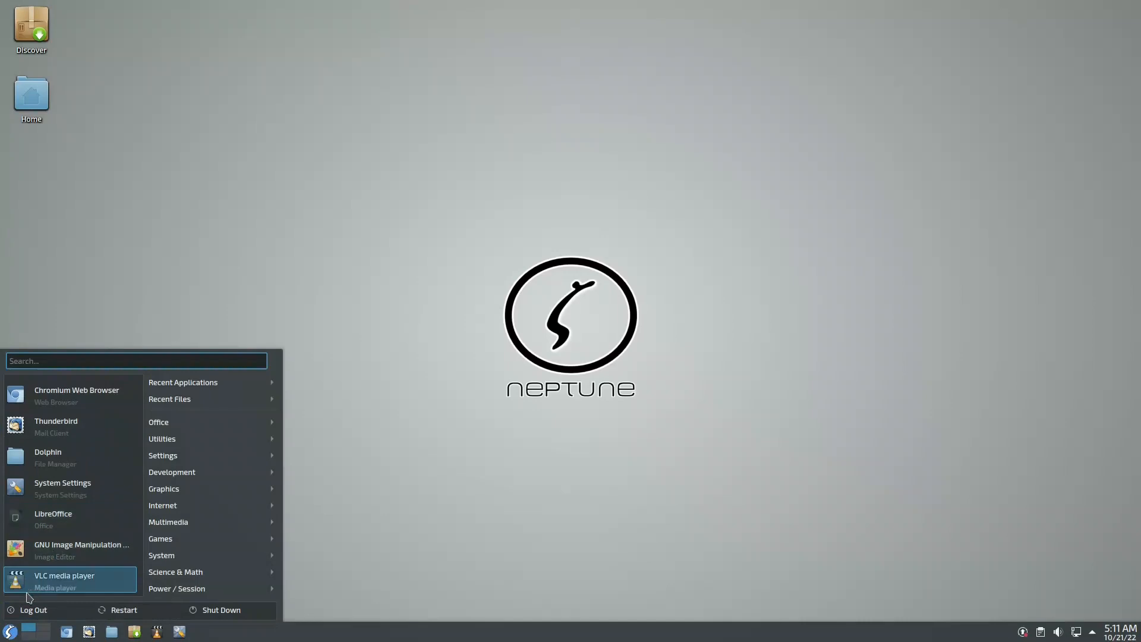
mouse_move(81, 549)
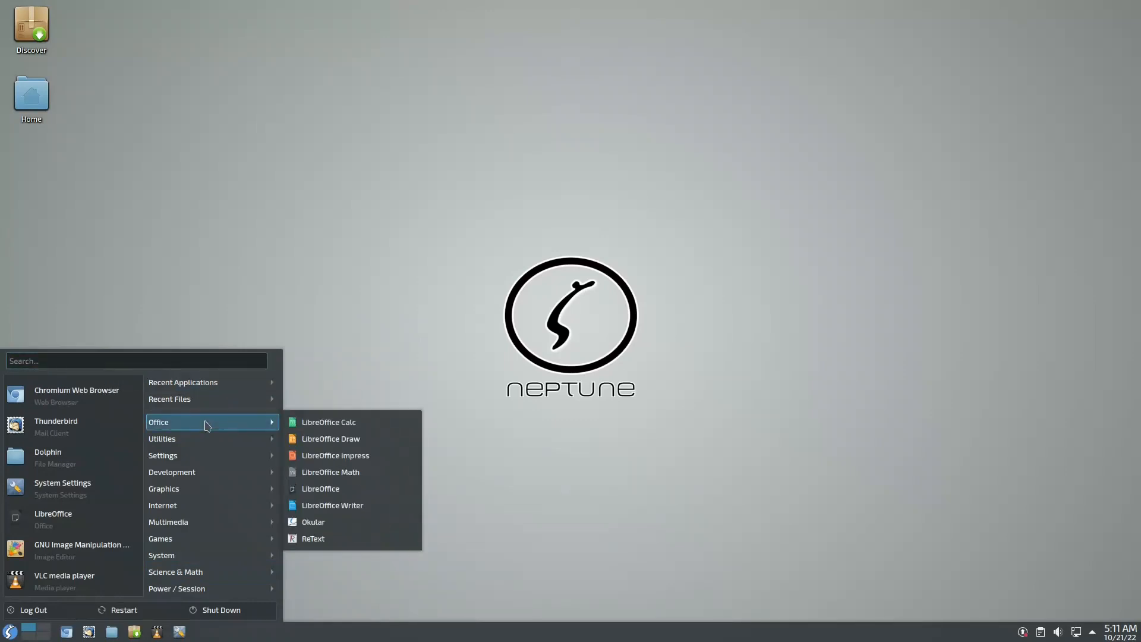
mouse_move(356, 432)
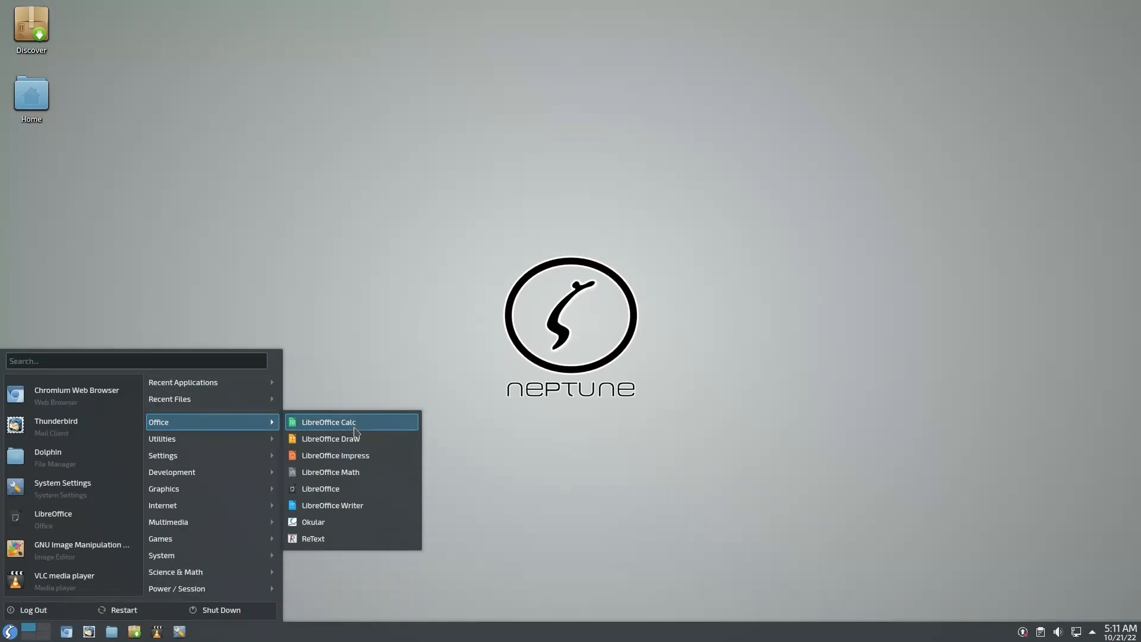
mouse_move(336, 522)
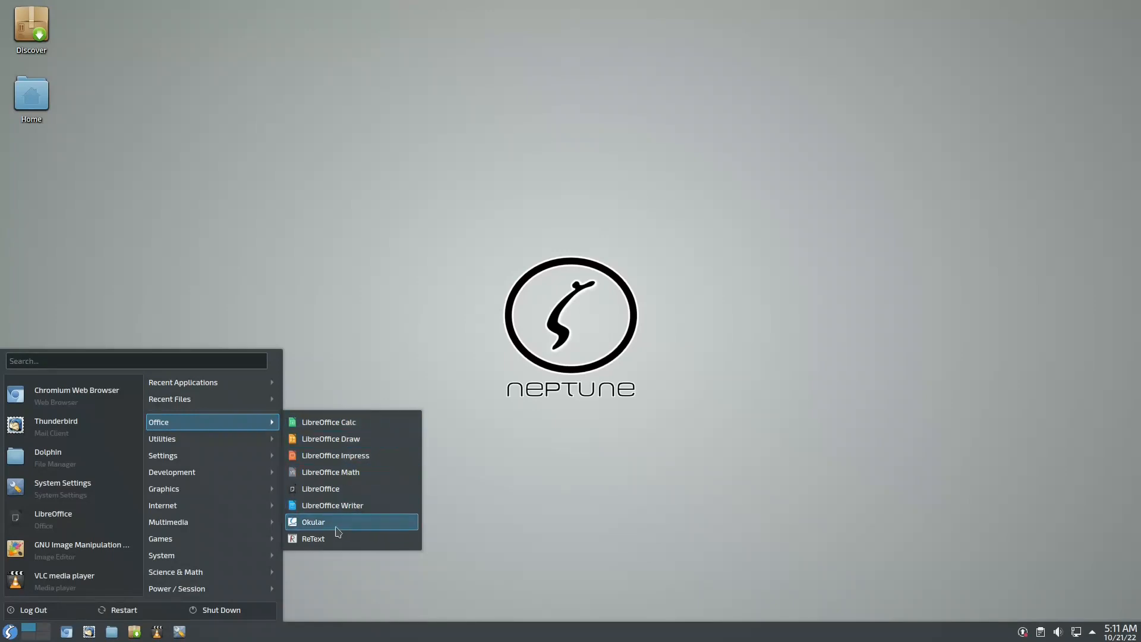
mouse_move(337, 542)
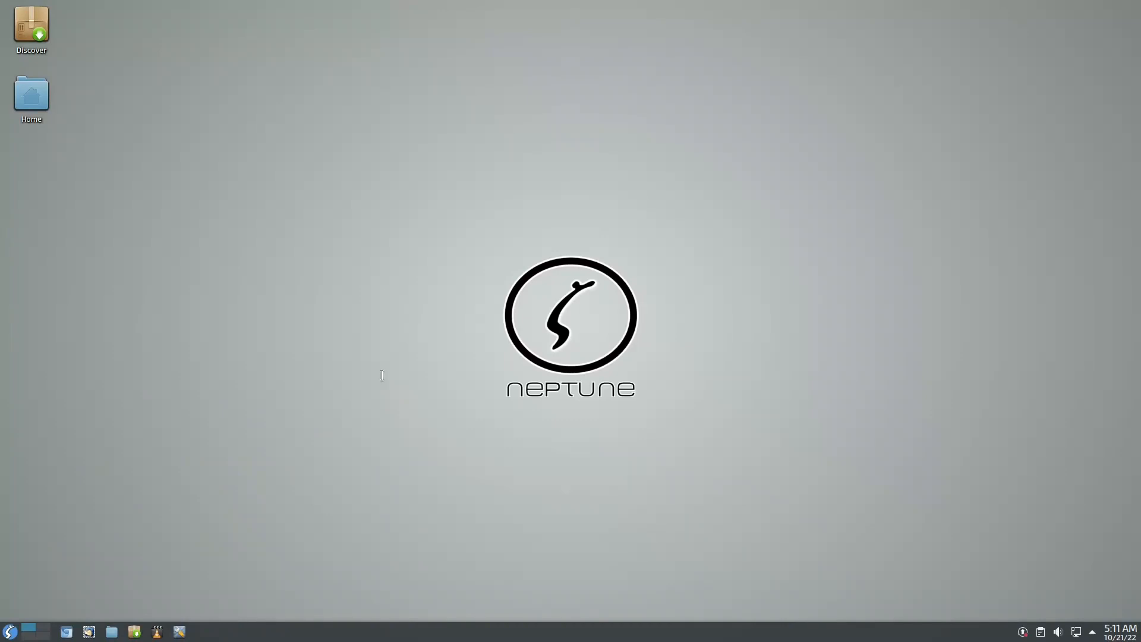
Step: Start ReText and type '# hello' headings into a new document
click(201, 631)
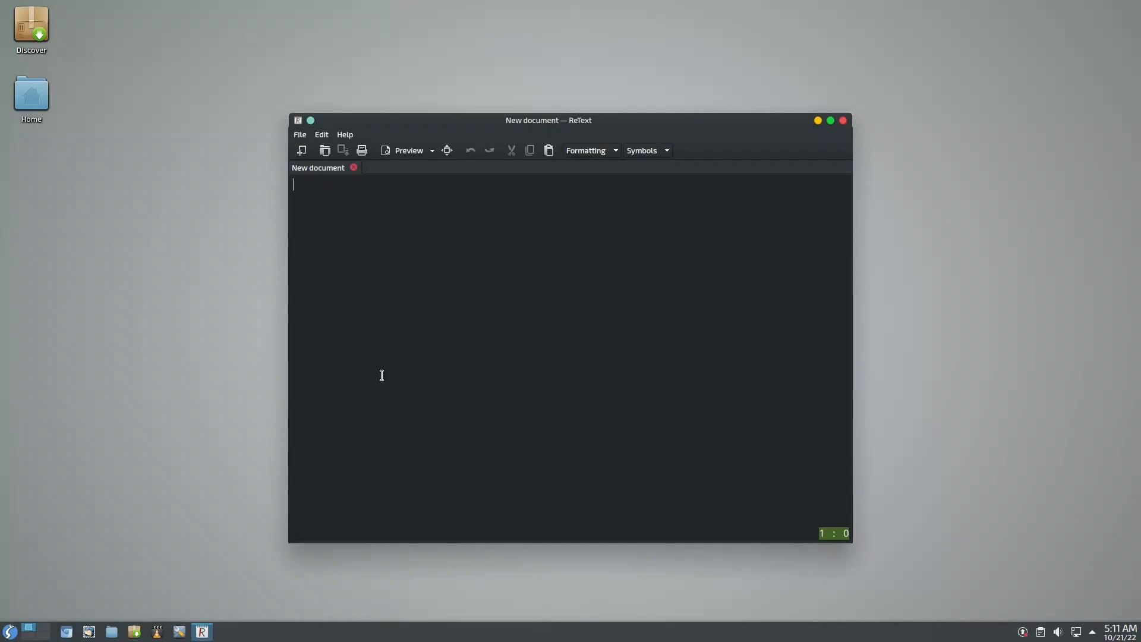
mouse_move(383, 358)
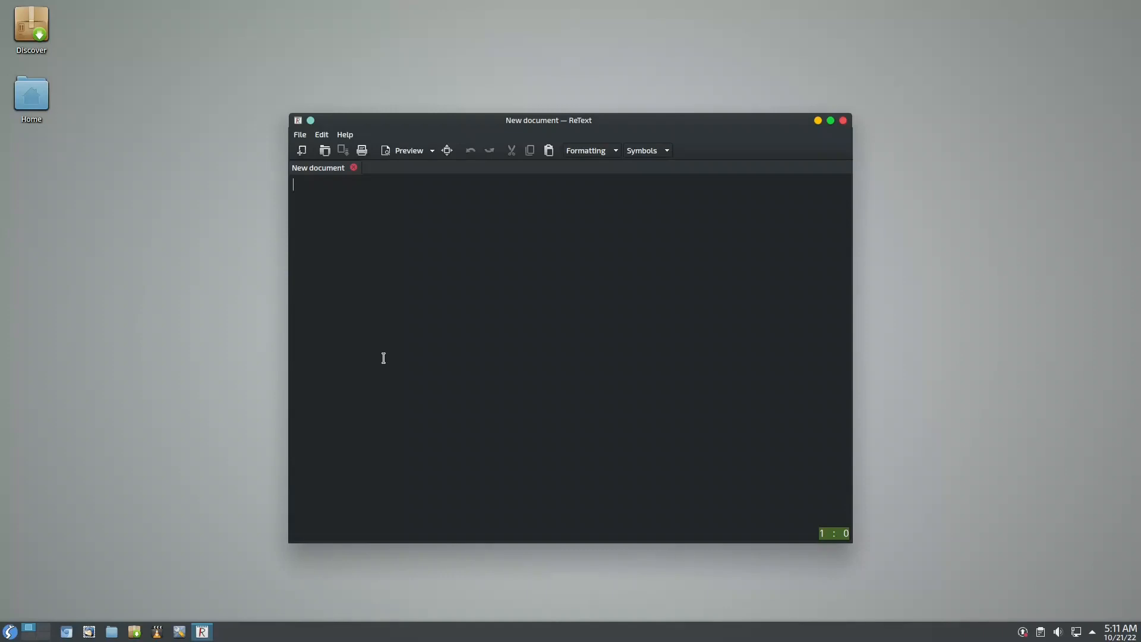
mouse_move(364, 141)
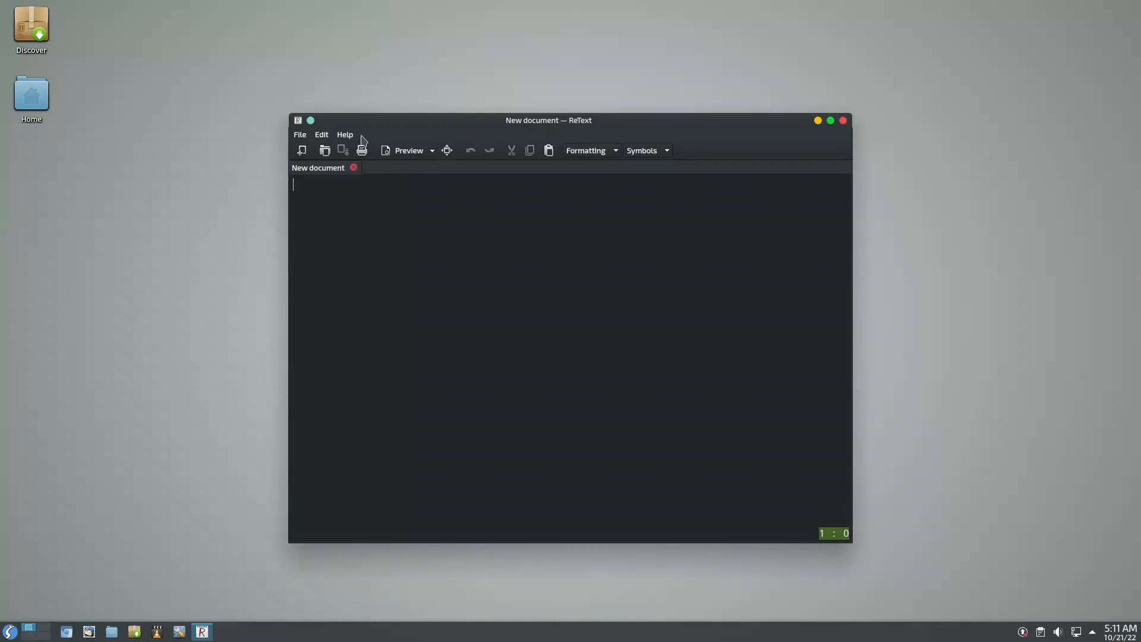
mouse_move(344, 135)
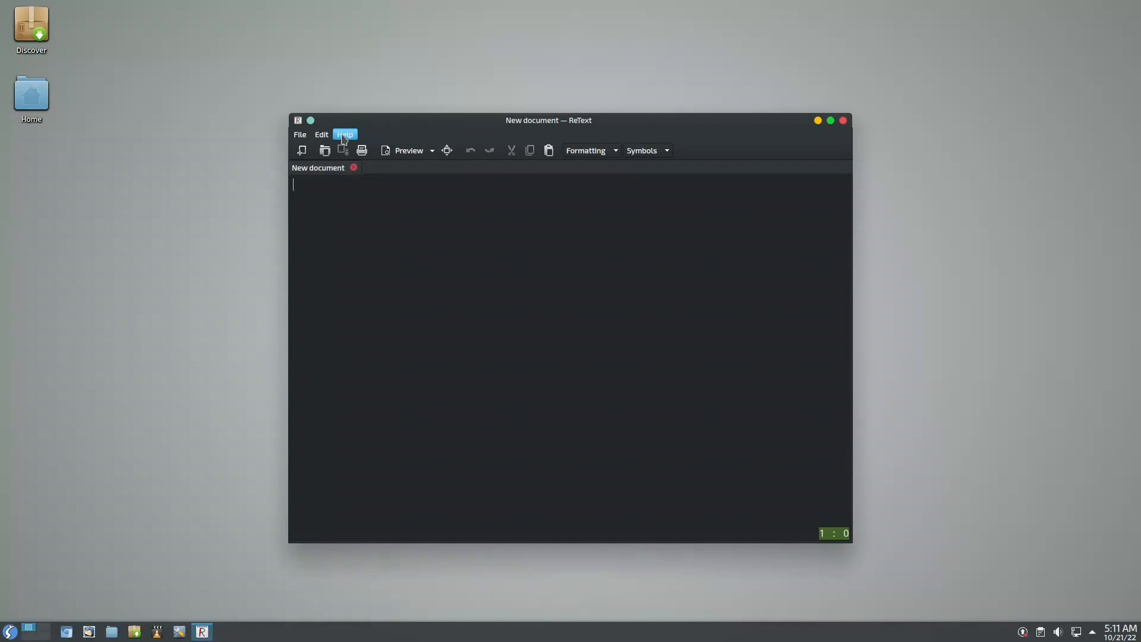
mouse_move(347, 211)
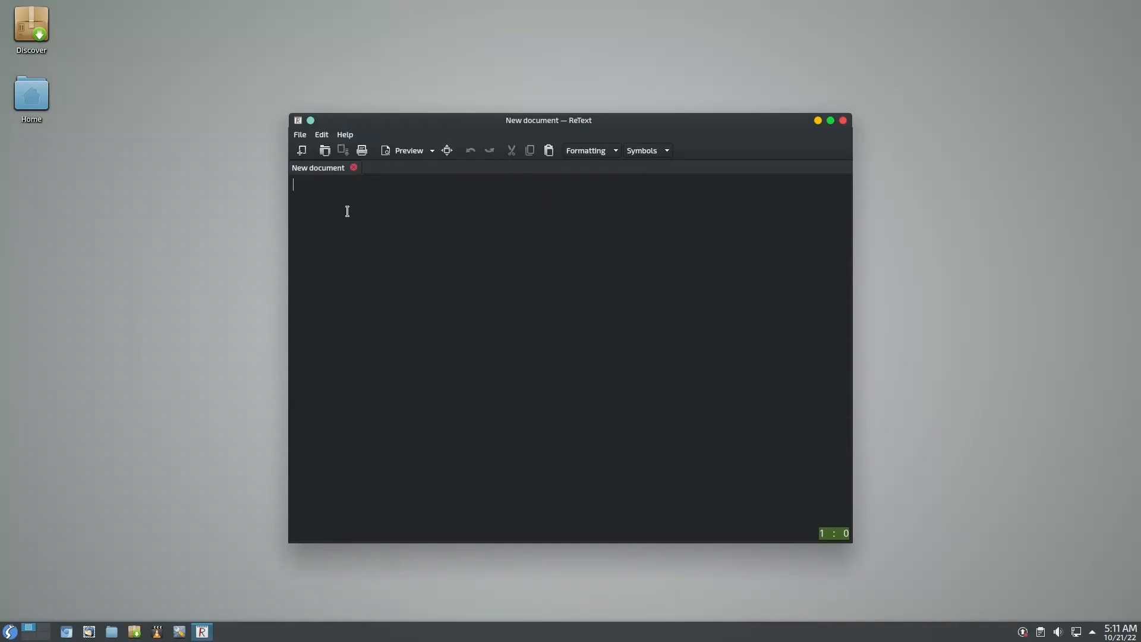
text(#he)
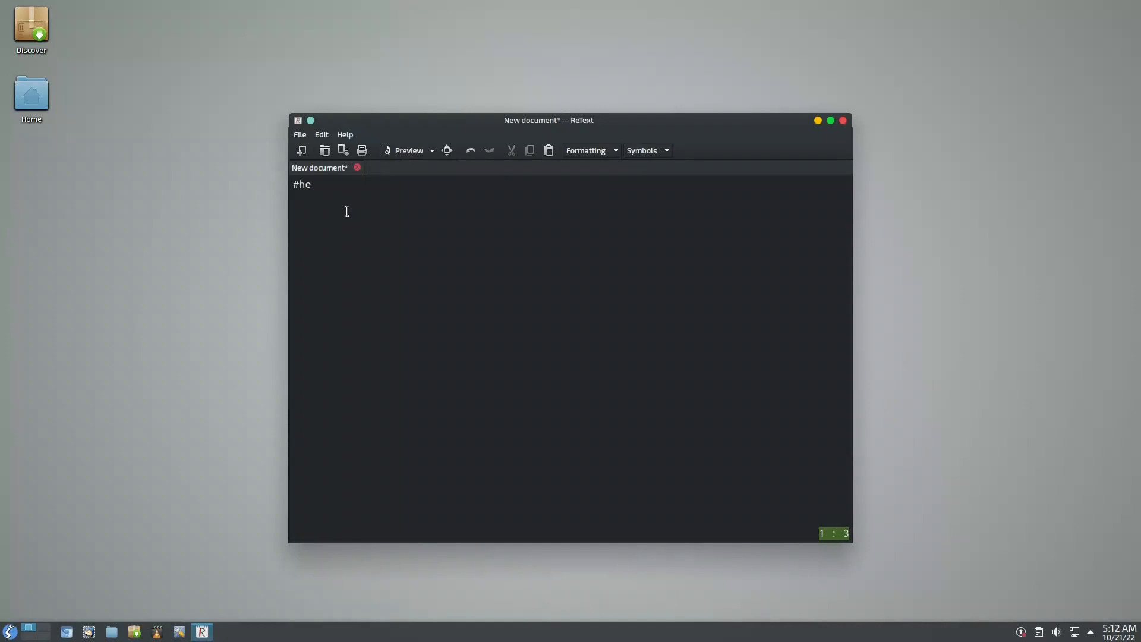
text(llo)
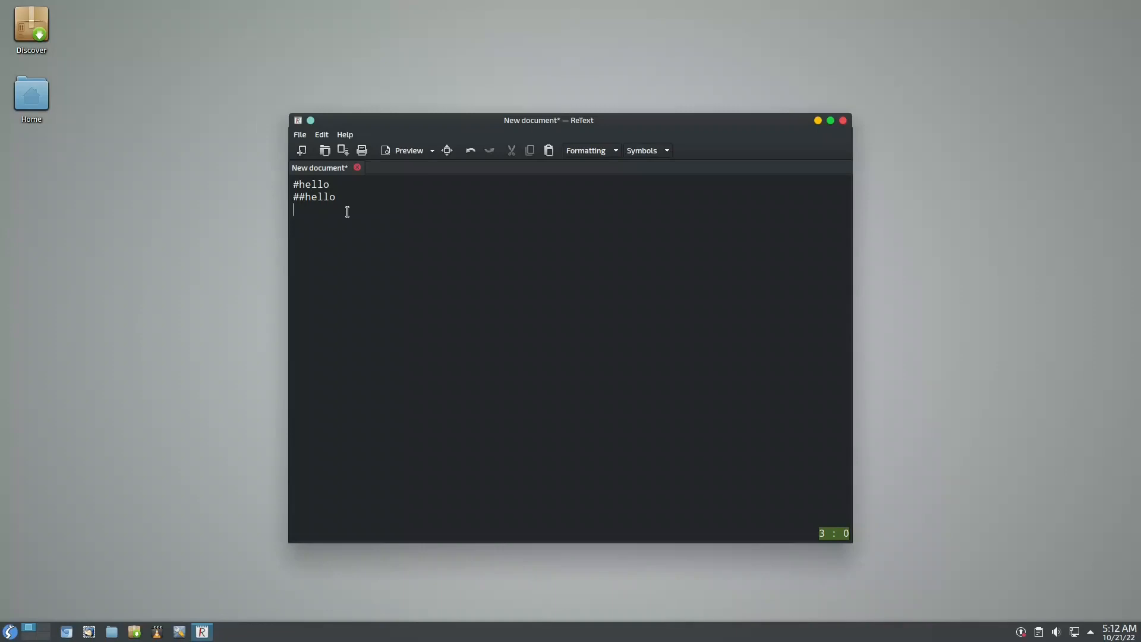
mouse_move(325, 305)
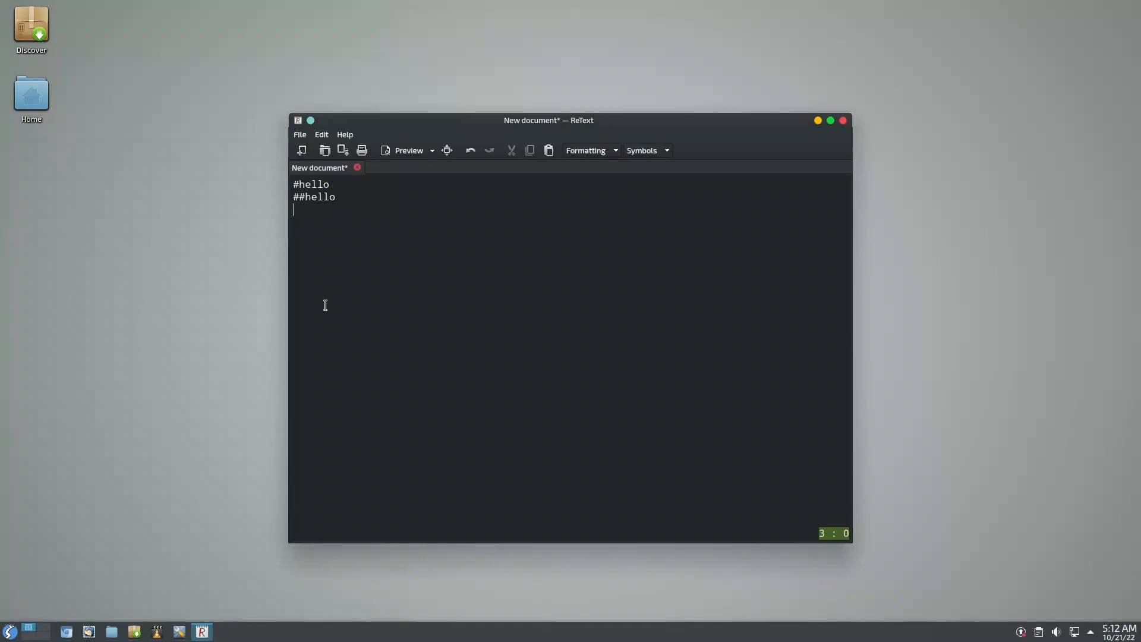
mouse_move(409, 150)
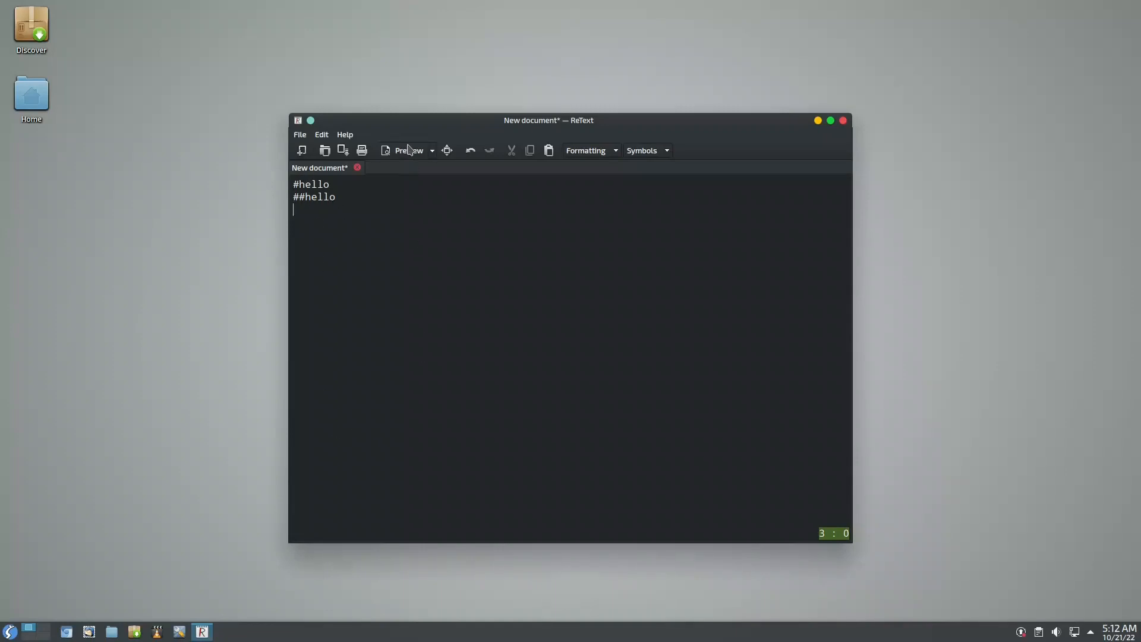
Step: Preview the rendered markdown, browse Help, and close ReText to trigger the save prompt
click(408, 150)
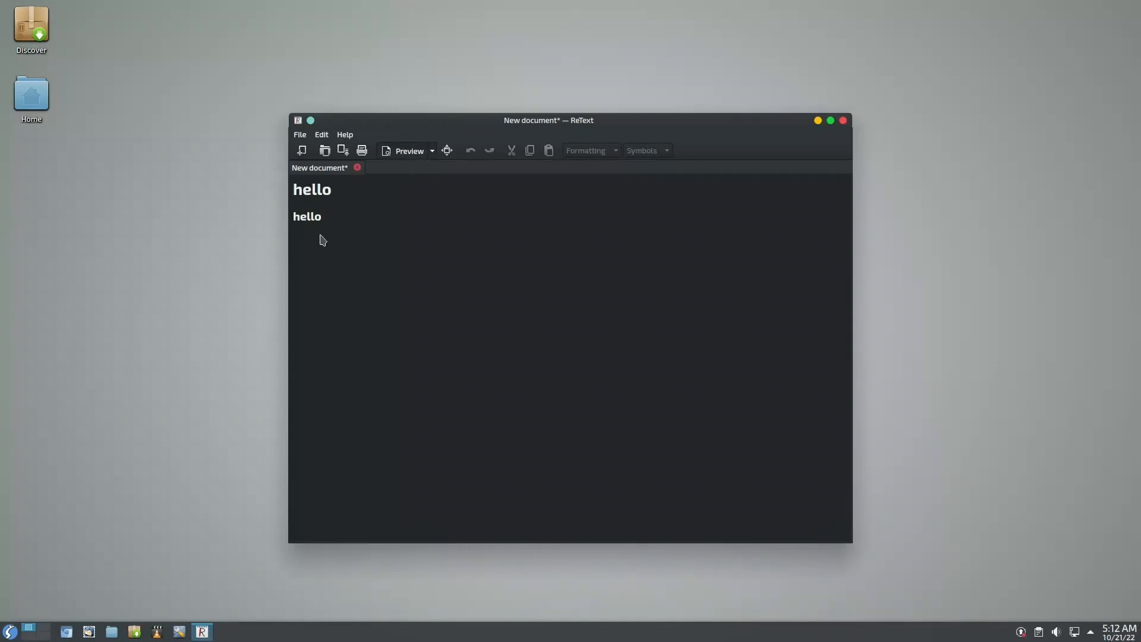
mouse_move(336, 244)
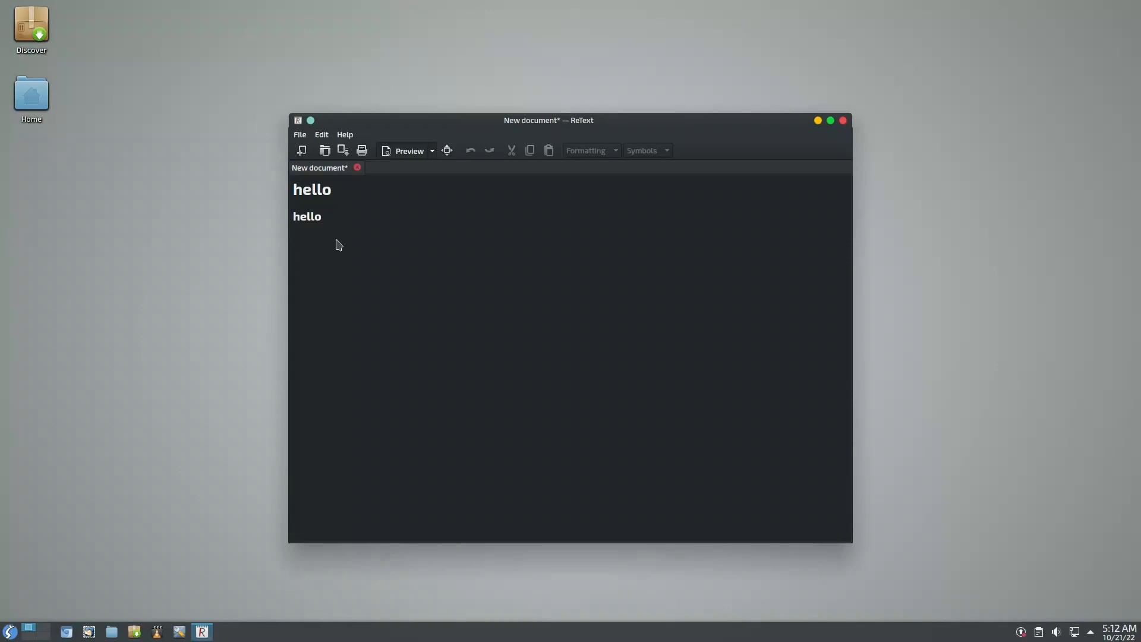
click(344, 135)
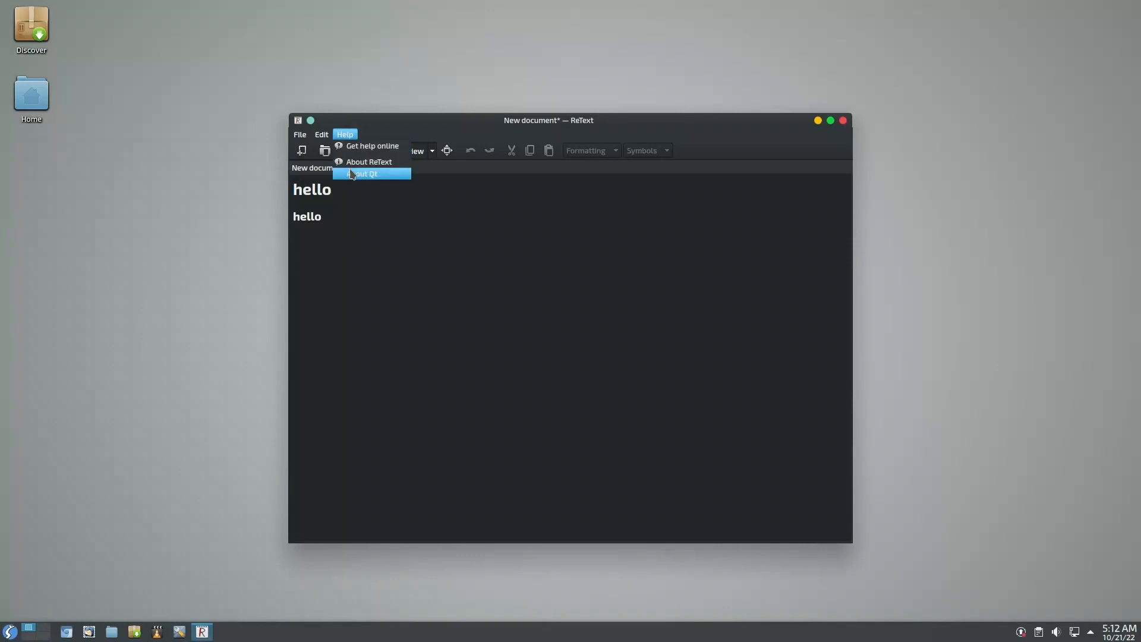
mouse_move(369, 161)
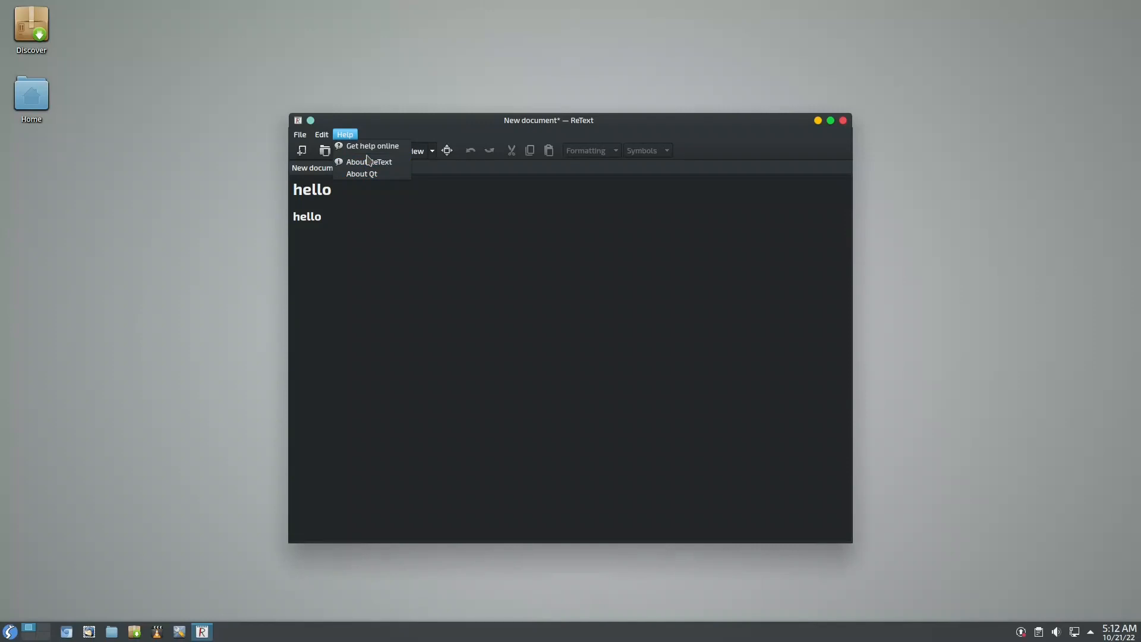
mouse_move(371, 162)
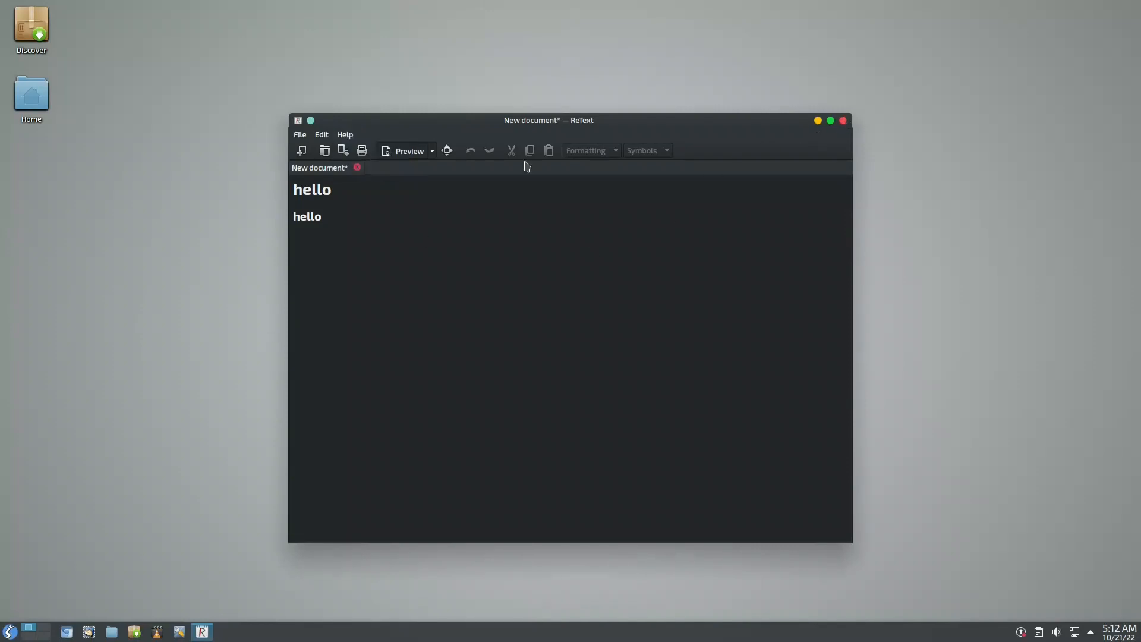
mouse_move(466, 211)
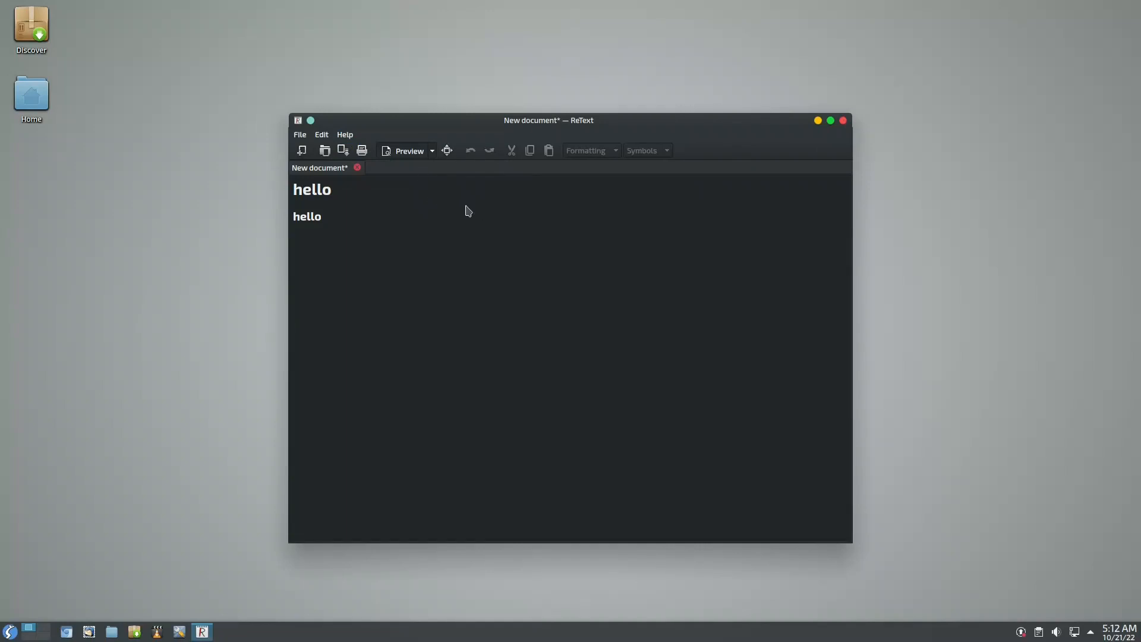
mouse_move(772, 183)
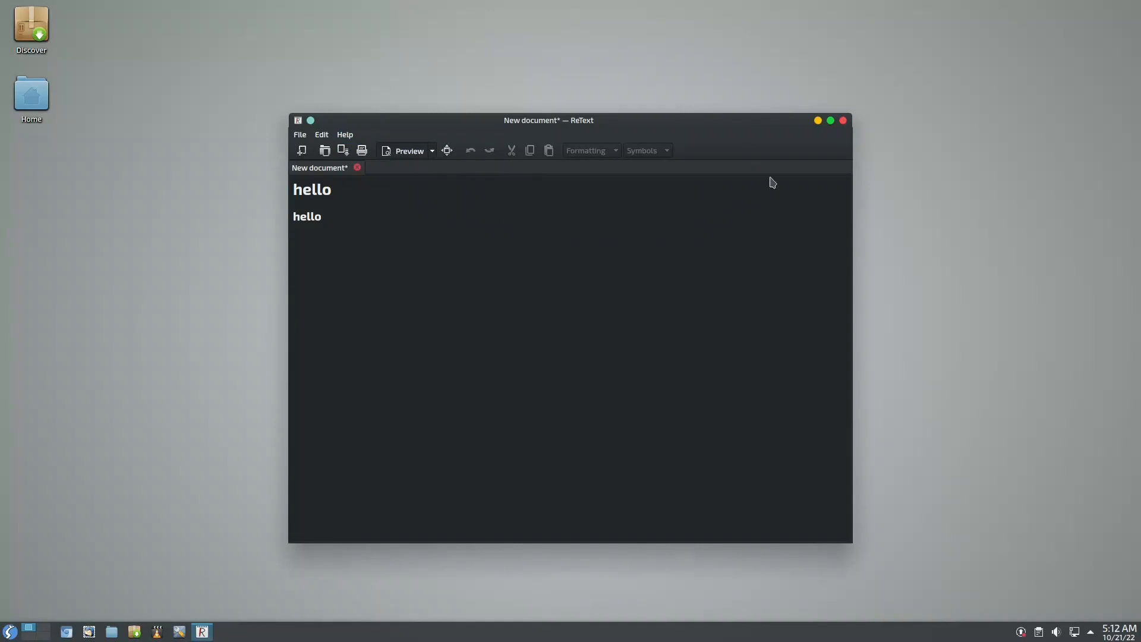
mouse_move(843, 120)
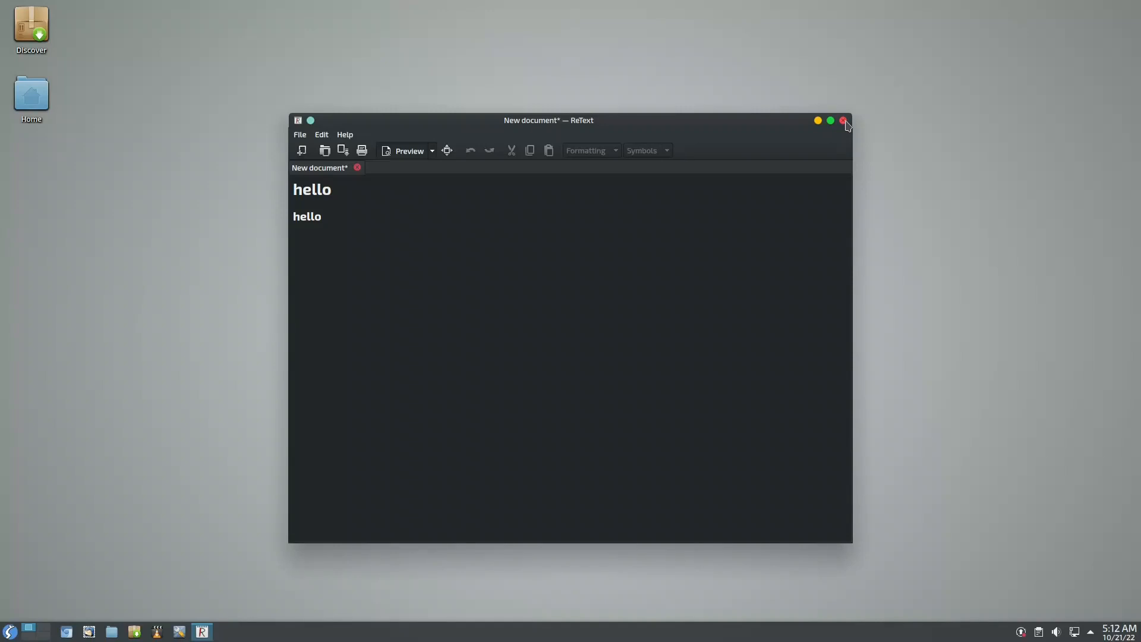
mouse_move(774, 199)
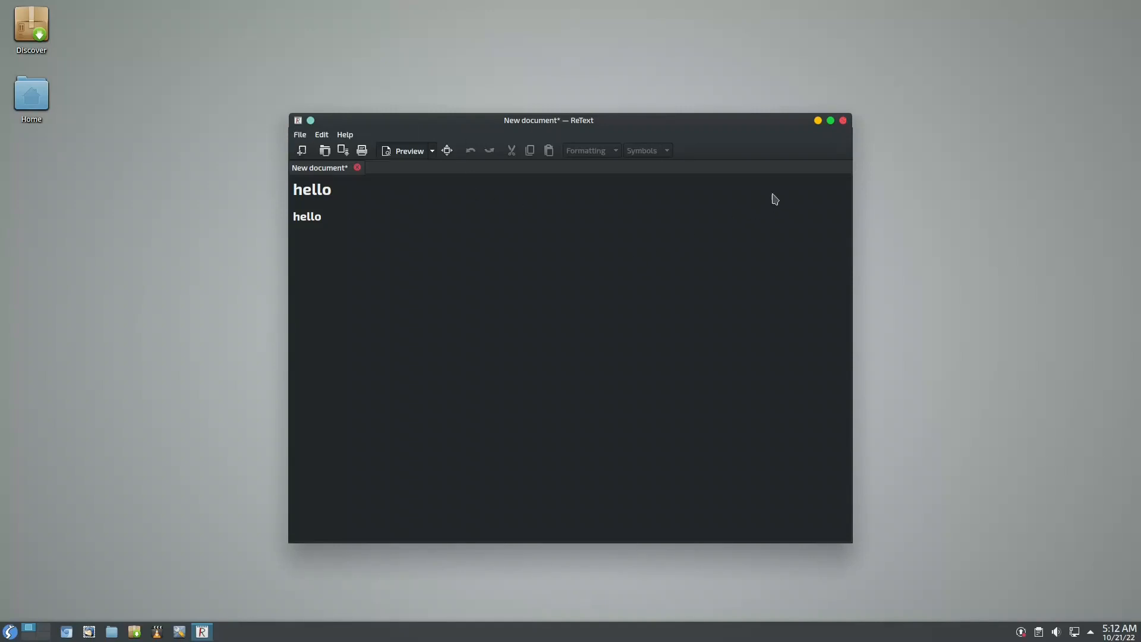
mouse_move(843, 120)
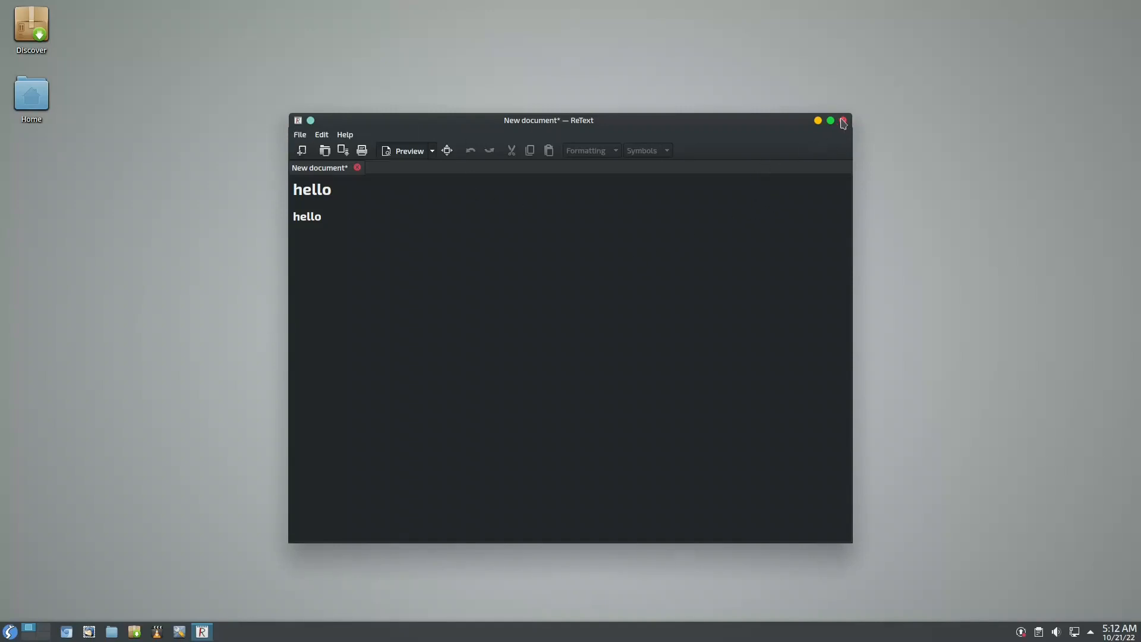
click(843, 120)
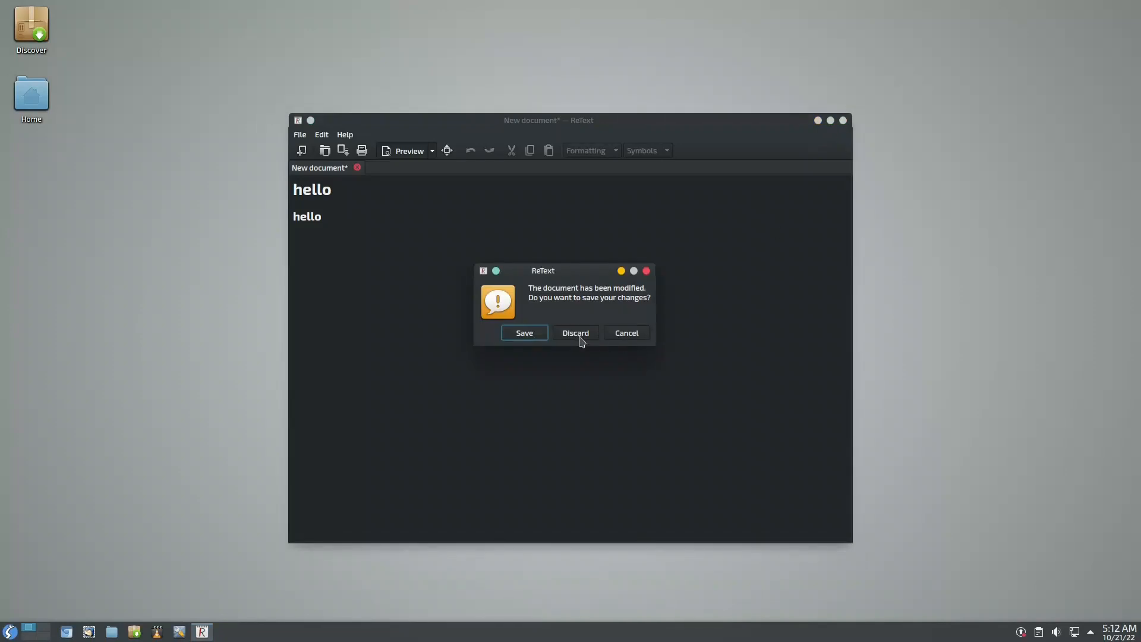
Step: Discard ReText's unsaved changes and bring up the application launcher
click(575, 333)
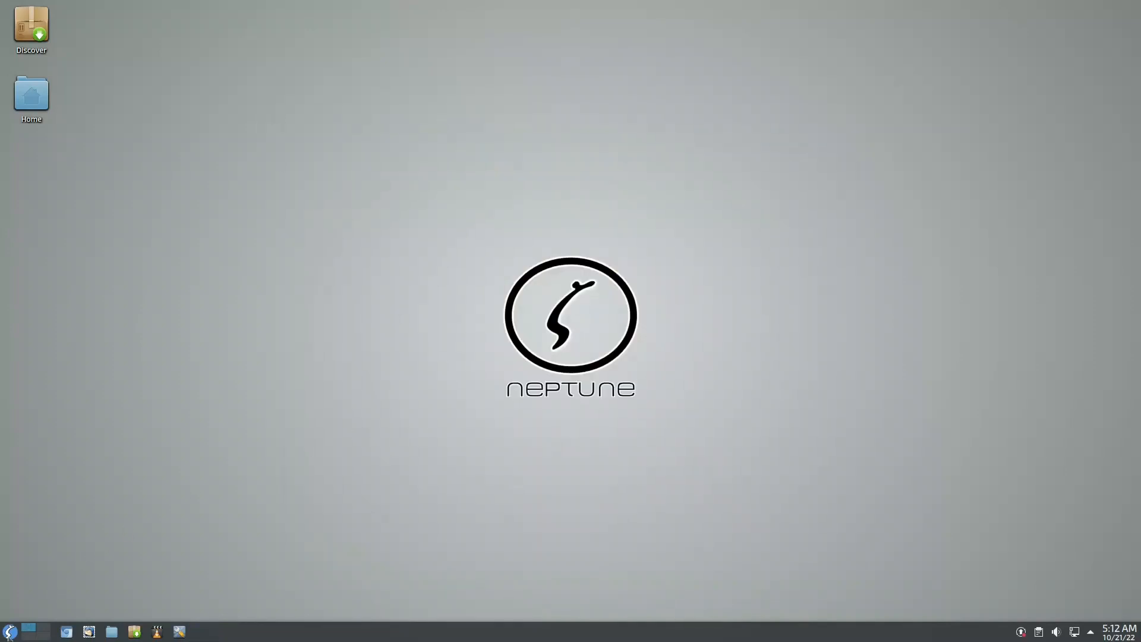
click(10, 631)
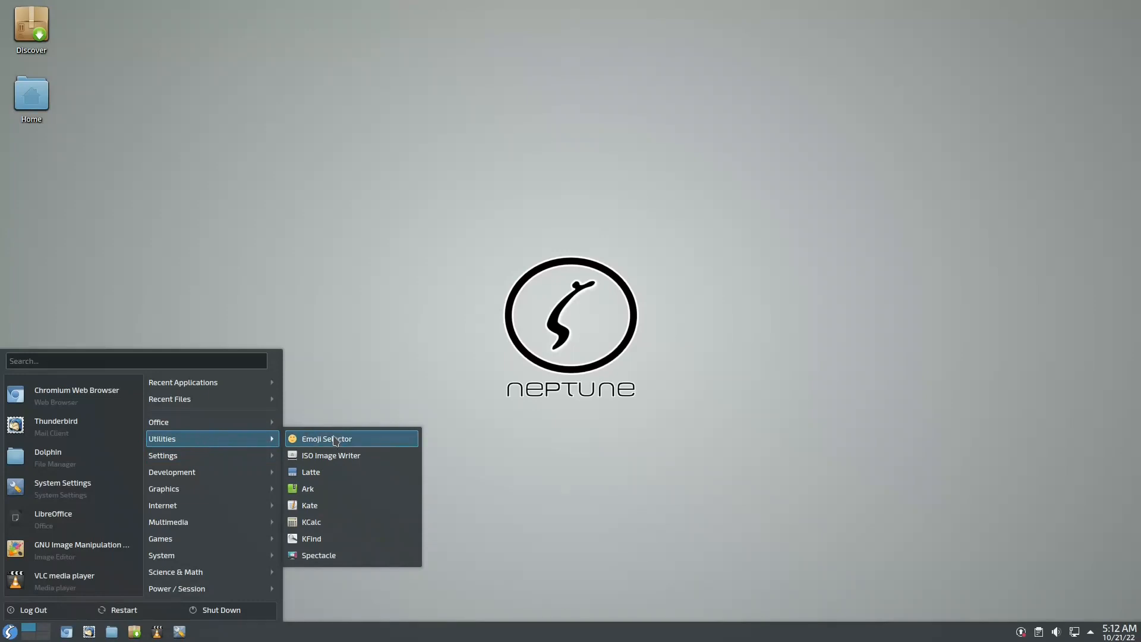
mouse_move(344, 471)
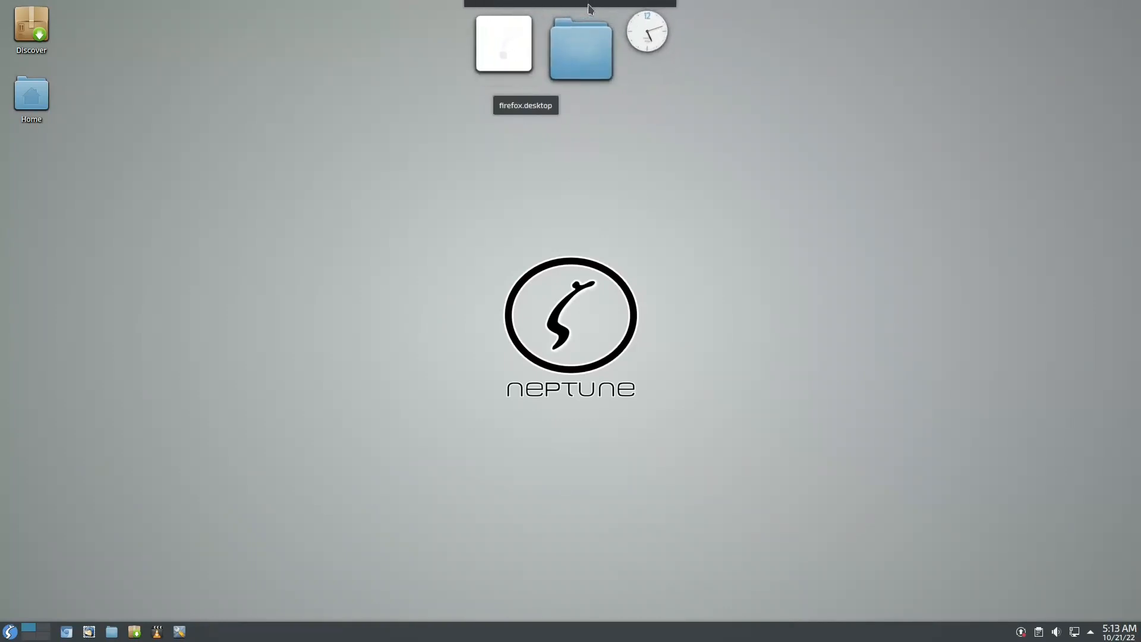
mouse_move(646, 30)
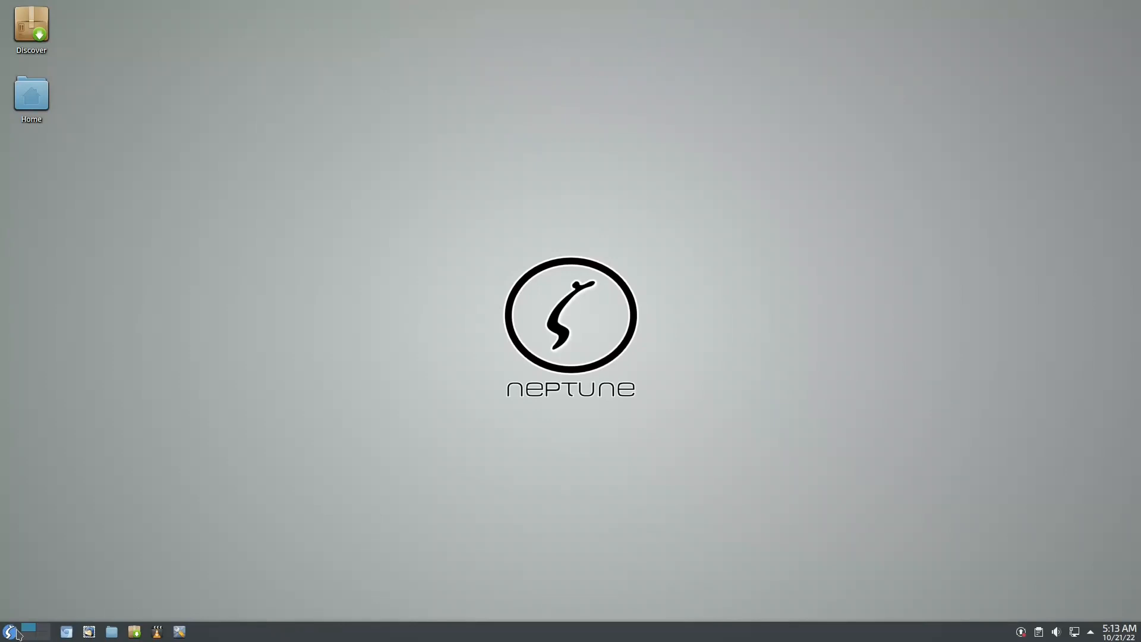
Step: Reopen the application launcher to browse Multimedia and find Recffmpeg
click(10, 631)
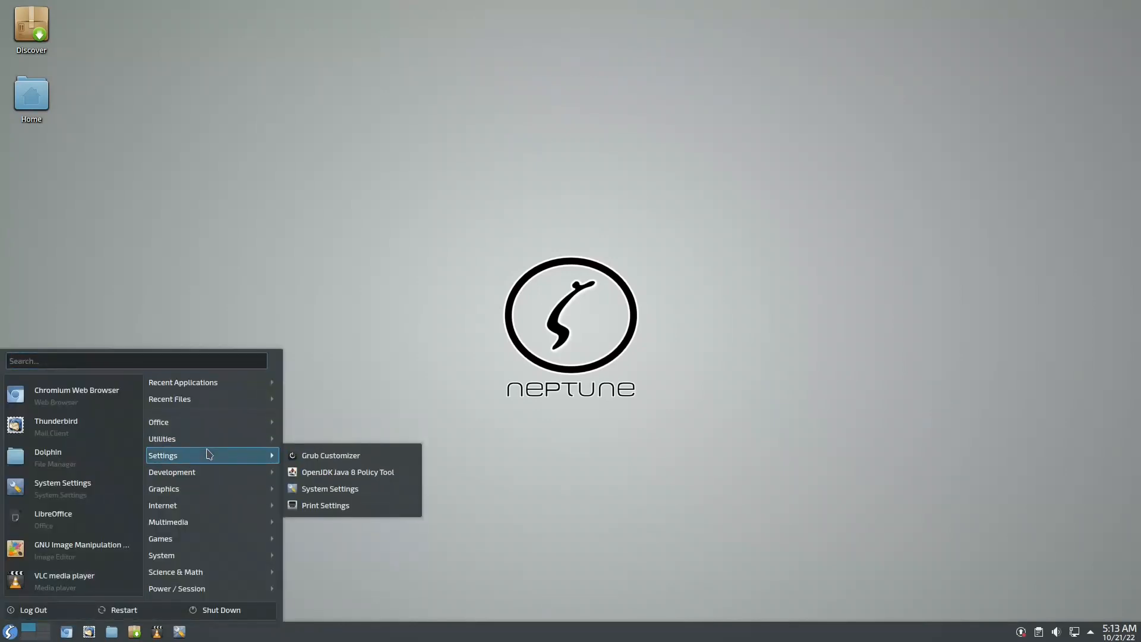
mouse_move(331, 455)
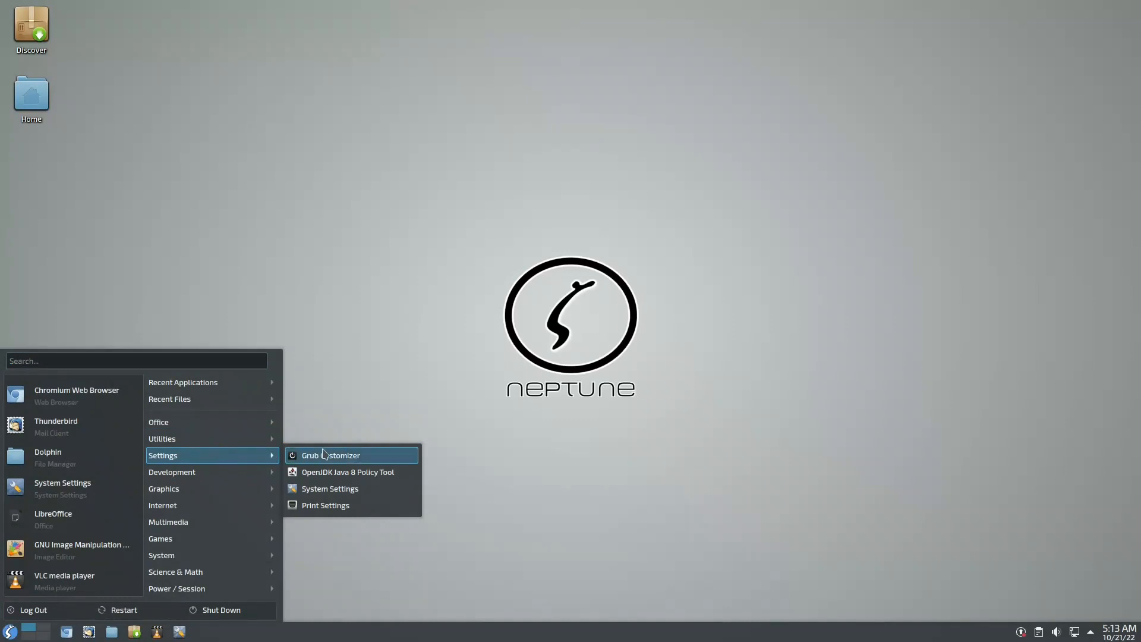
mouse_move(330, 488)
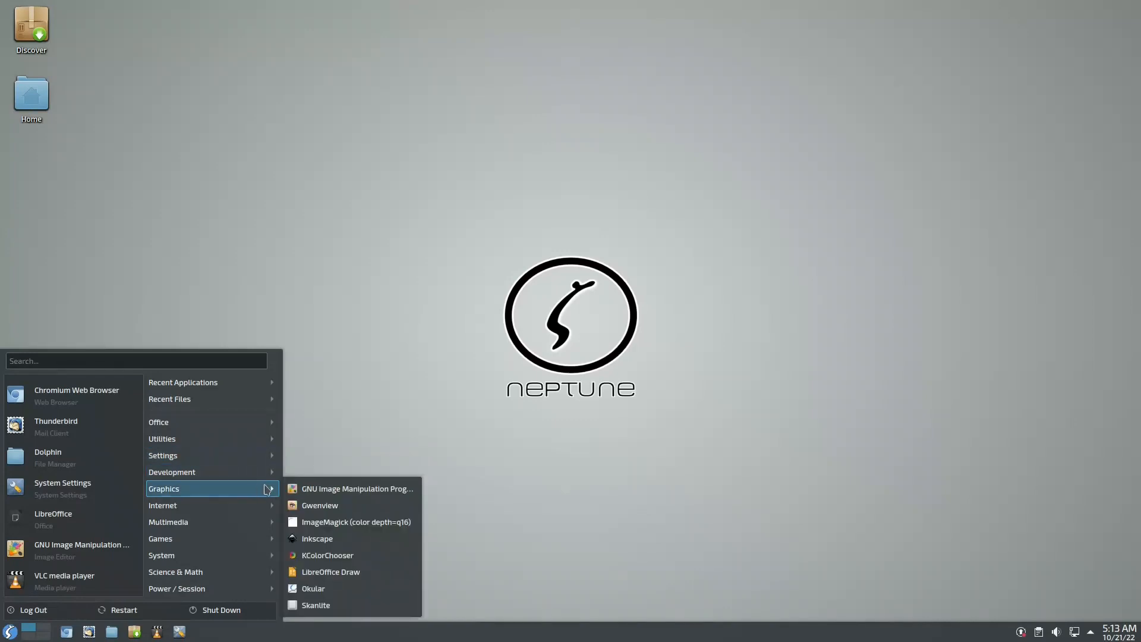
mouse_move(351, 488)
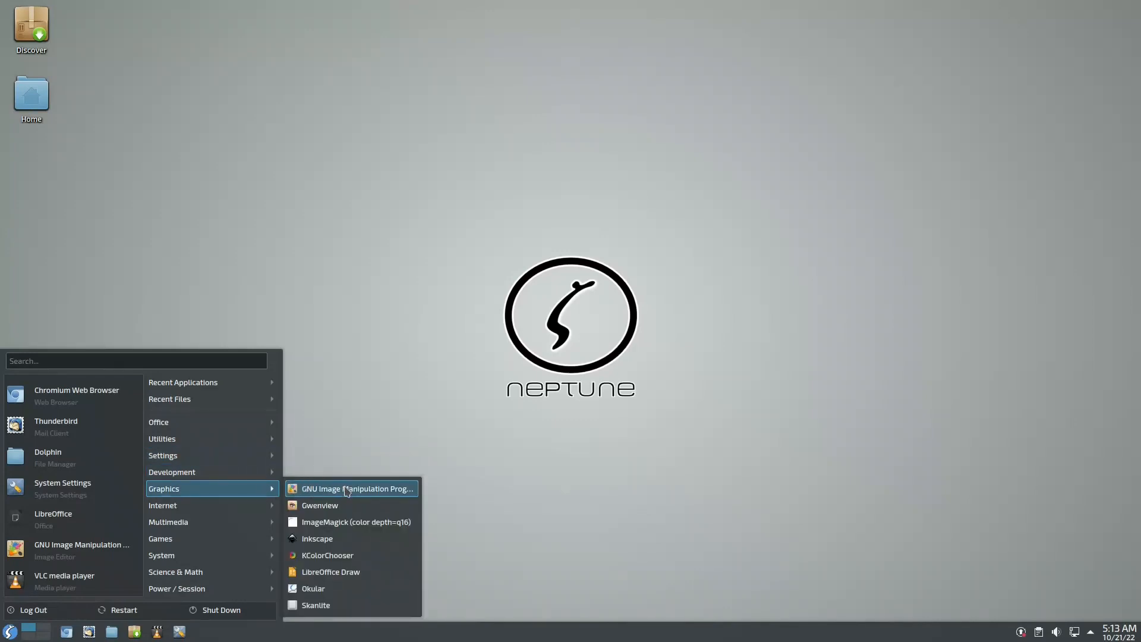
mouse_move(320, 505)
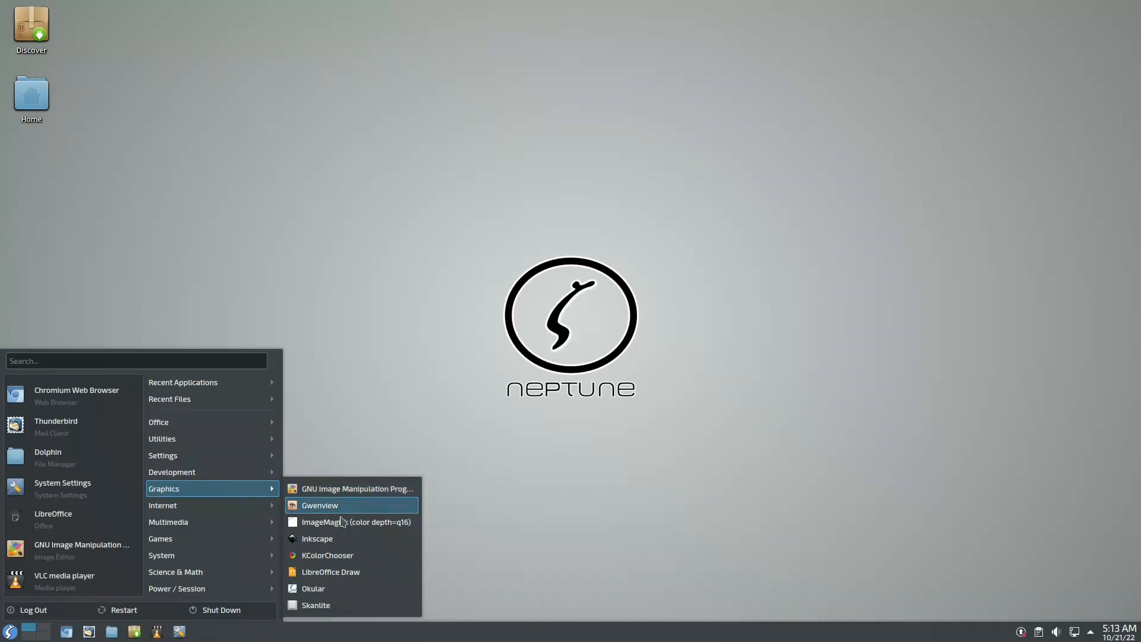
mouse_move(342, 555)
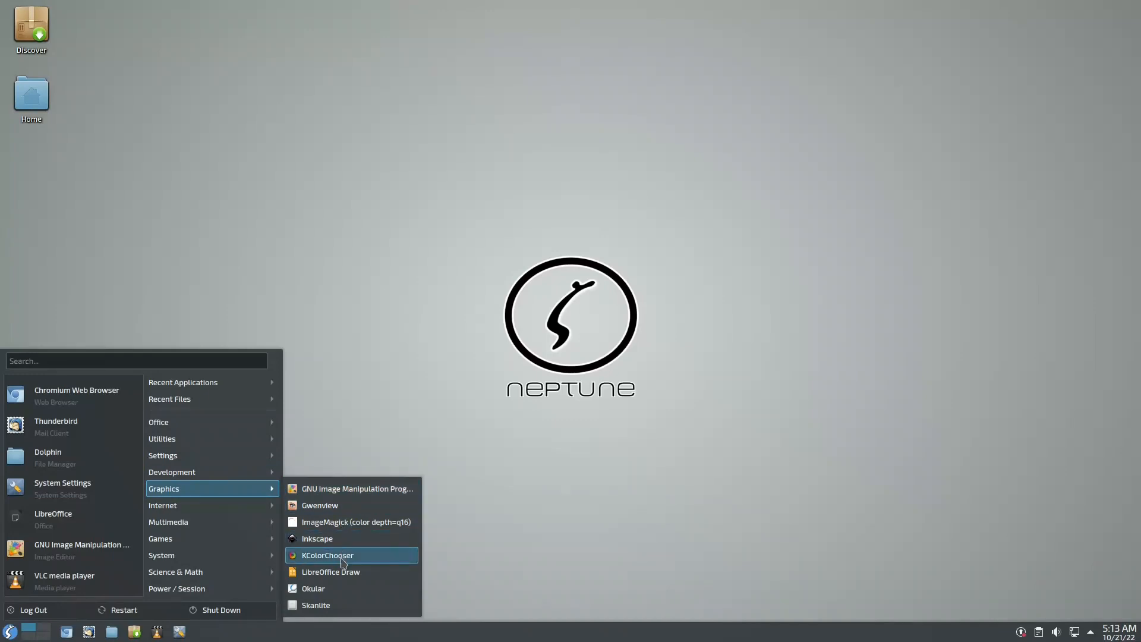
mouse_move(351, 522)
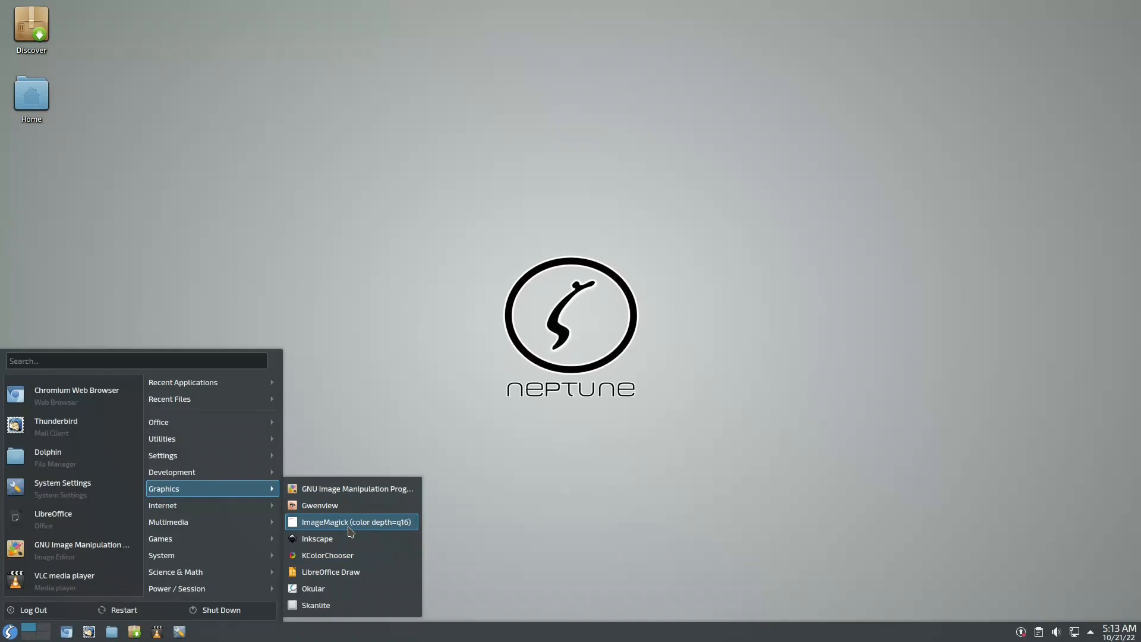
mouse_move(331, 571)
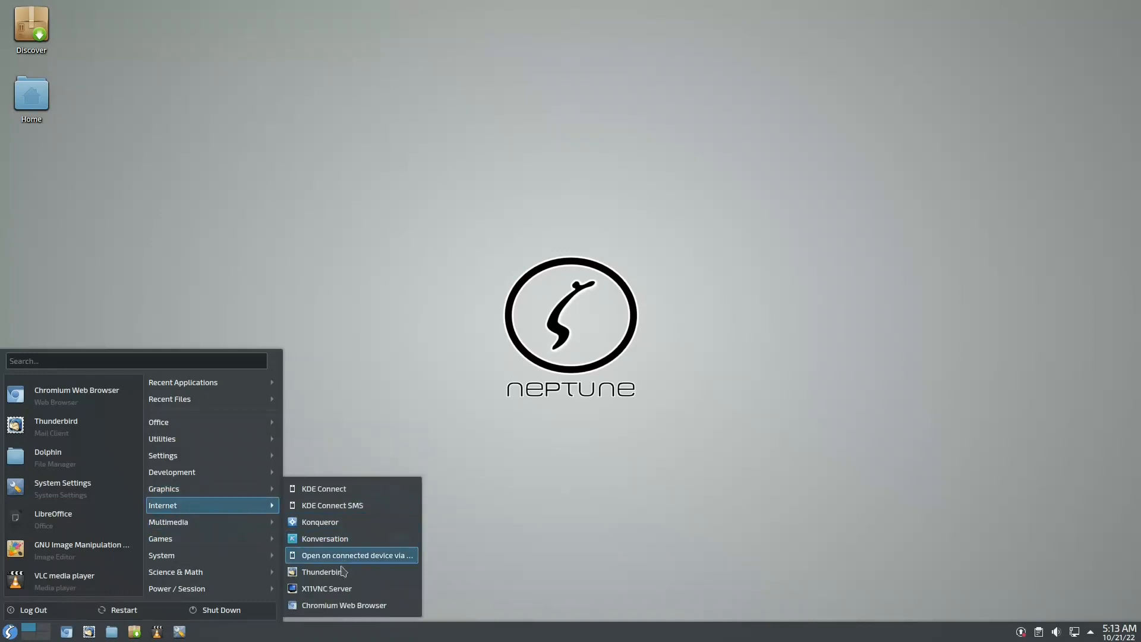
mouse_move(332, 506)
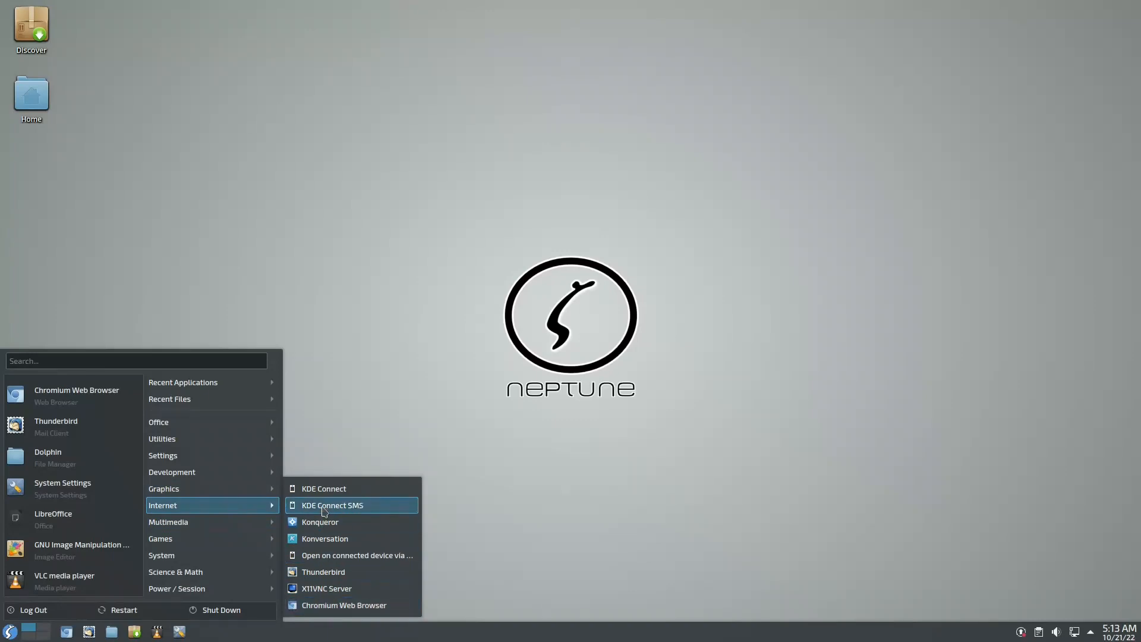
mouse_move(318, 522)
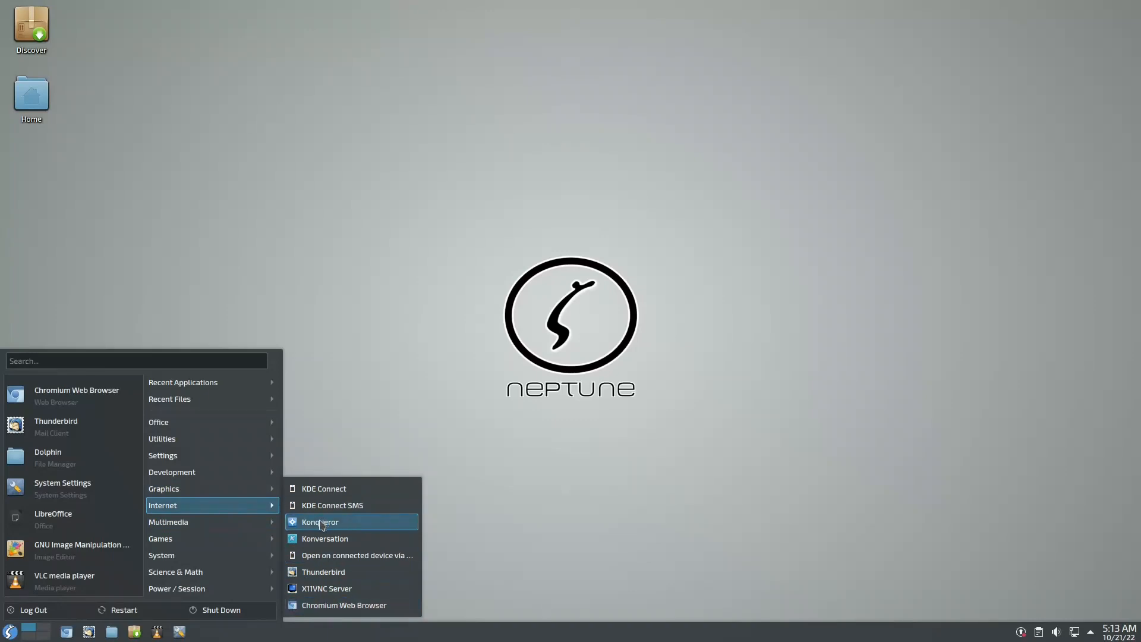
mouse_move(322, 571)
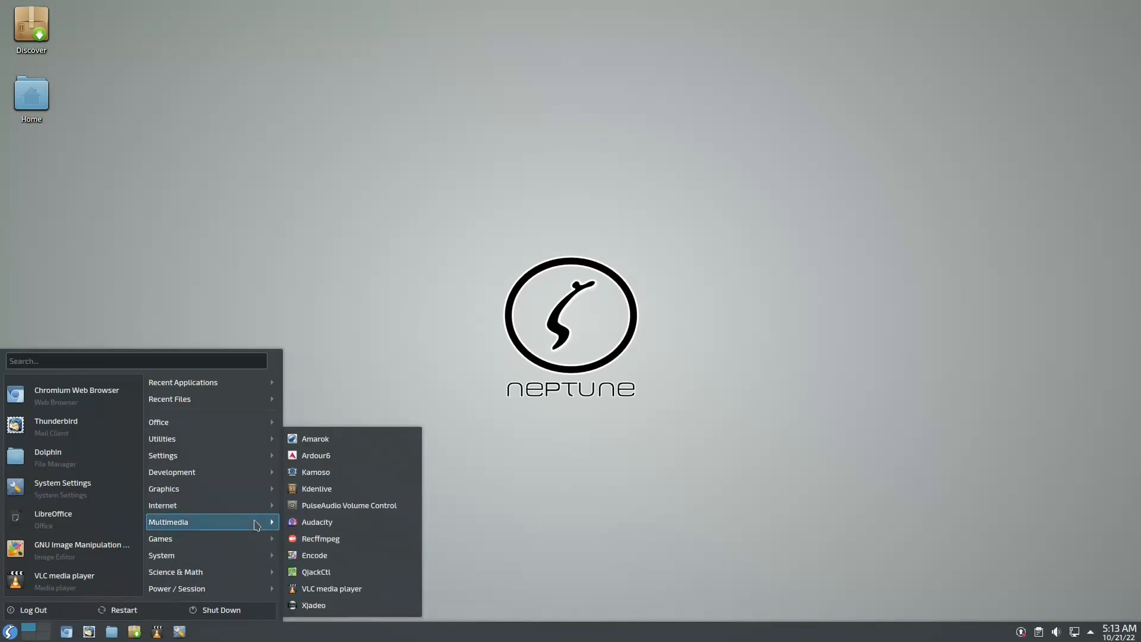
mouse_move(333, 429)
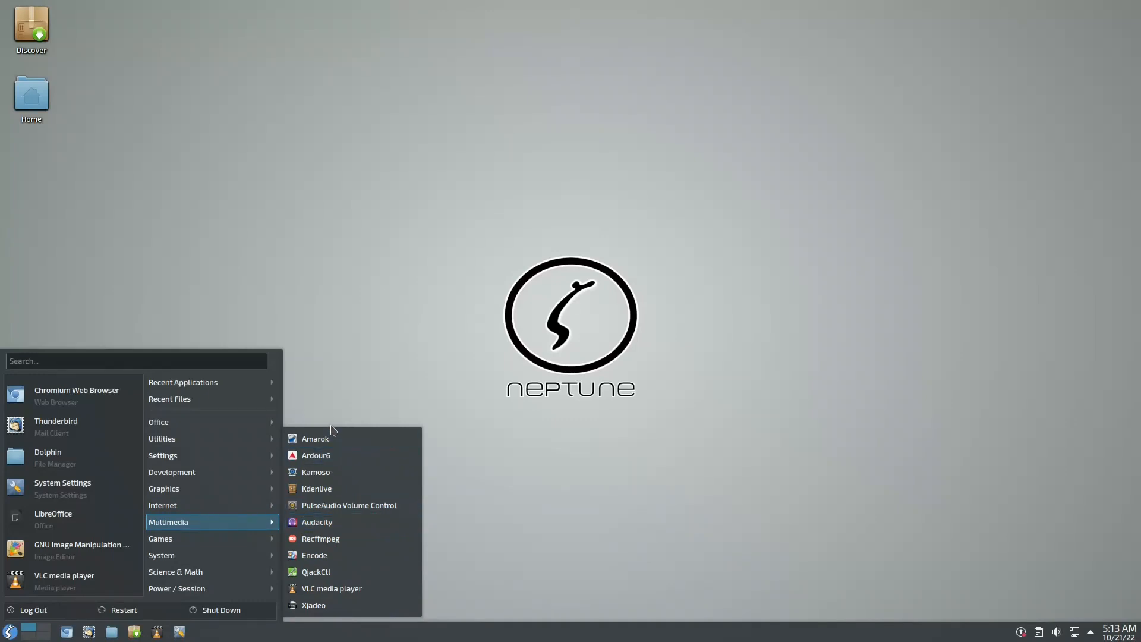
mouse_move(335, 488)
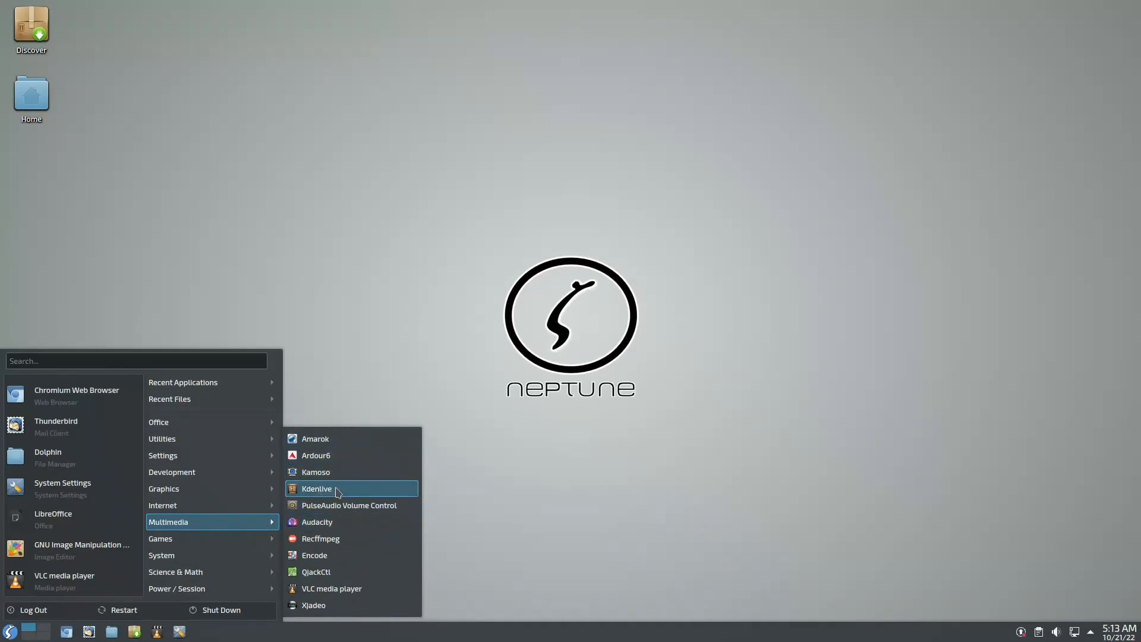
mouse_move(334, 522)
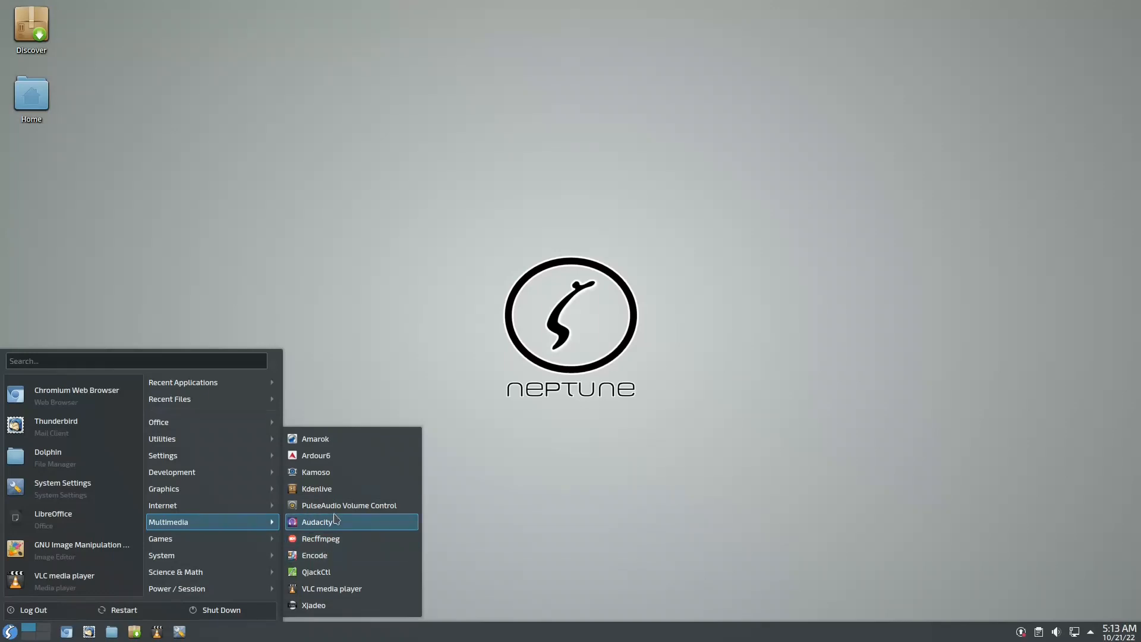
mouse_move(328, 554)
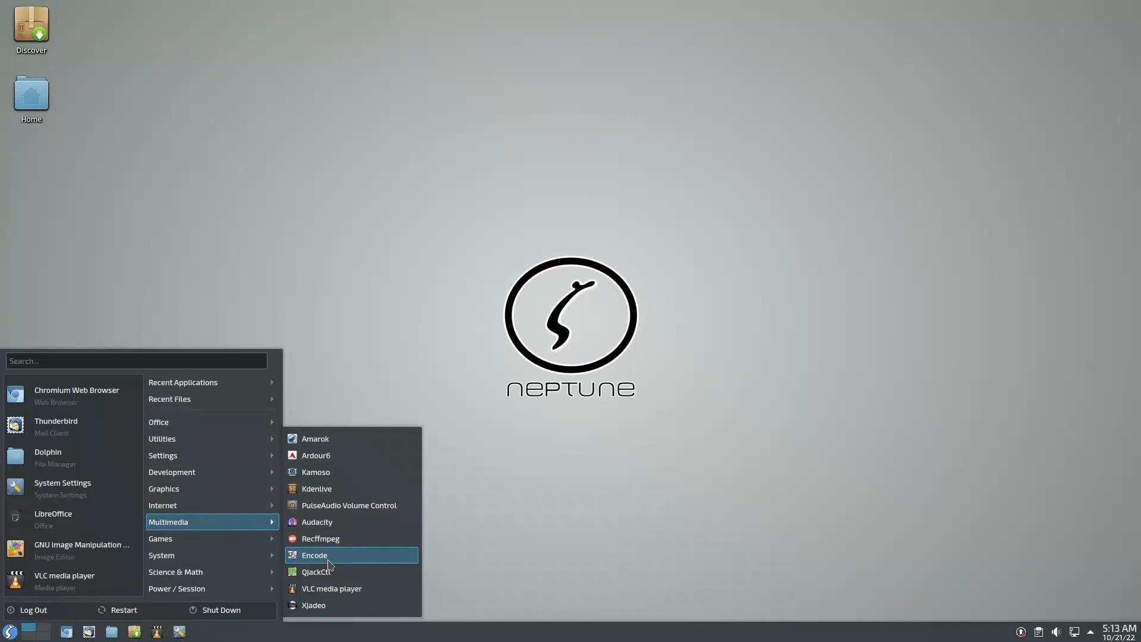
mouse_move(356, 567)
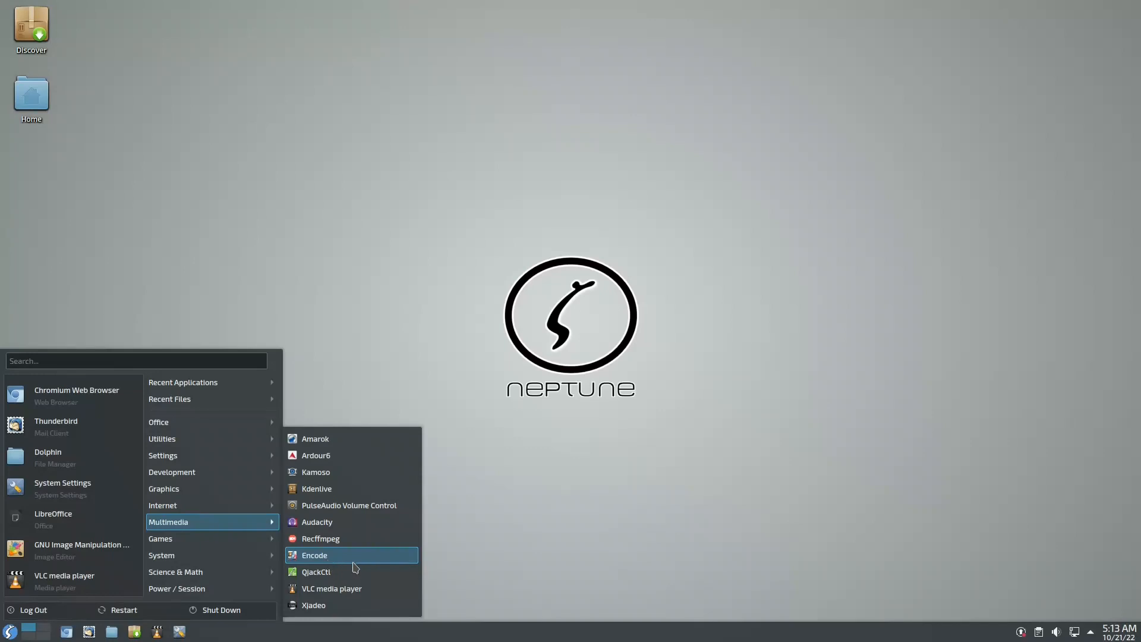
mouse_move(320, 538)
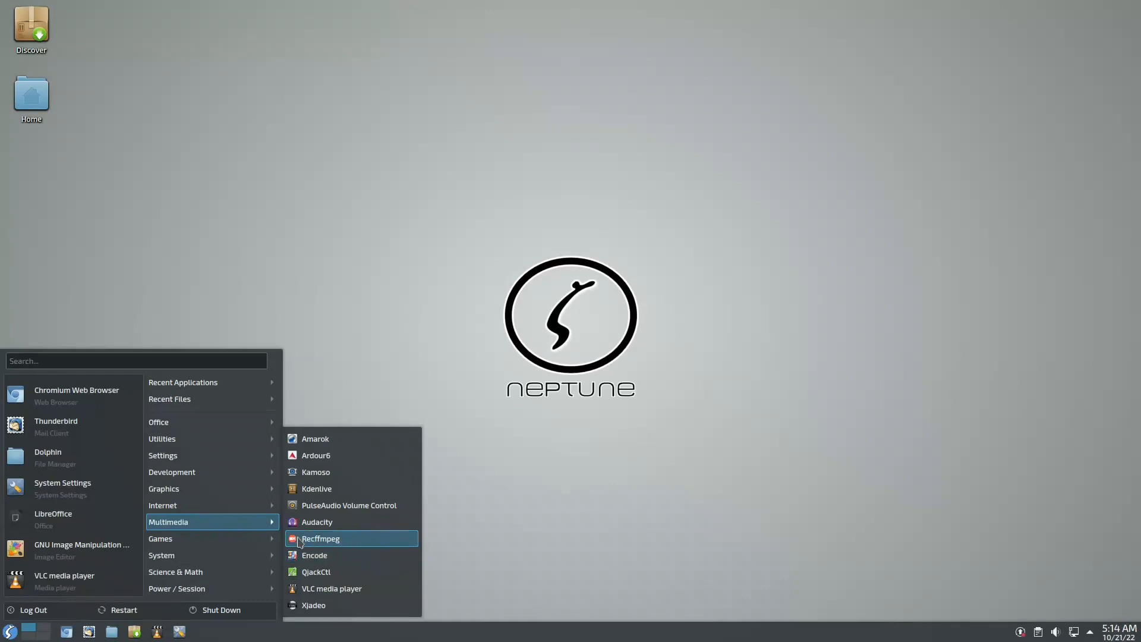
Step: Launch Recffmpeg, centre its window and show its Vokoscreen NG about page
click(321, 539)
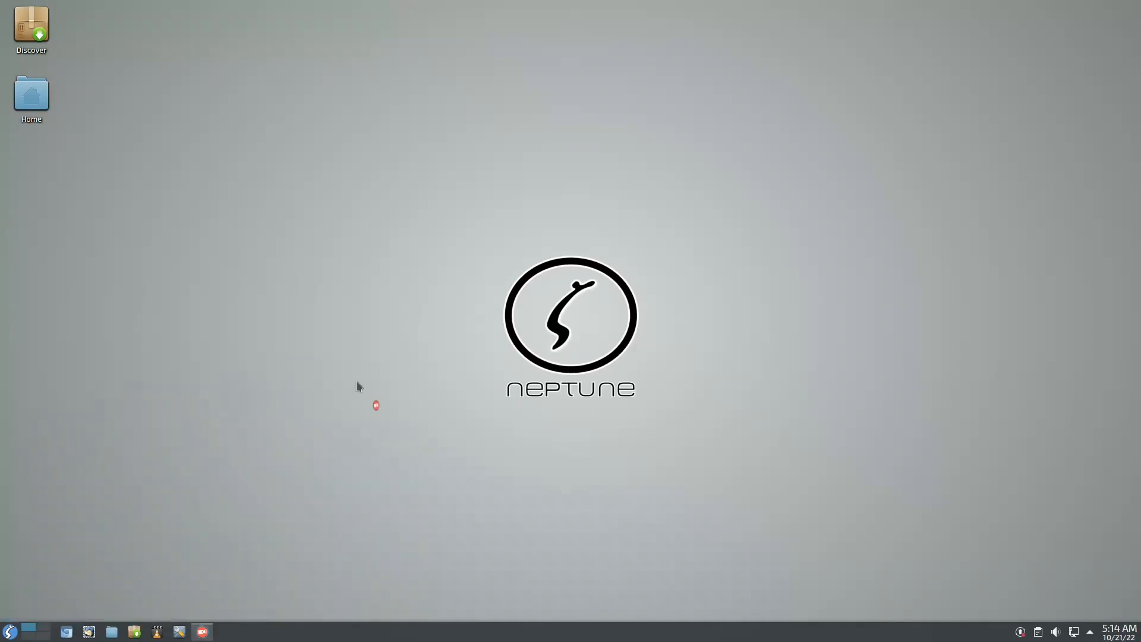
mouse_move(371, 365)
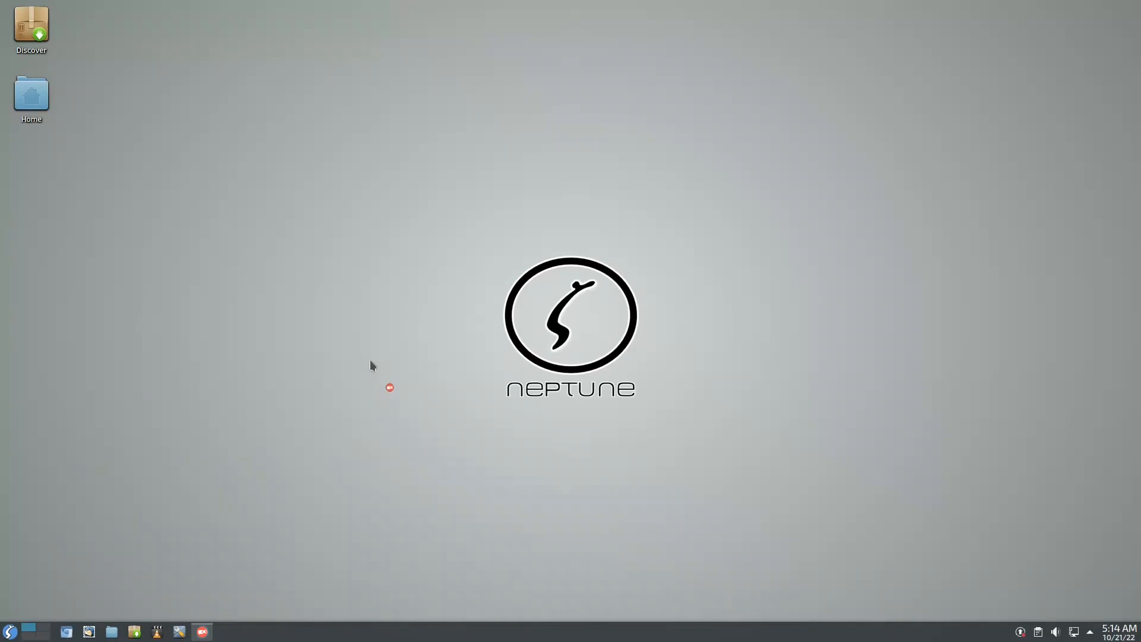
click(201, 631)
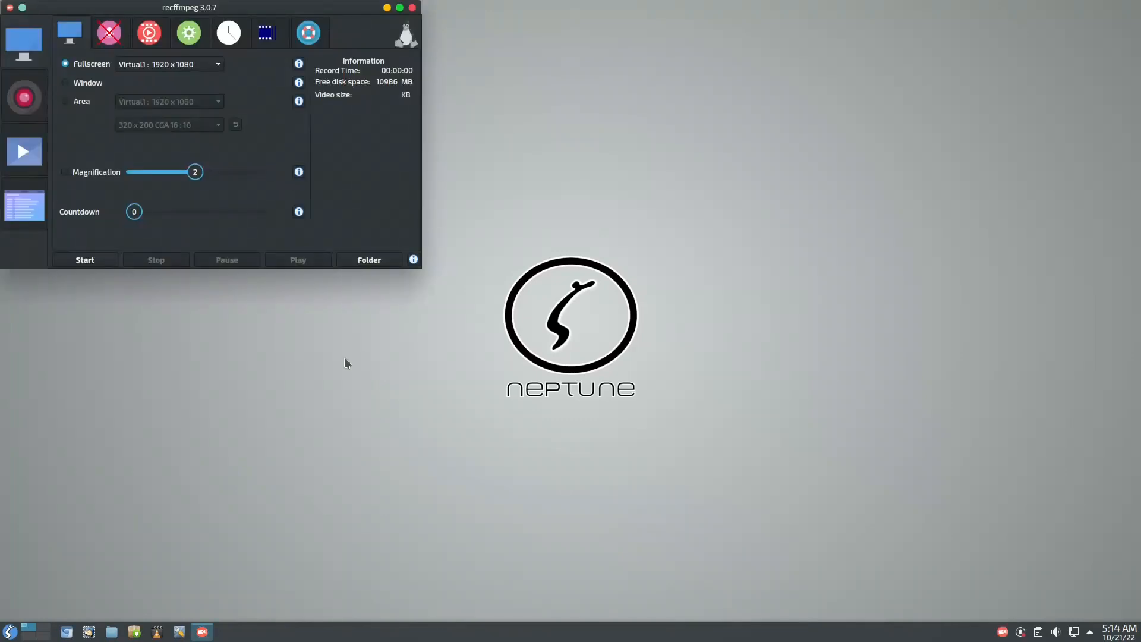
drag(189, 7, 486, 173)
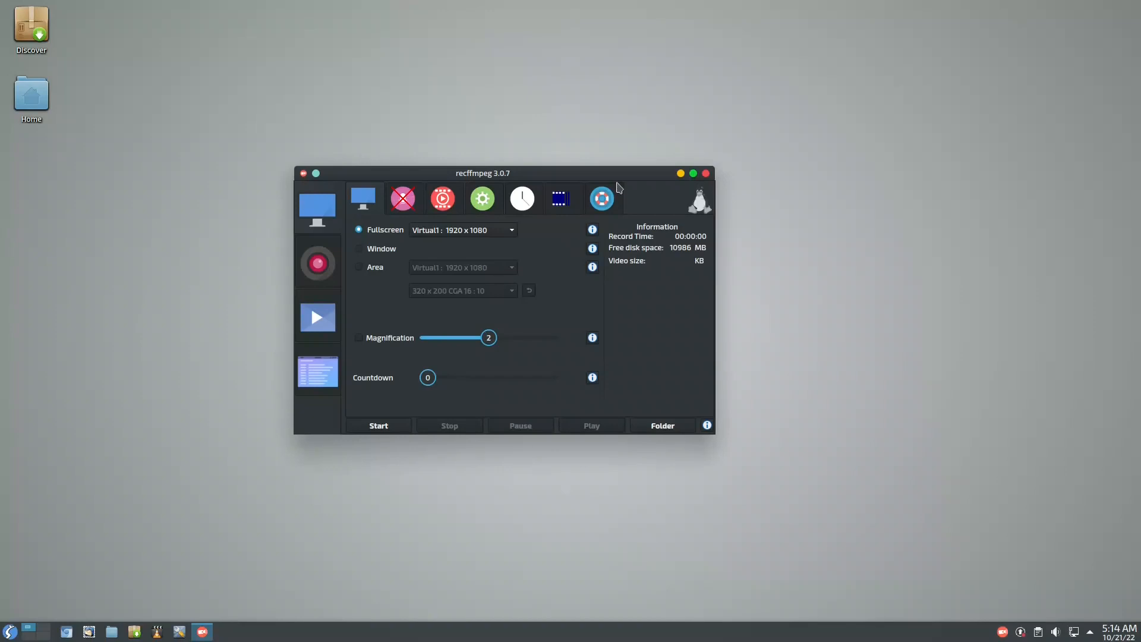
click(601, 198)
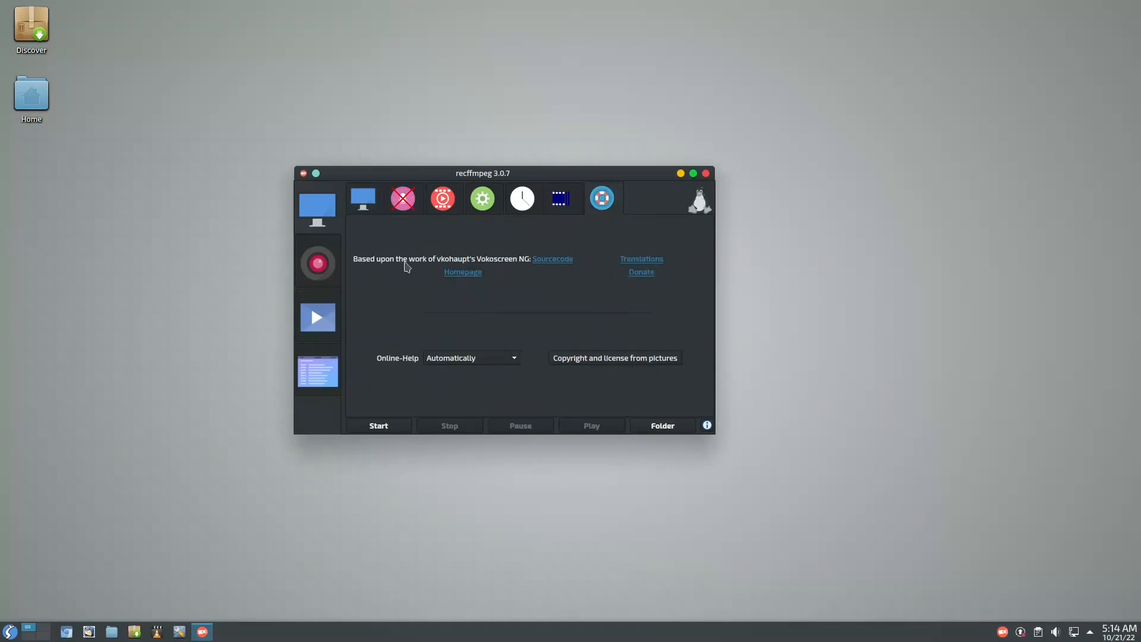
mouse_move(564, 267)
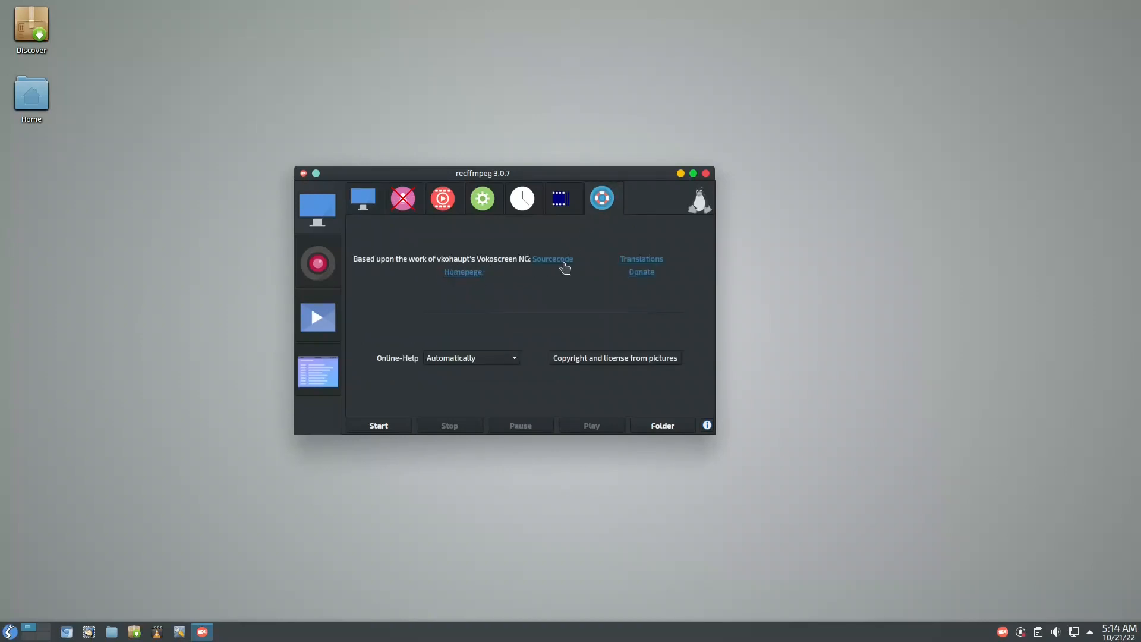
mouse_move(334, 393)
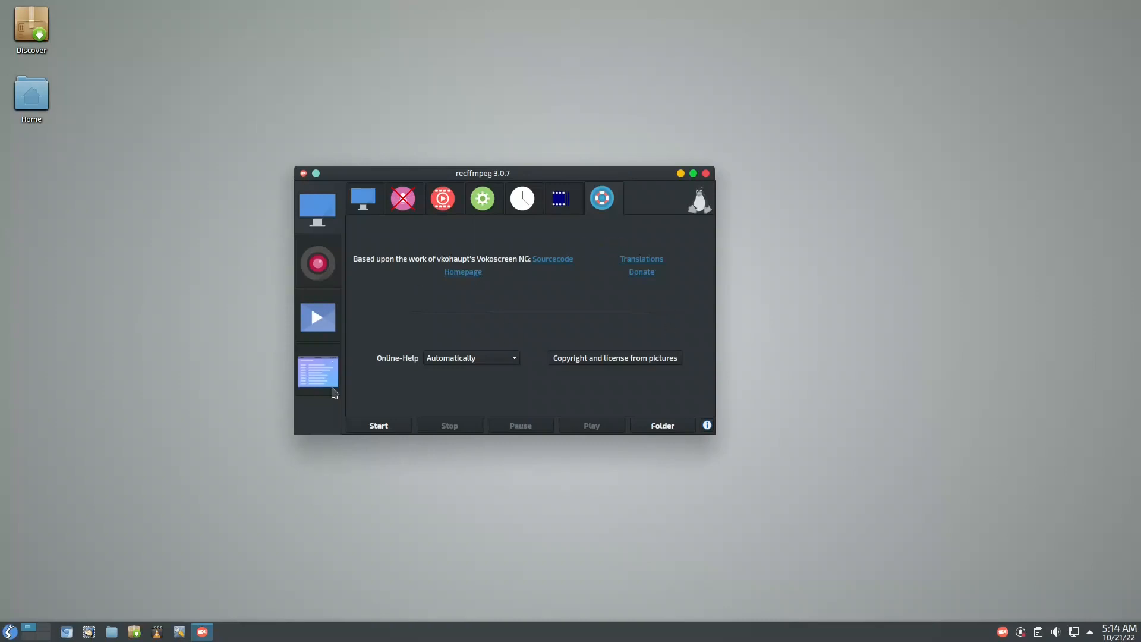
mouse_move(333, 295)
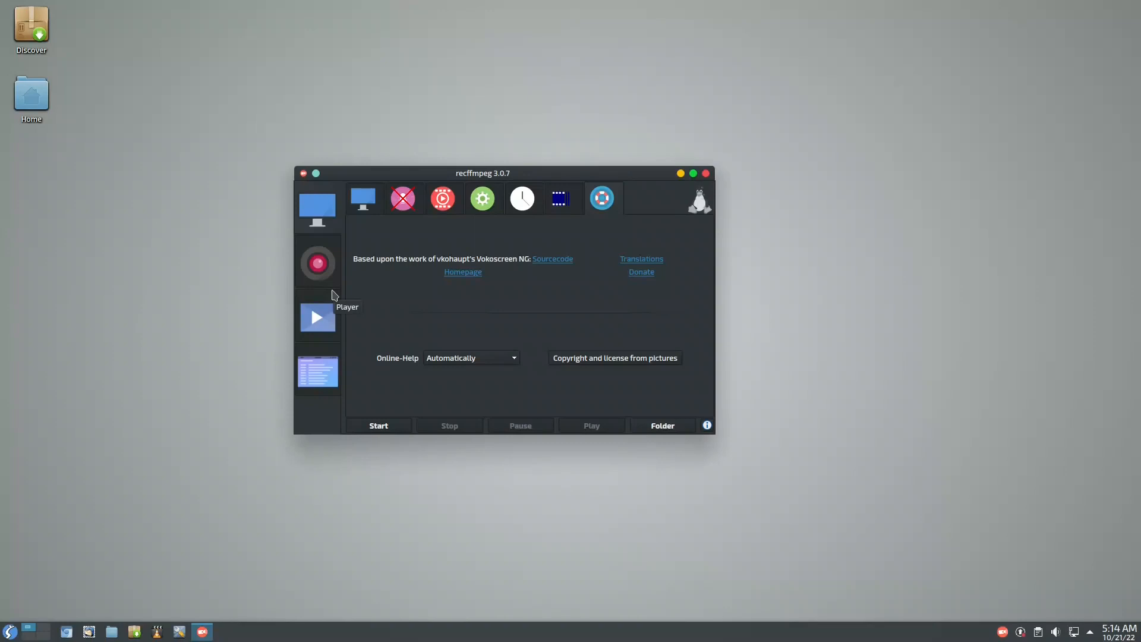
mouse_move(324, 207)
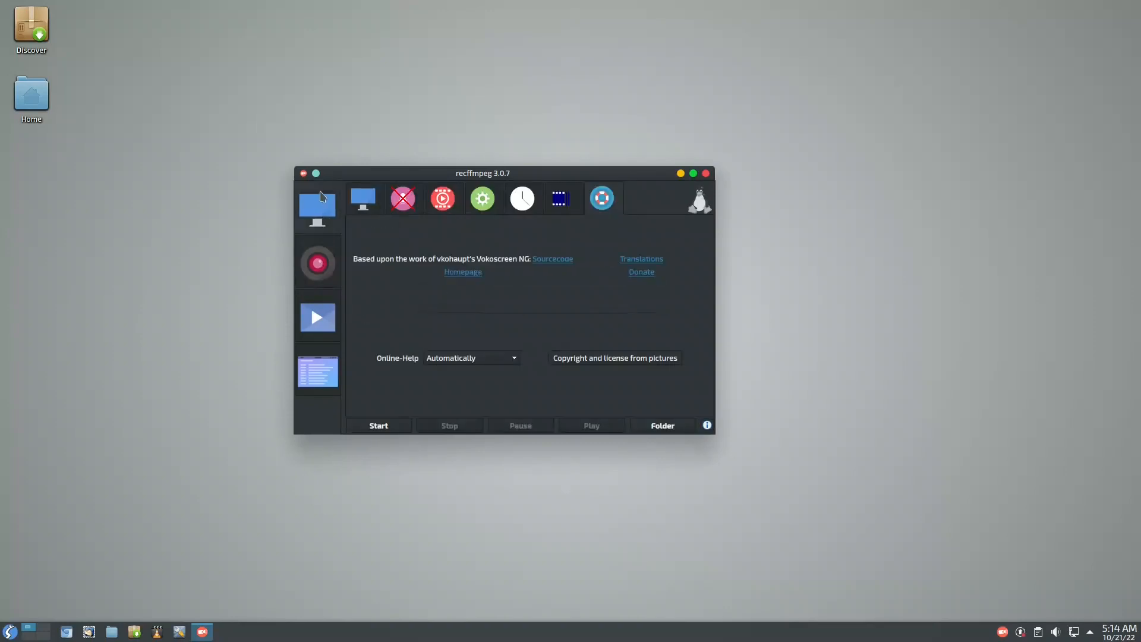
mouse_move(421, 203)
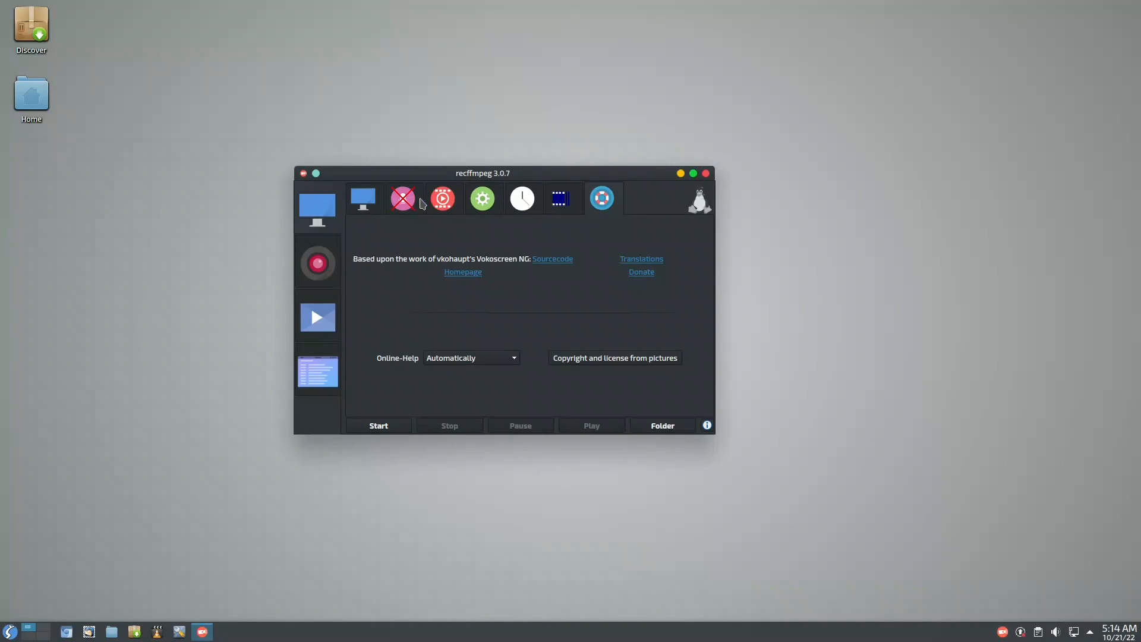
Step: Browse Recffmpeg's codec table, audio devices and video settings, then close the recorder
click(521, 198)
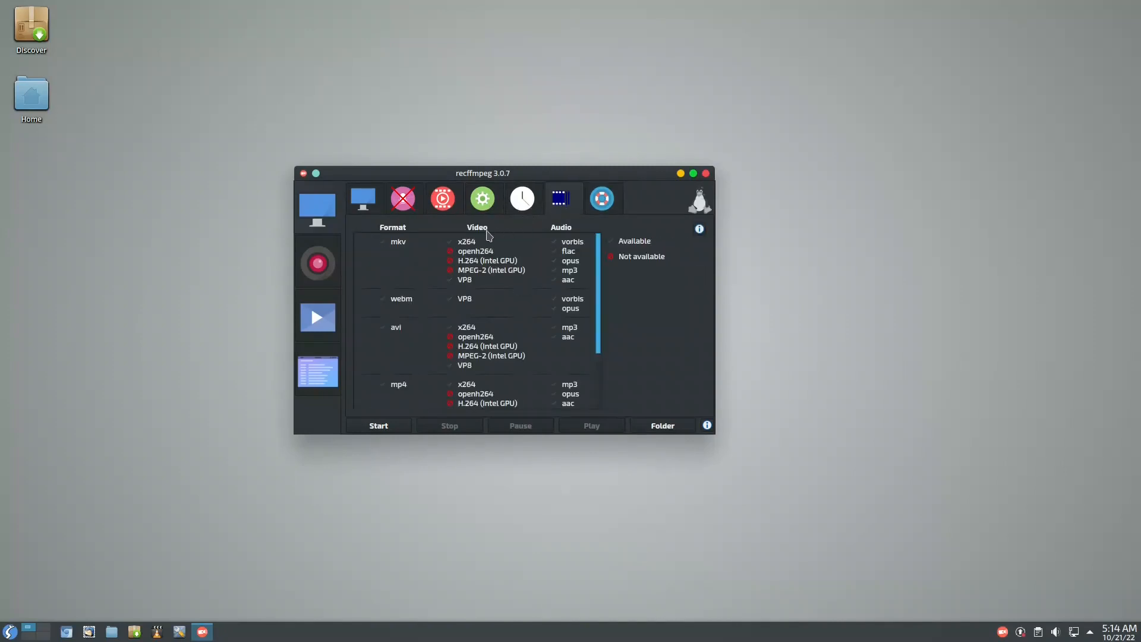
mouse_move(471, 264)
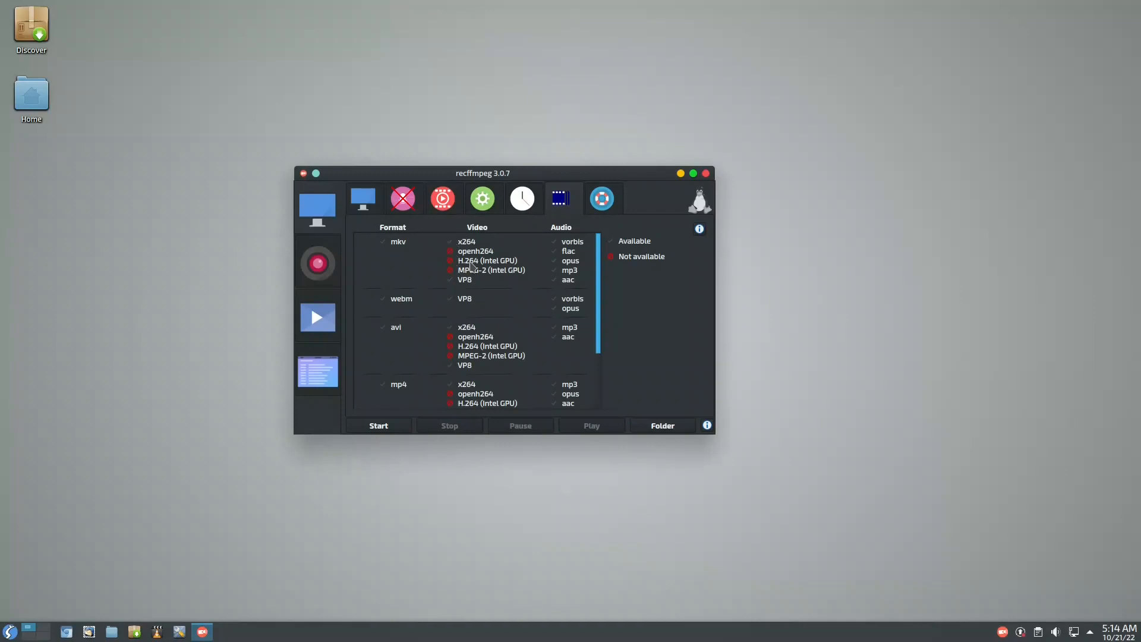
scroll(down, 3)
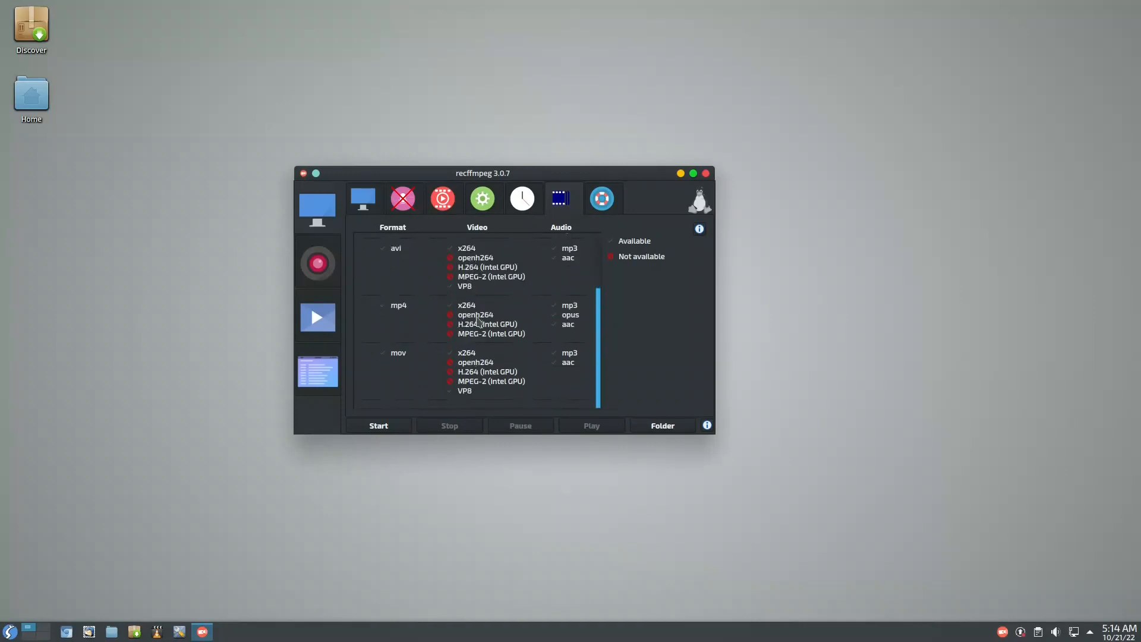
scroll(up, 3)
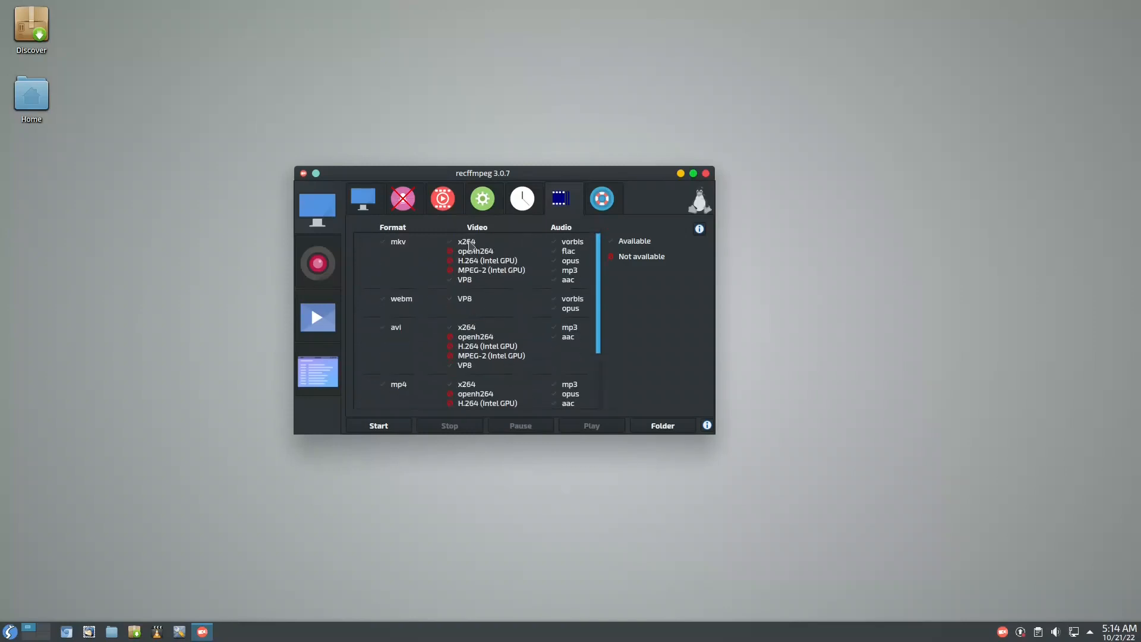
click(362, 198)
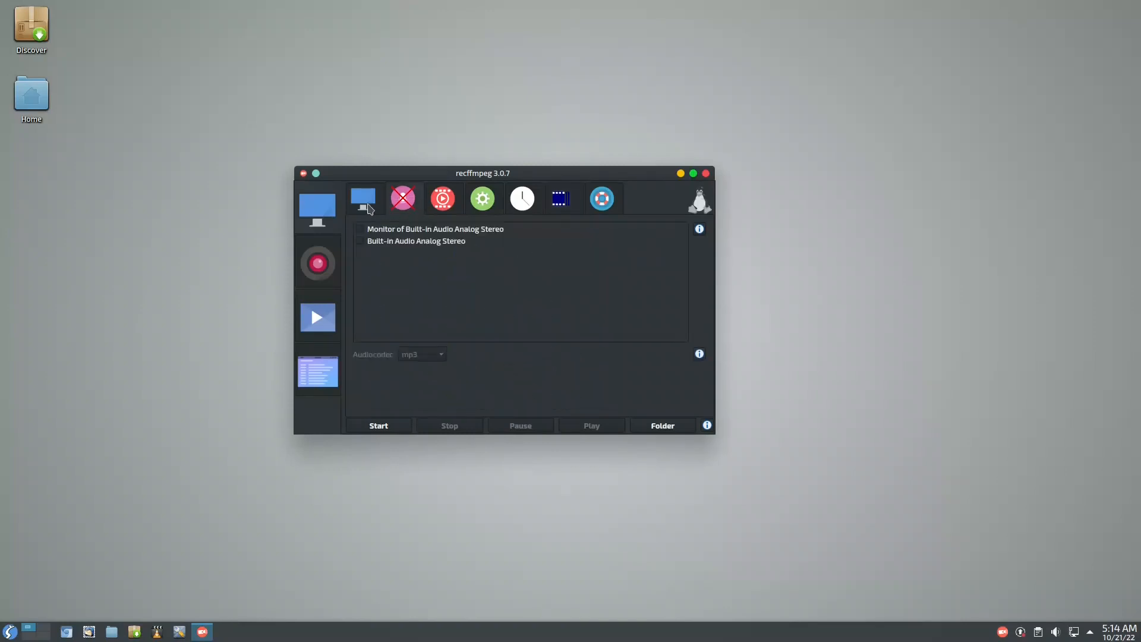
click(441, 198)
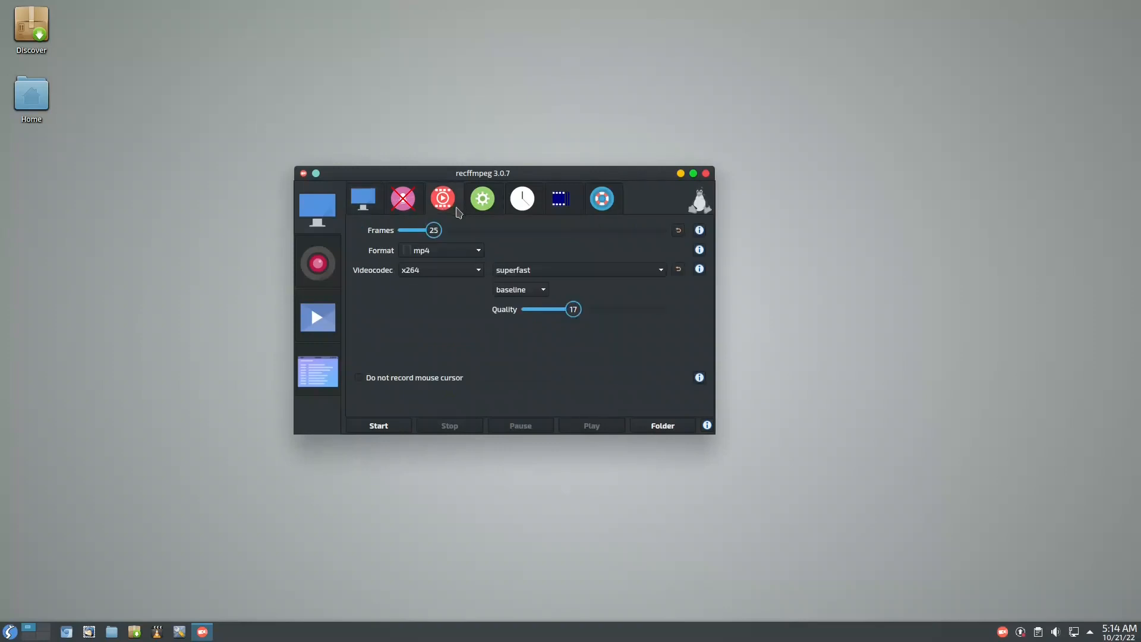
mouse_move(410, 275)
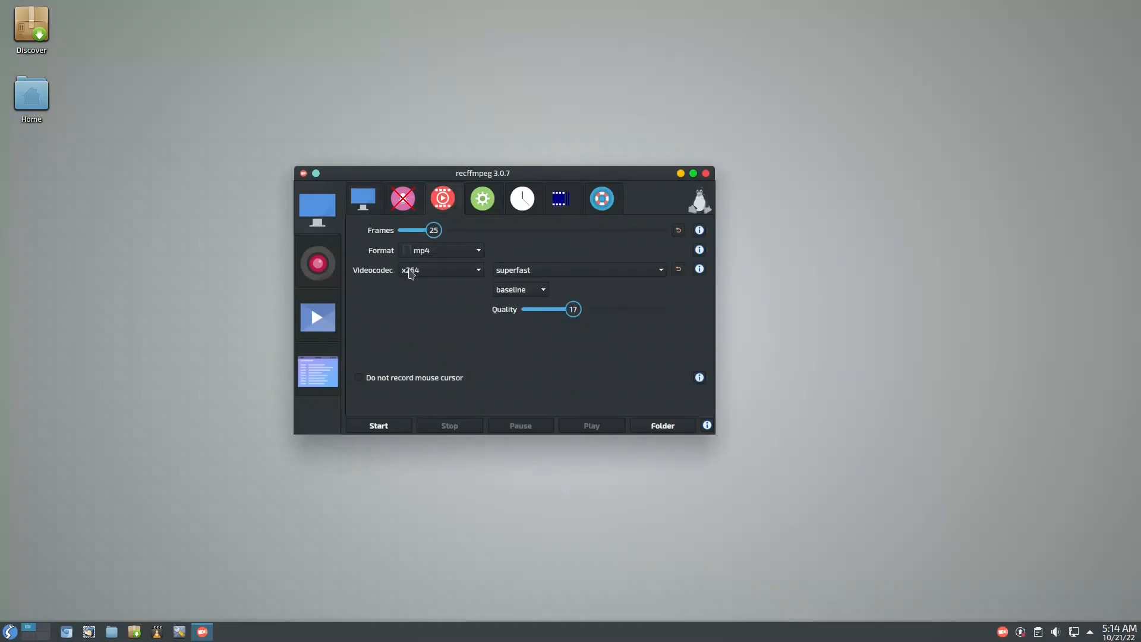
mouse_move(453, 271)
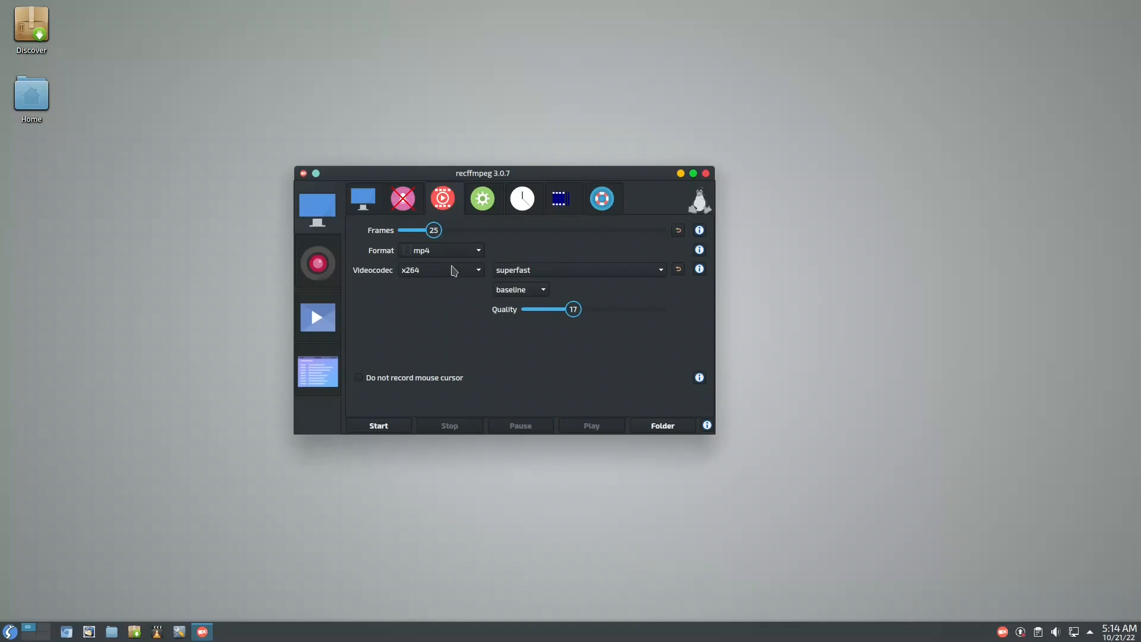
mouse_move(709, 181)
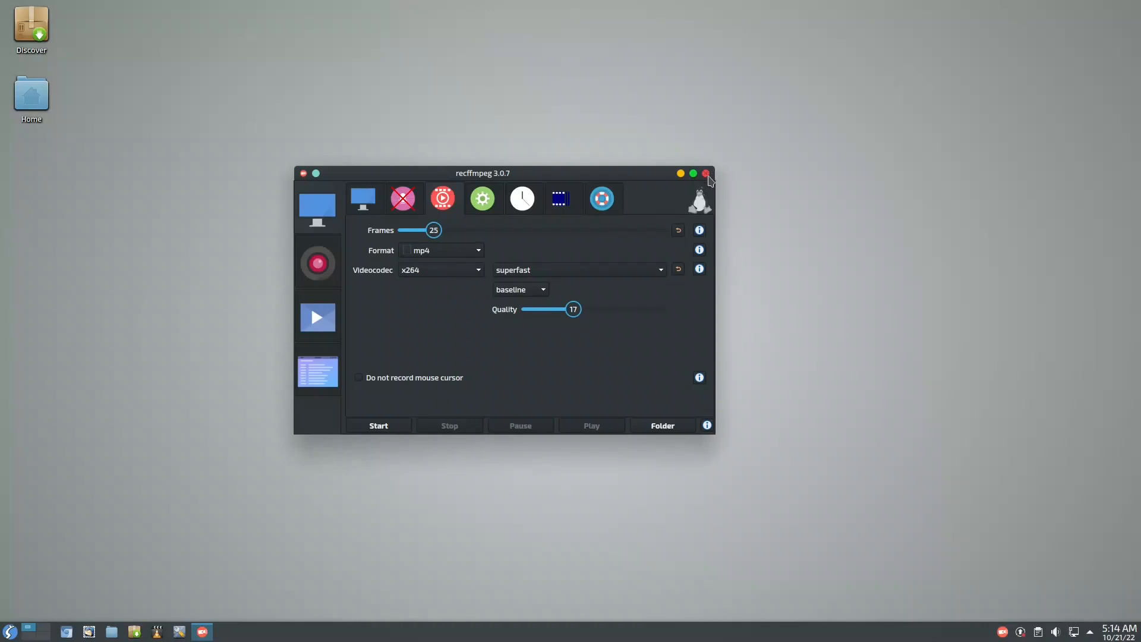
click(703, 173)
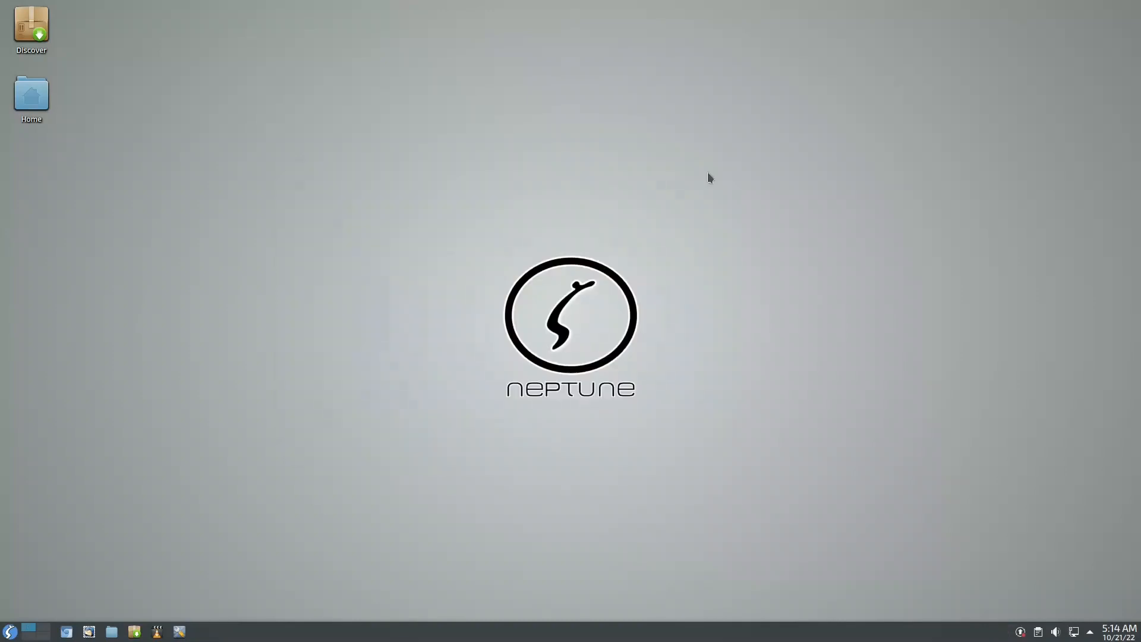
Step: Open the application menu to the System category showing Konsole and Htop
click(10, 632)
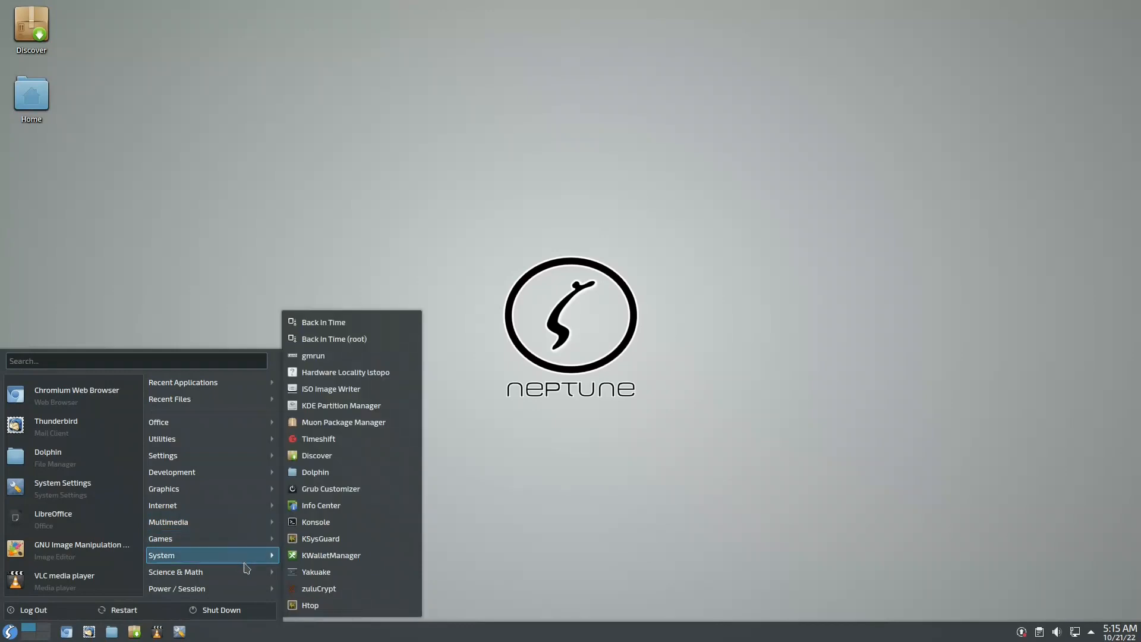
mouse_move(351, 455)
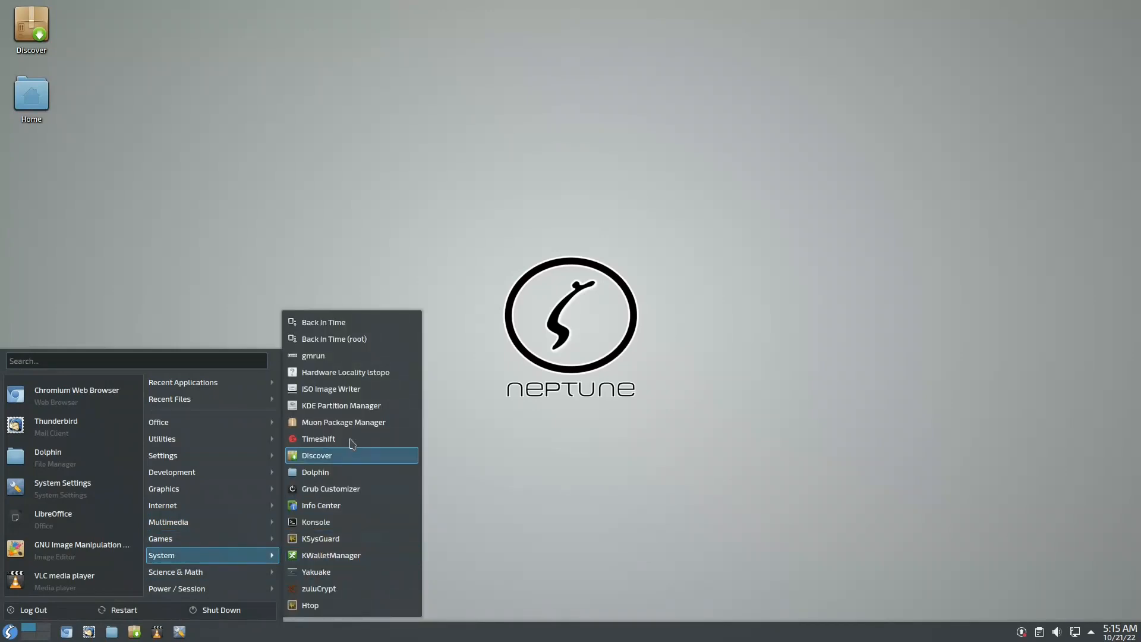
mouse_move(371, 406)
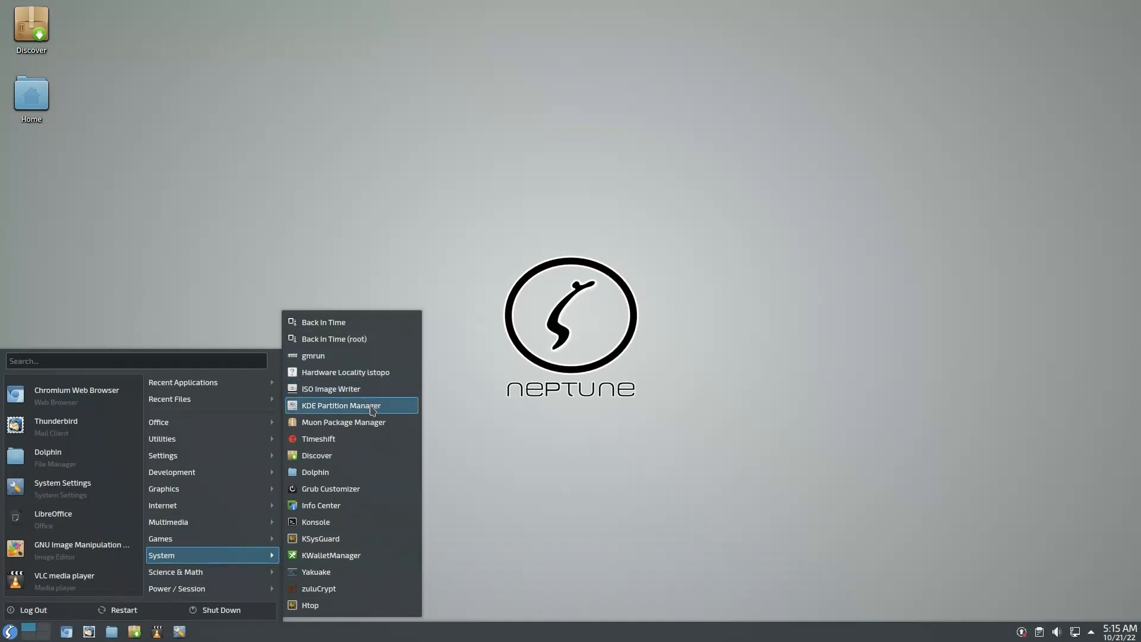
mouse_move(353, 472)
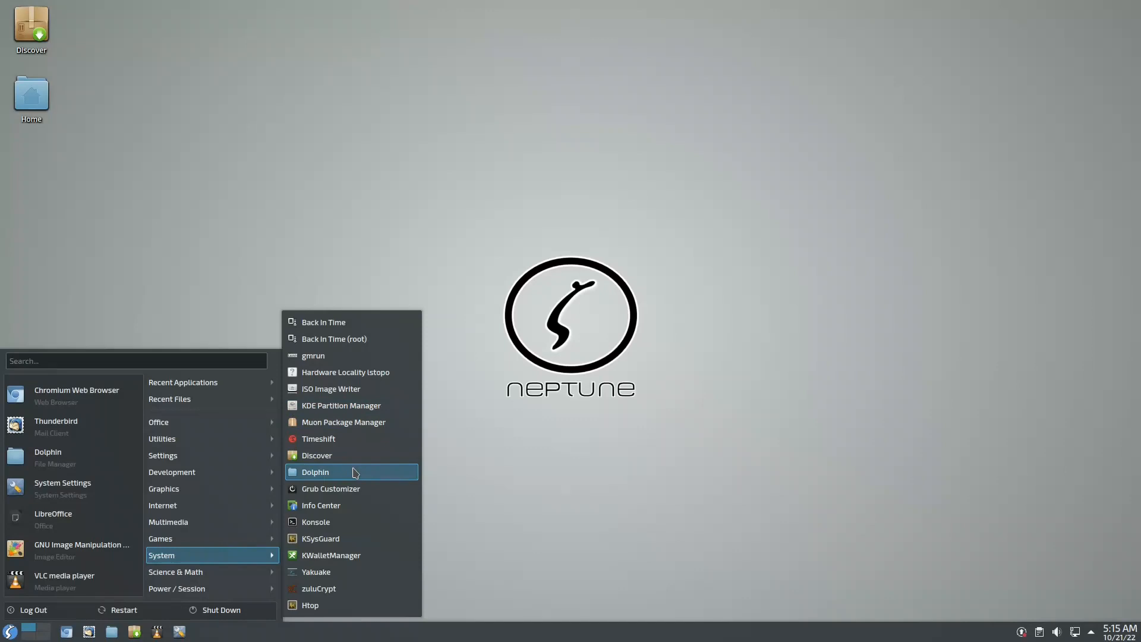
mouse_move(356, 437)
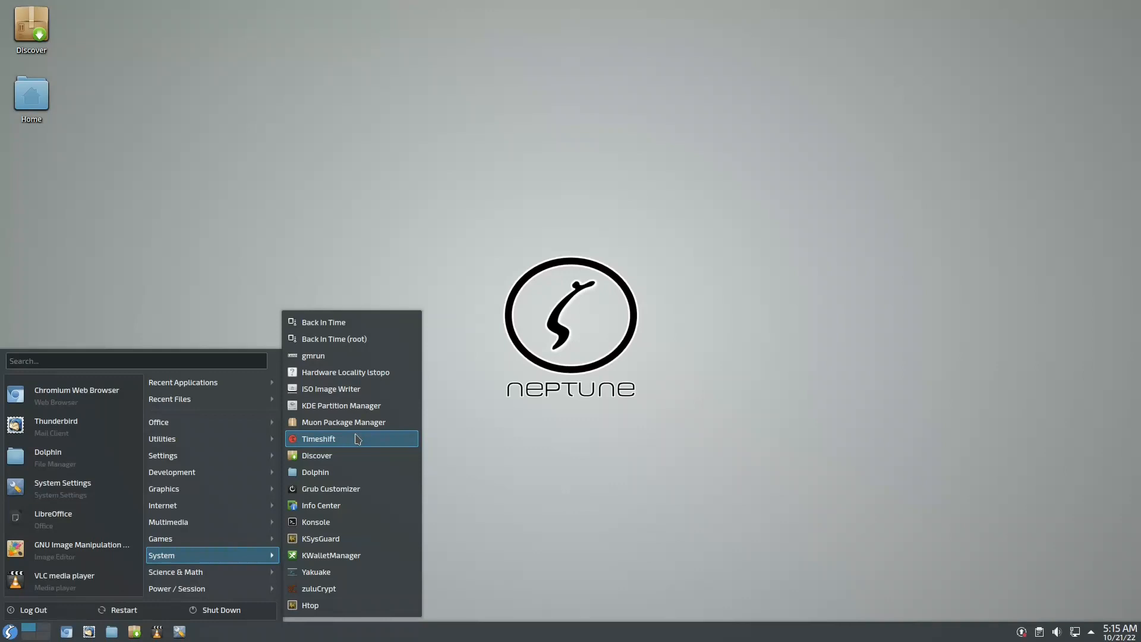
mouse_move(337, 605)
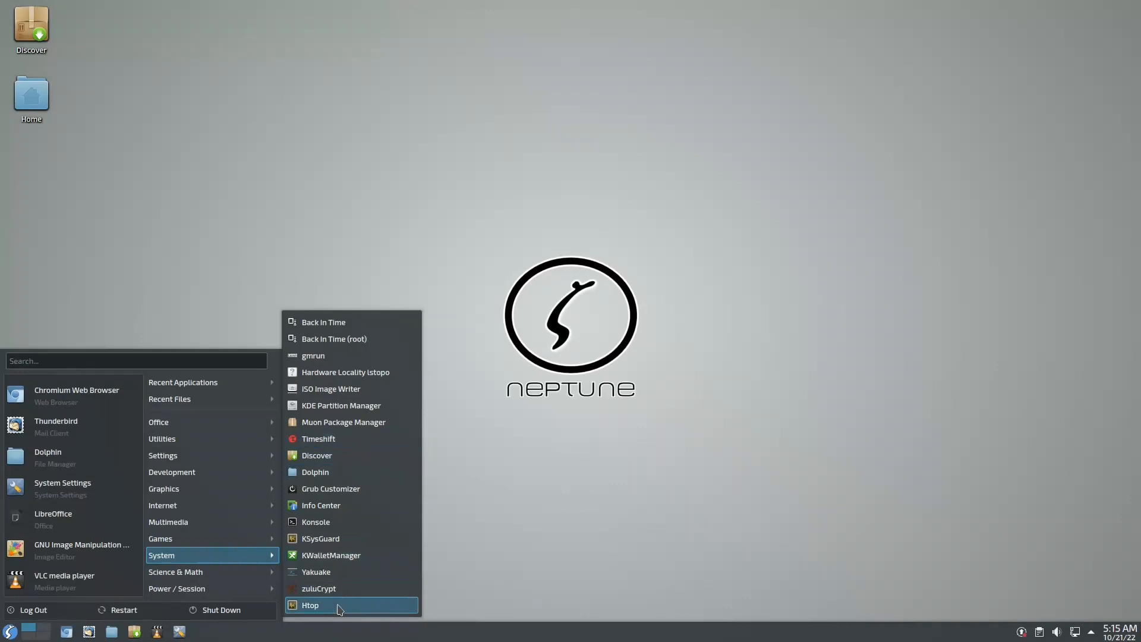
Step: Launch Htop from the System menu, view the process list, then close it
click(310, 605)
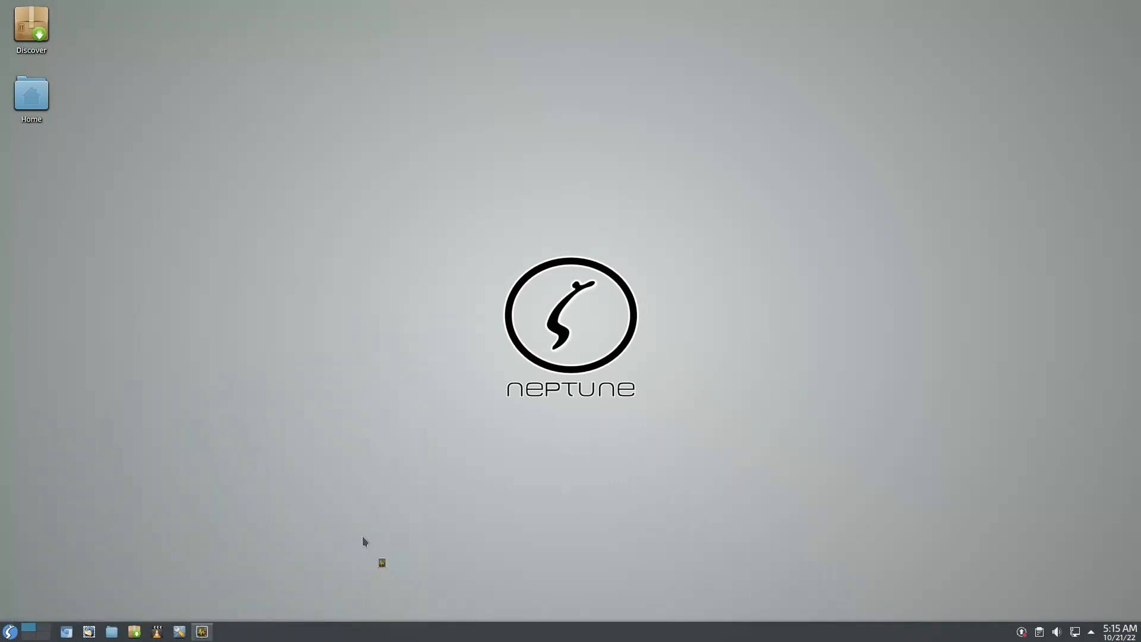
mouse_move(356, 513)
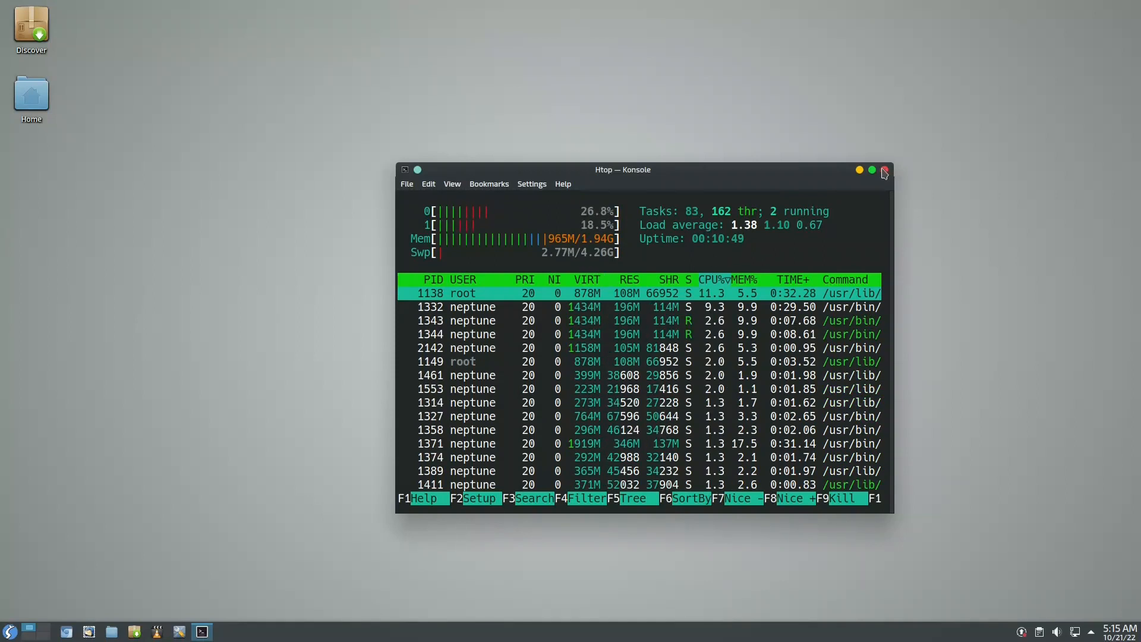
click(884, 169)
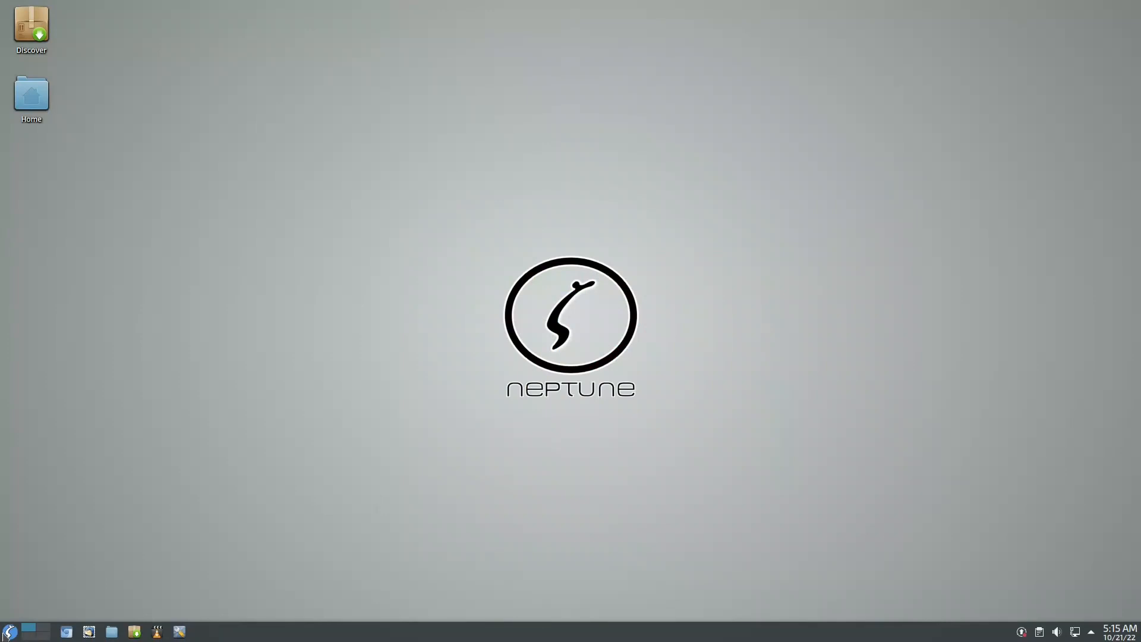
Step: Search the application menu for 'konso' to start Konsole
click(10, 631)
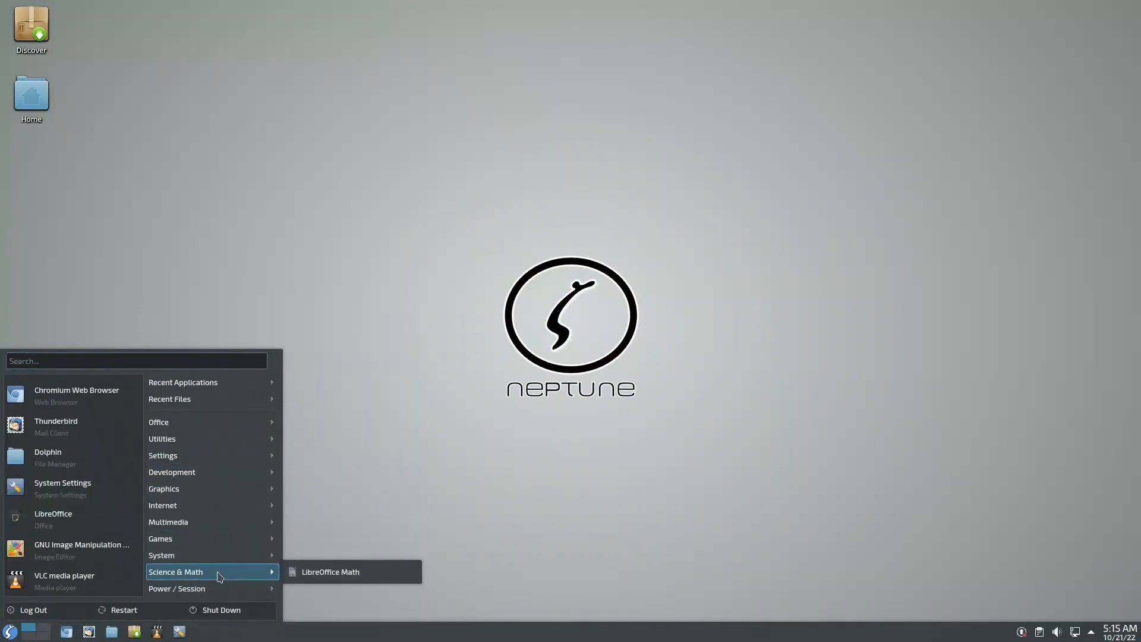
mouse_move(250, 584)
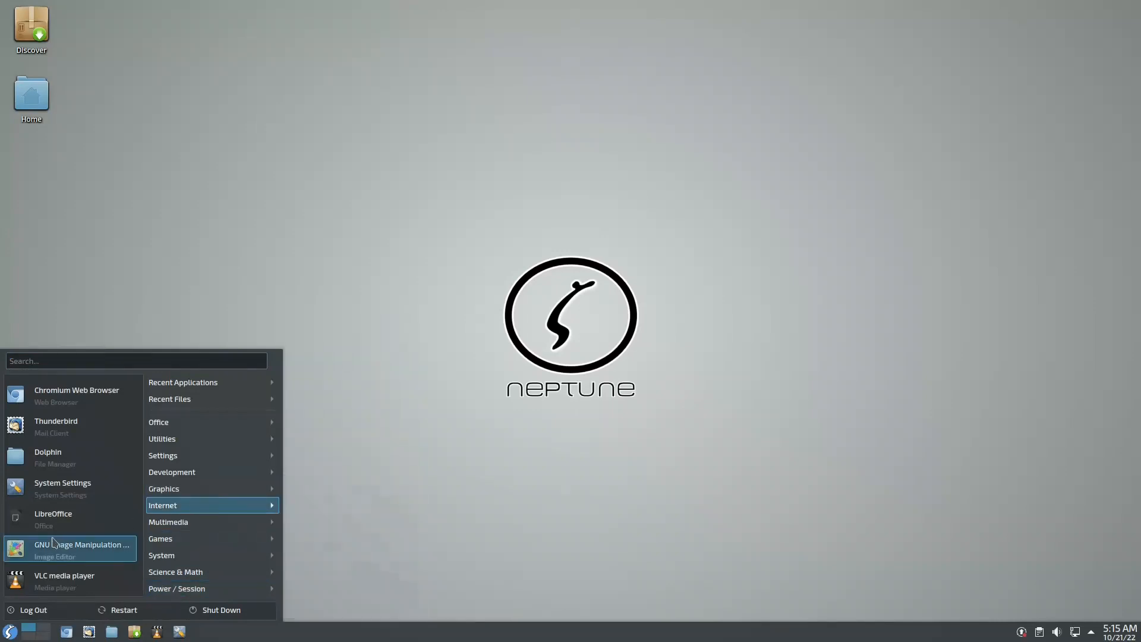
mouse_move(70, 519)
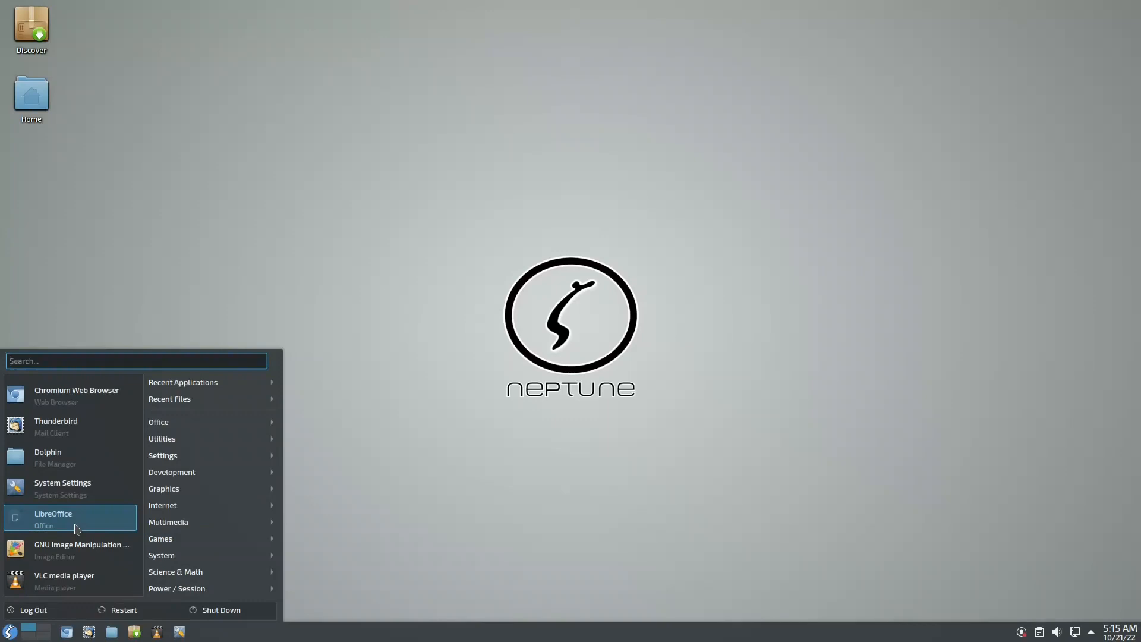
mouse_move(87, 435)
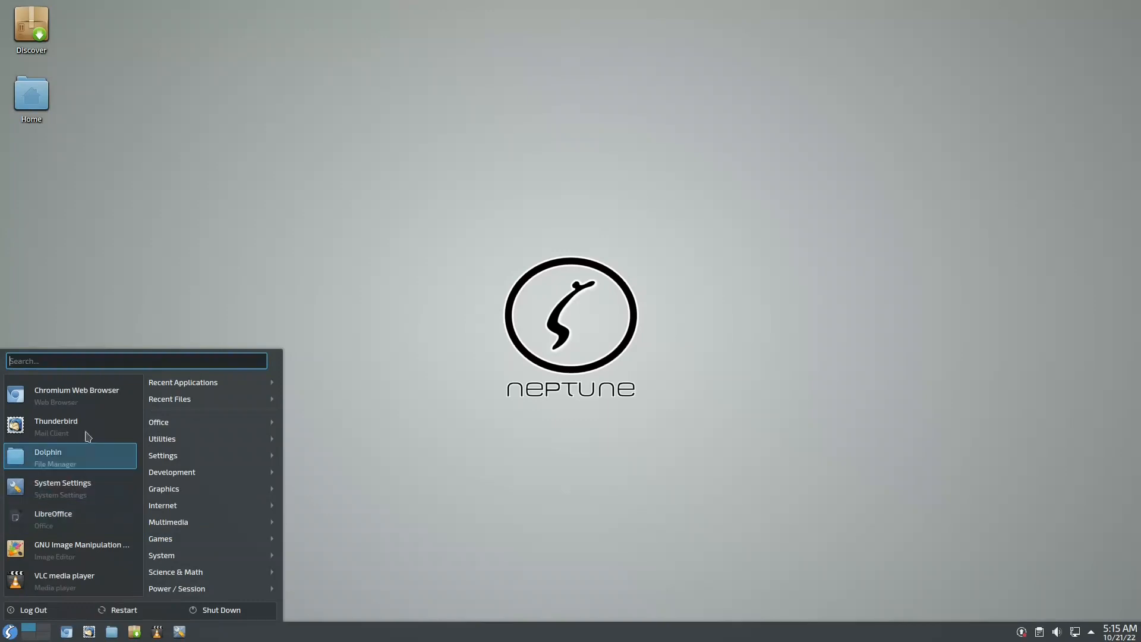
text(k)
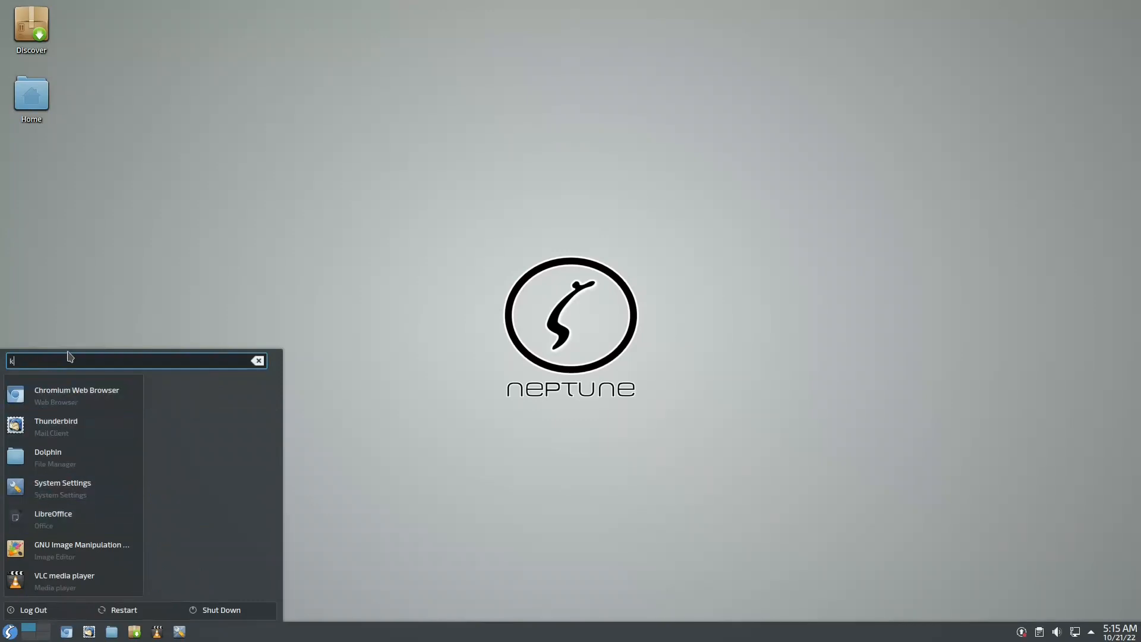
text(onso)
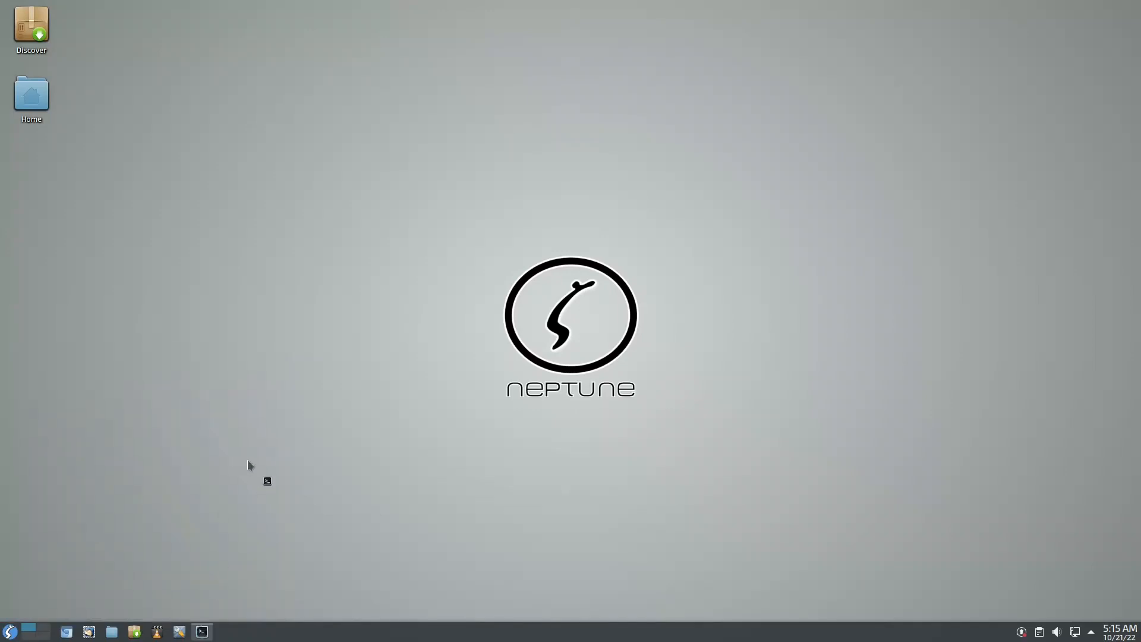
Step: Run the btrfs-snapshot script in Konsole, Tab-completing its name
click(202, 631)
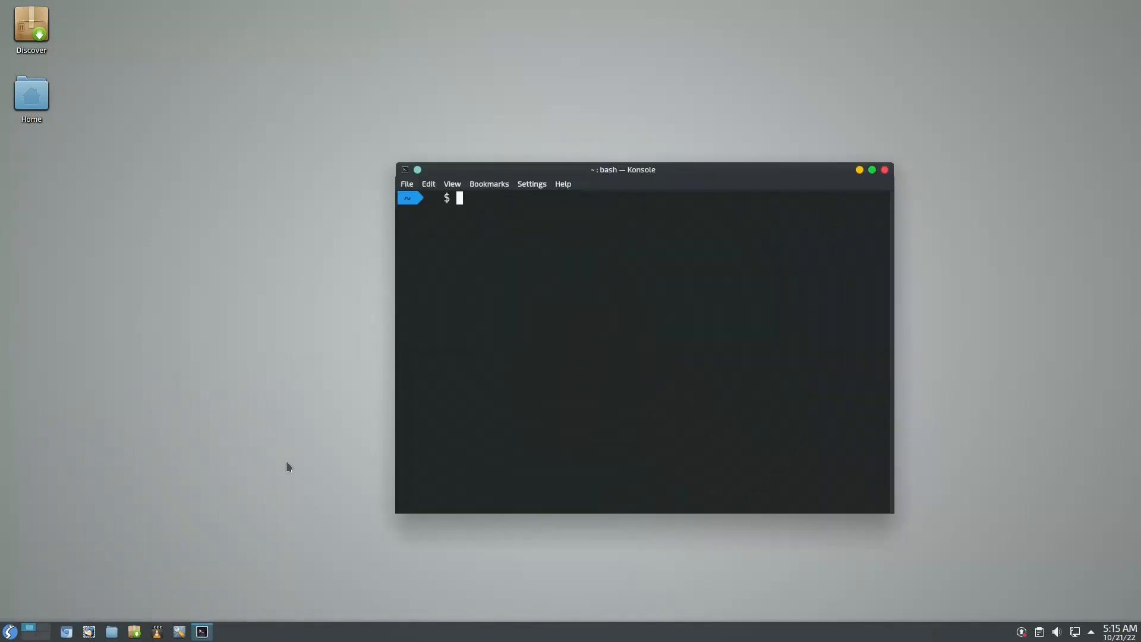
mouse_move(719, 226)
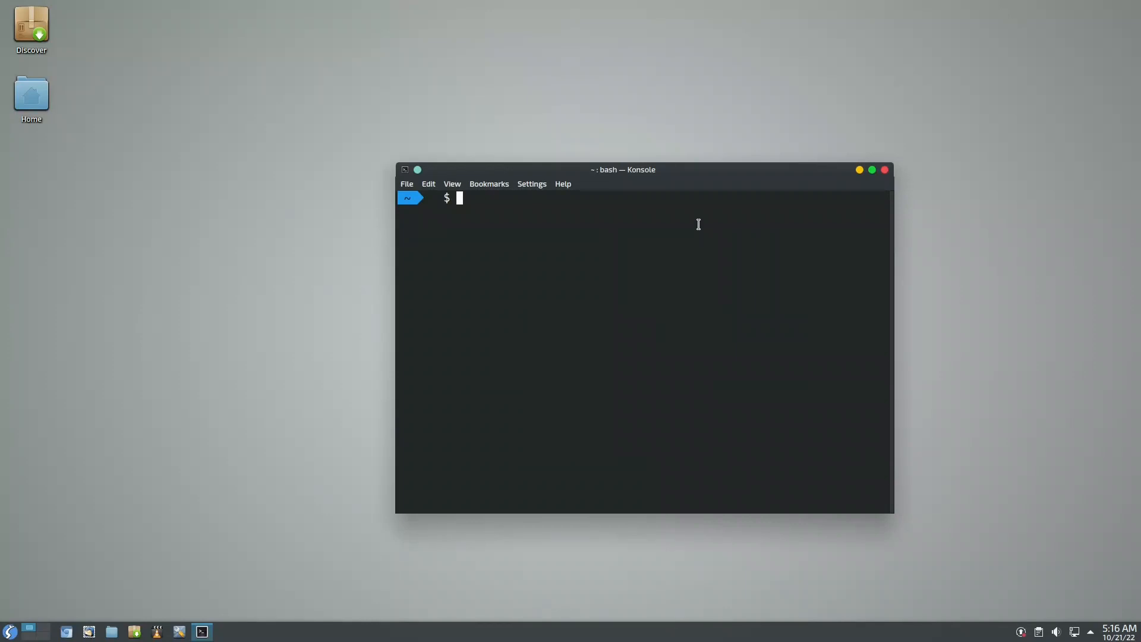
text(btrfs)
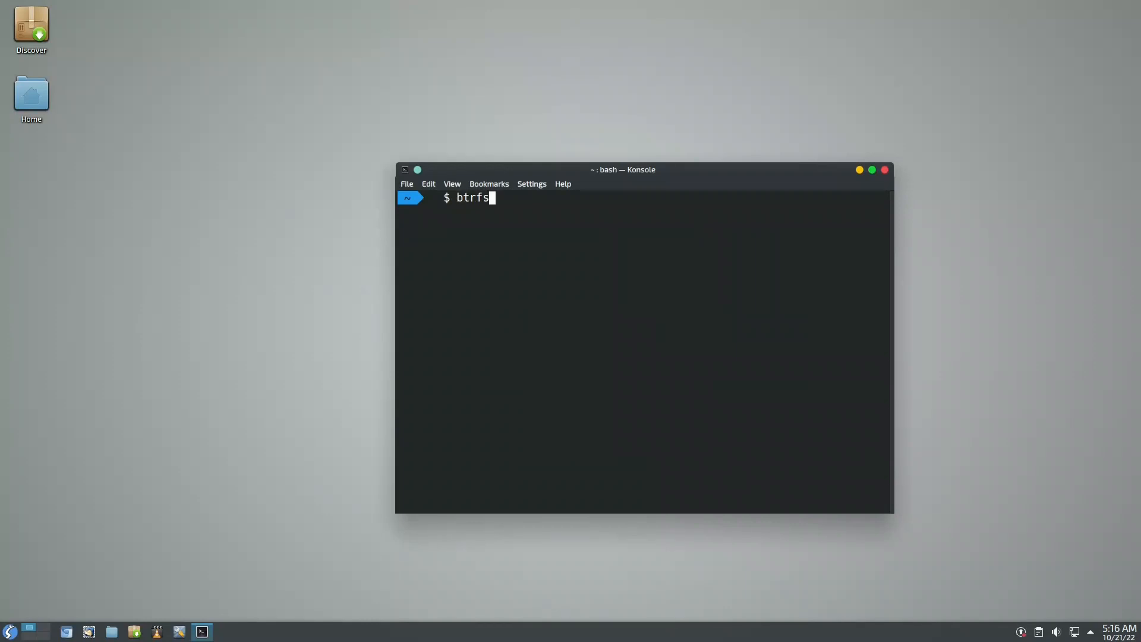
text(-sn)
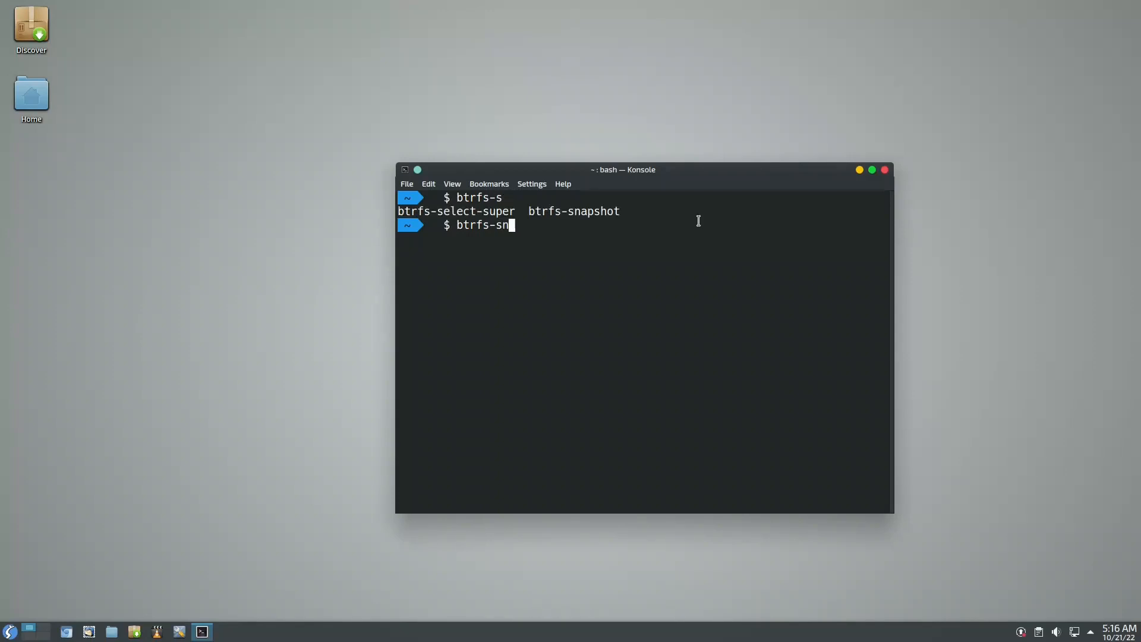
key(Tab)
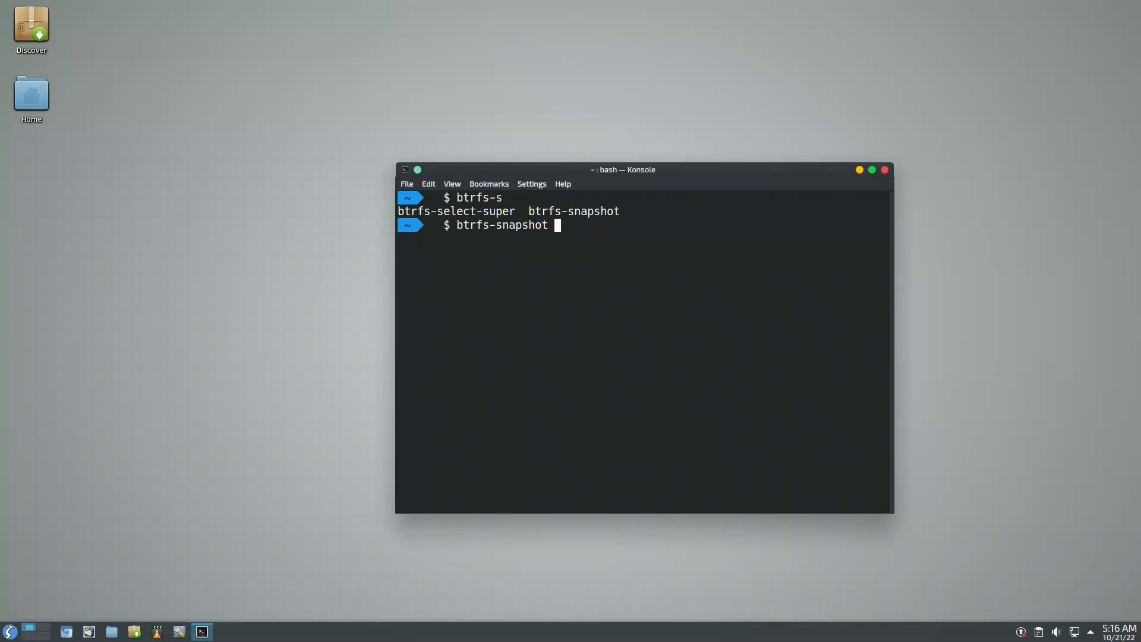
key(Return)
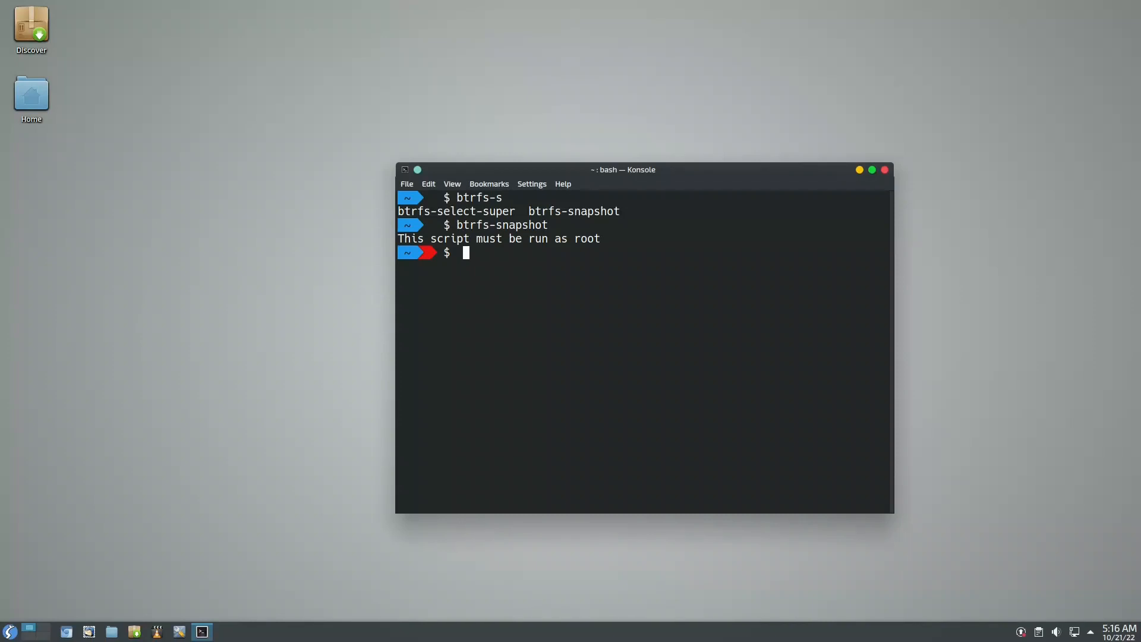
Step: Rerun btrfs-snapshot with sudo and submit the password
text(btrfs-snapshot)
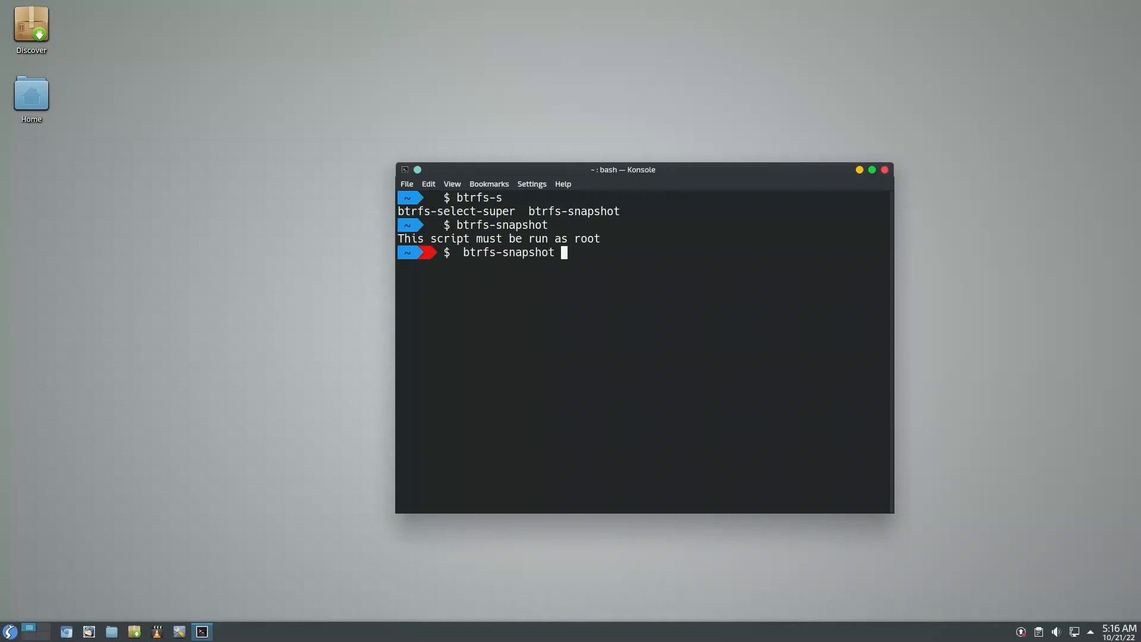
text(sudo)
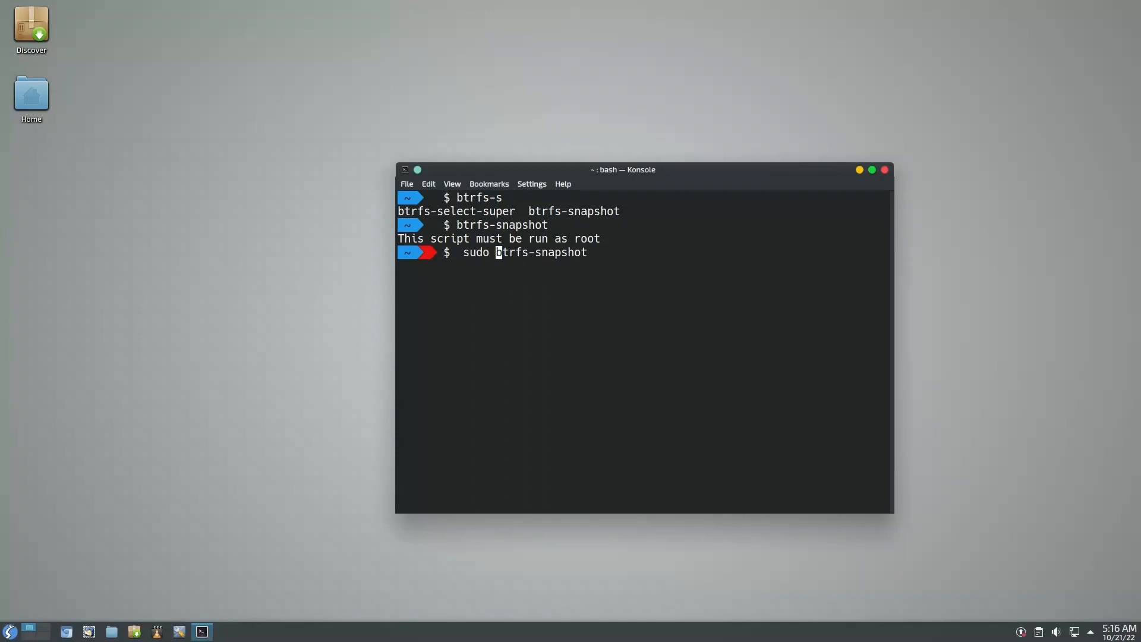
key(Return)
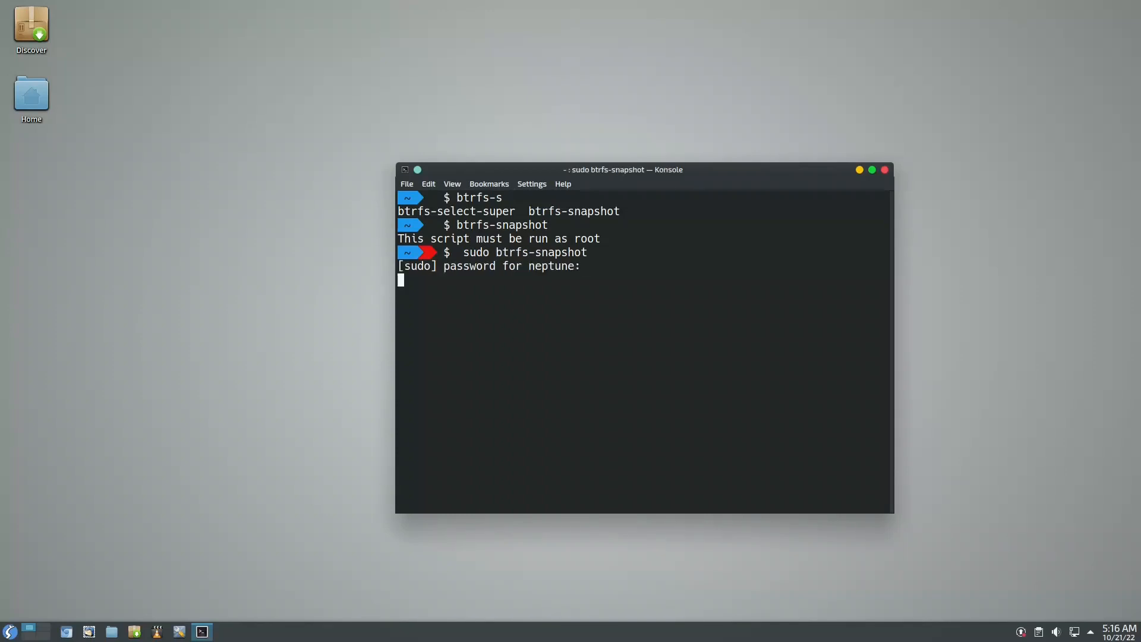
key(Return)
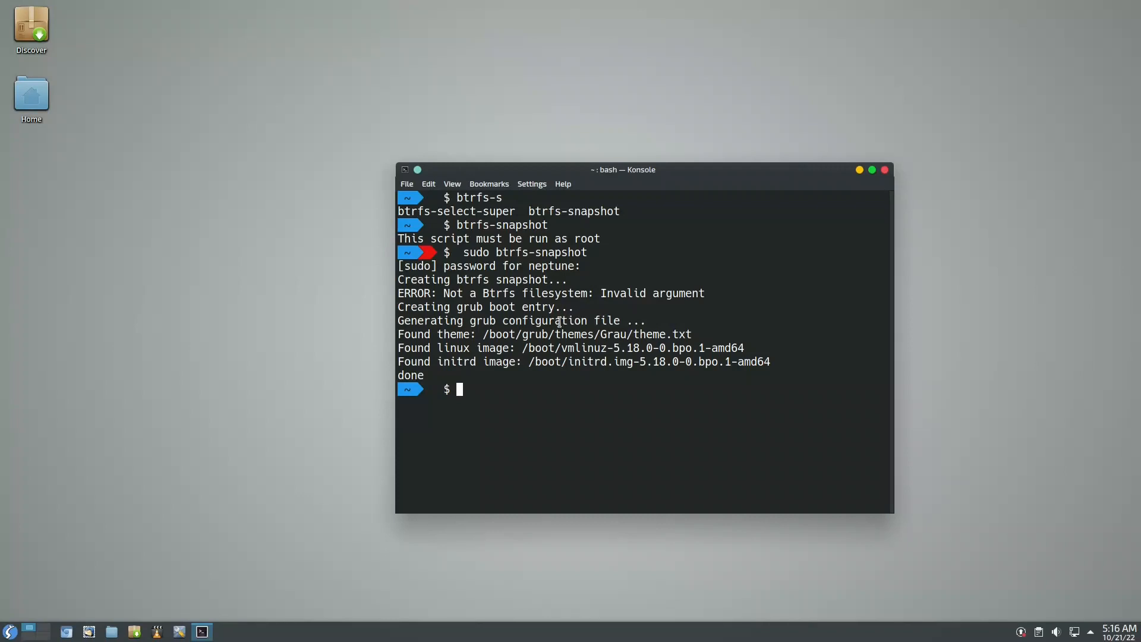
mouse_move(506, 376)
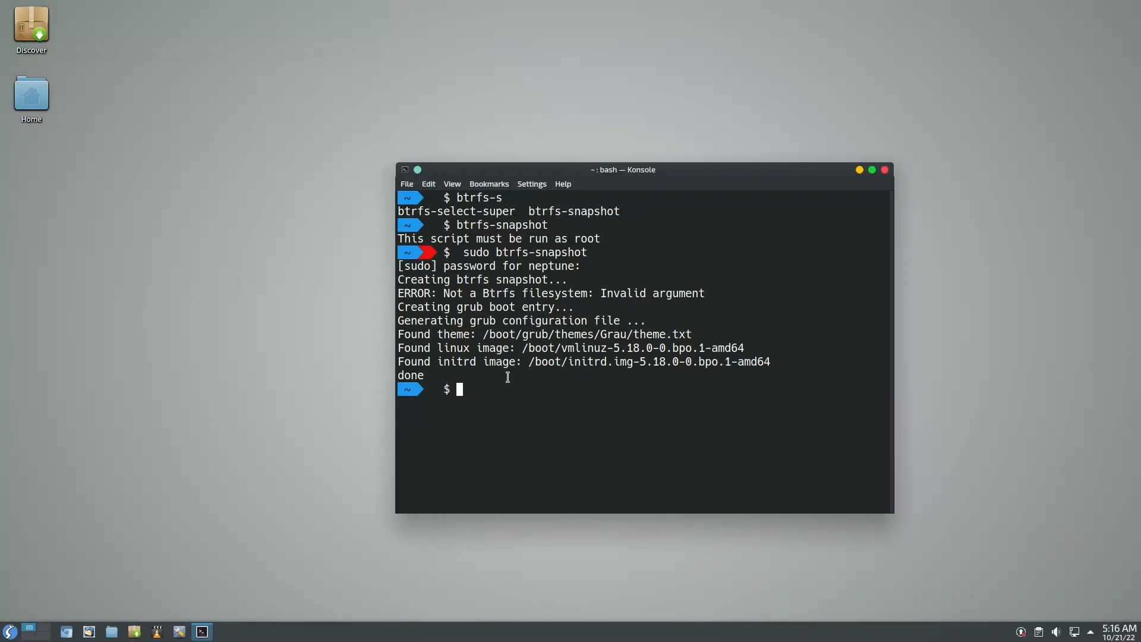
Step: Run activate_swap.sh without root rights
text(acti)
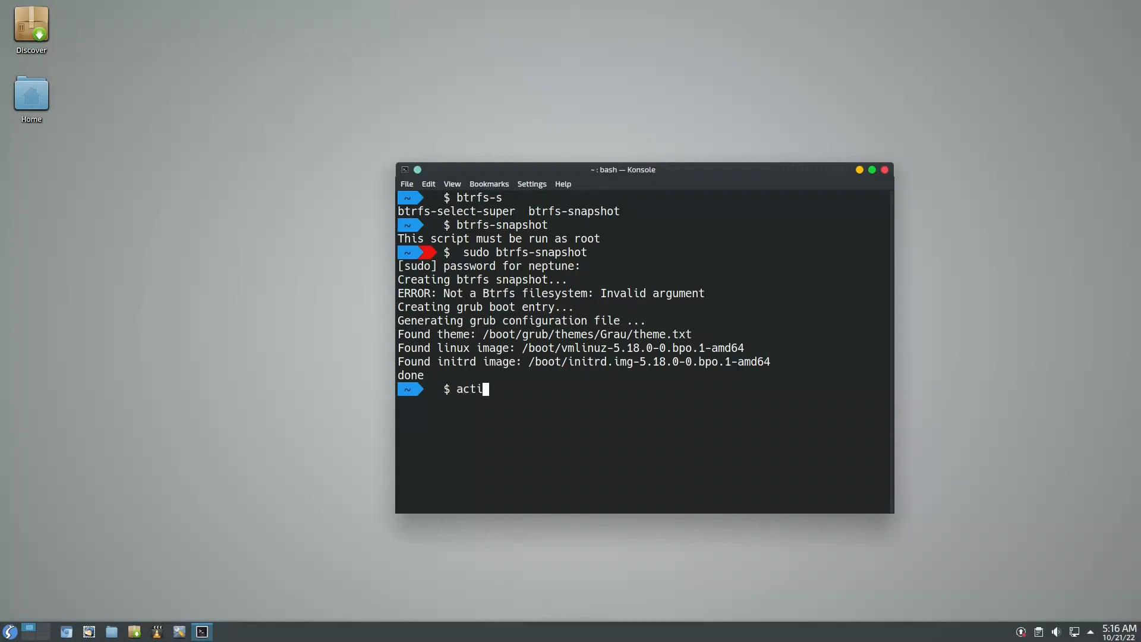
text(vate_swap.sh)
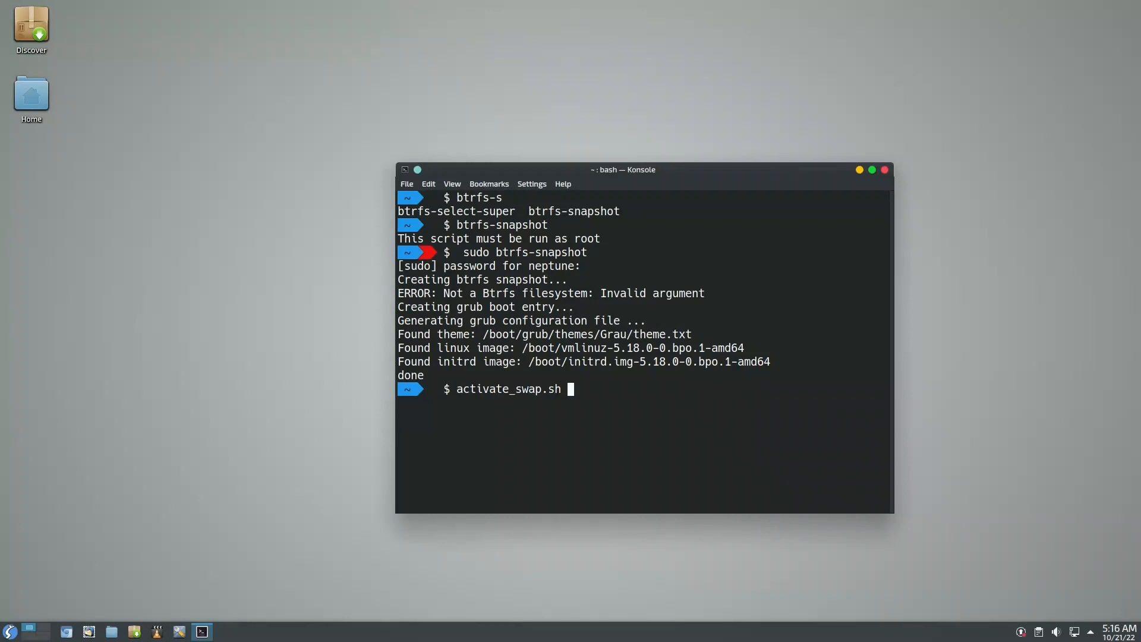
key(Return)
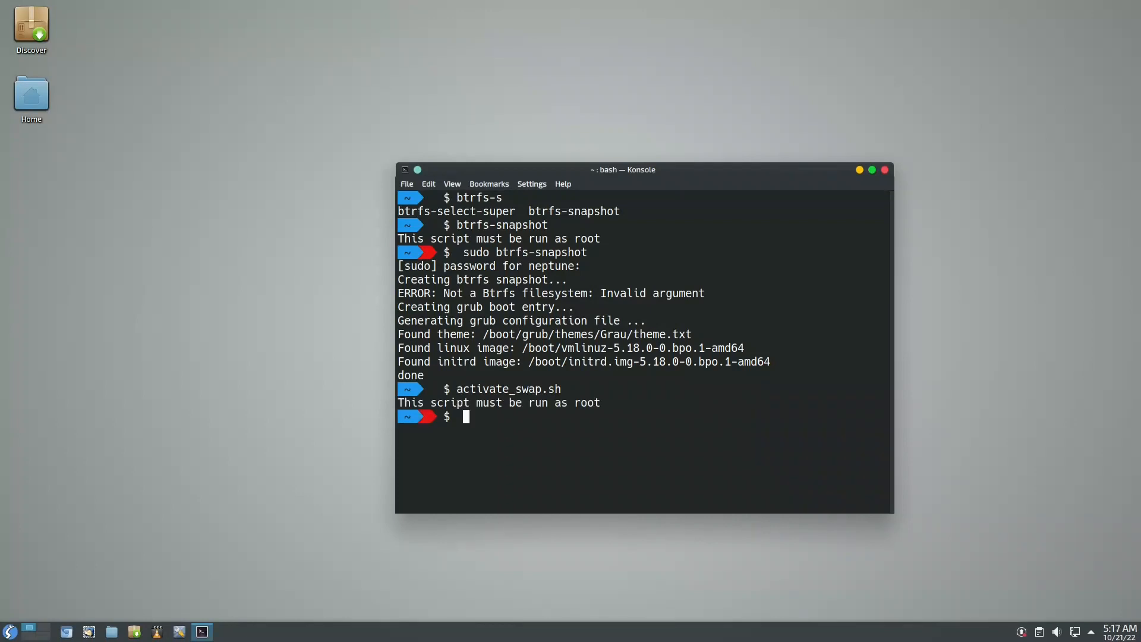
Step: Rerun activate_swap.sh with sudo, choosing a 1000 MB swapfile at the default path
text(activate_swap.sh)
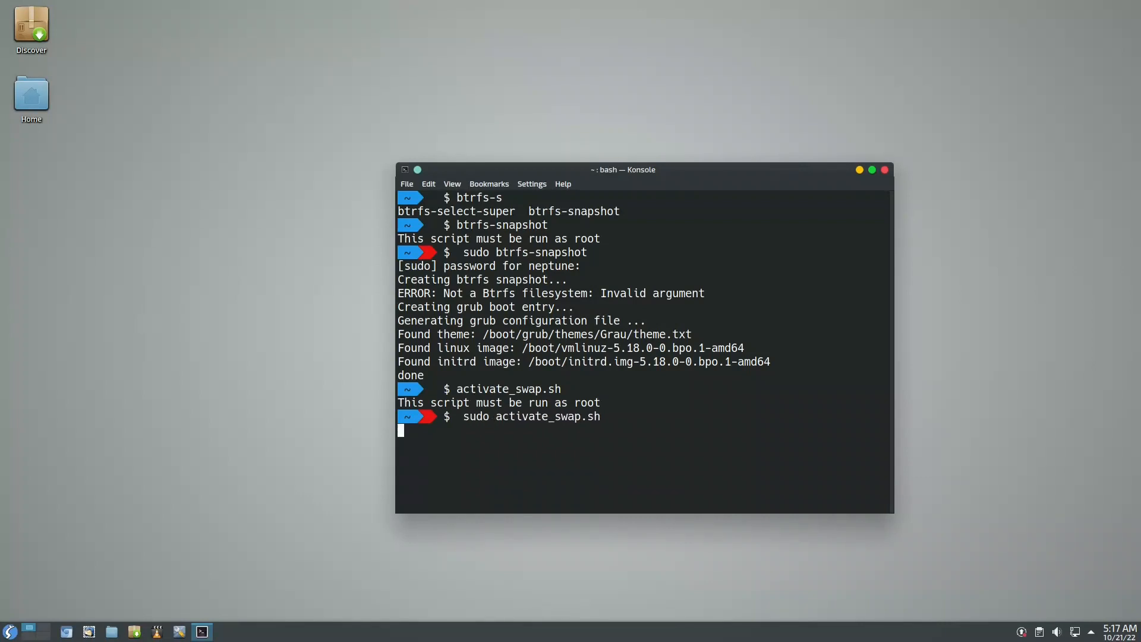
key(Return)
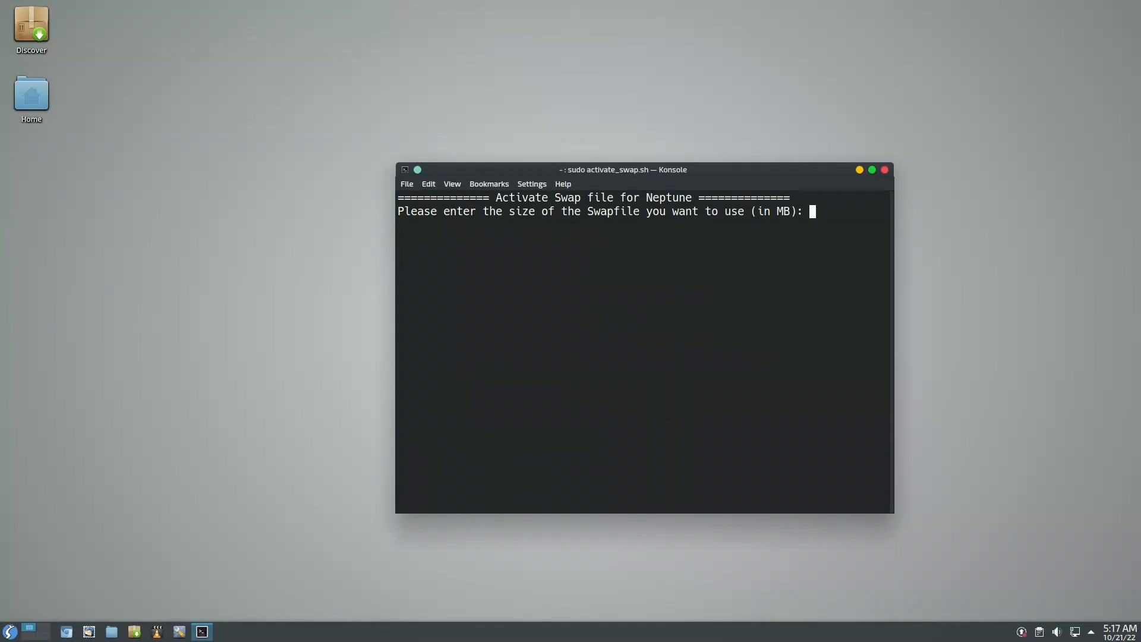
text(1000)
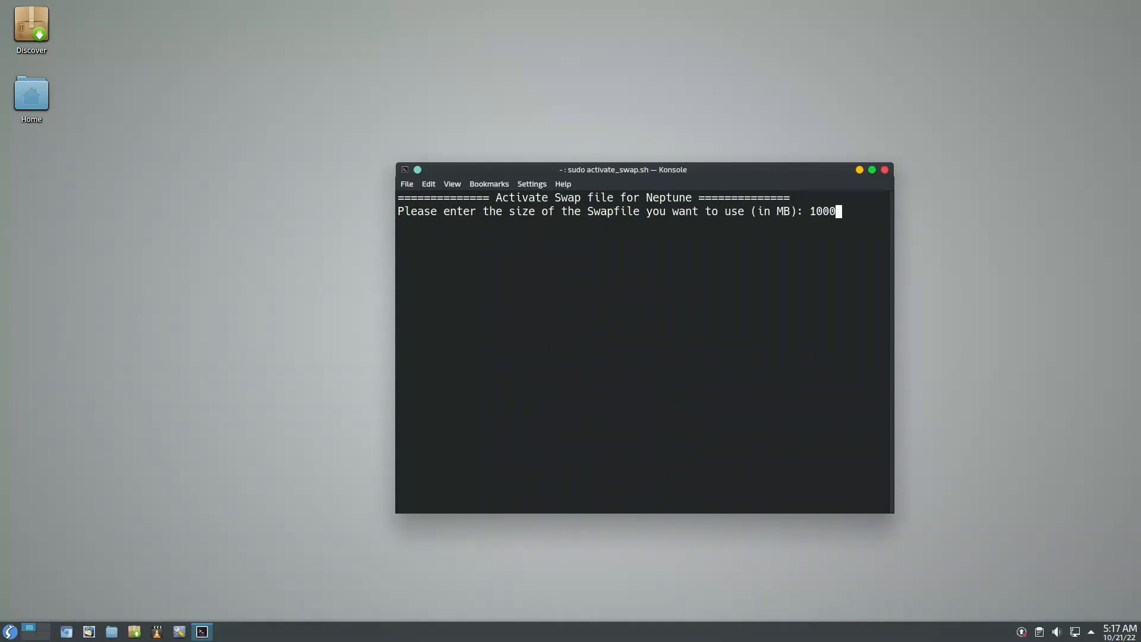
key(Return)
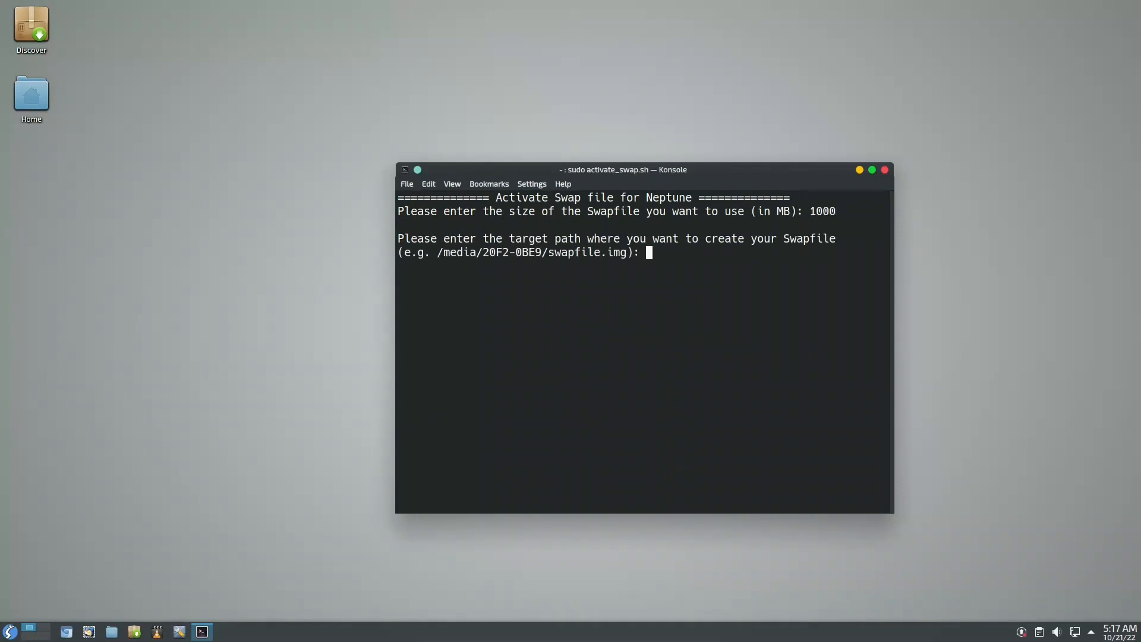
key(Return)
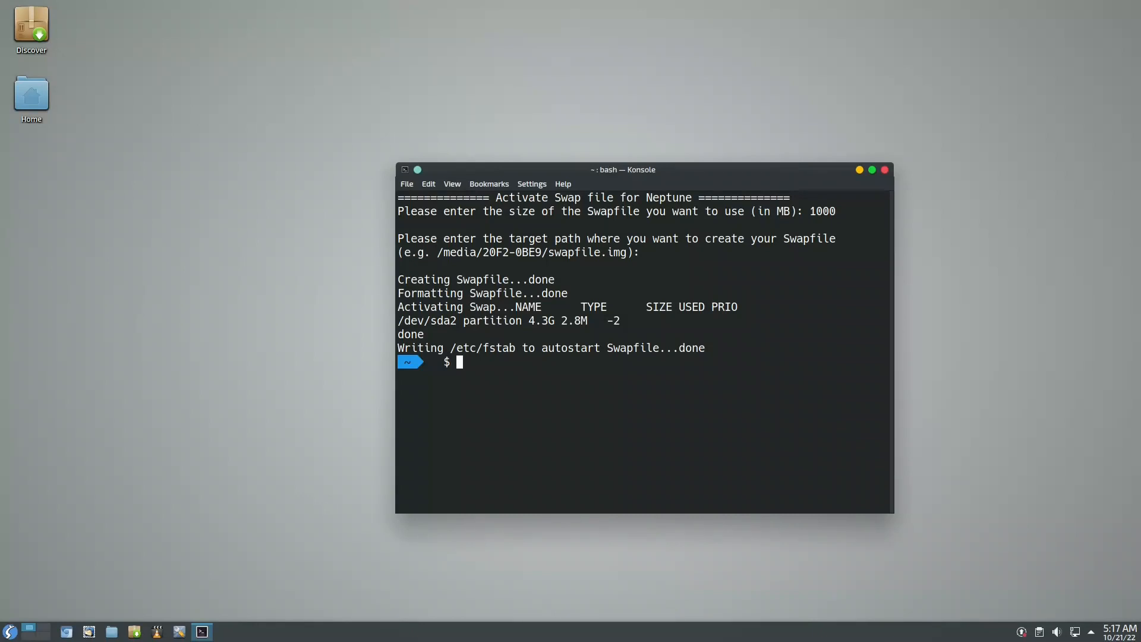
Step: Start the interactive shell tutorial in Konsole
text(t)
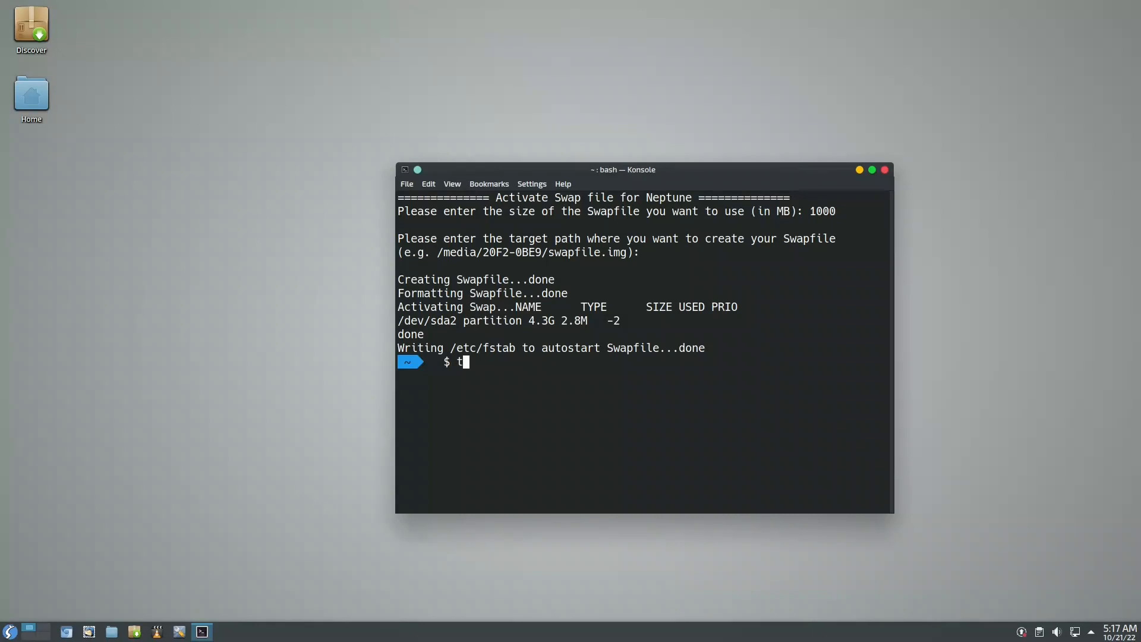
text(utori)
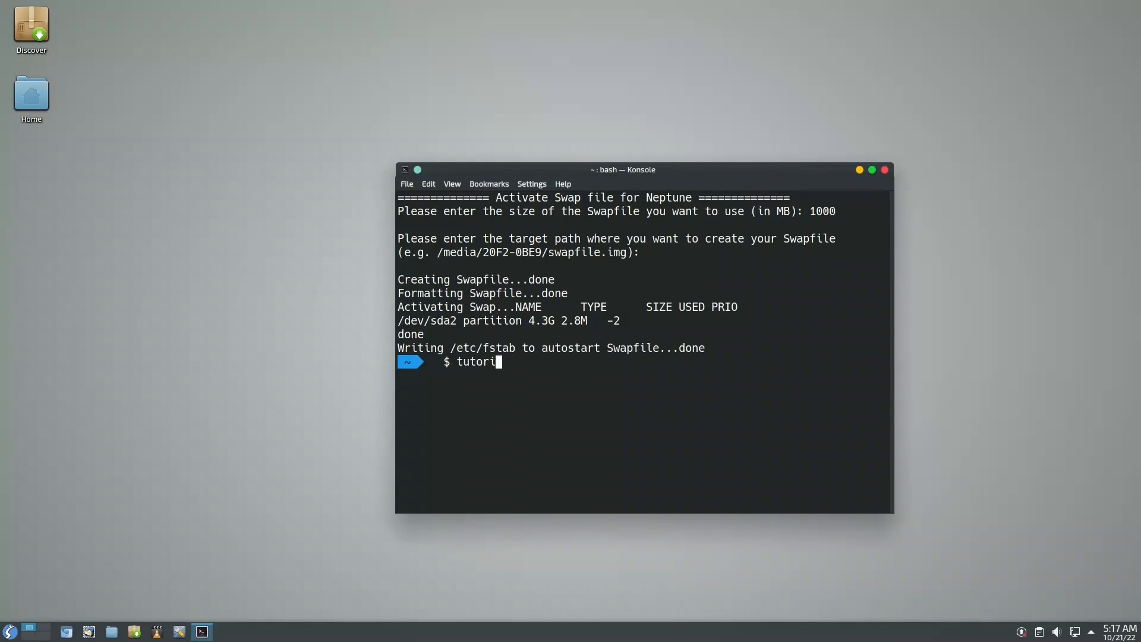
key(Return)
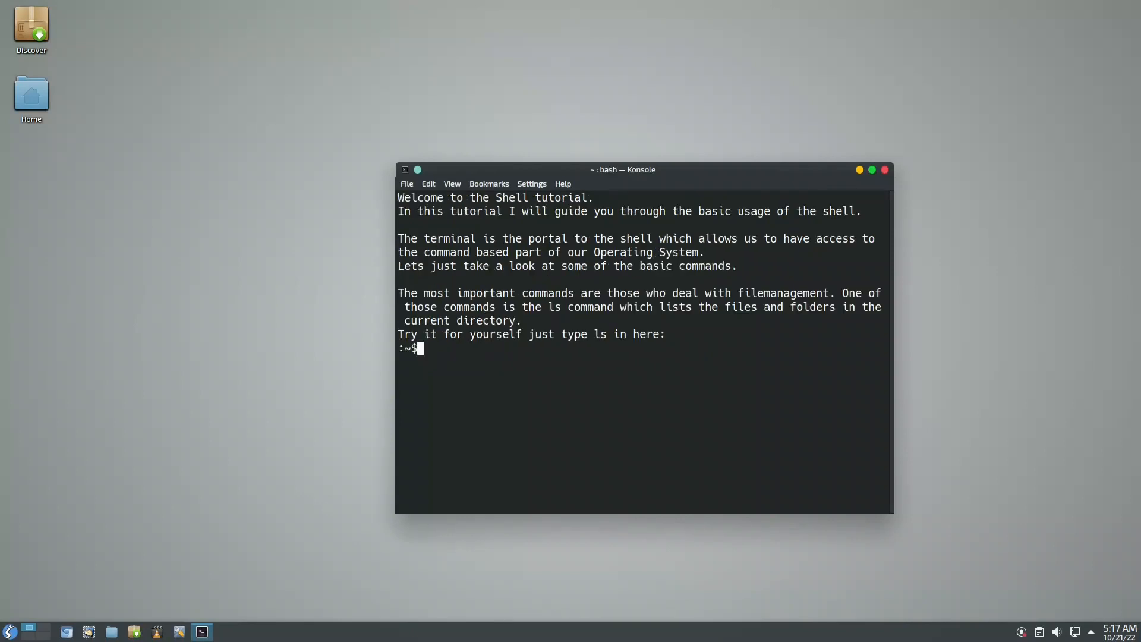
mouse_move(10, 631)
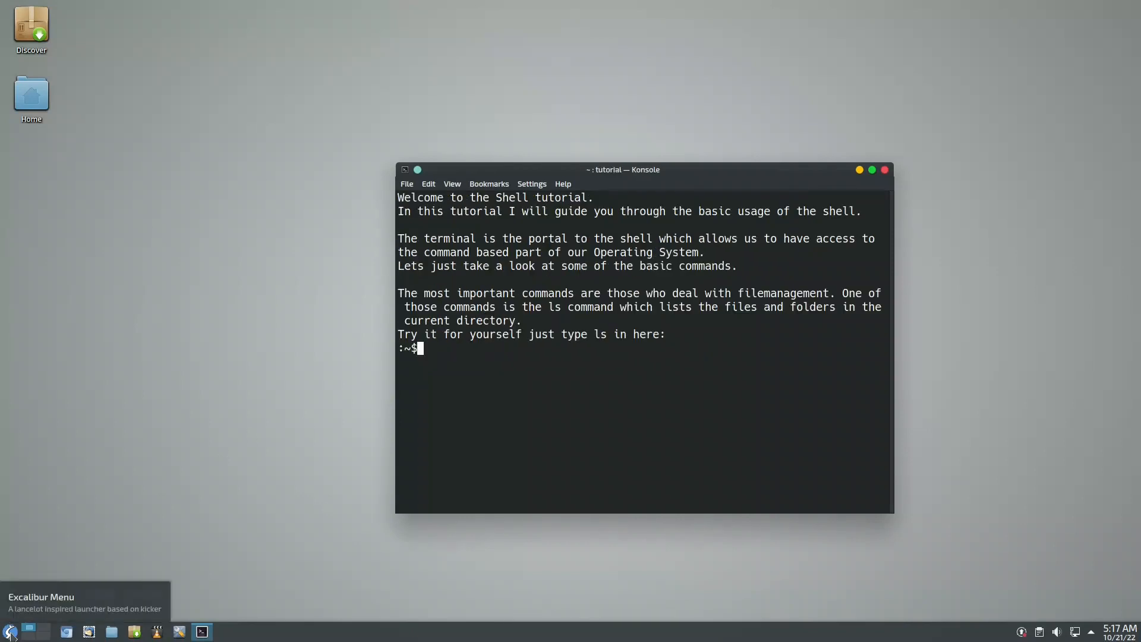
click(10, 631)
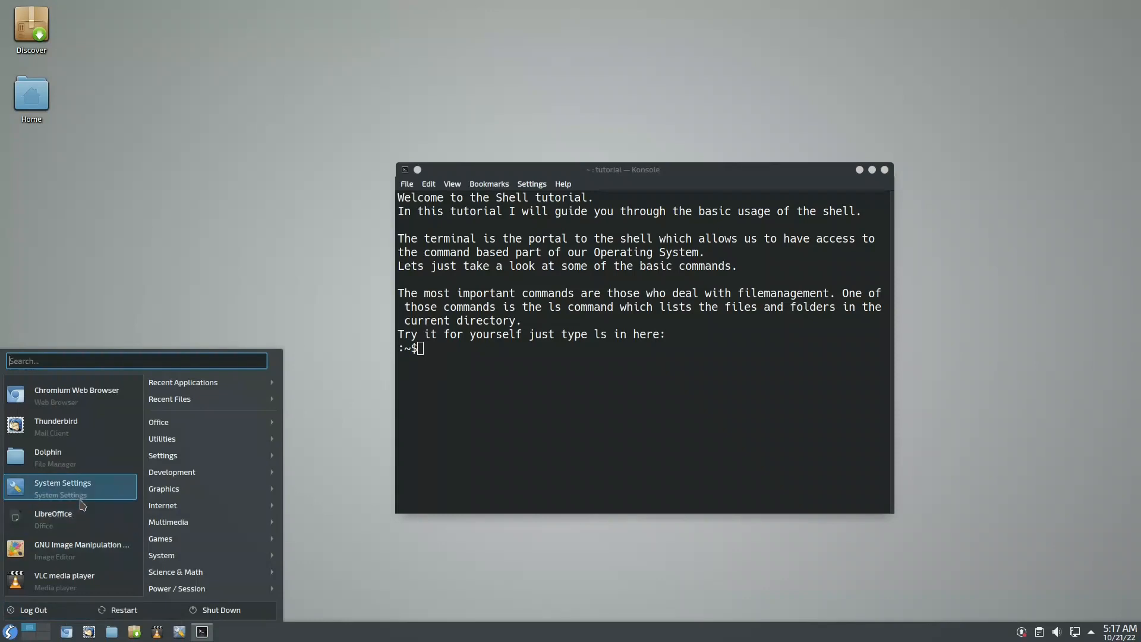
mouse_move(145, 231)
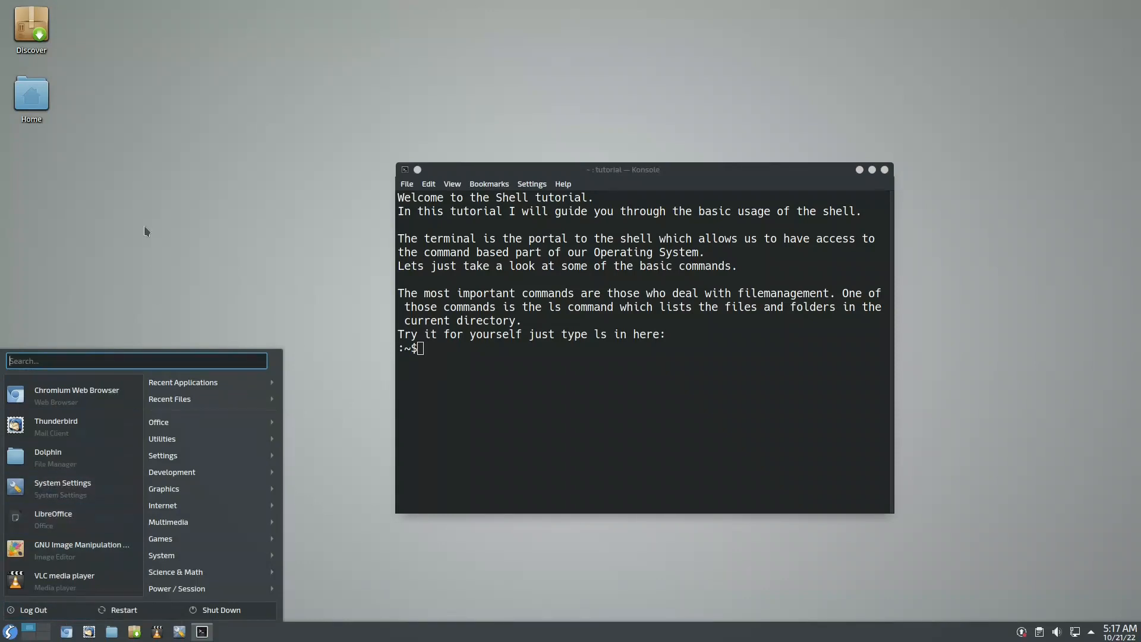
click(87, 70)
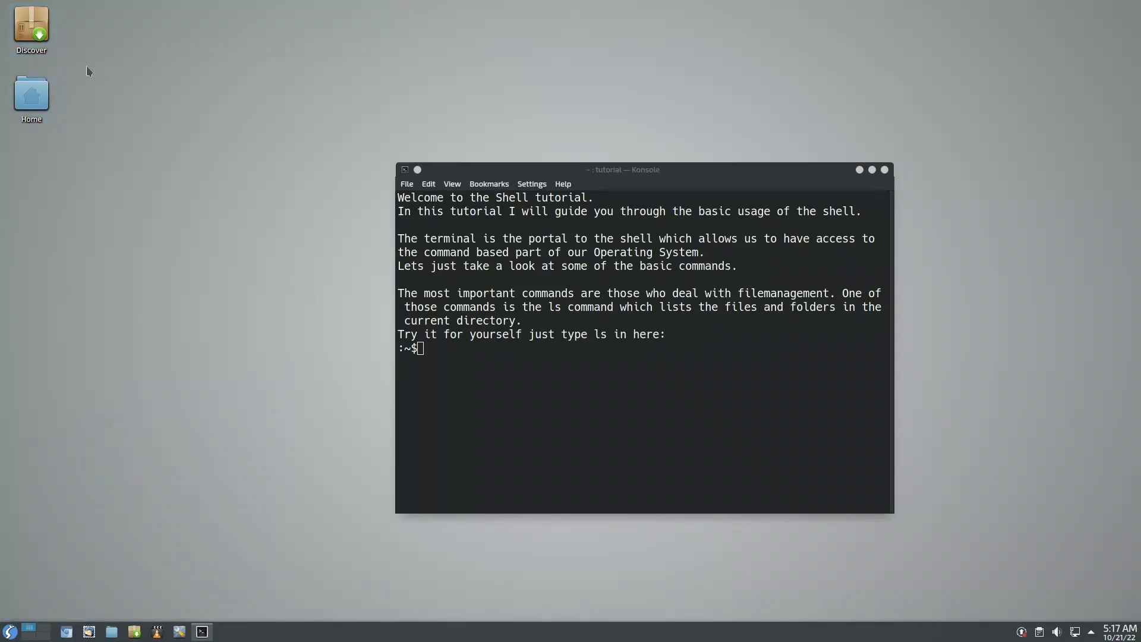
mouse_move(529, 253)
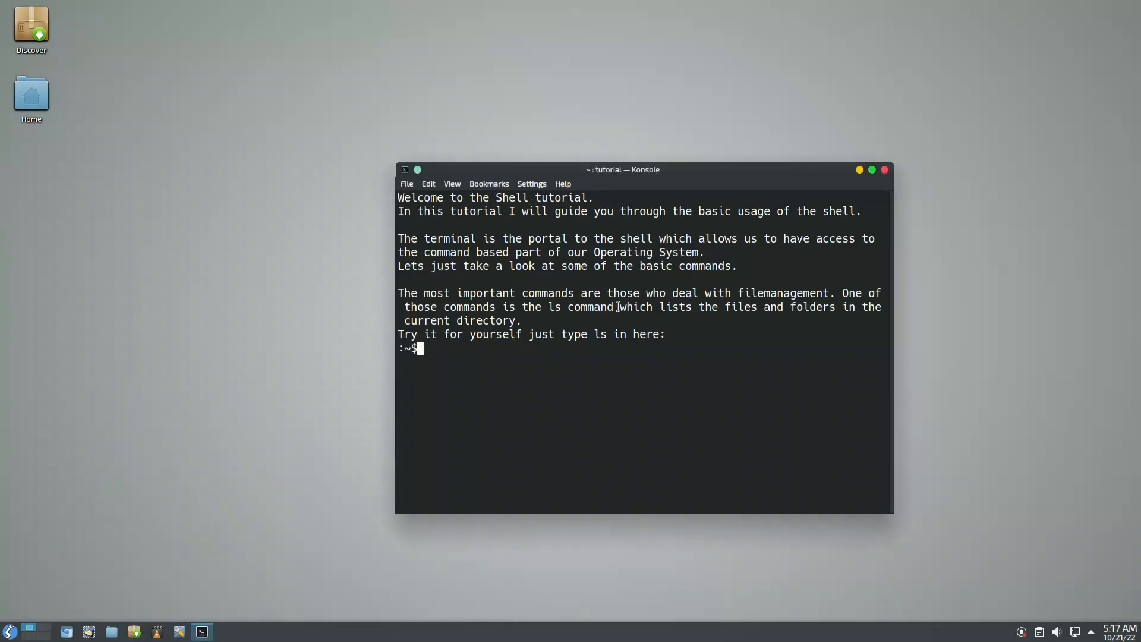
mouse_move(628, 340)
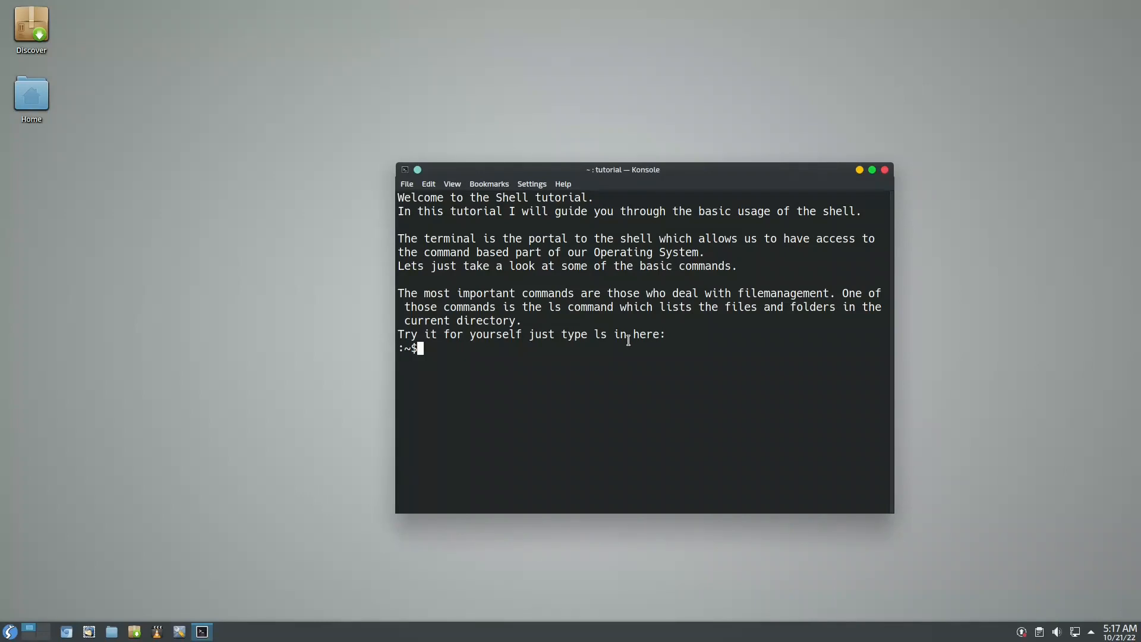
Step: Run ls, ls -l and cd test as the tutorial instructs
key(Return)
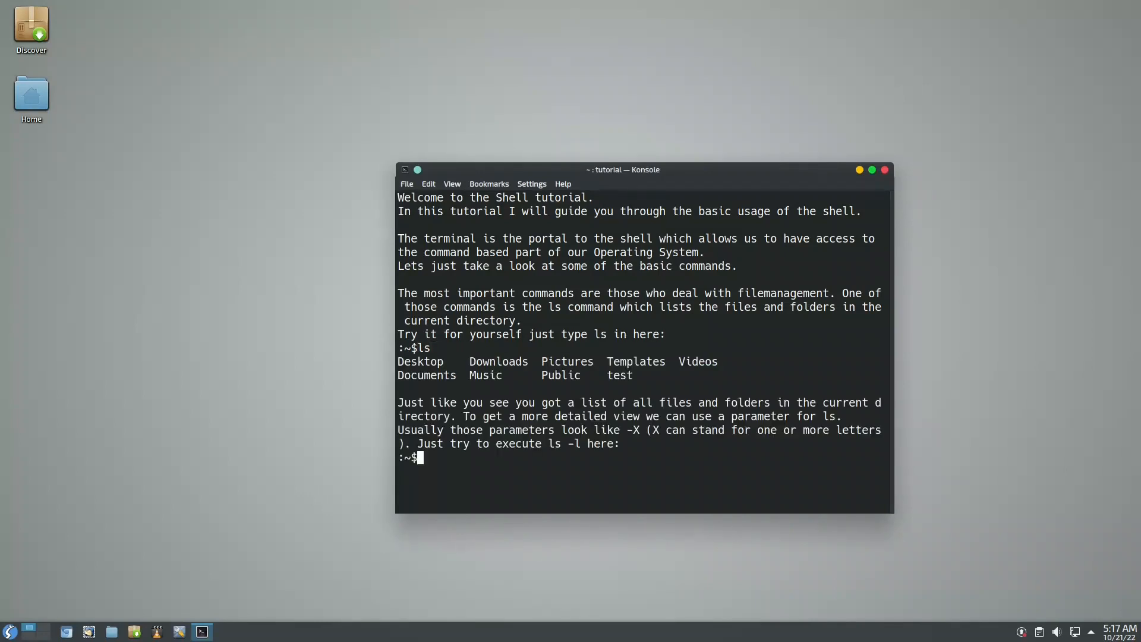
mouse_move(628, 340)
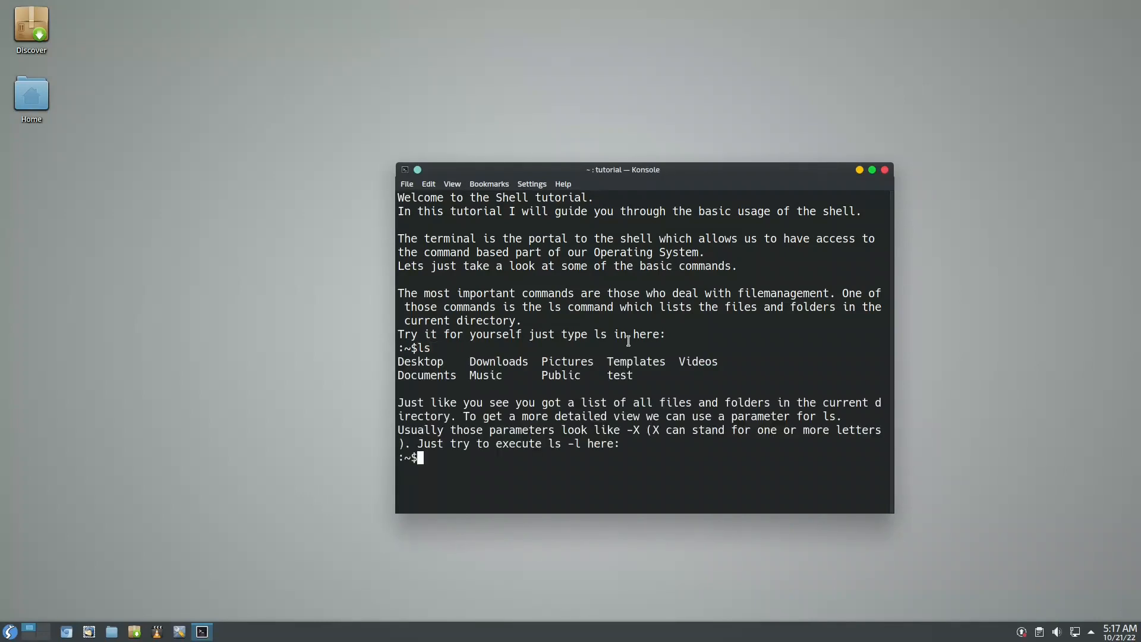
text(l)
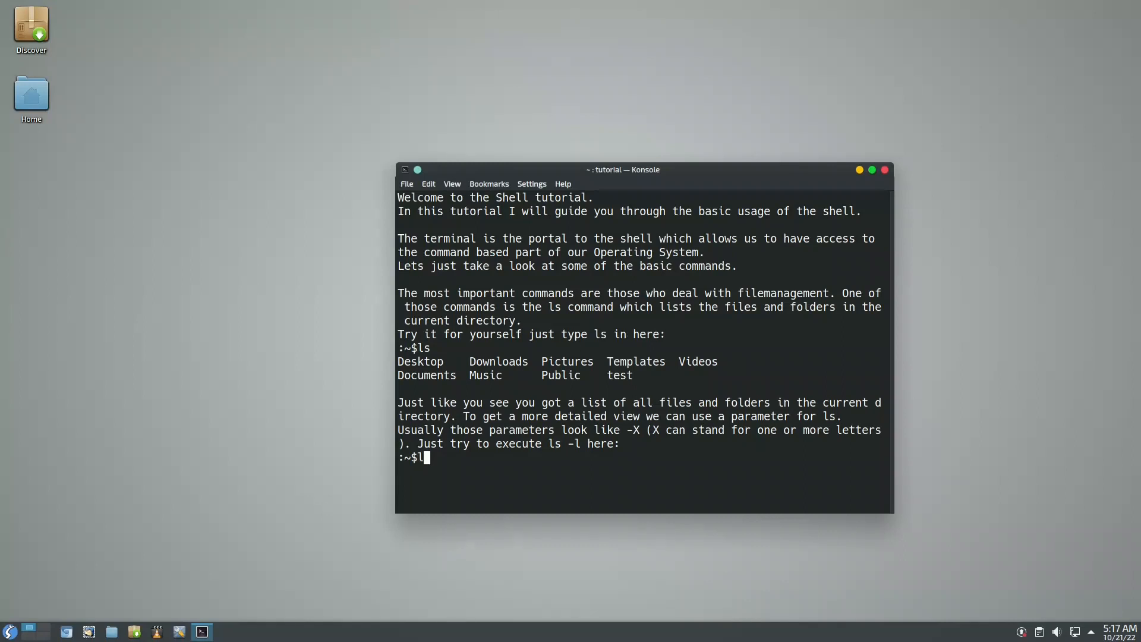
key(Return)
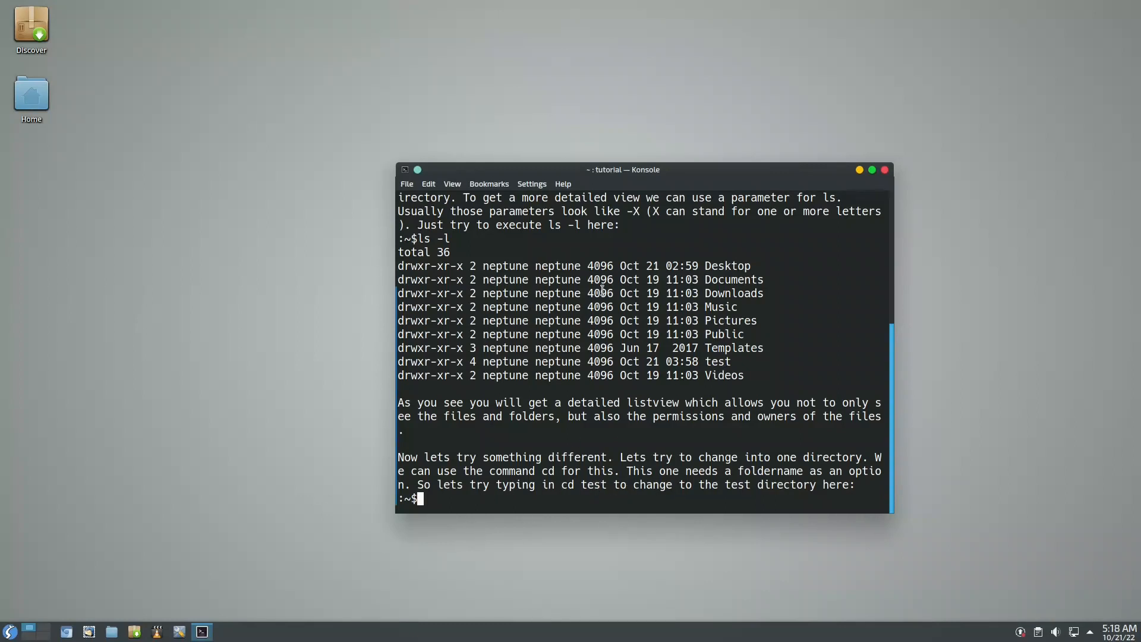
mouse_move(725, 362)
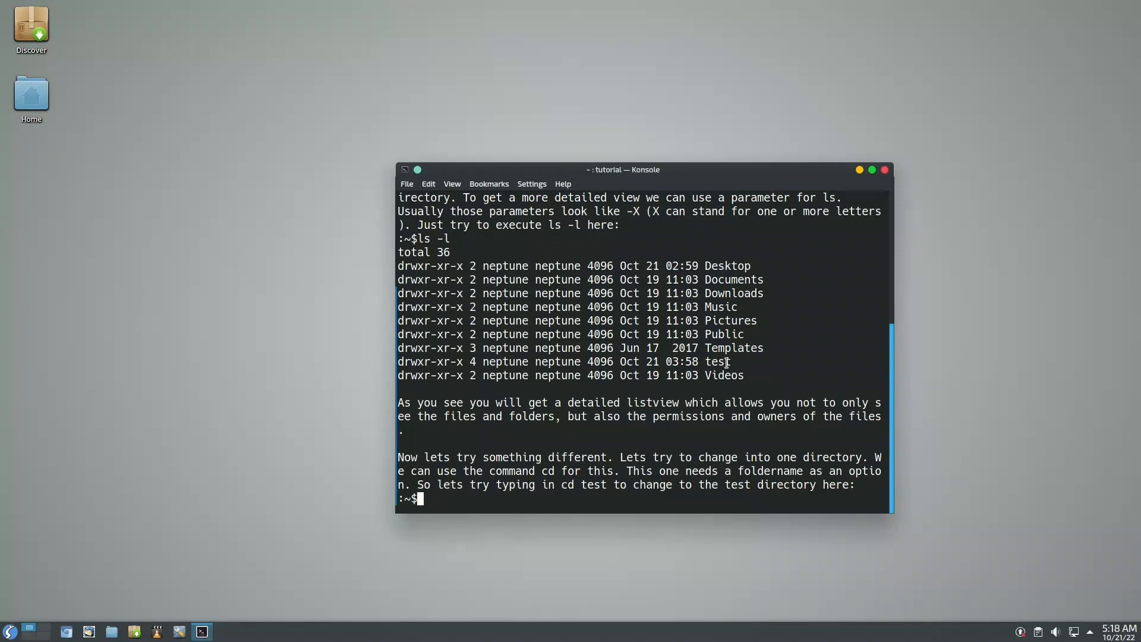
text(cd)
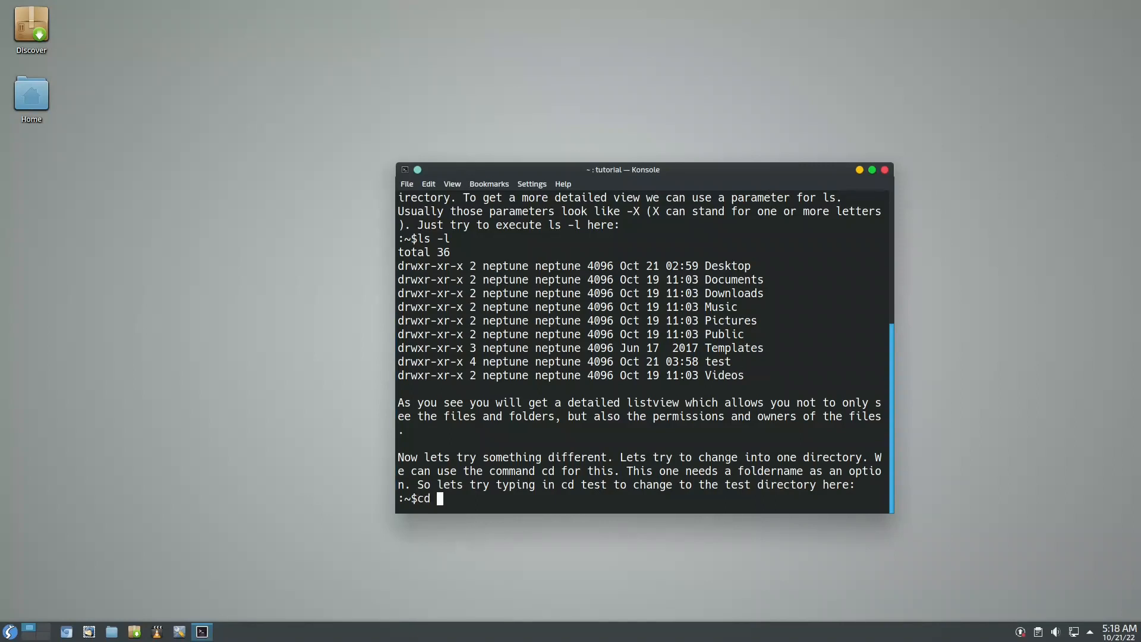
key(Return)
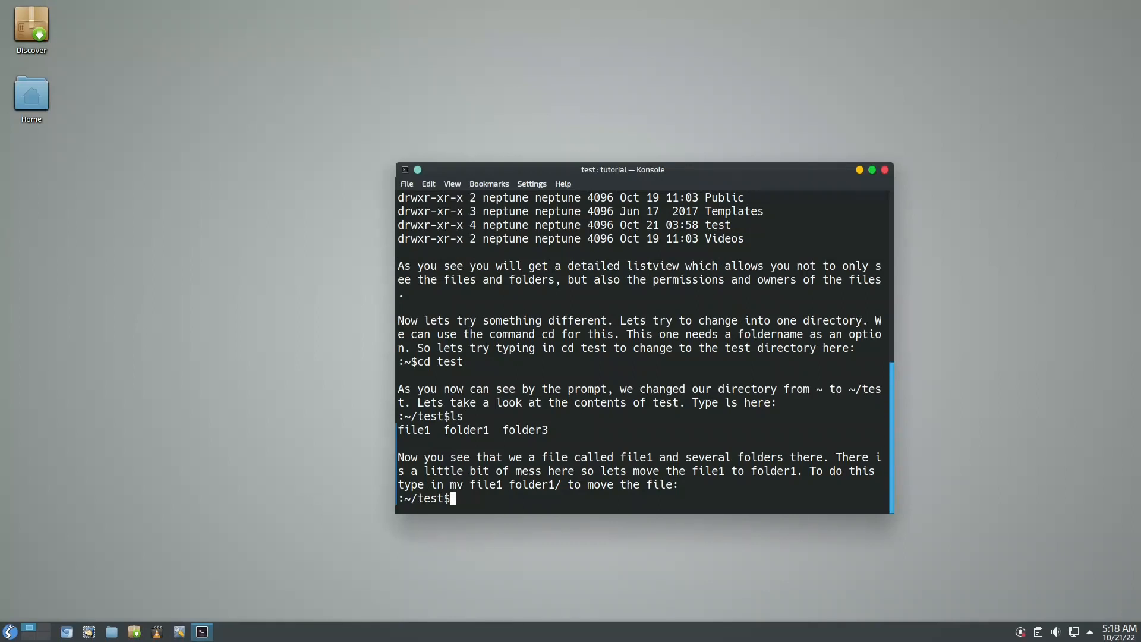
mouse_move(885, 169)
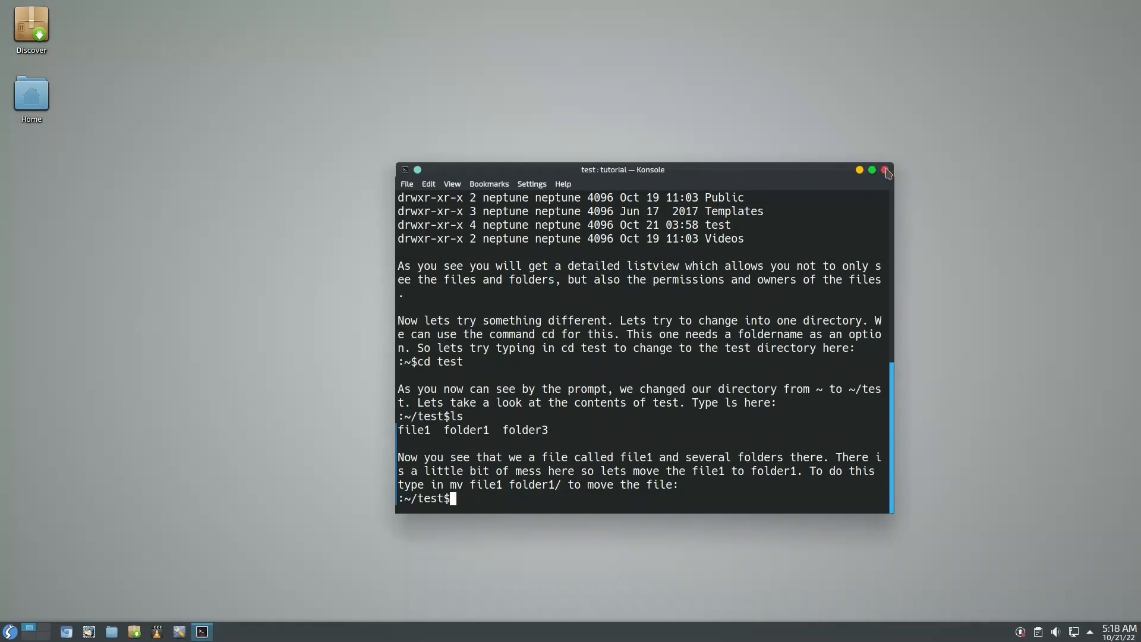
mouse_move(483, 418)
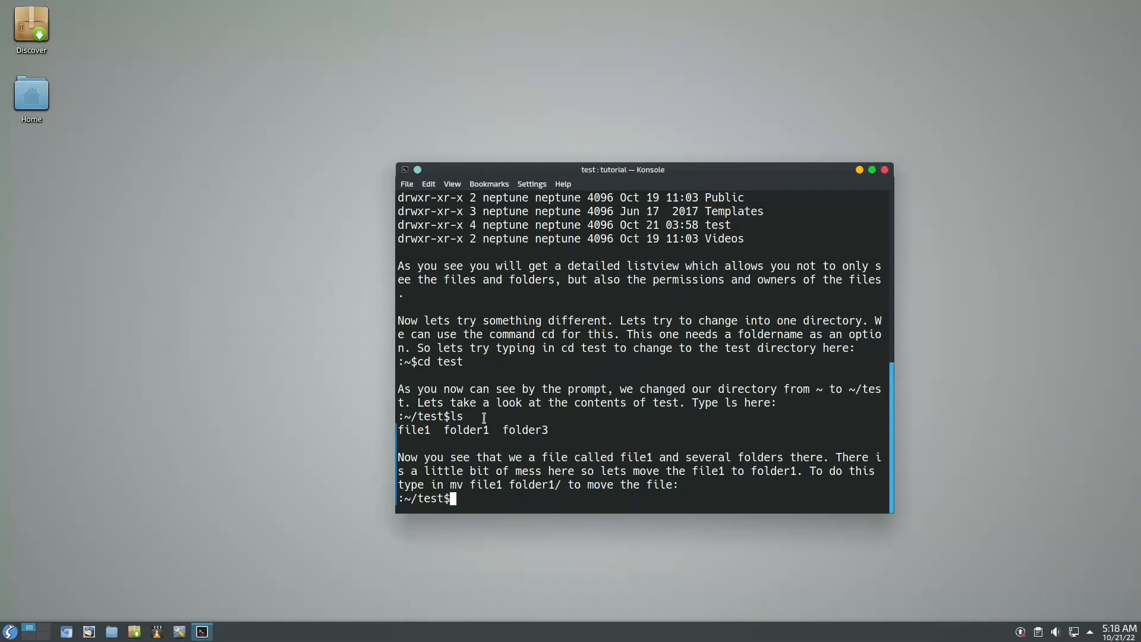
mouse_move(19, 149)
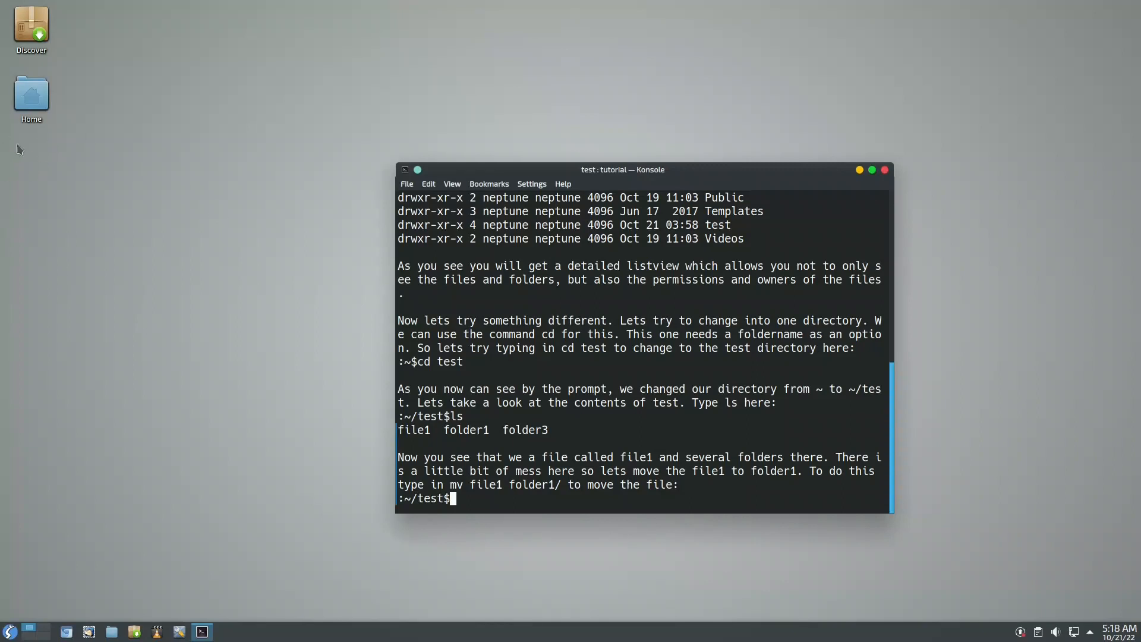
mouse_move(49, 143)
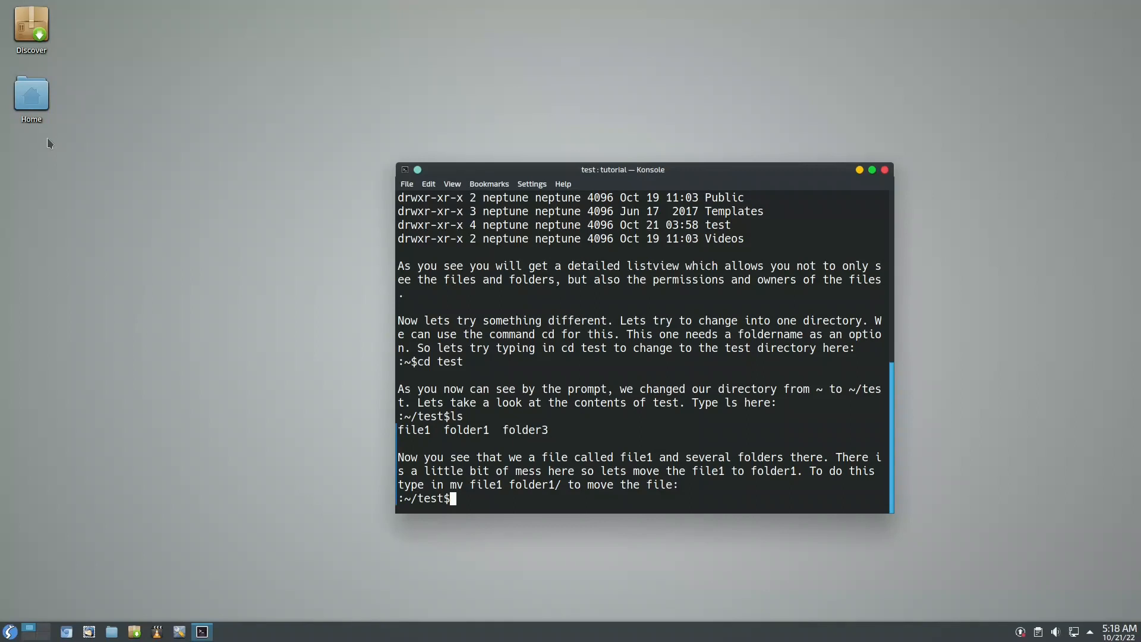
mouse_move(605, 272)
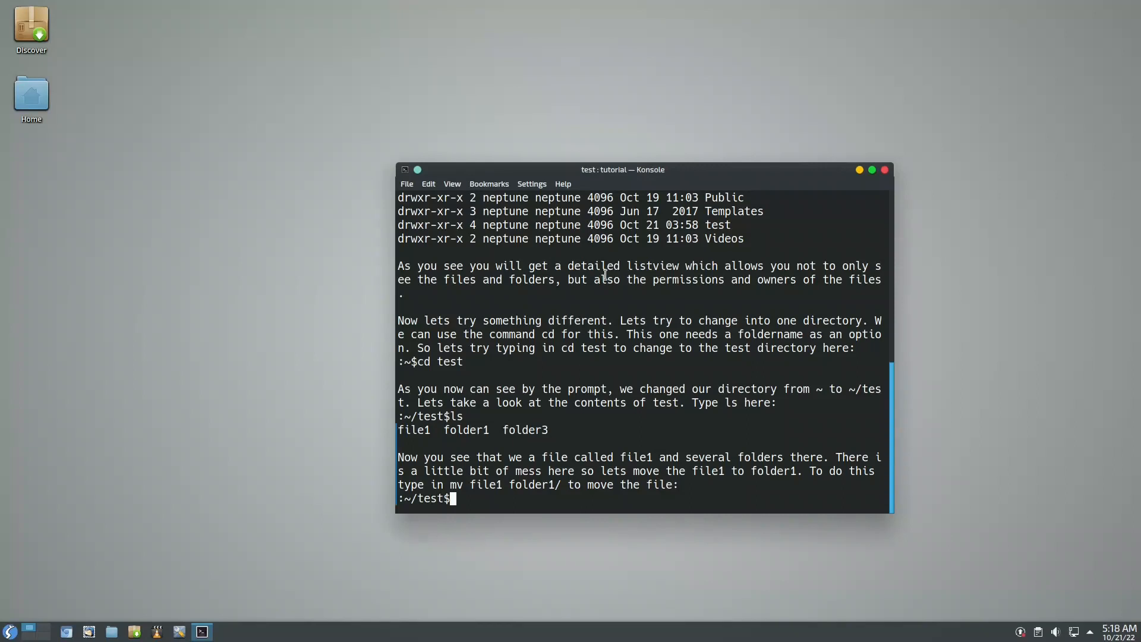
Step: Quit the tutorial, run remove-orphans.sh (refused without root), then show unrpm's usage text
text(q^C)
text(remove-o)
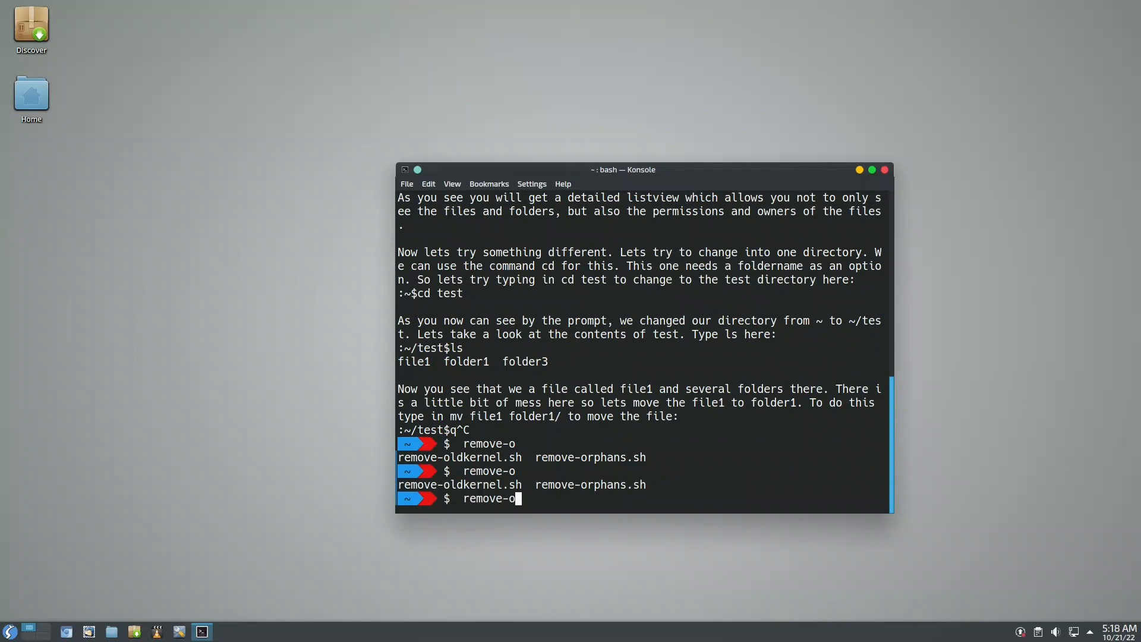
key(Tab)
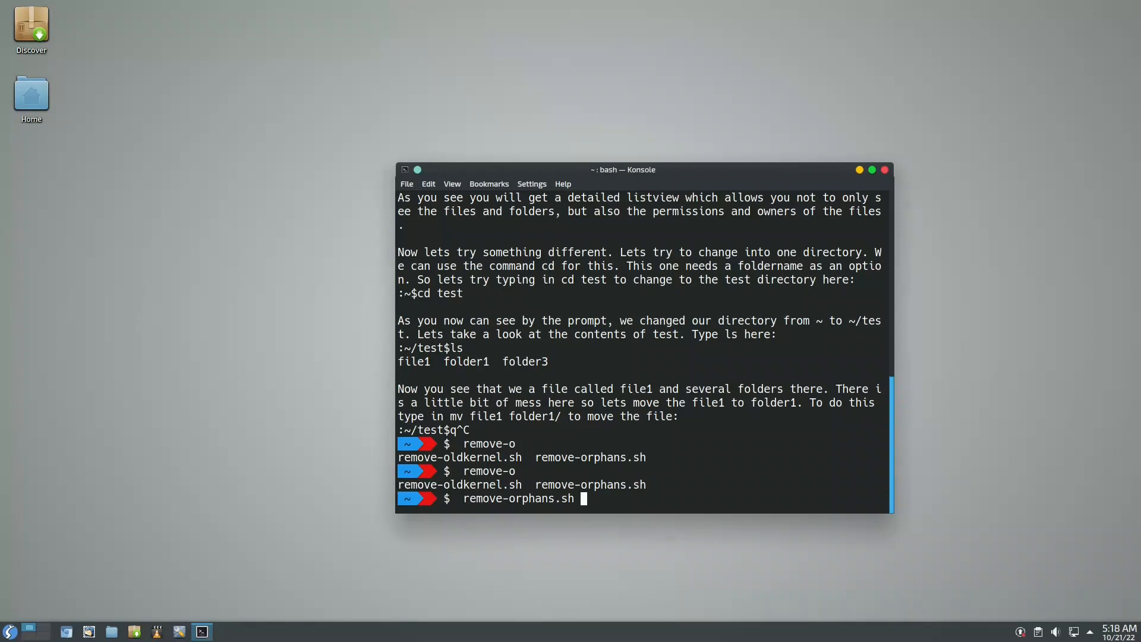
key(Return)
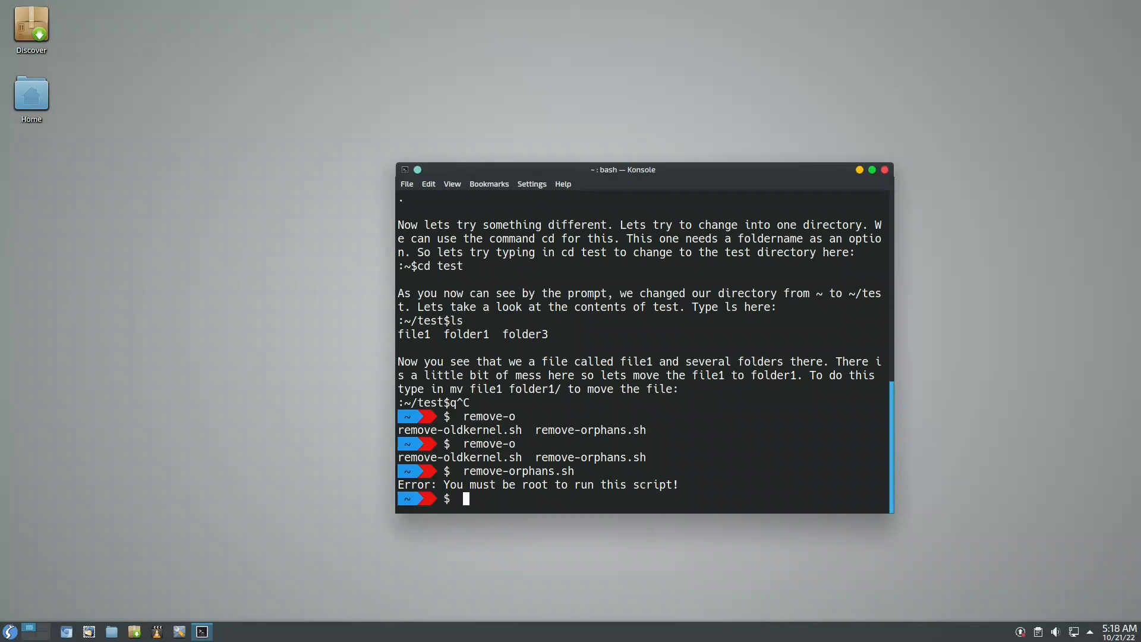
text(unrp)
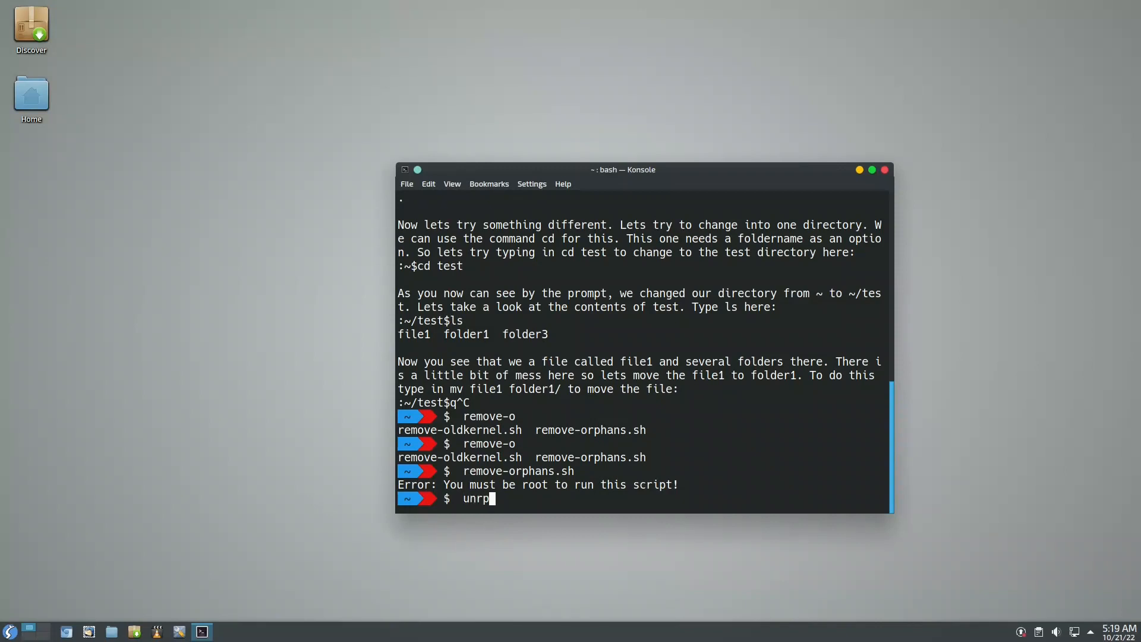
key(Return)
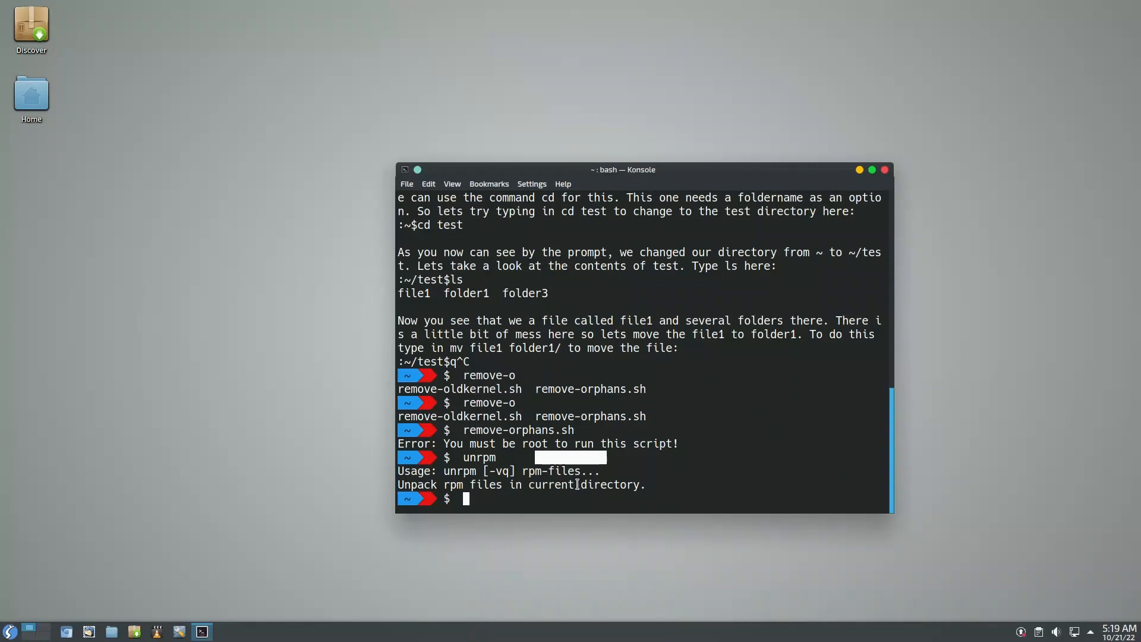
Step: Run list_packages.sh, page through the size-sorted package list, and quit it
text(list_)
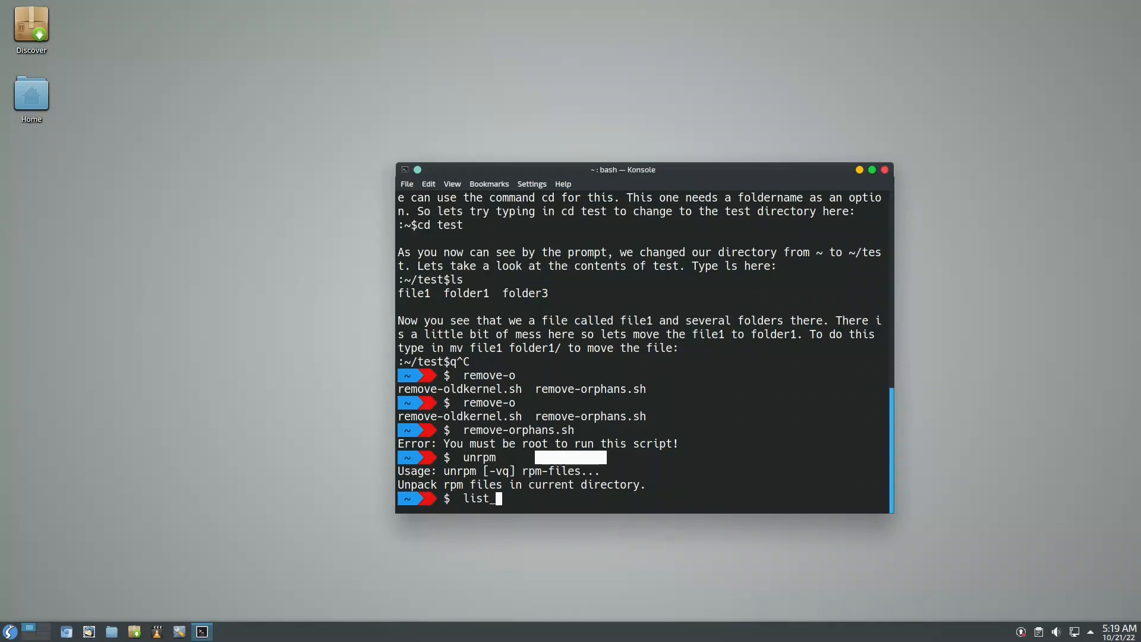
key(Return)
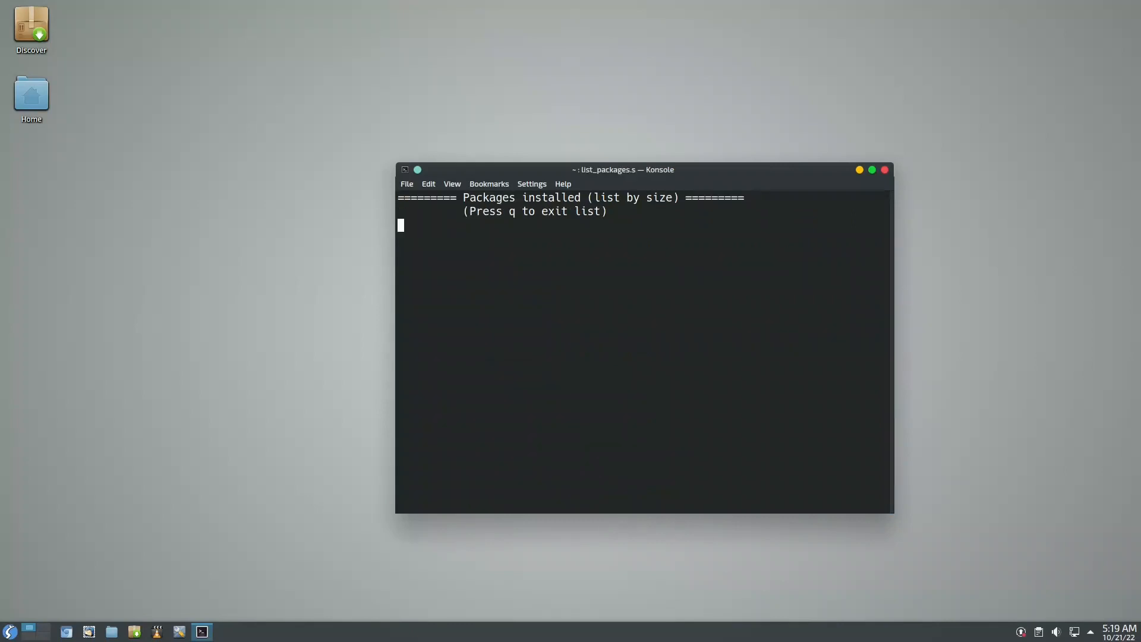
mouse_move(570, 463)
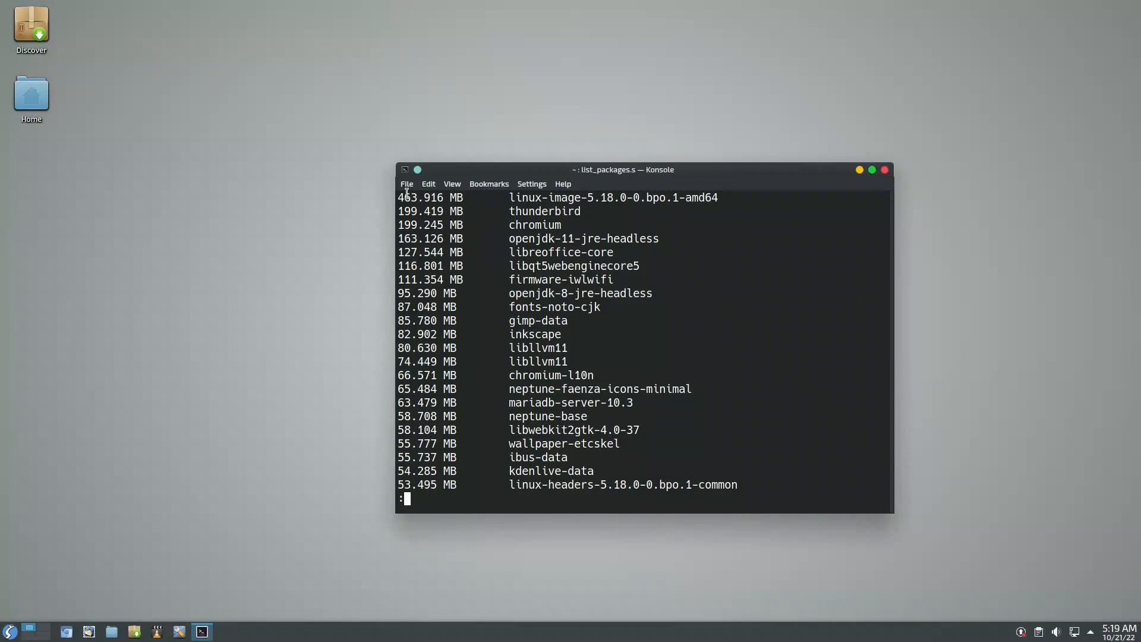
mouse_move(566, 238)
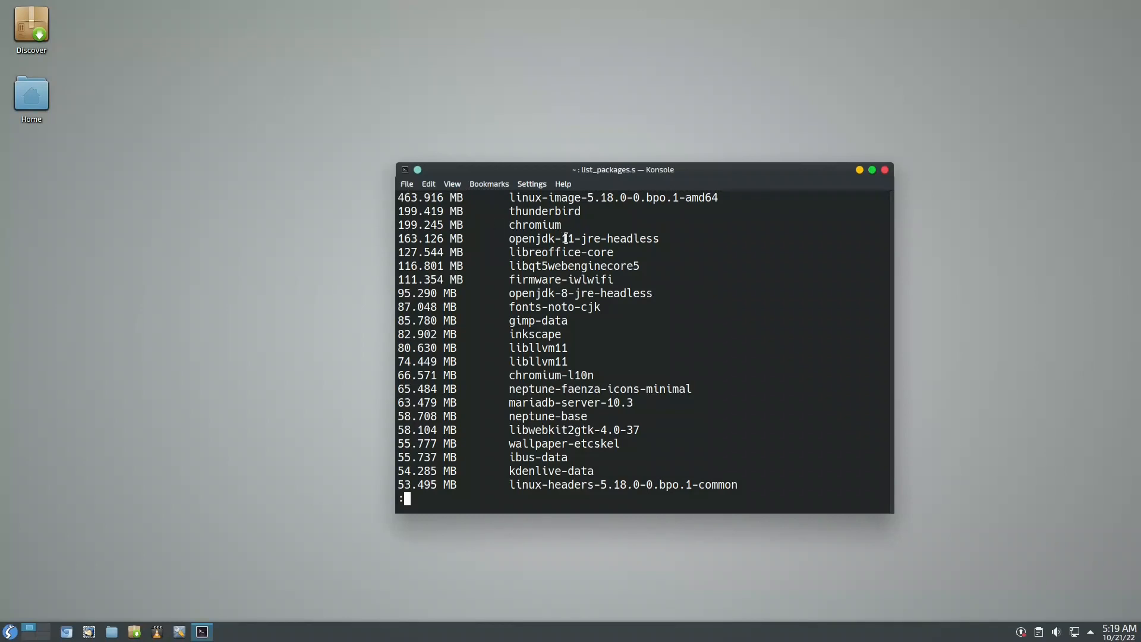
mouse_move(476, 248)
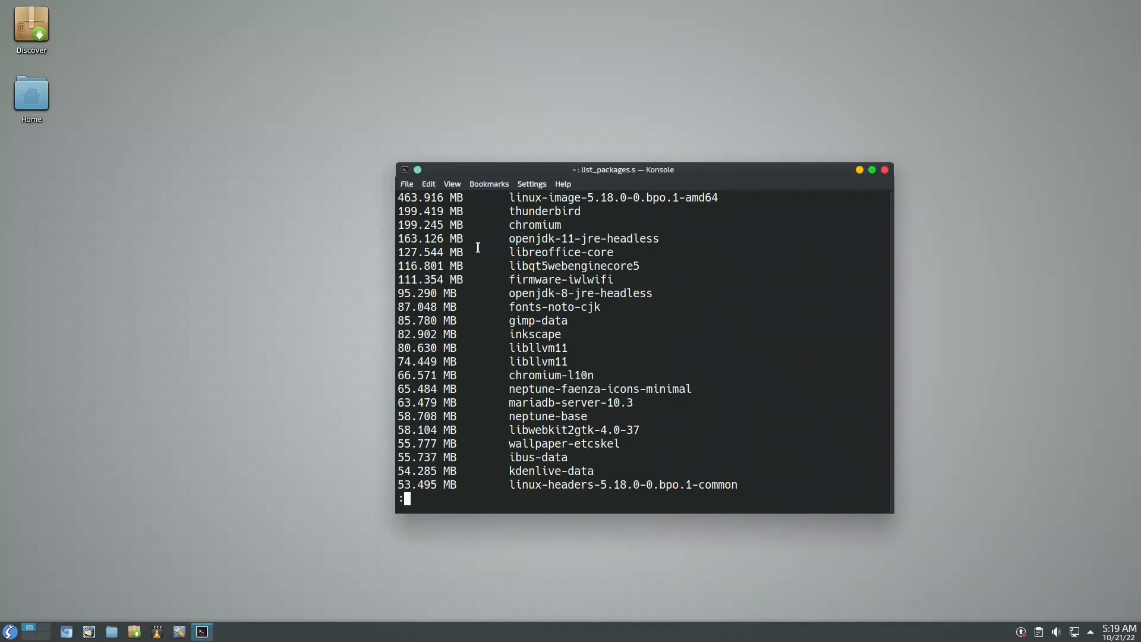
mouse_move(548, 279)
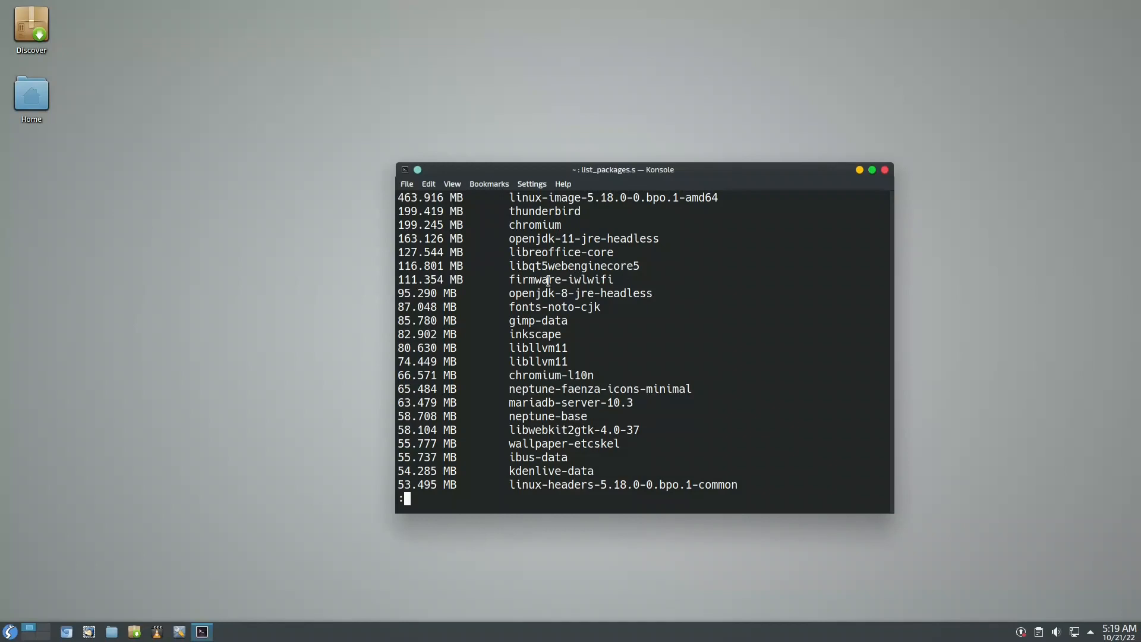
mouse_move(496, 309)
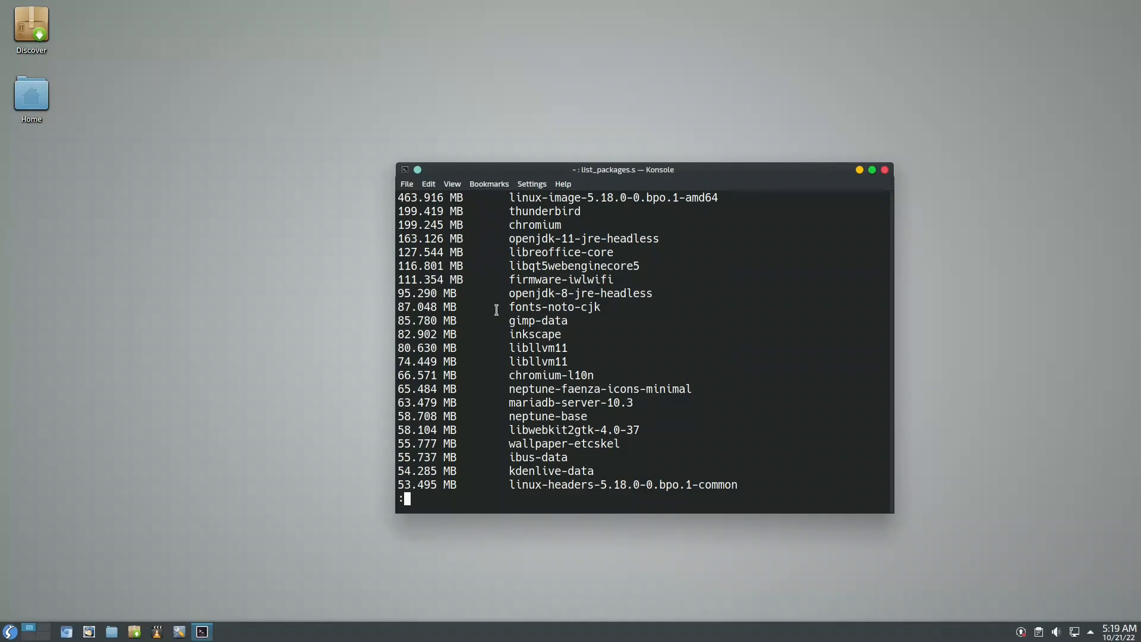
mouse_move(456, 393)
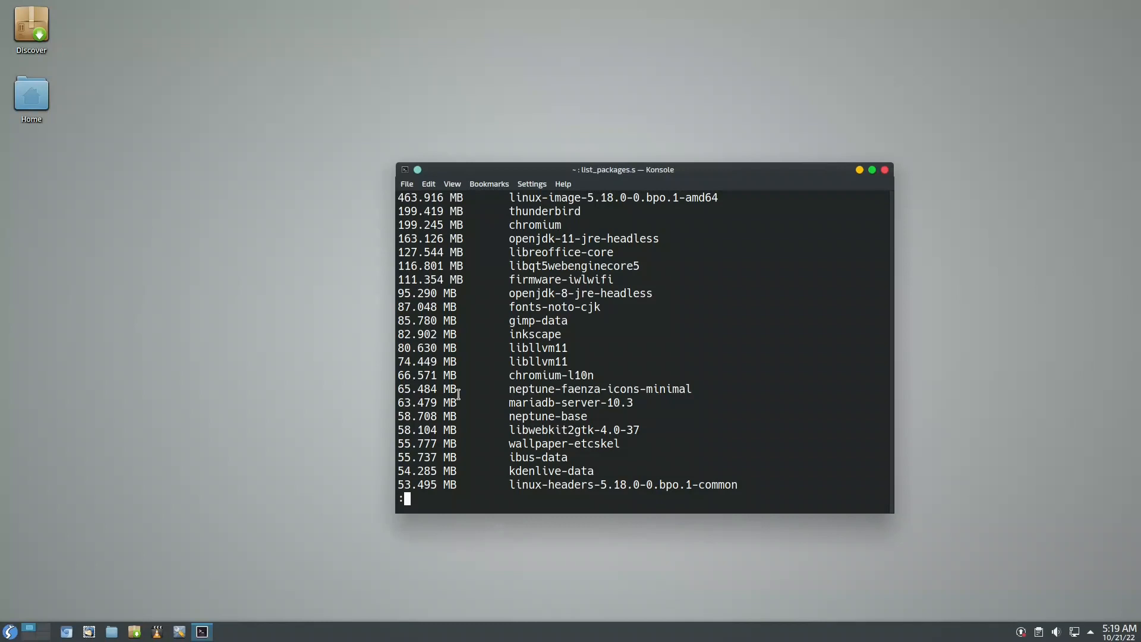
scroll(down, 3)
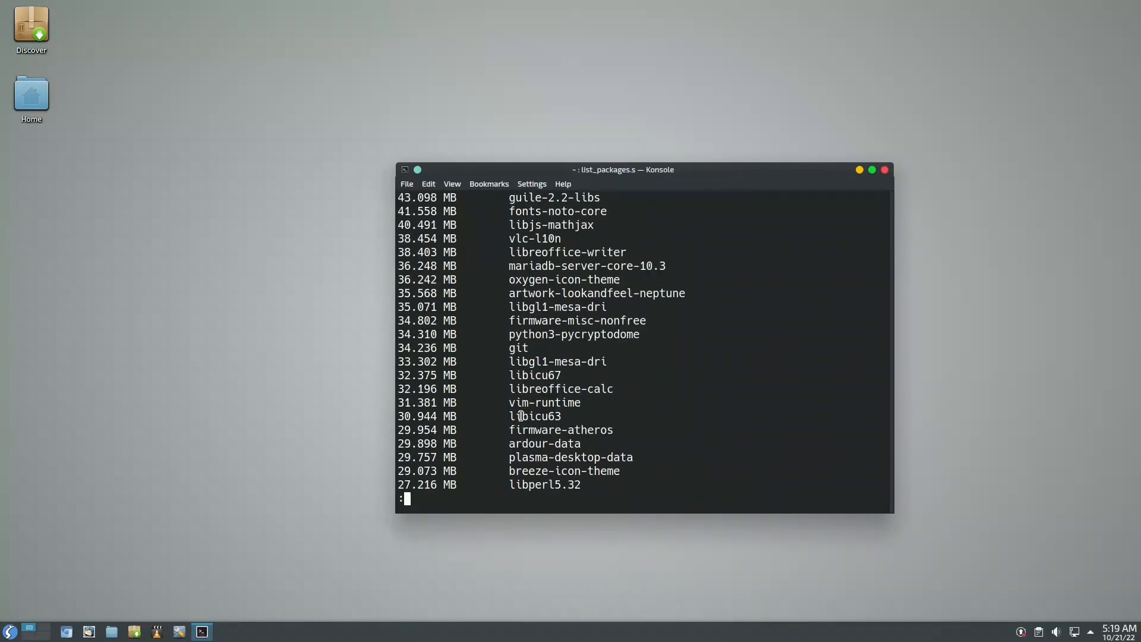
scroll(down, 3)
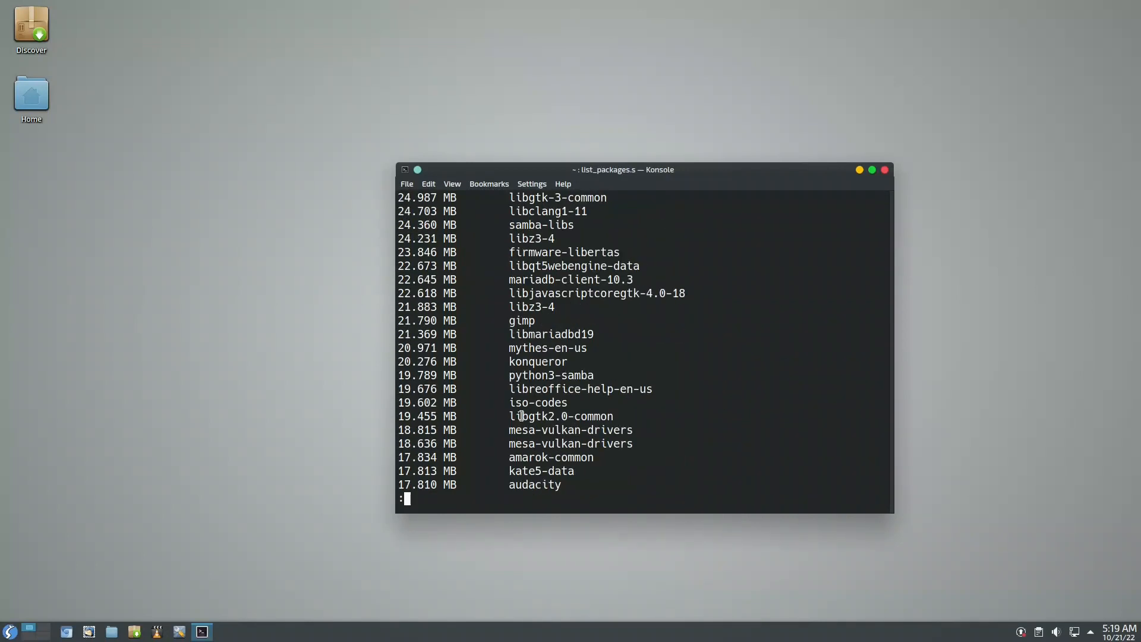
scroll(down, 3)
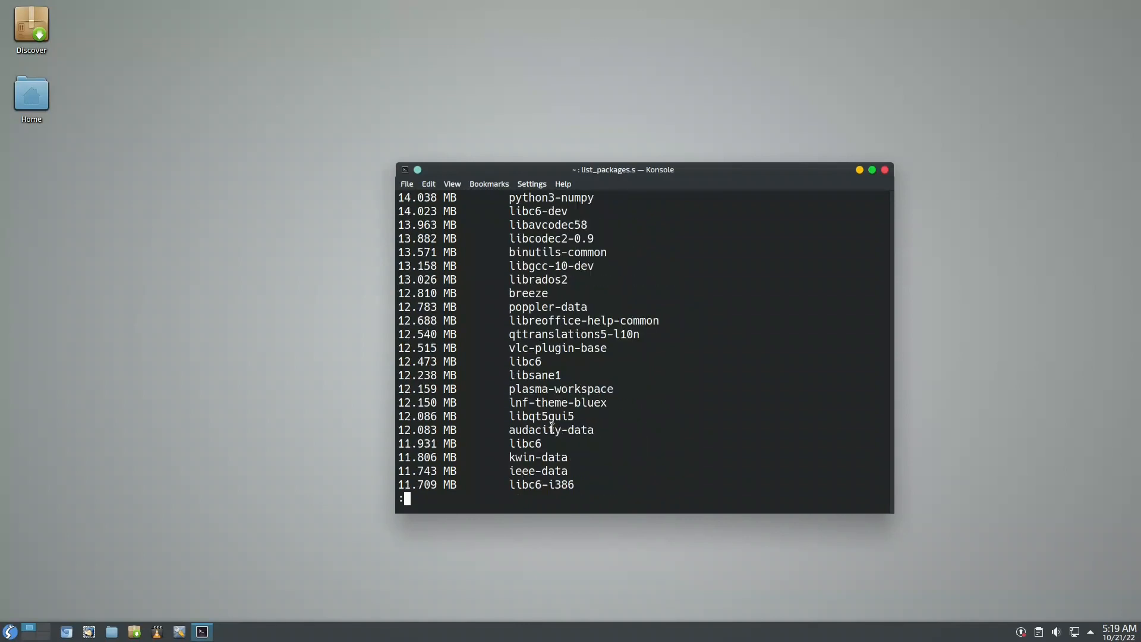
scroll(down, 3)
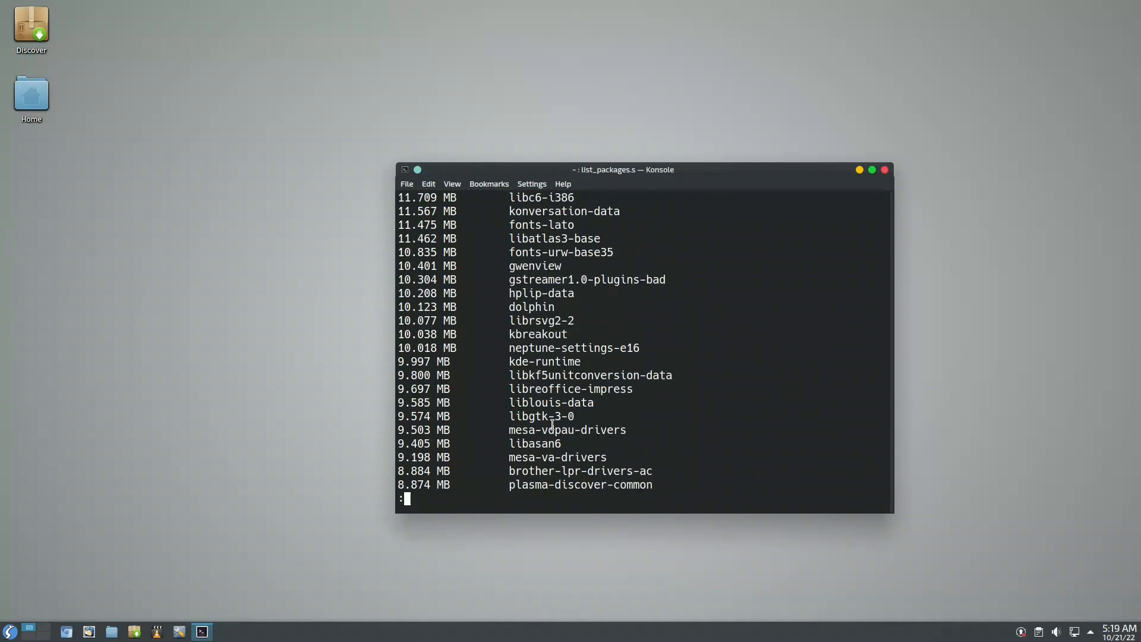
key(q)
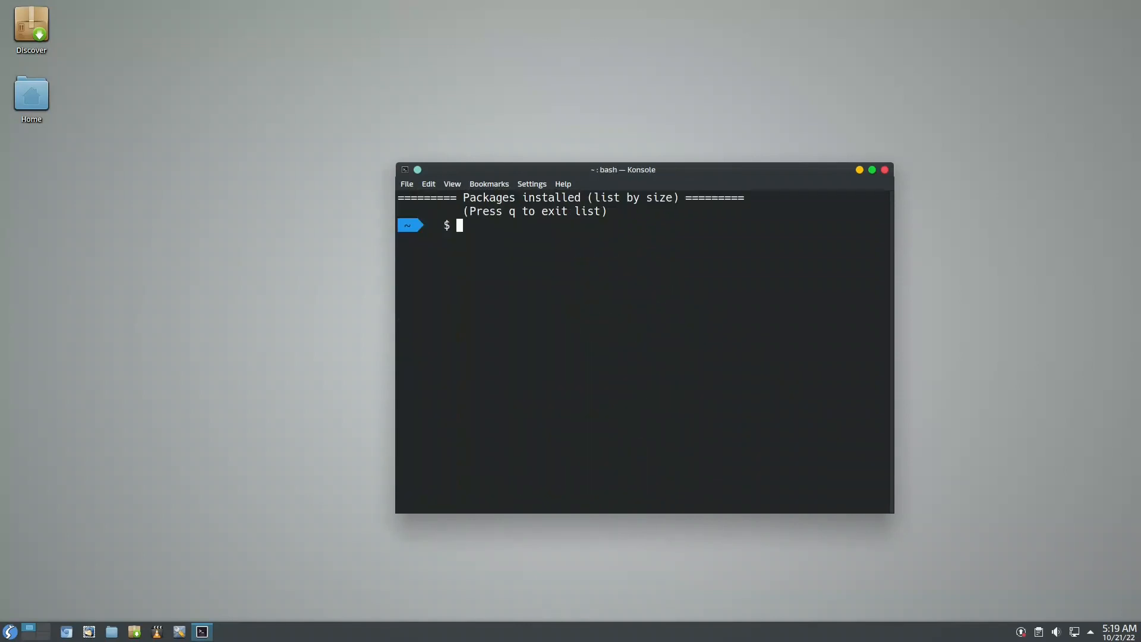
text(ram-u)
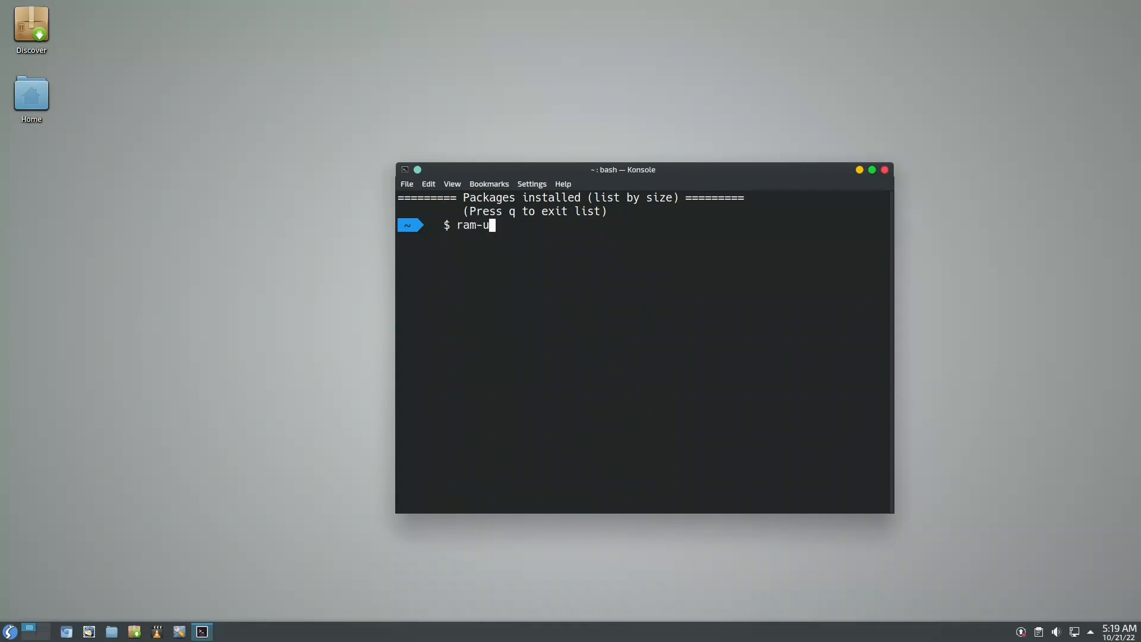
key(Return)
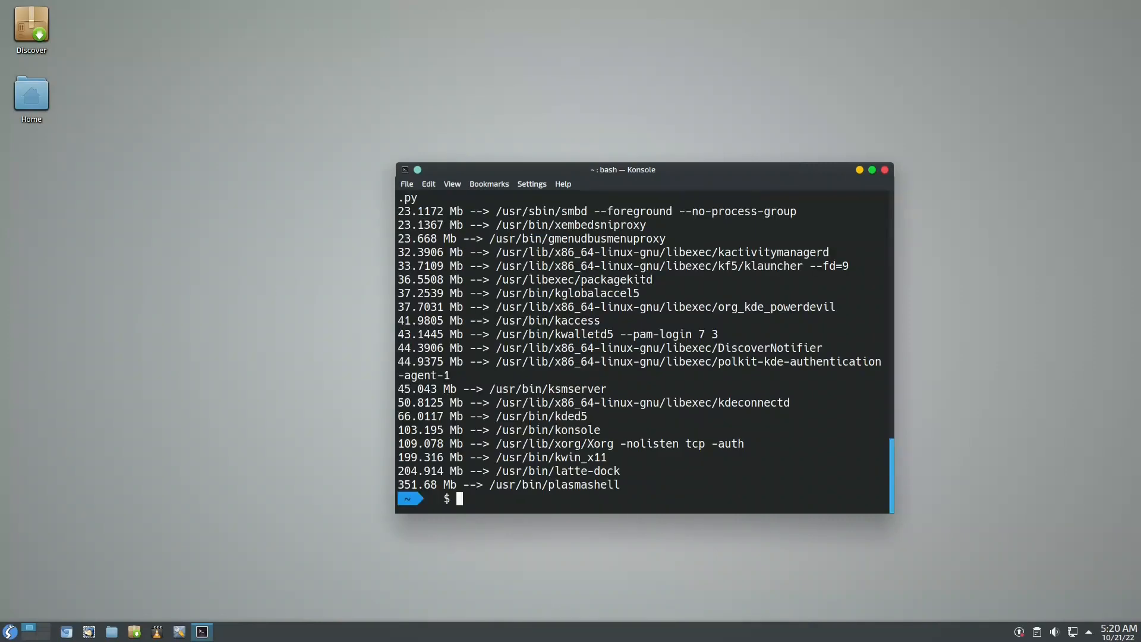
scroll(up, 3)
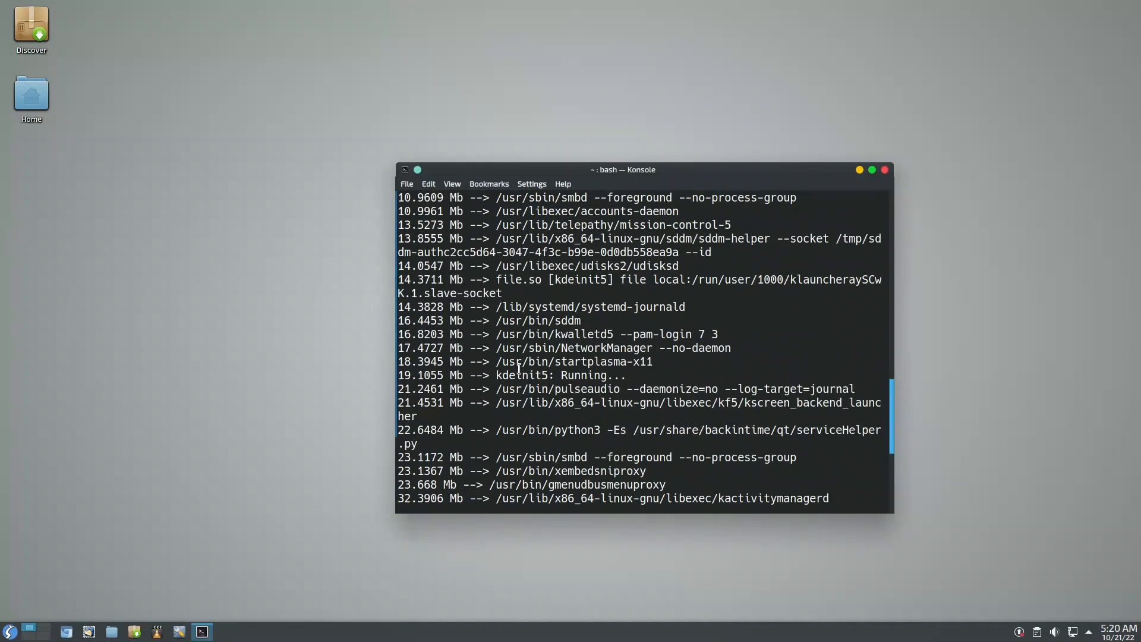
scroll(up, 3)
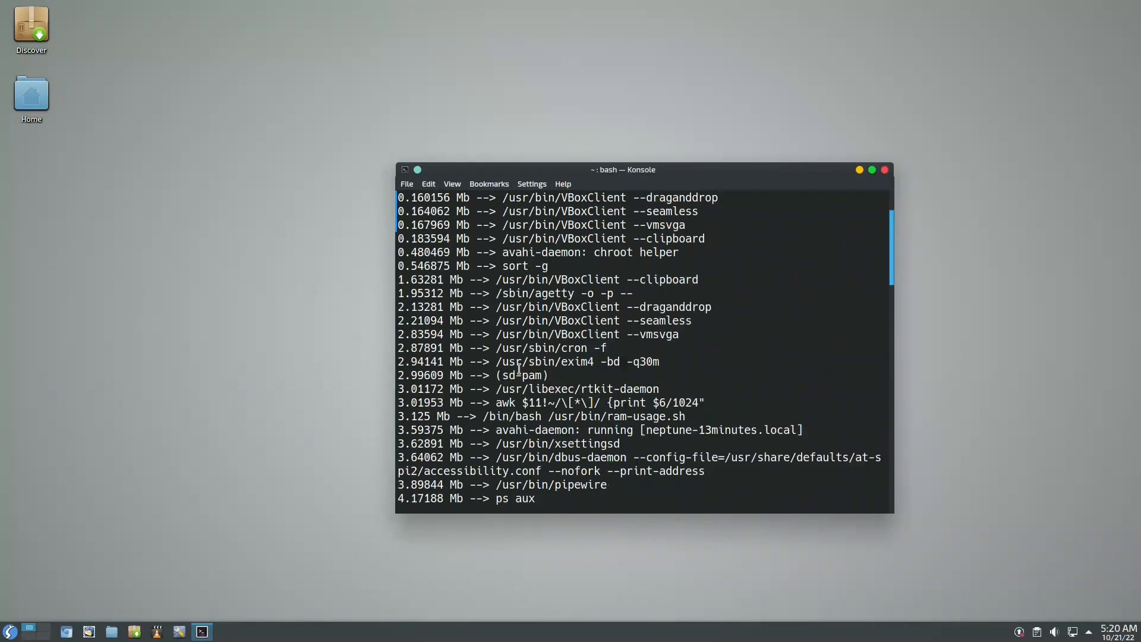
scroll(up, 3)
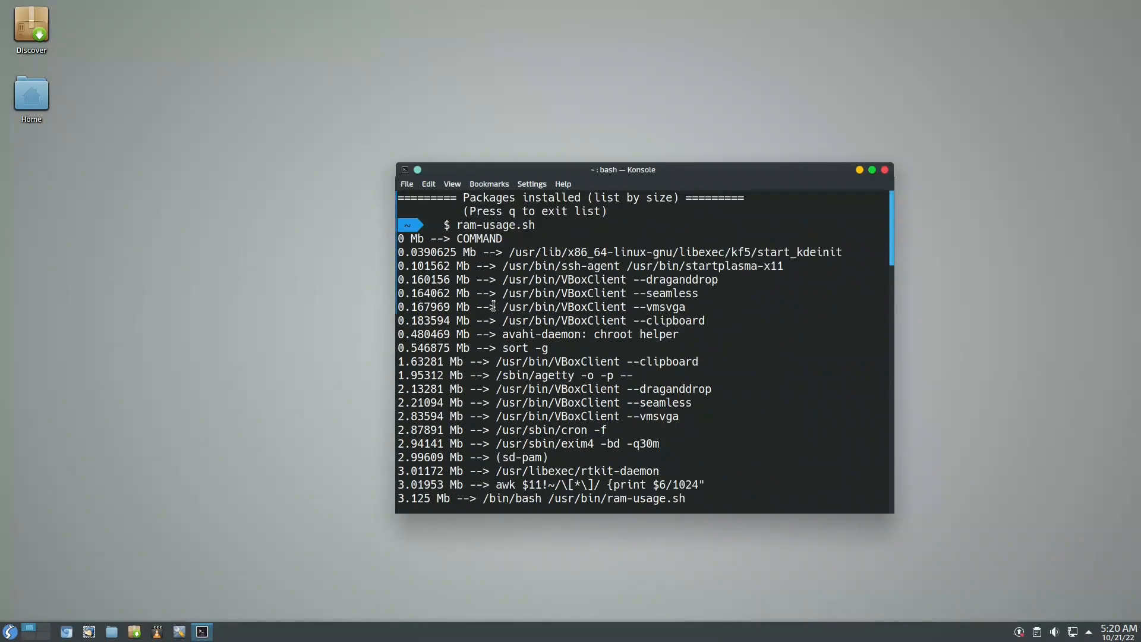
scroll(down, 3)
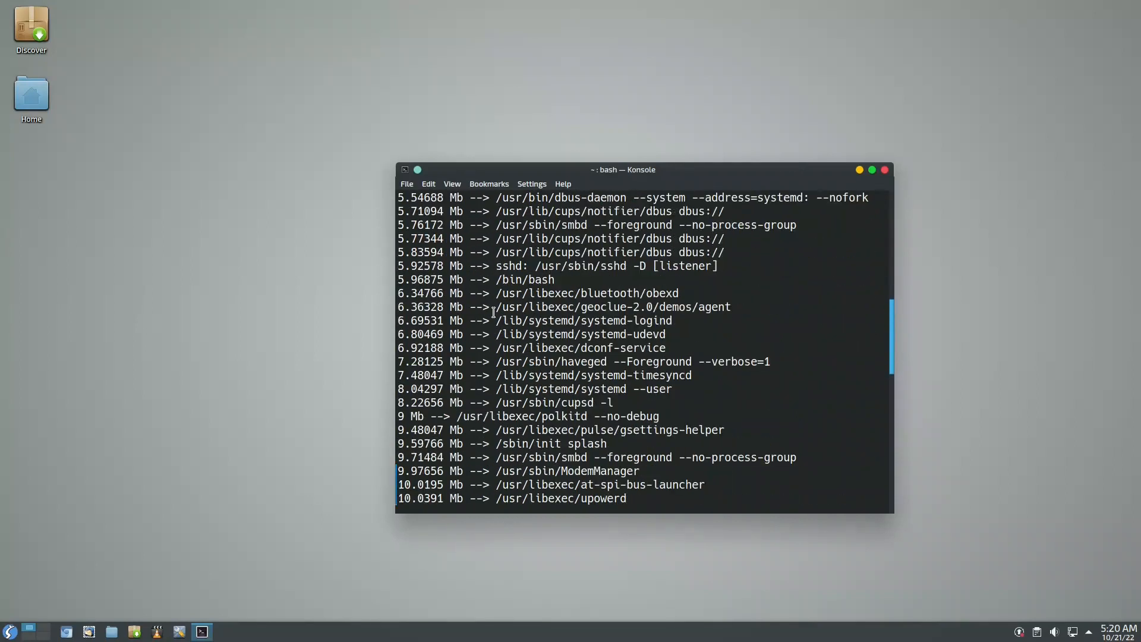
scroll(down, 3)
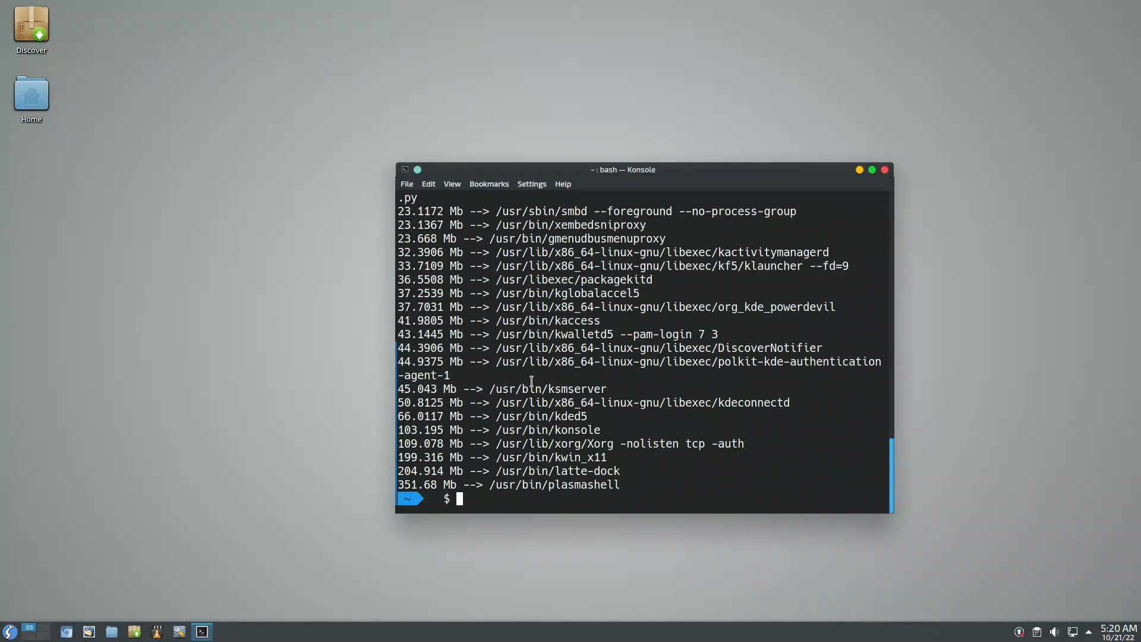
mouse_move(610, 486)
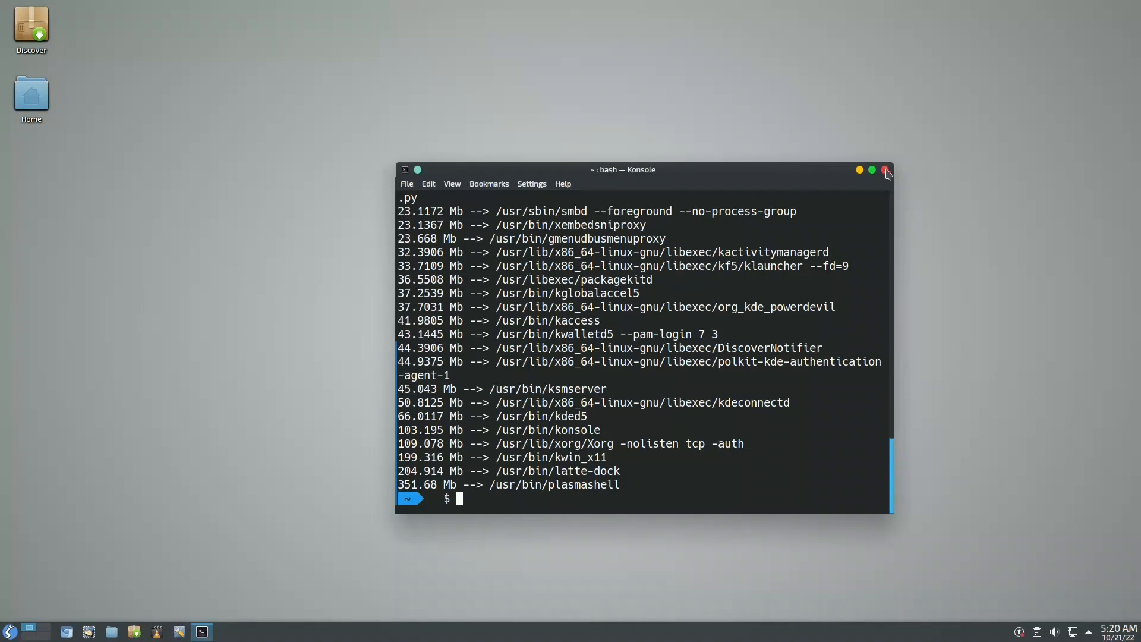
Step: Close Konsole and choose the White Tiger wallpaper in the desktop configuration settings
click(886, 169)
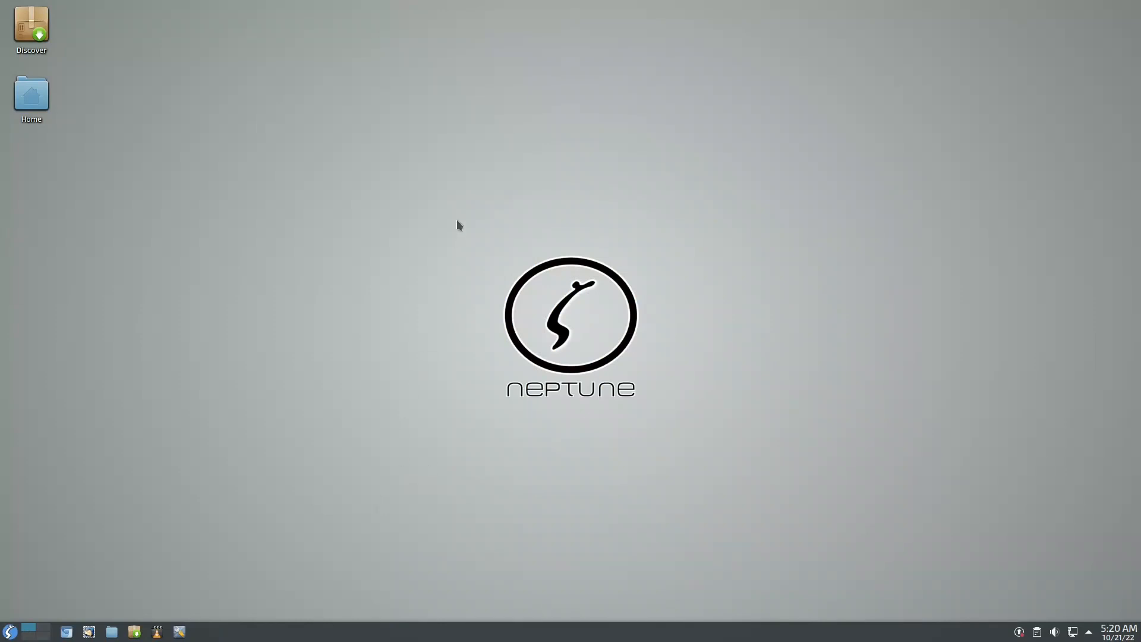
right_click(457, 225)
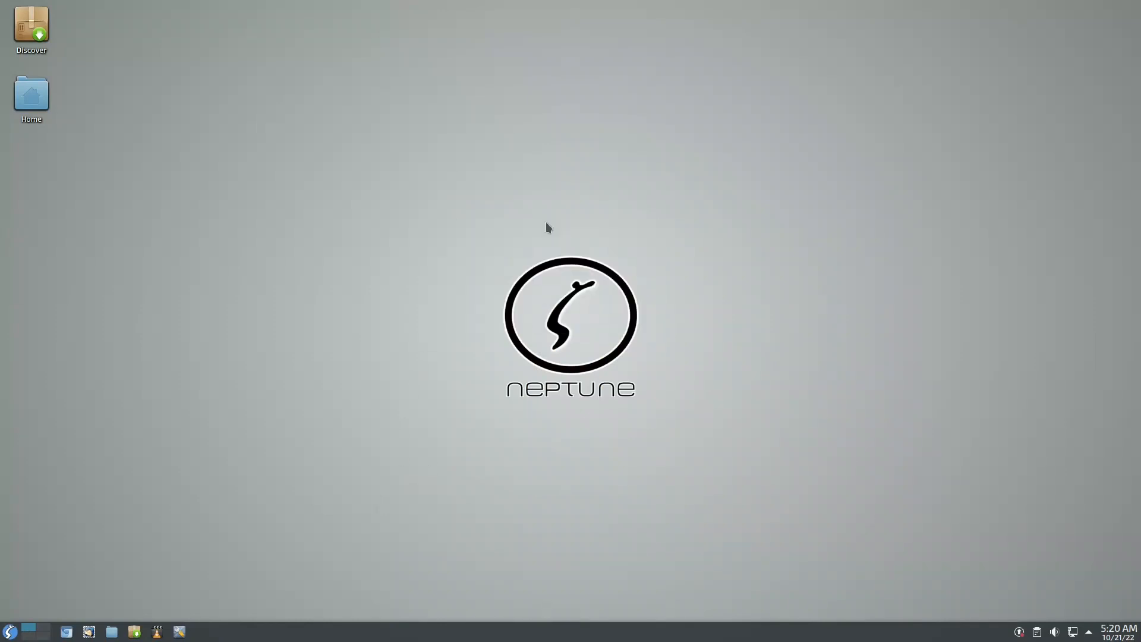
mouse_move(545, 228)
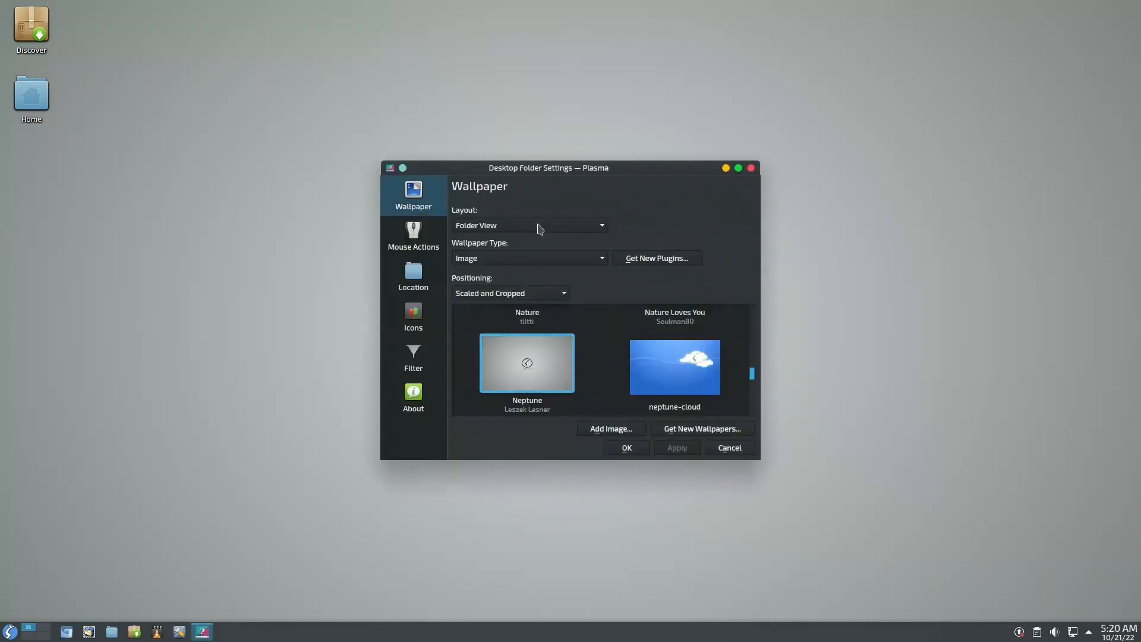
scroll(down, 3)
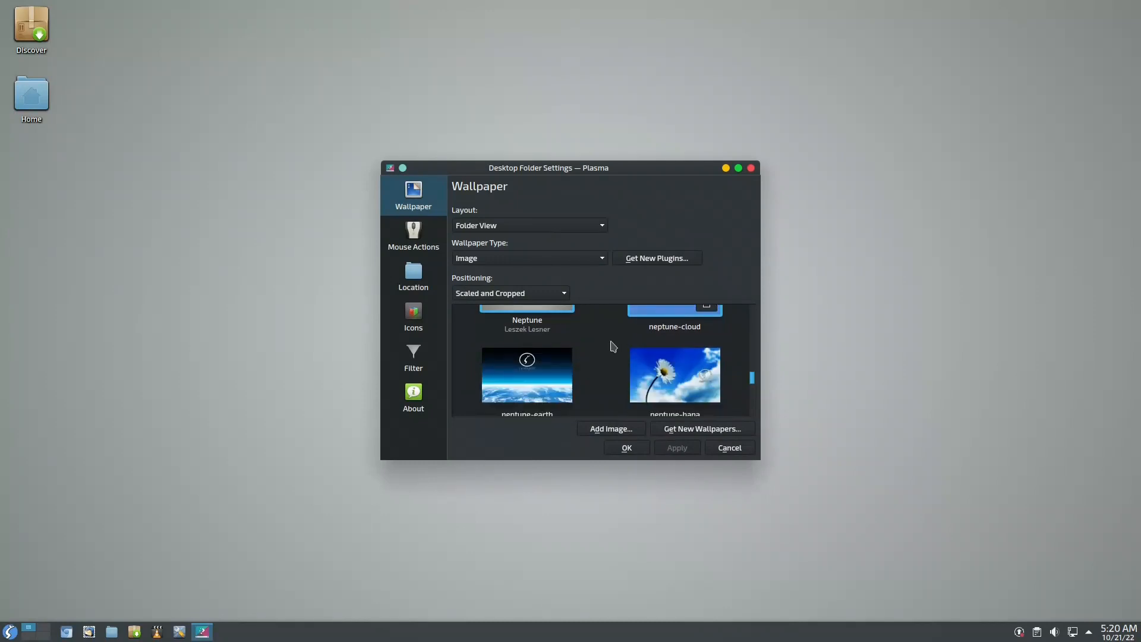
scroll(up, 3)
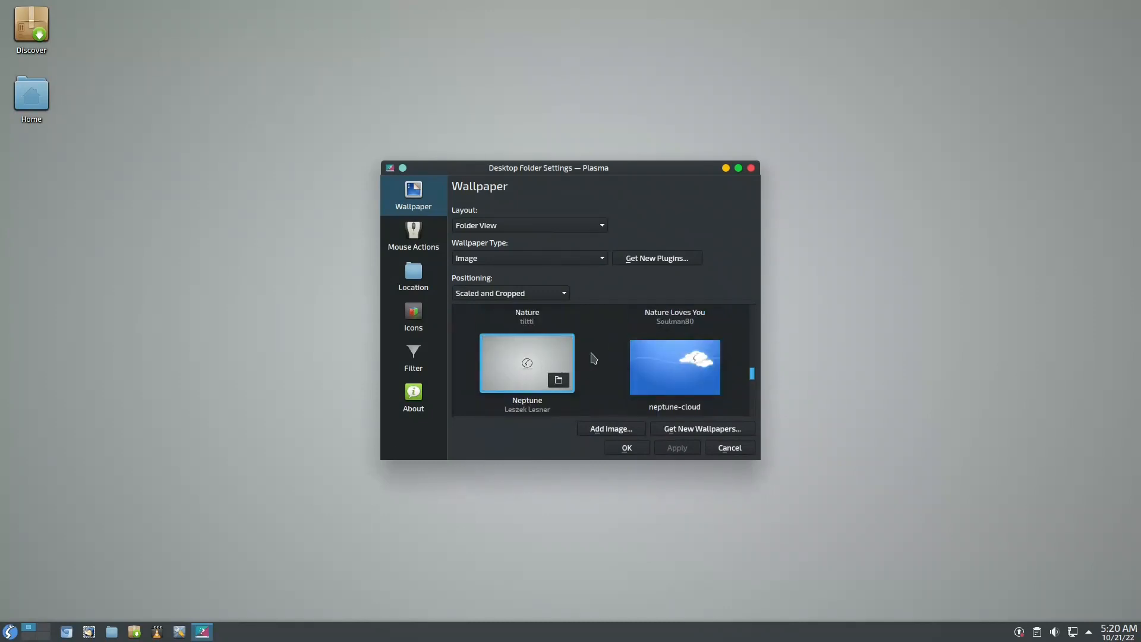
scroll(down, 3)
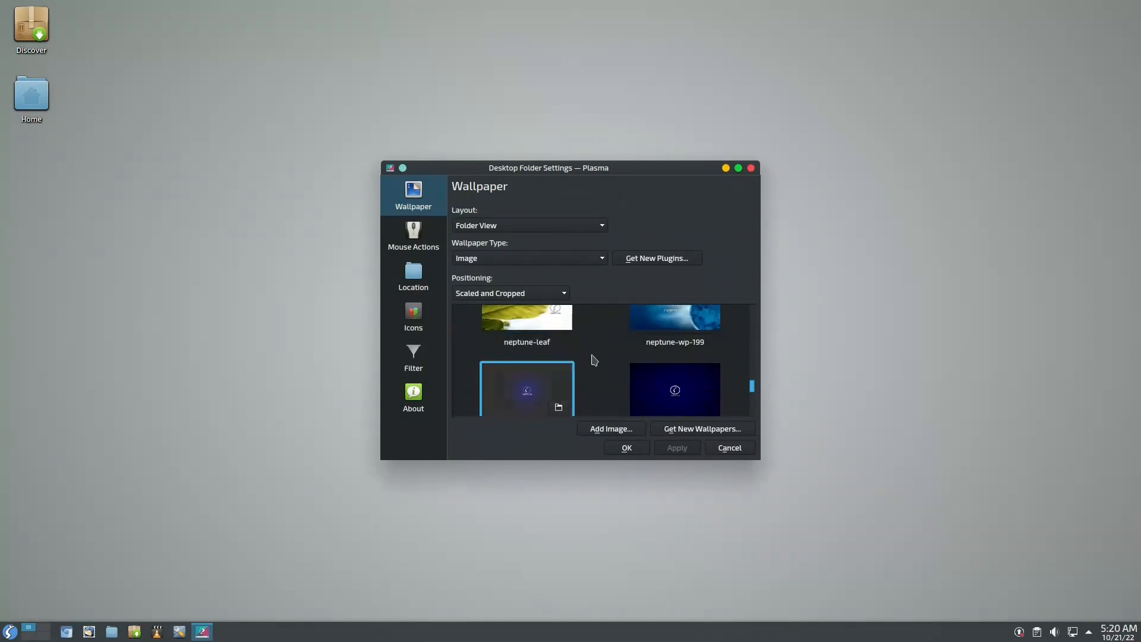
scroll(up, 3)
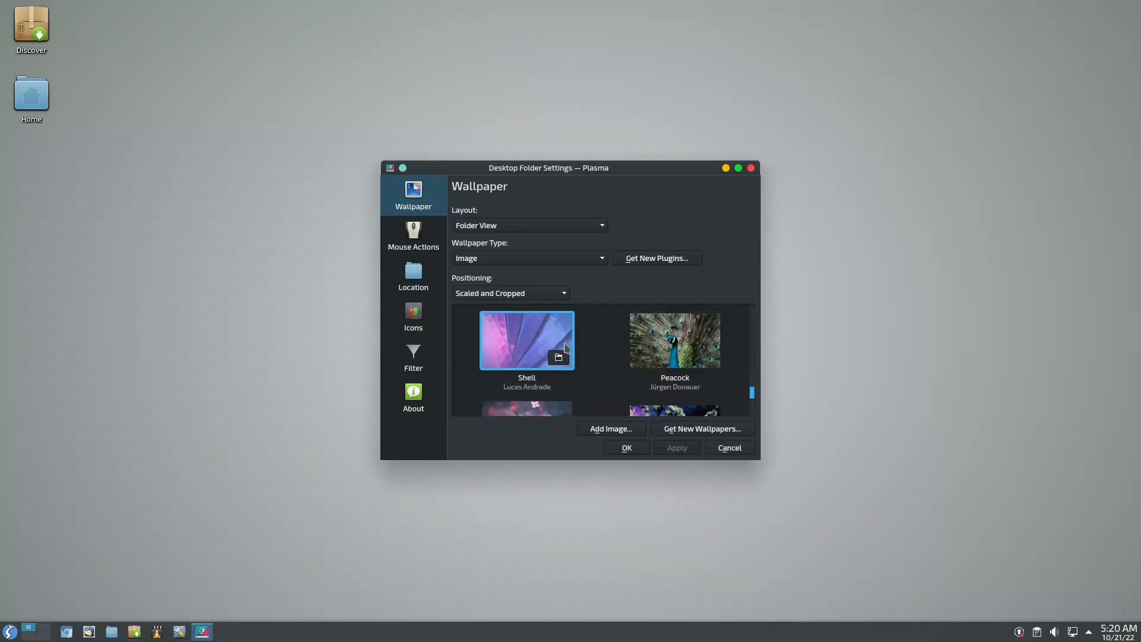
scroll(down, 3)
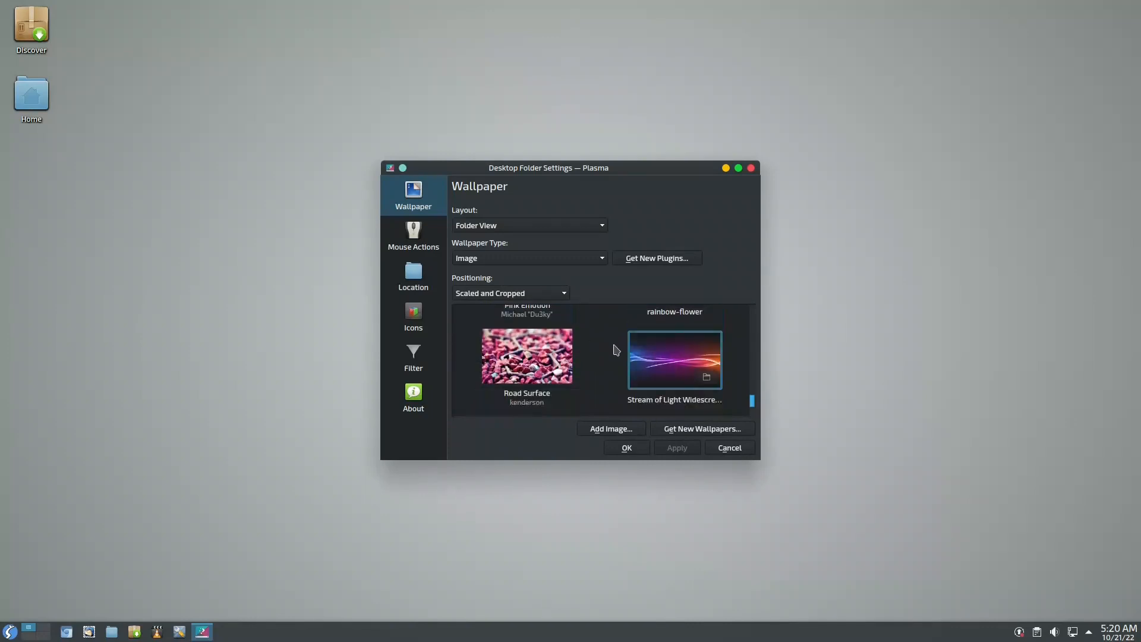
scroll(down, 3)
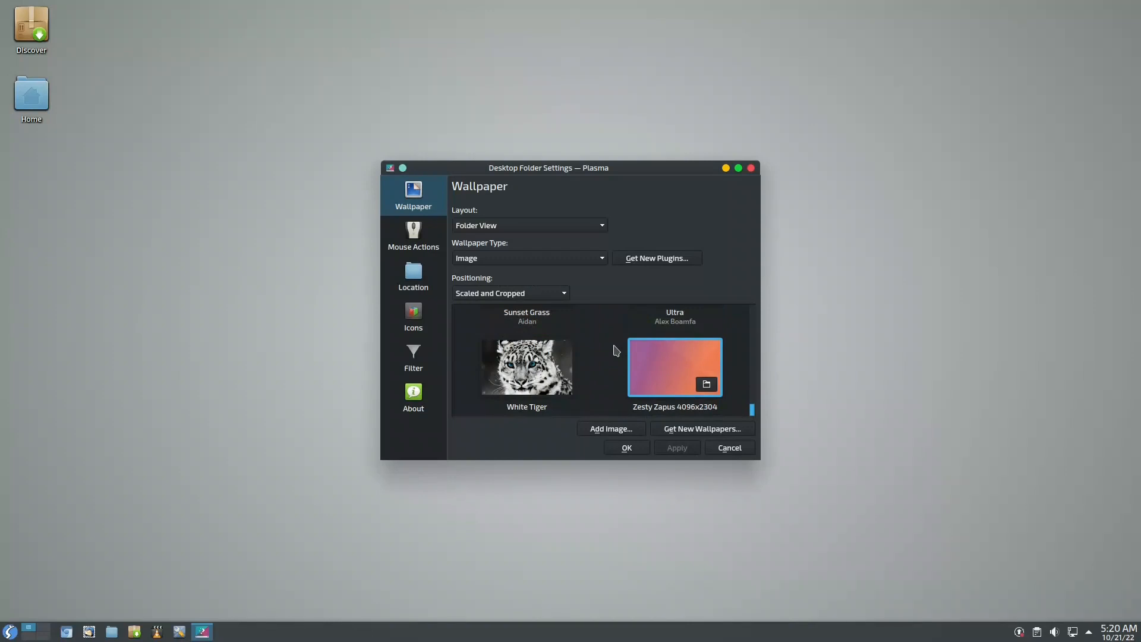
click(525, 366)
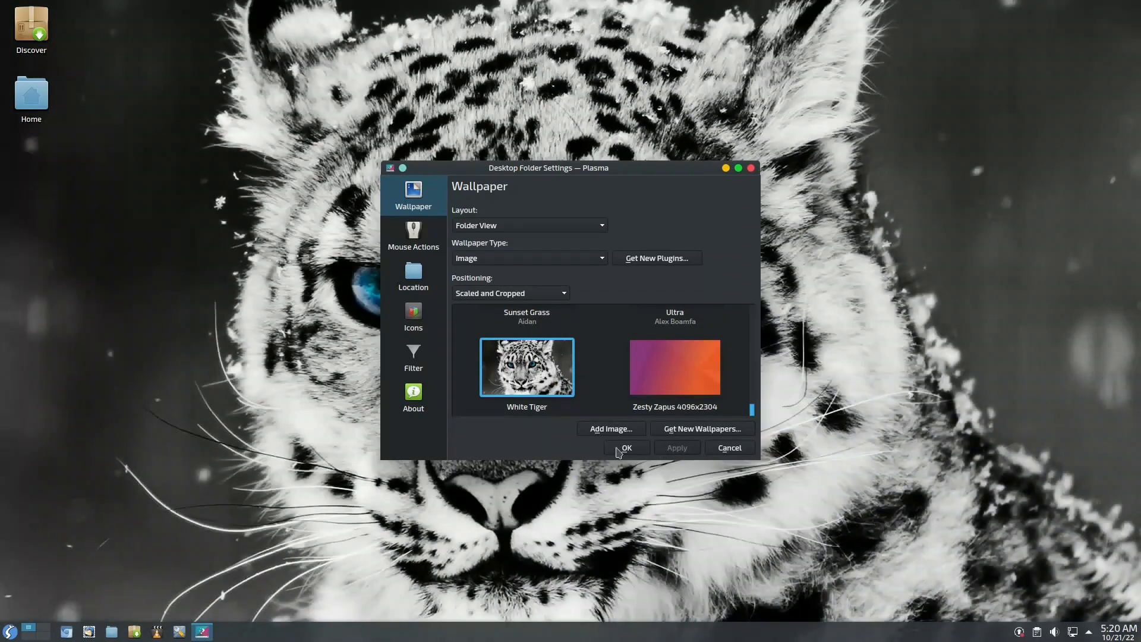
Step: Apply the White Tiger wallpaper with OK, closing Desktop Folder Settings
click(625, 447)
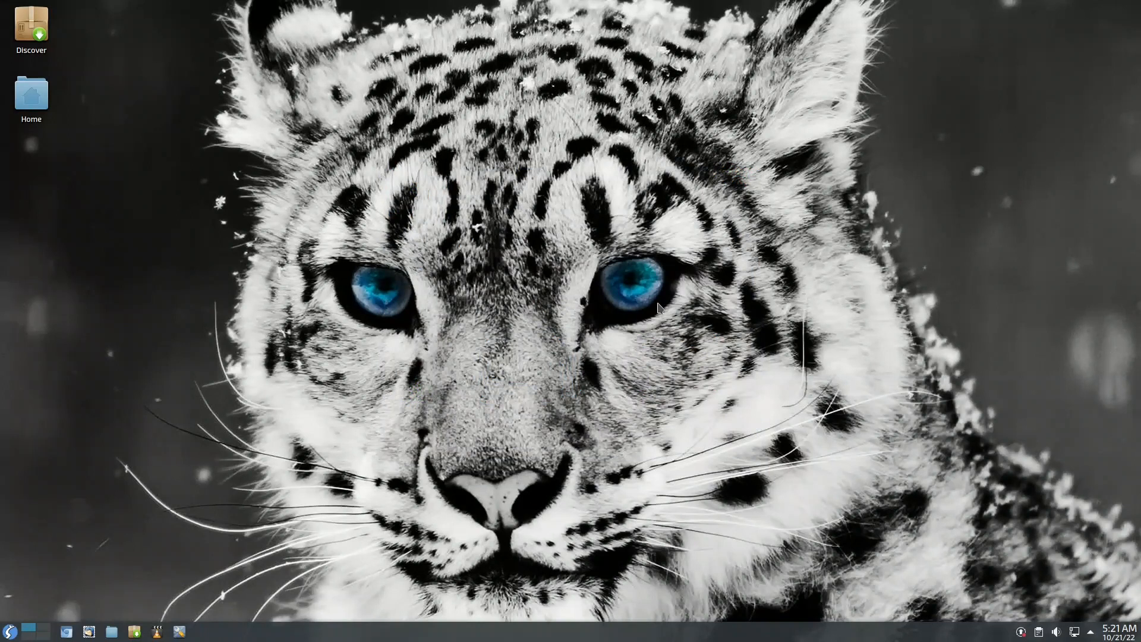
mouse_move(646, 276)
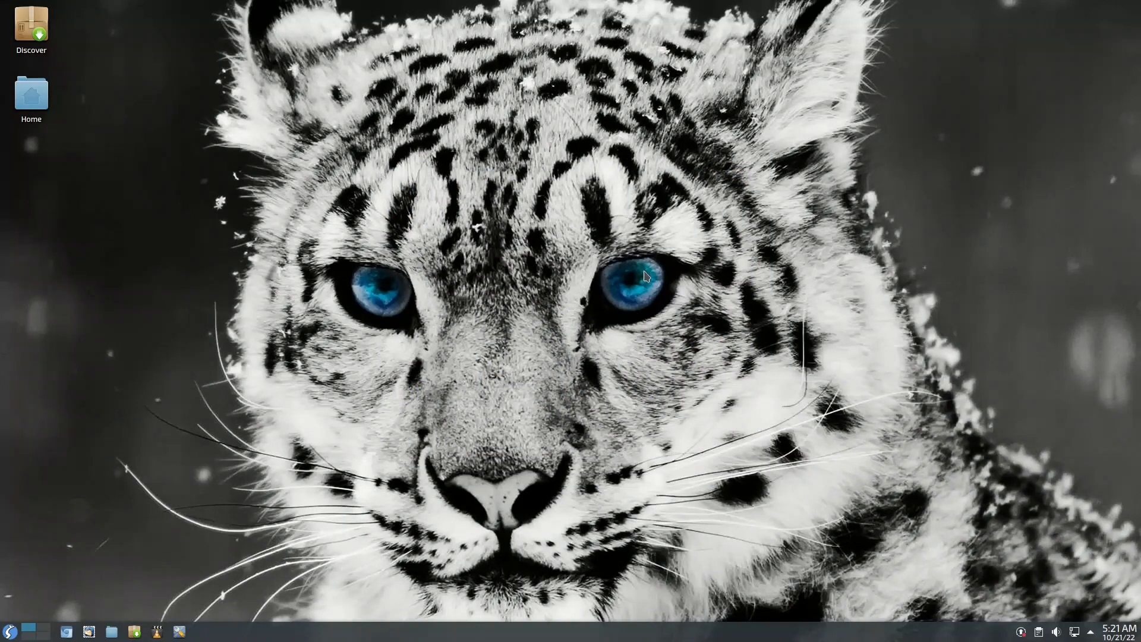
mouse_move(618, 305)
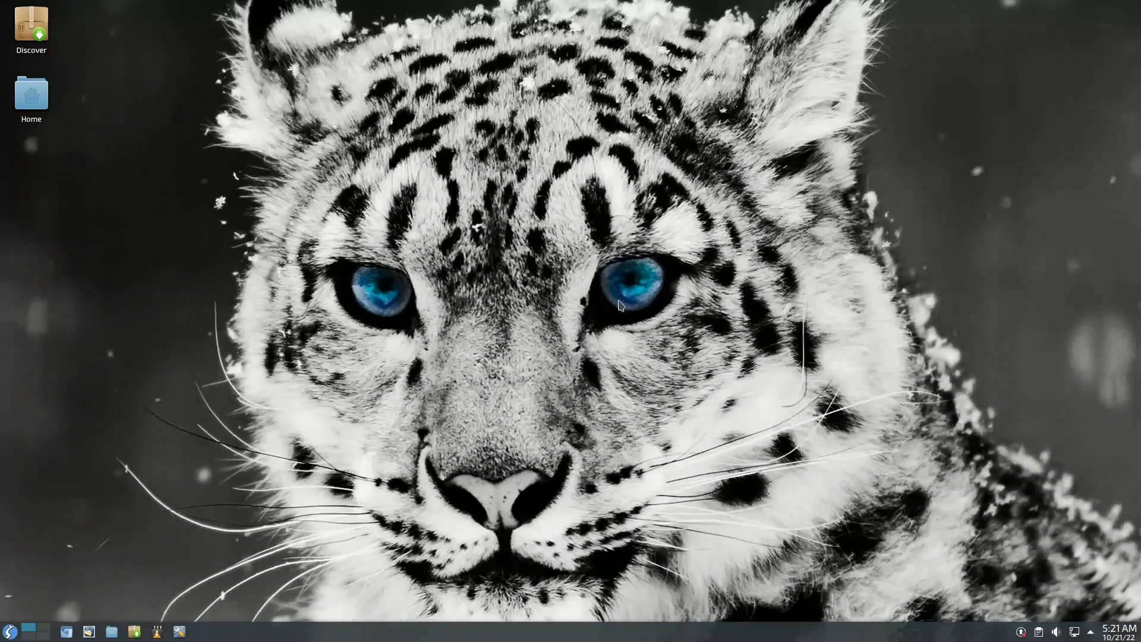
mouse_move(370, 313)
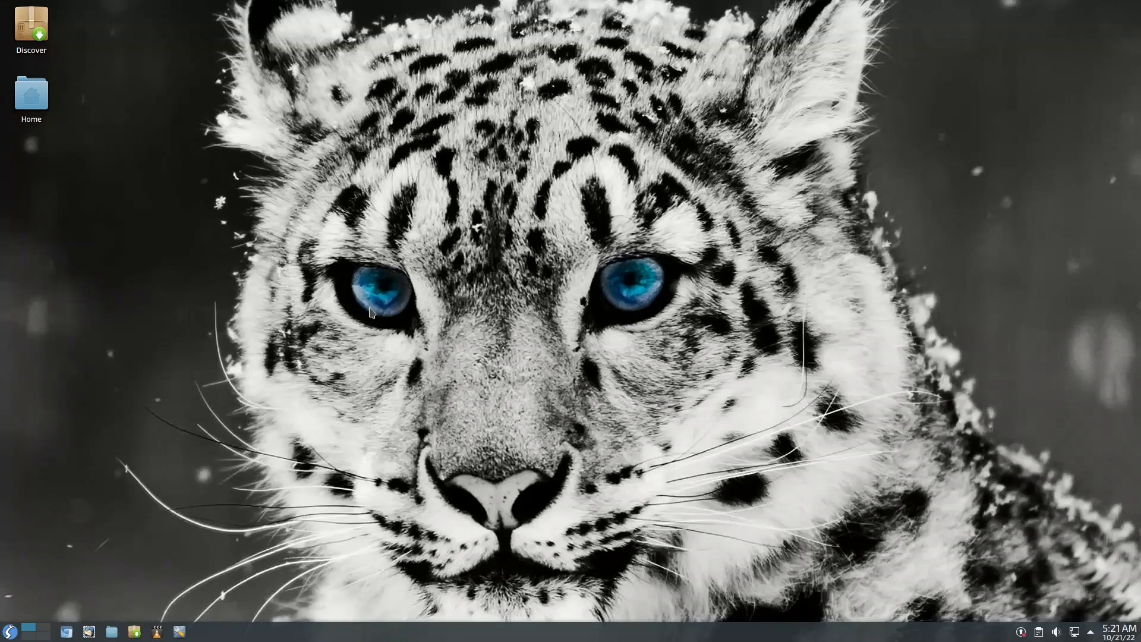
mouse_move(393, 282)
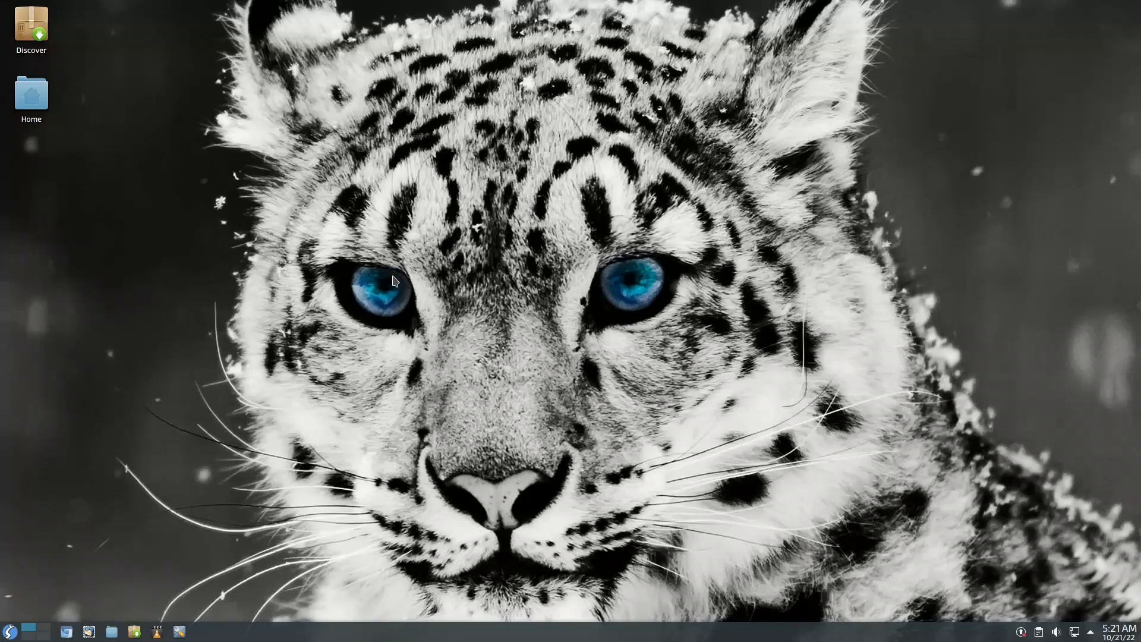
click(9, 631)
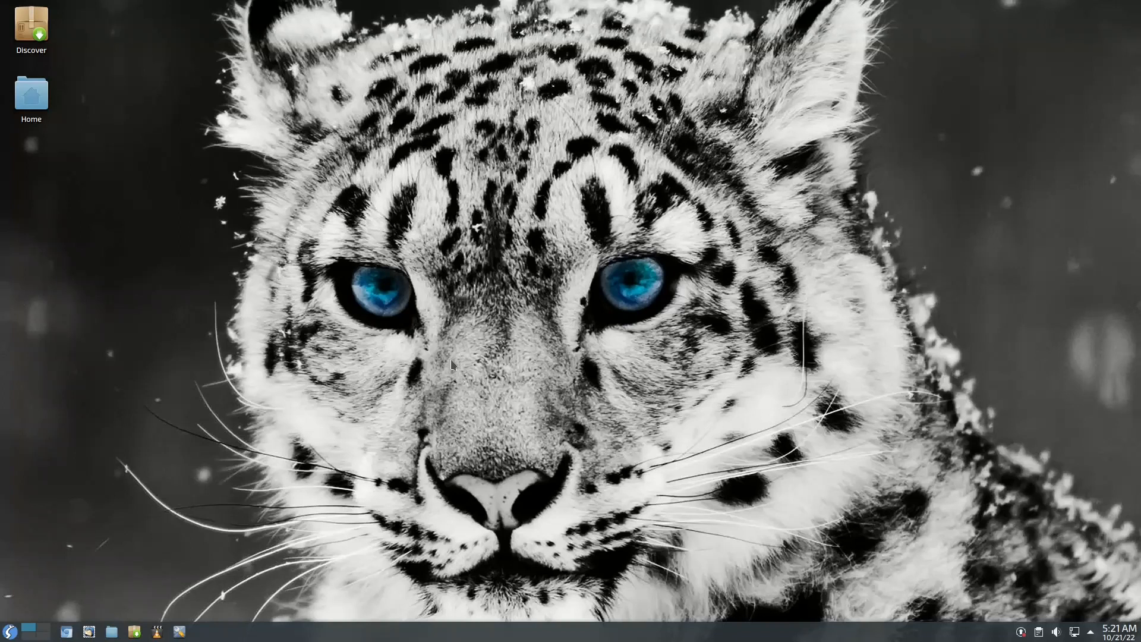
mouse_move(207, 630)
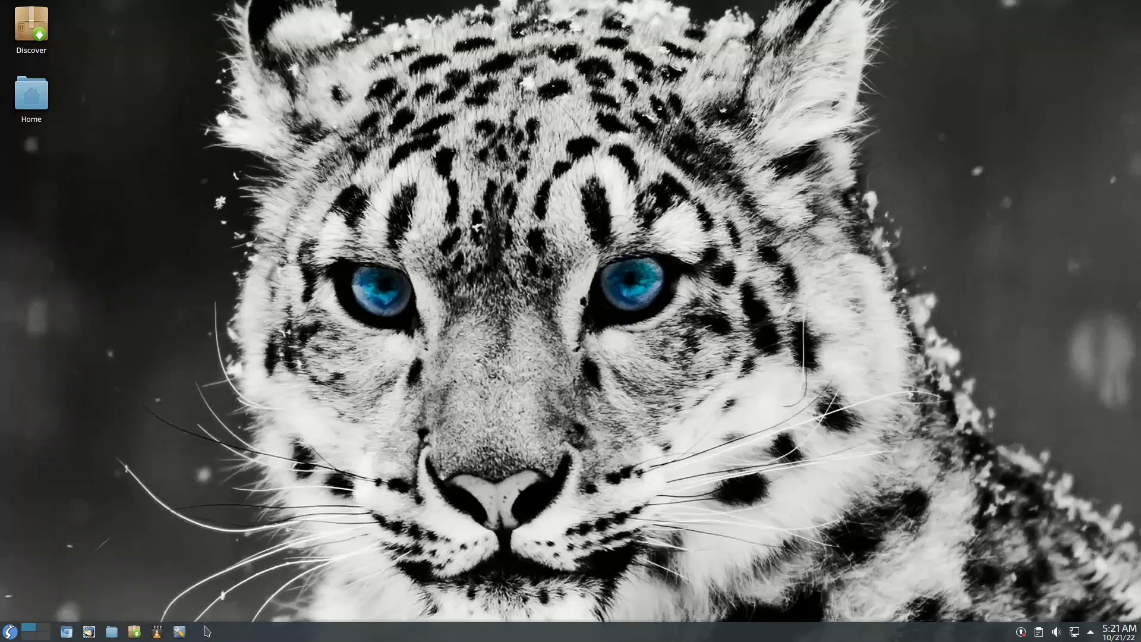
mouse_move(204, 530)
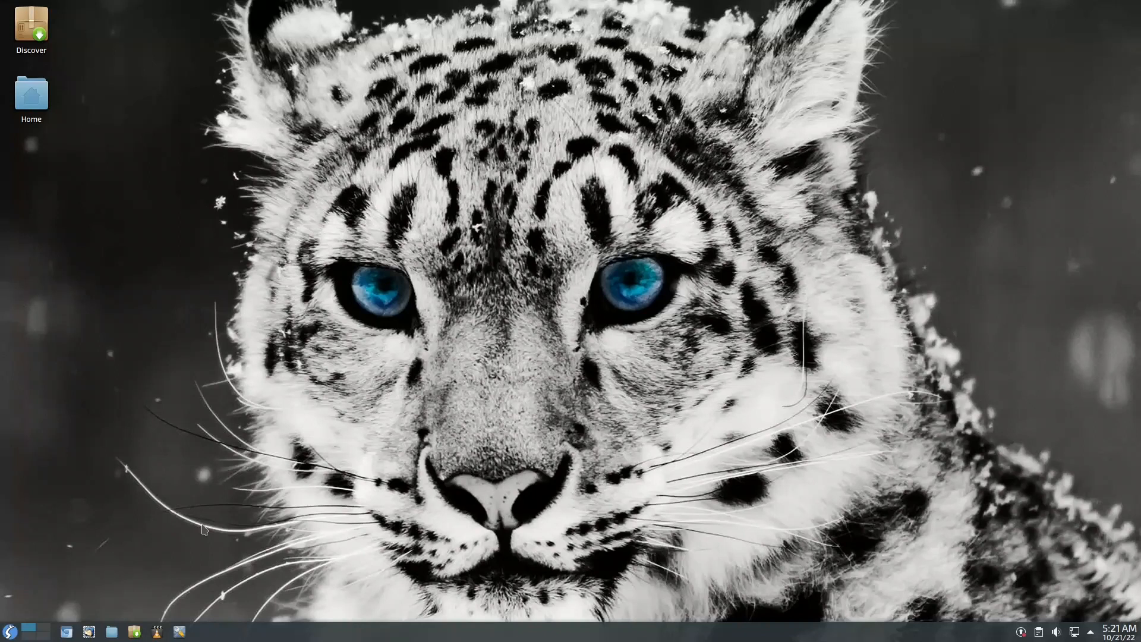